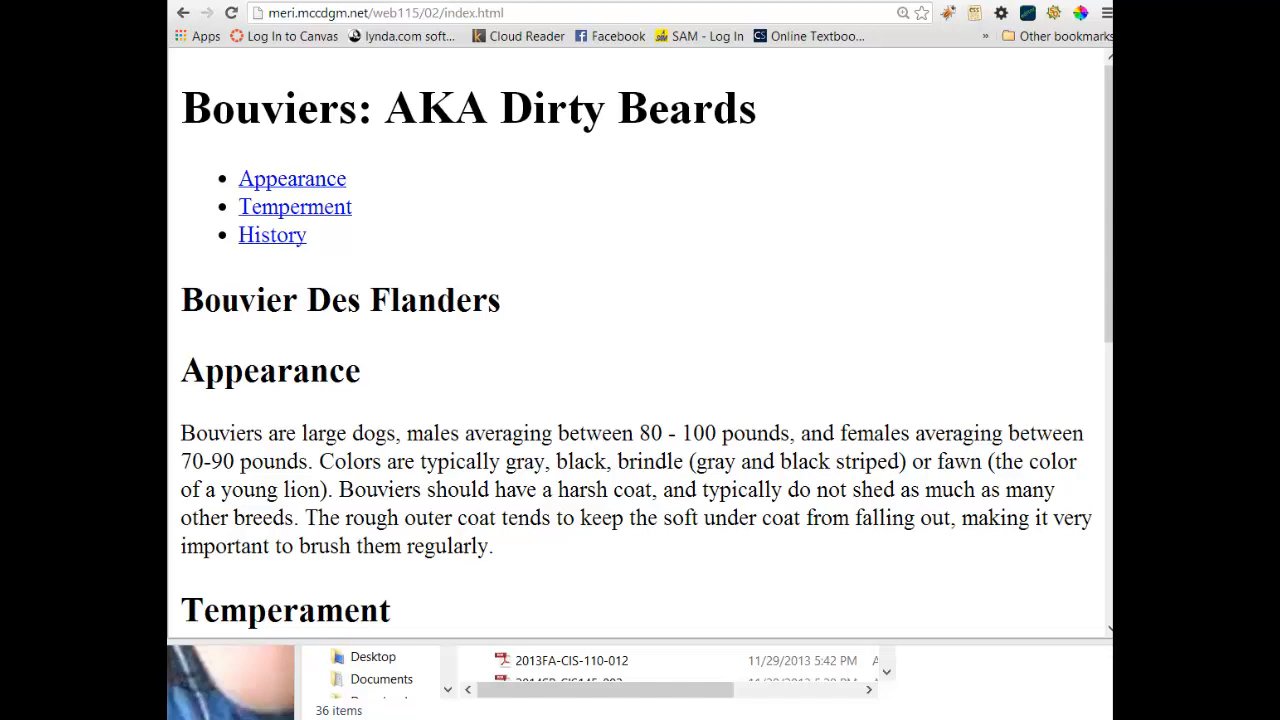
Browse the Bouviers page, jumping to its Temperament and History sections
scroll(down, 3)
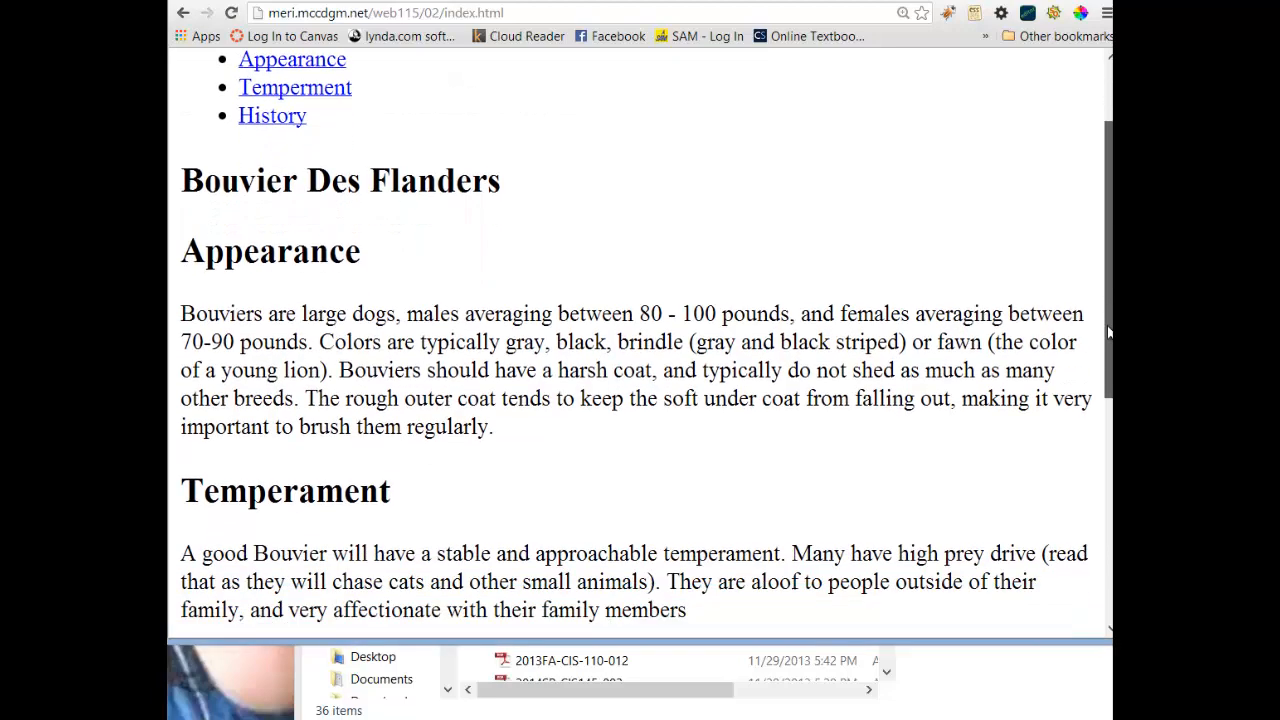
scroll(down, 3)
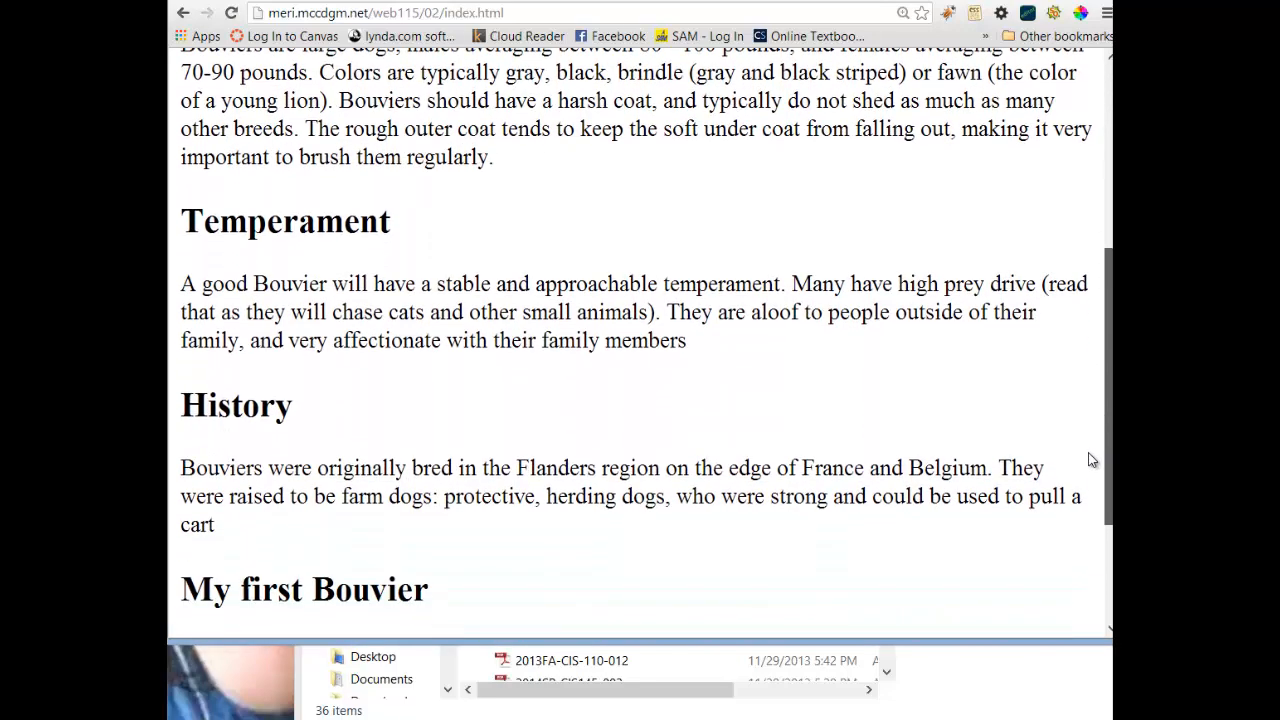
scroll(down, 3)
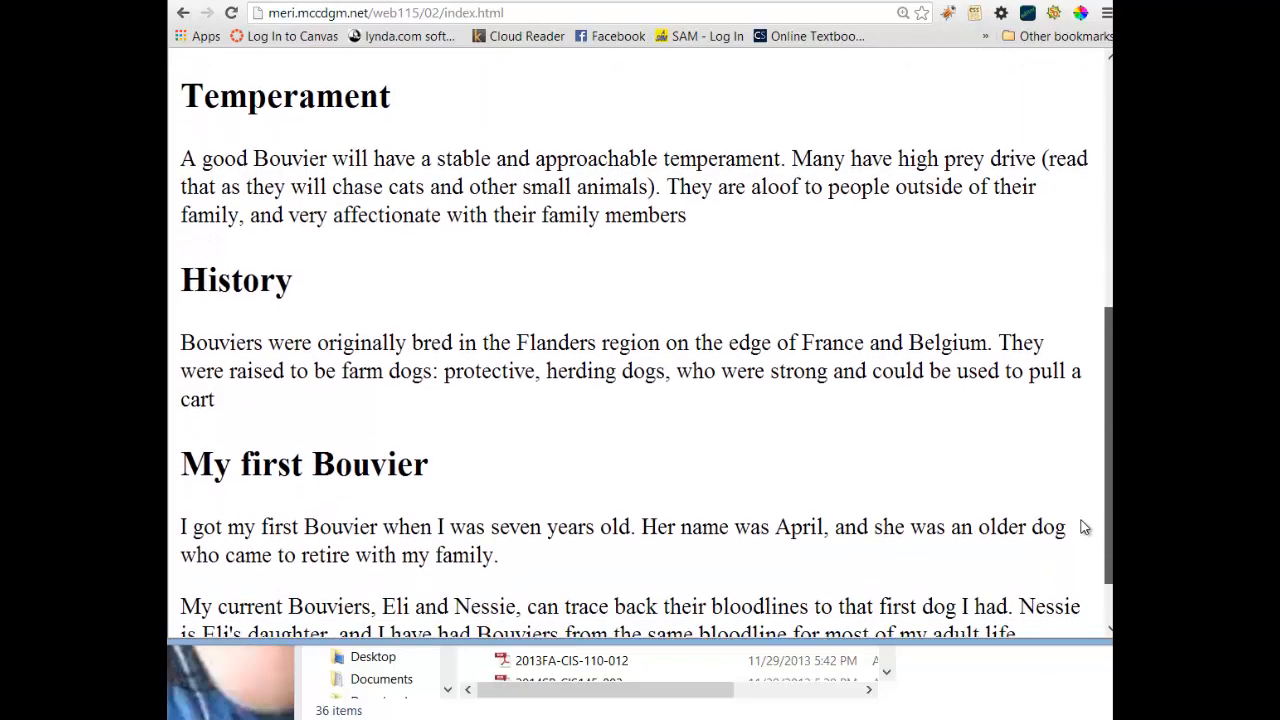
scroll(up, 3)
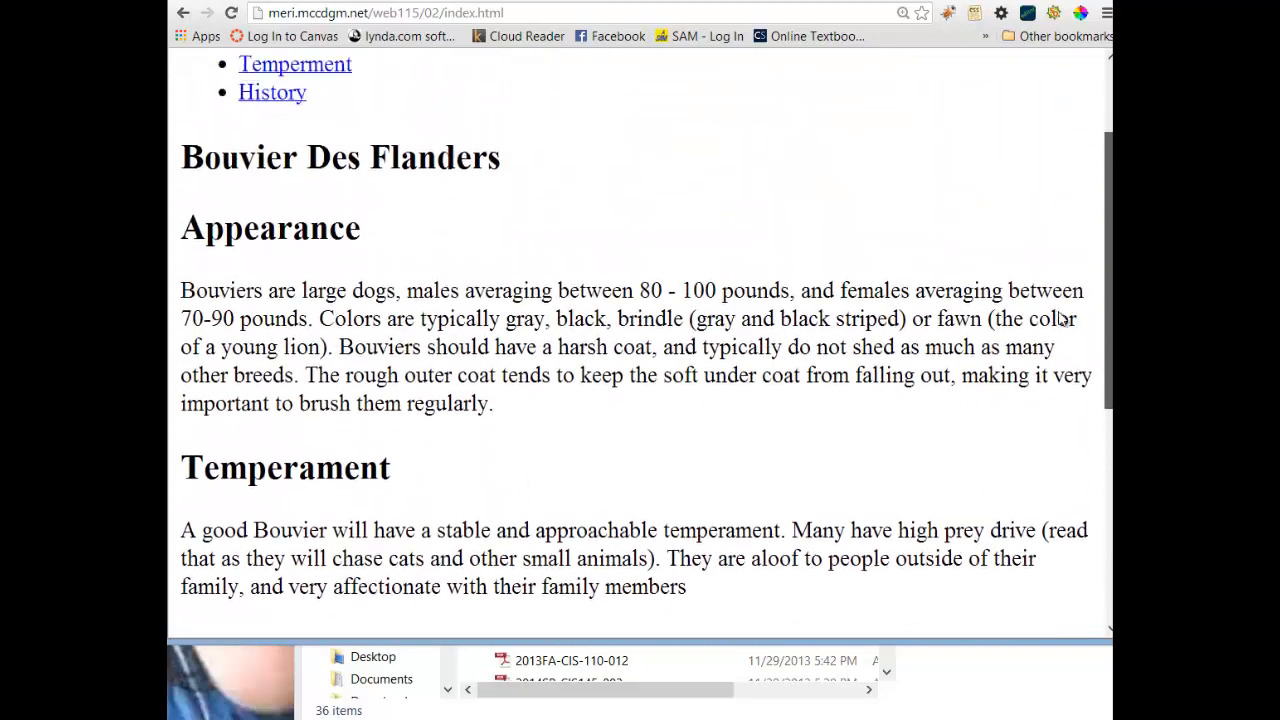
scroll(down, 3)
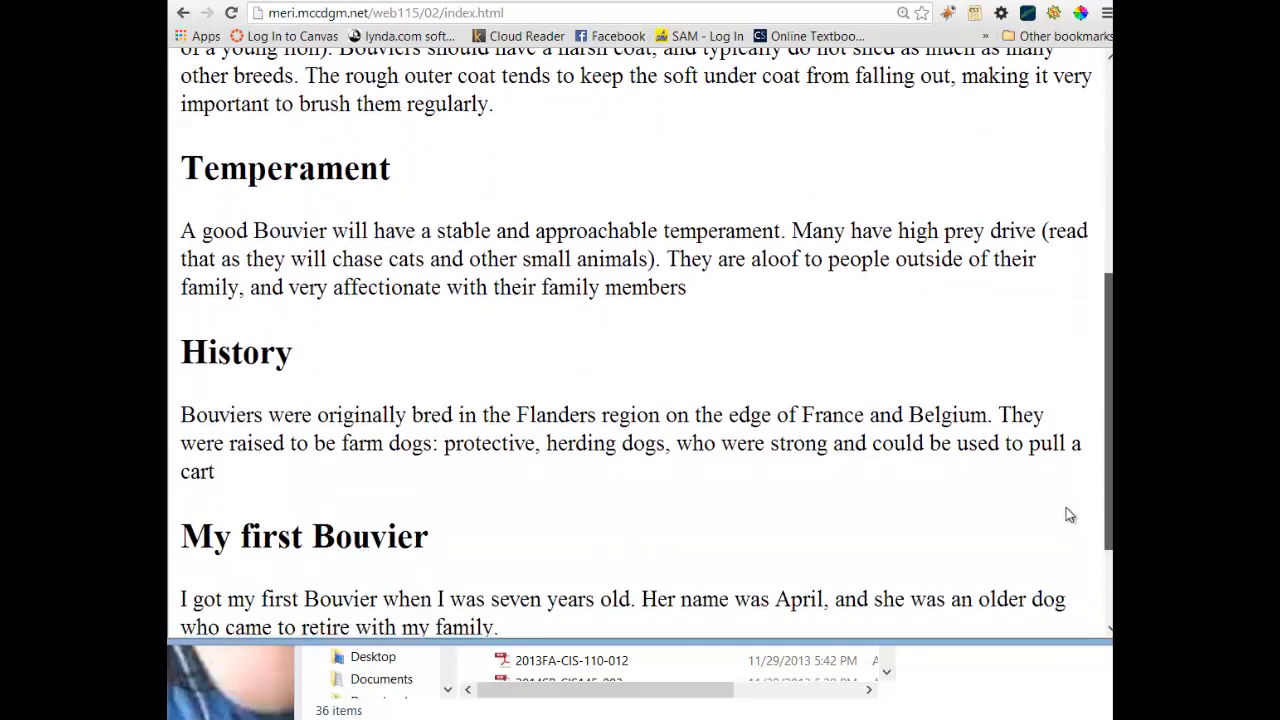
scroll(down, 3)
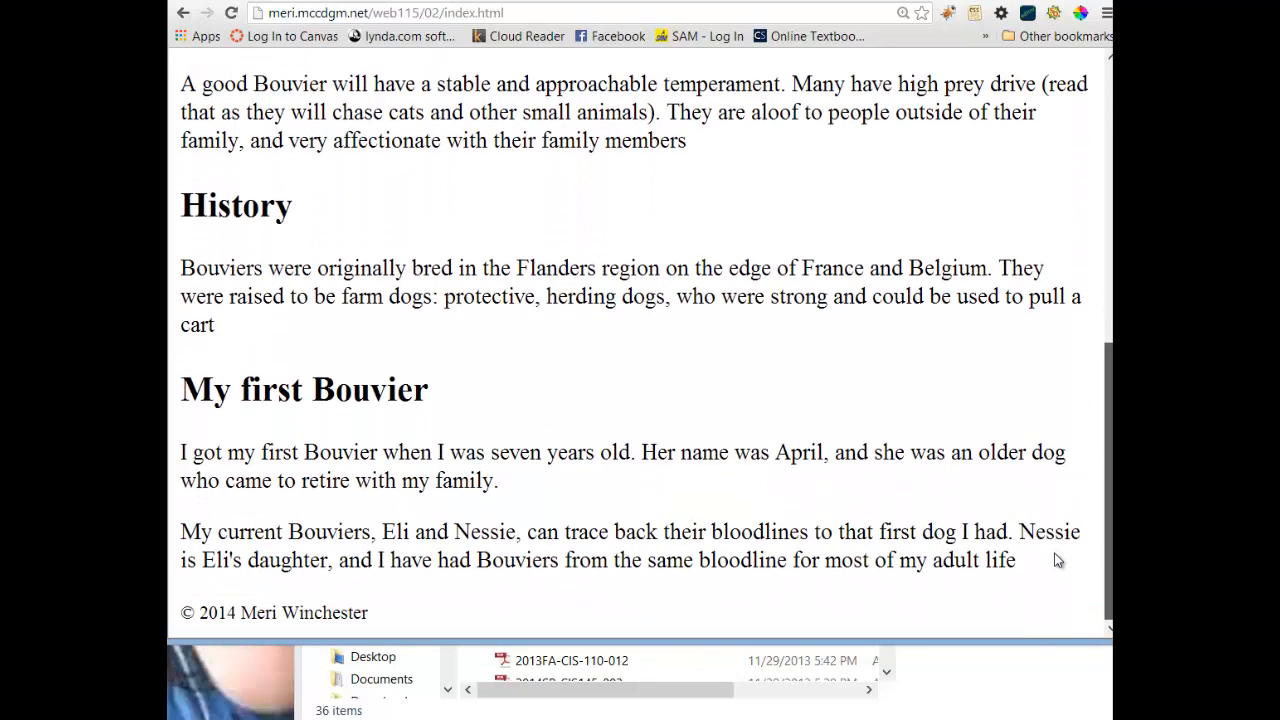
scroll(up, 3)
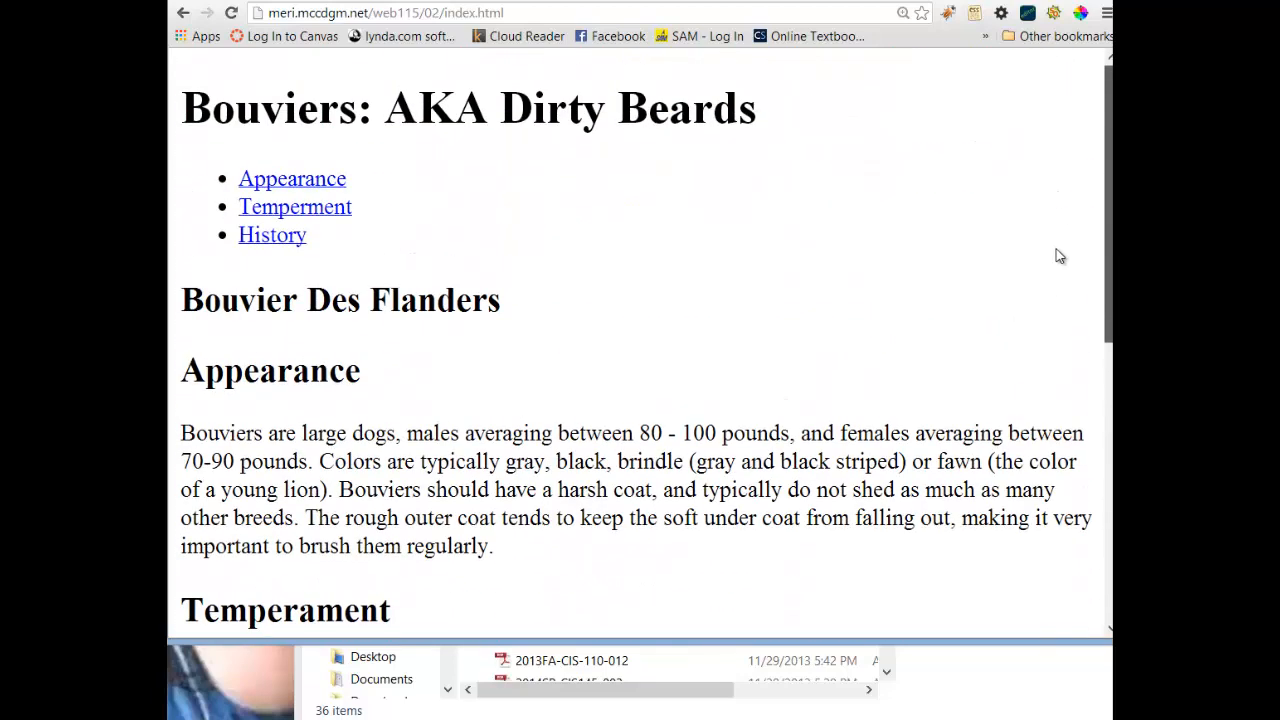
mouse_move(294, 206)
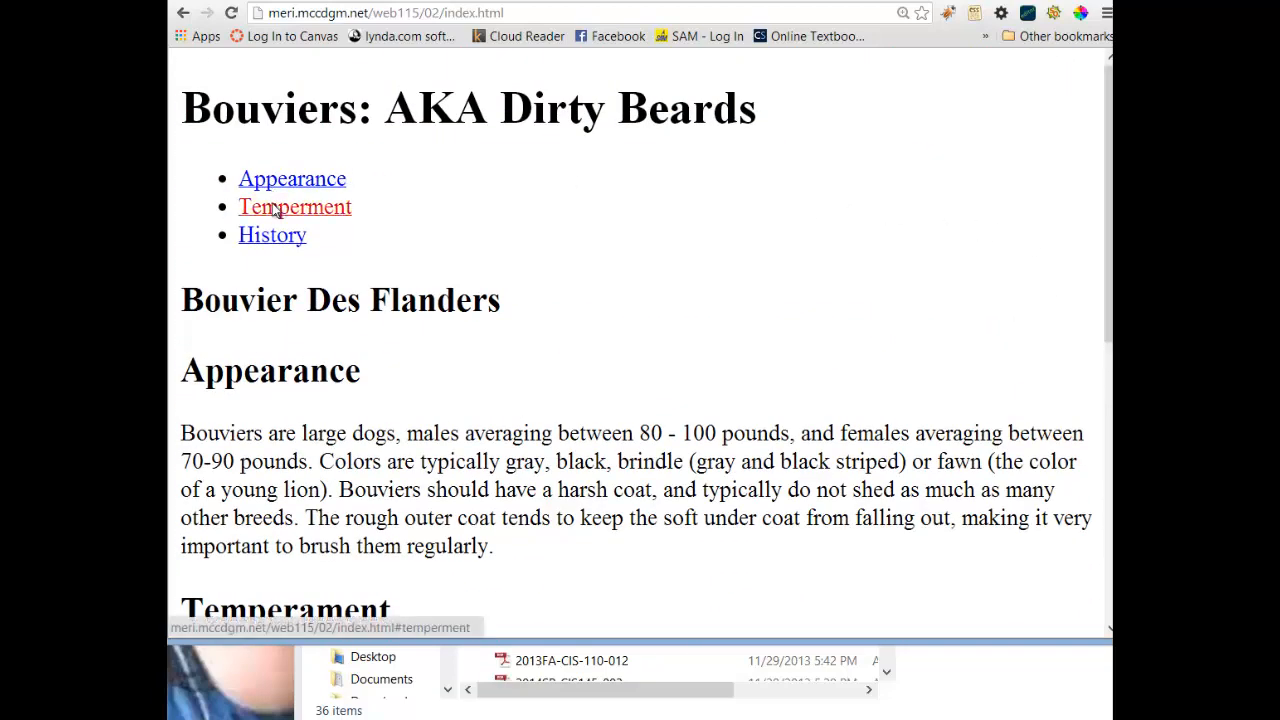
click(294, 206)
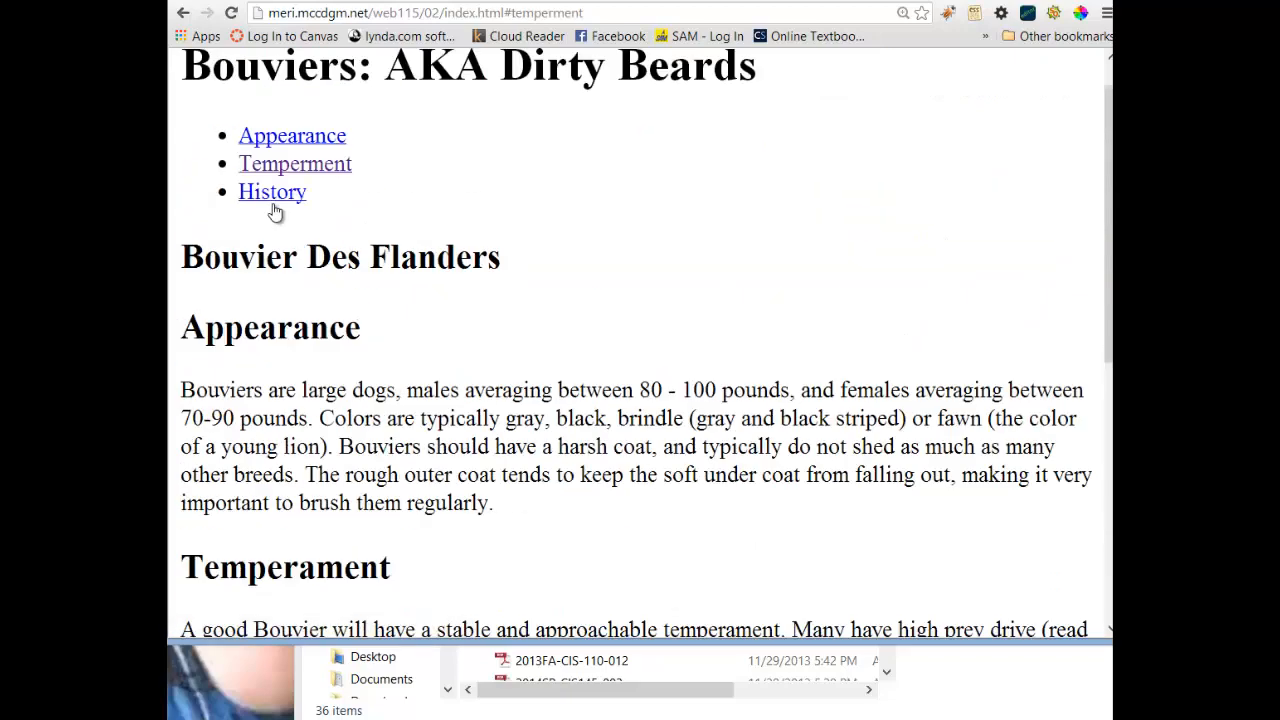
click(292, 136)
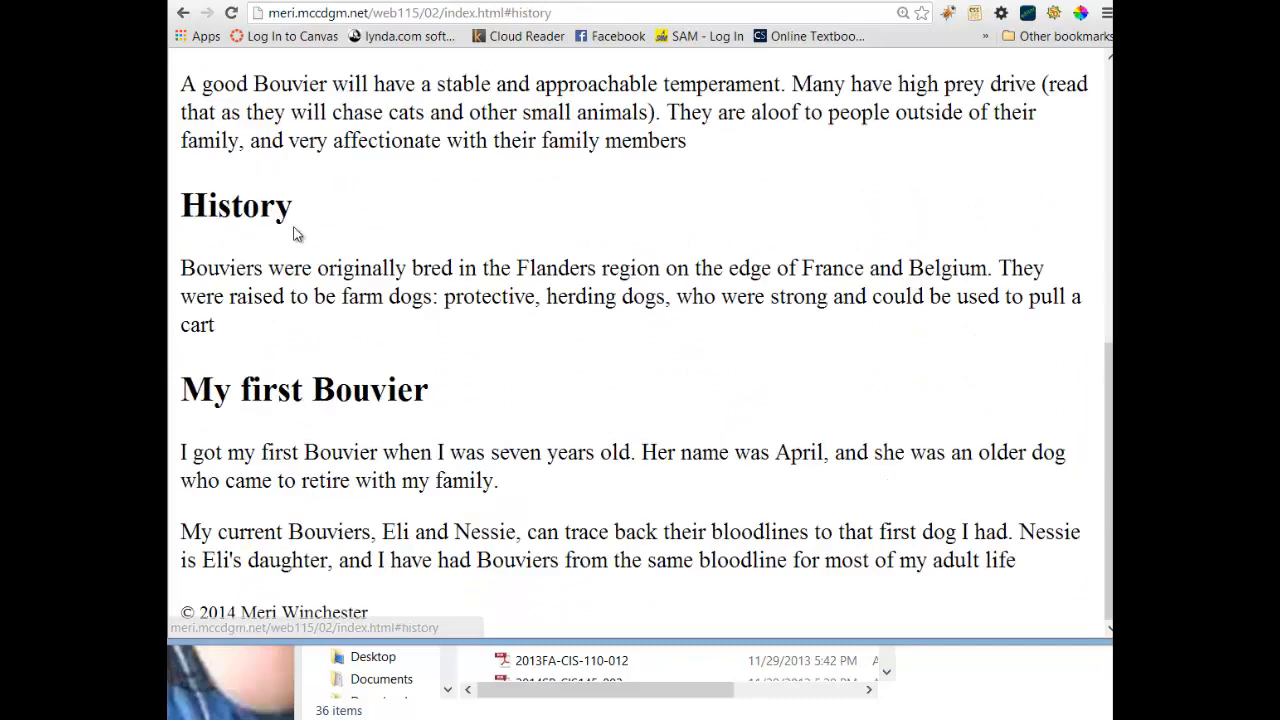
Review the Appearance section, then display the page's HTML source
scroll(up, 3)
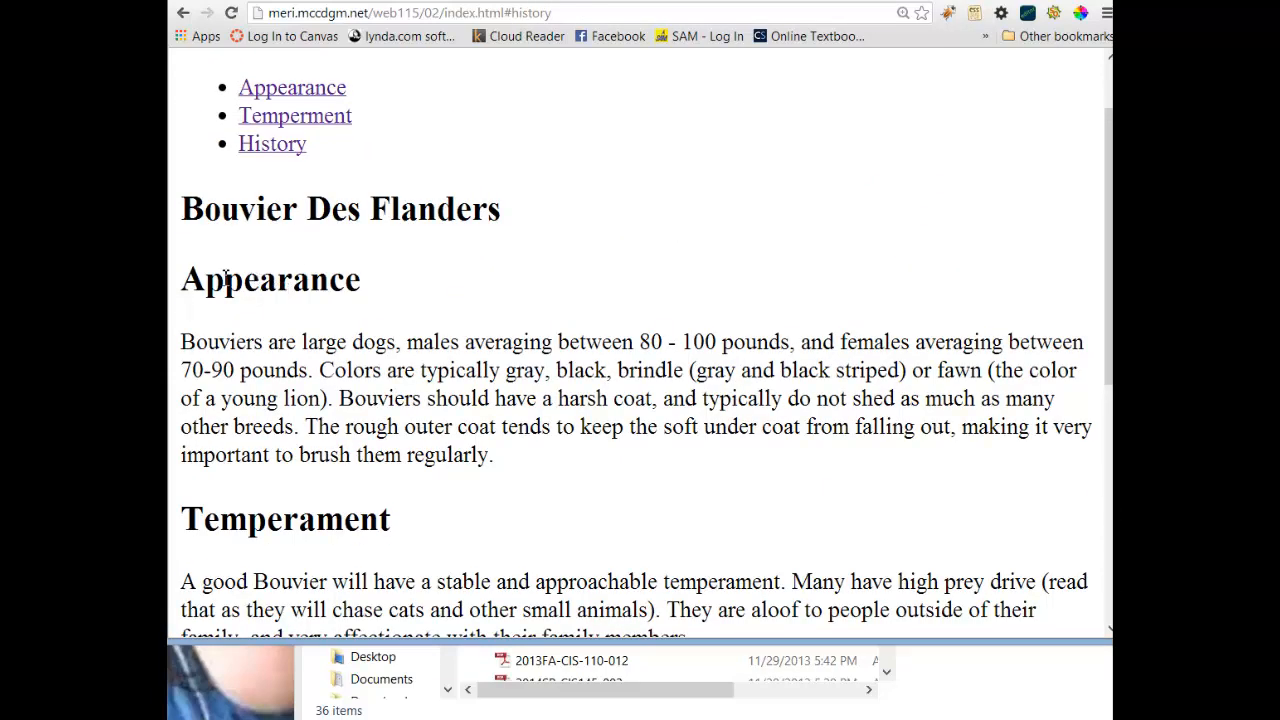
mouse_move(336, 292)
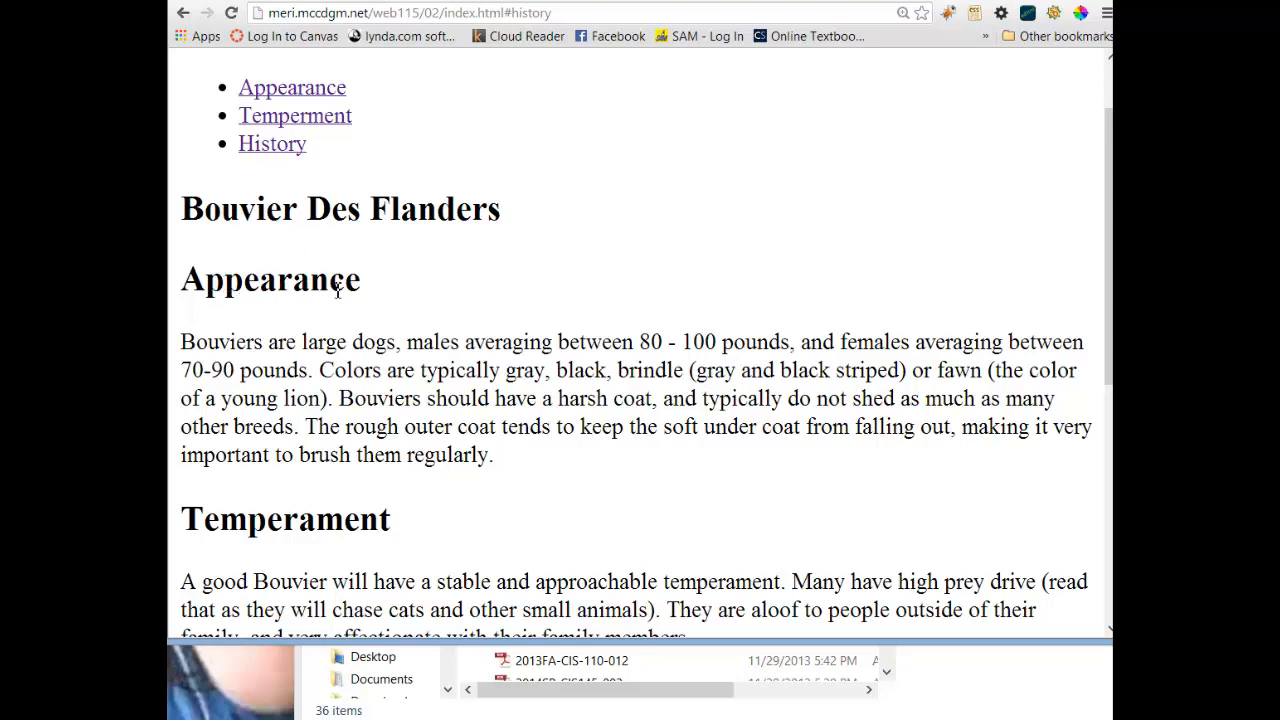
scroll(down, 3)
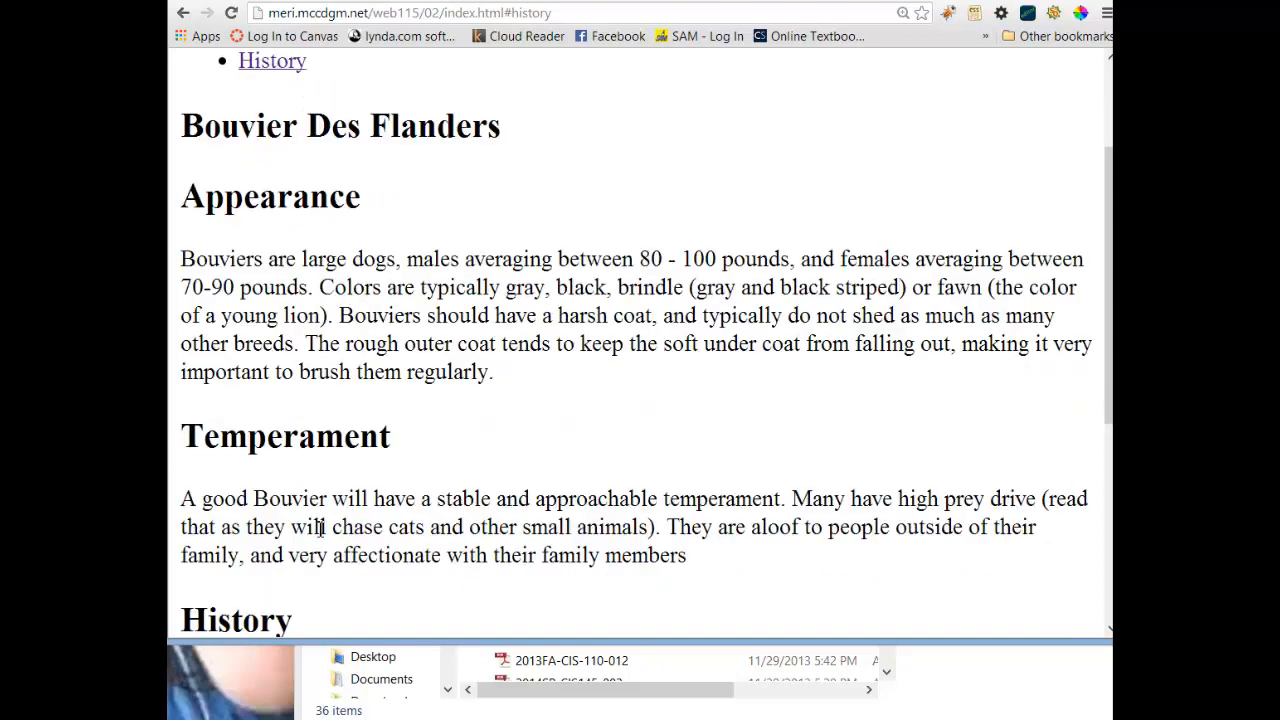
scroll(up, 3)
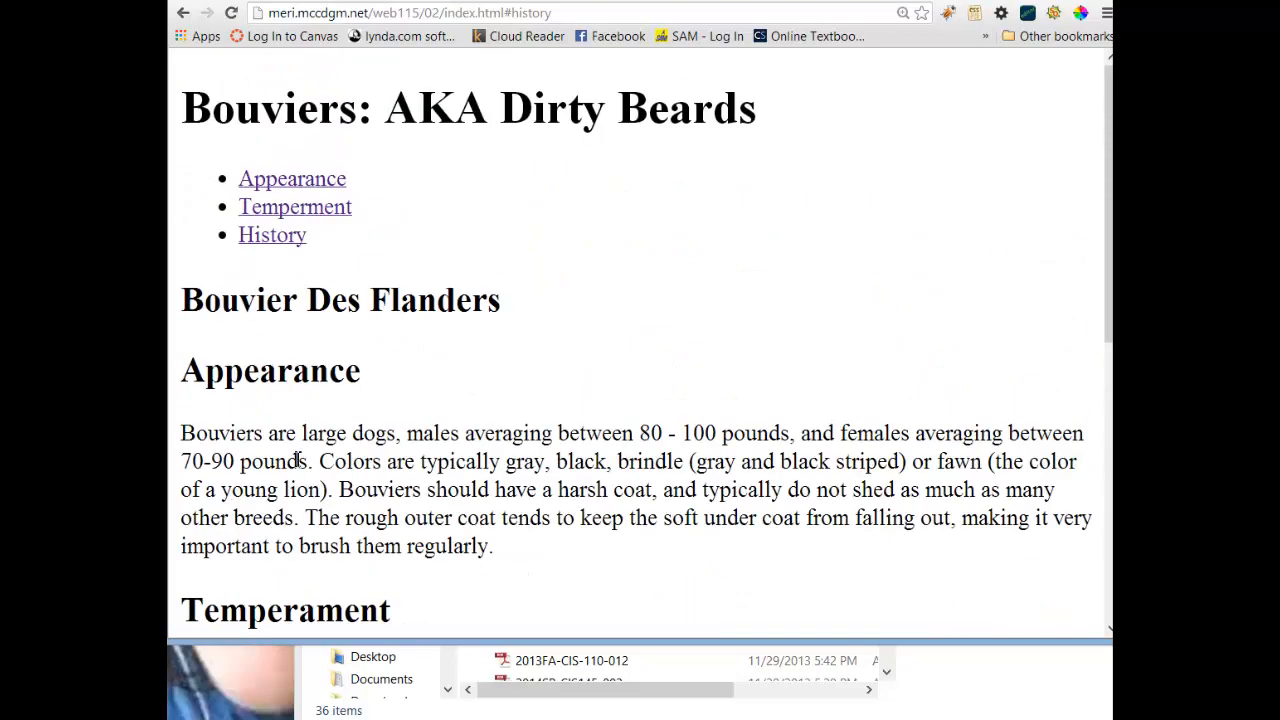
click(294, 206)
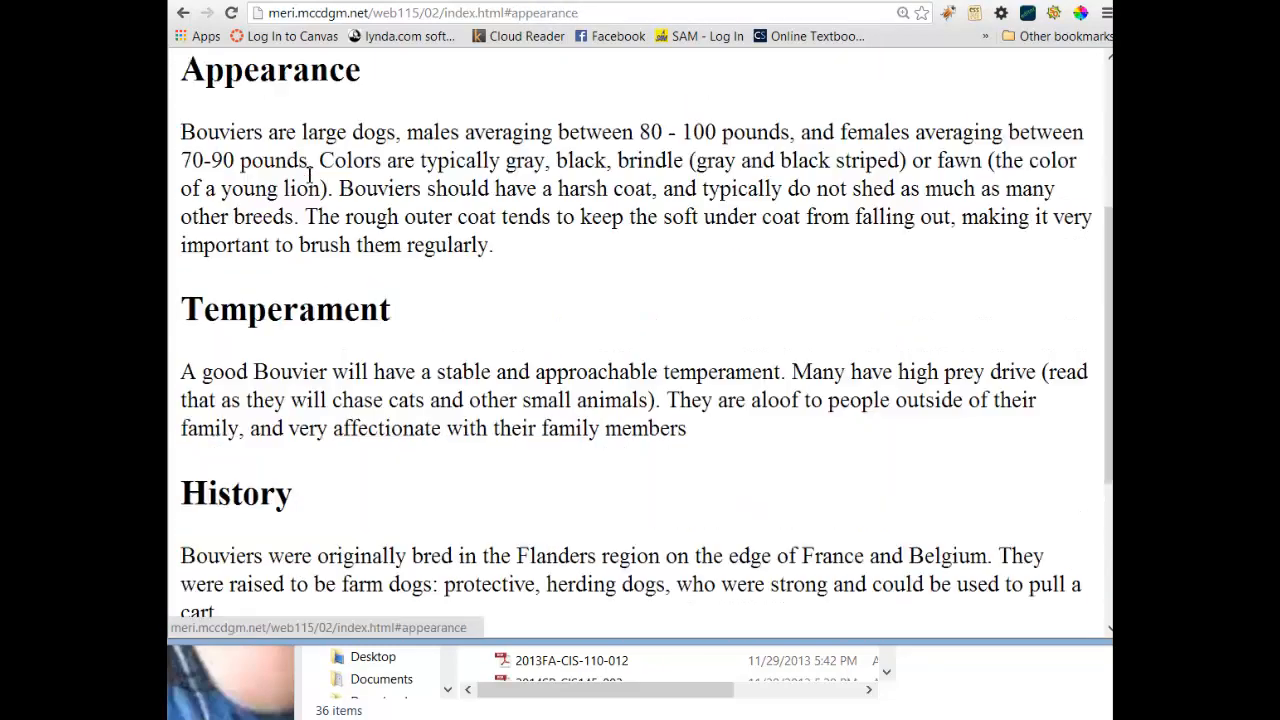
scroll(down, 3)
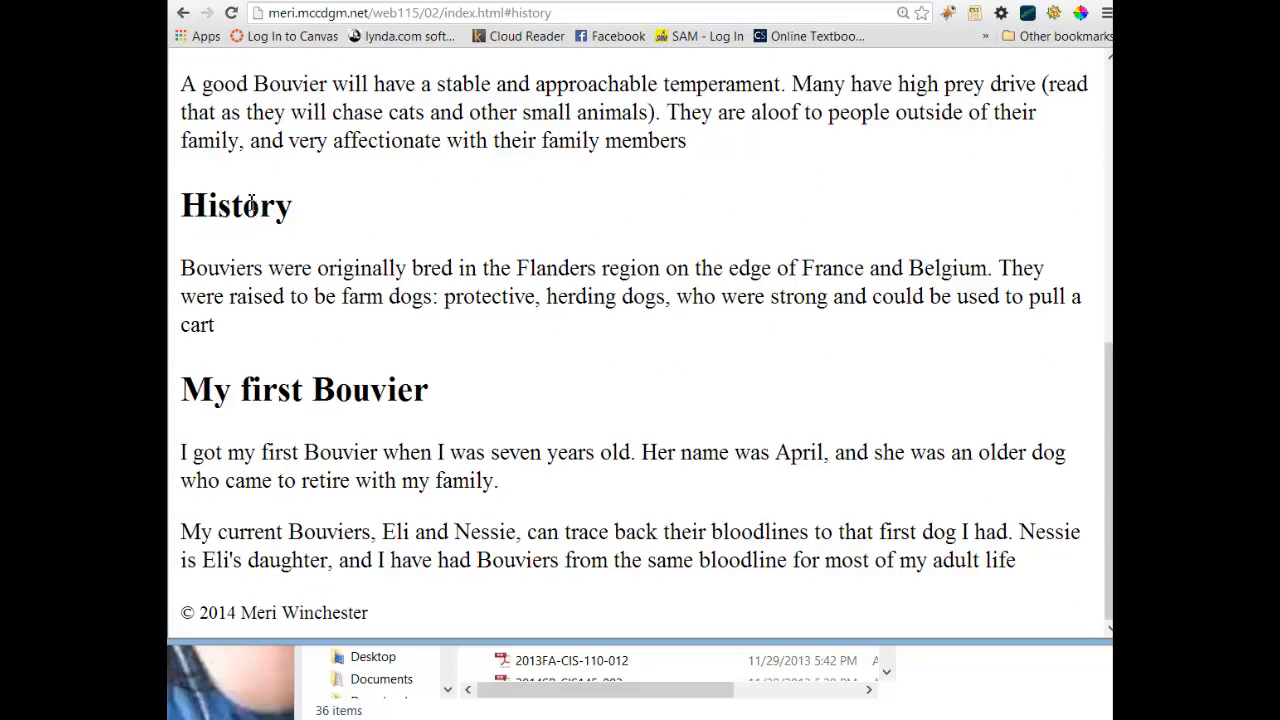
mouse_move(256, 218)
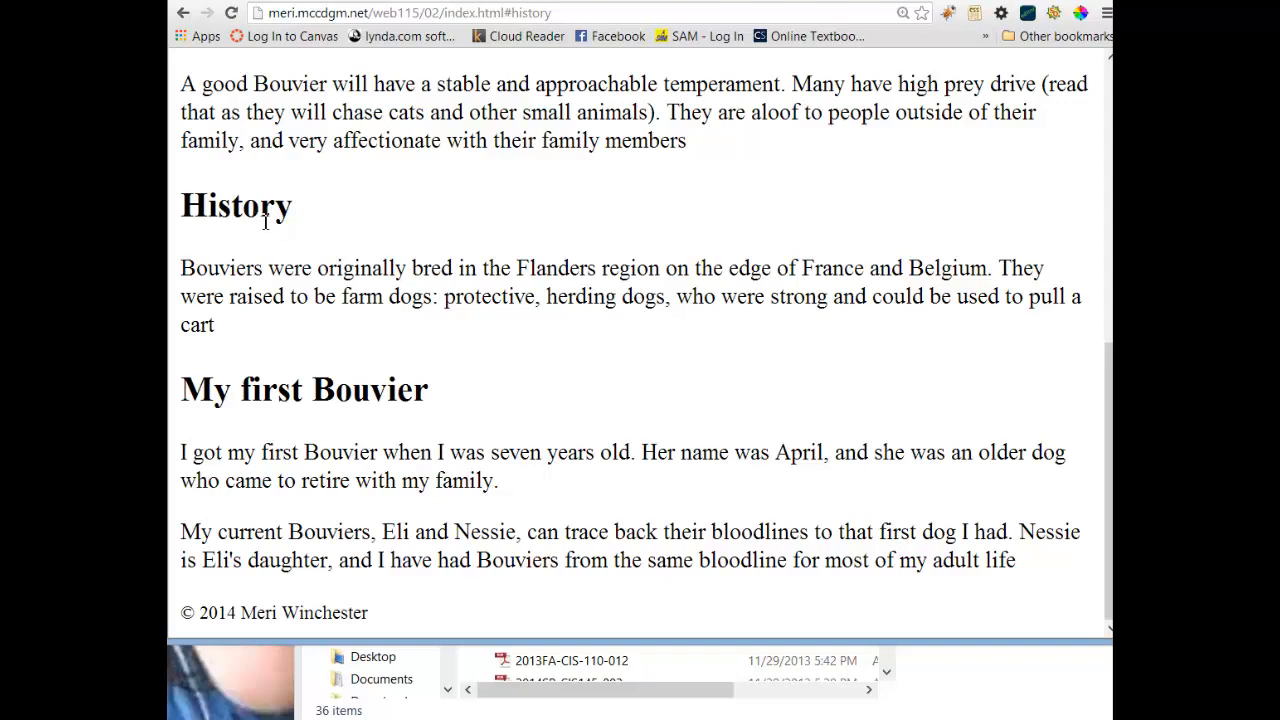
scroll(up, 3)
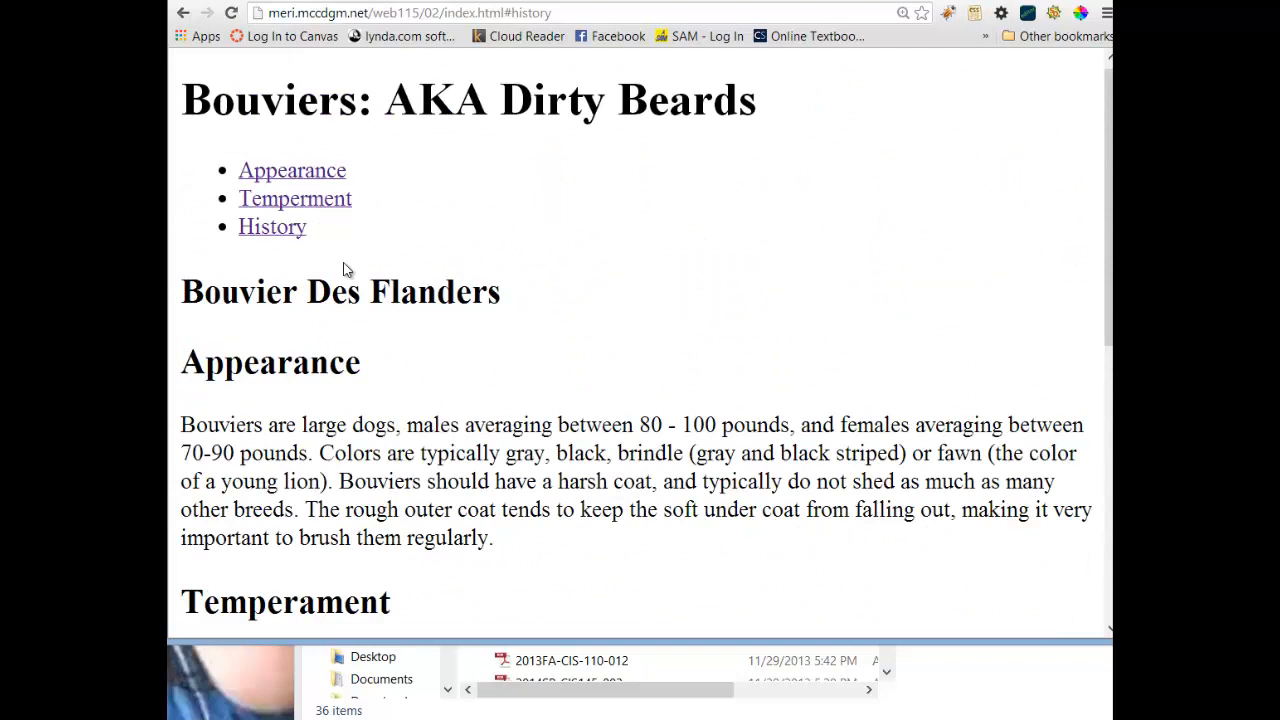
mouse_move(350, 268)
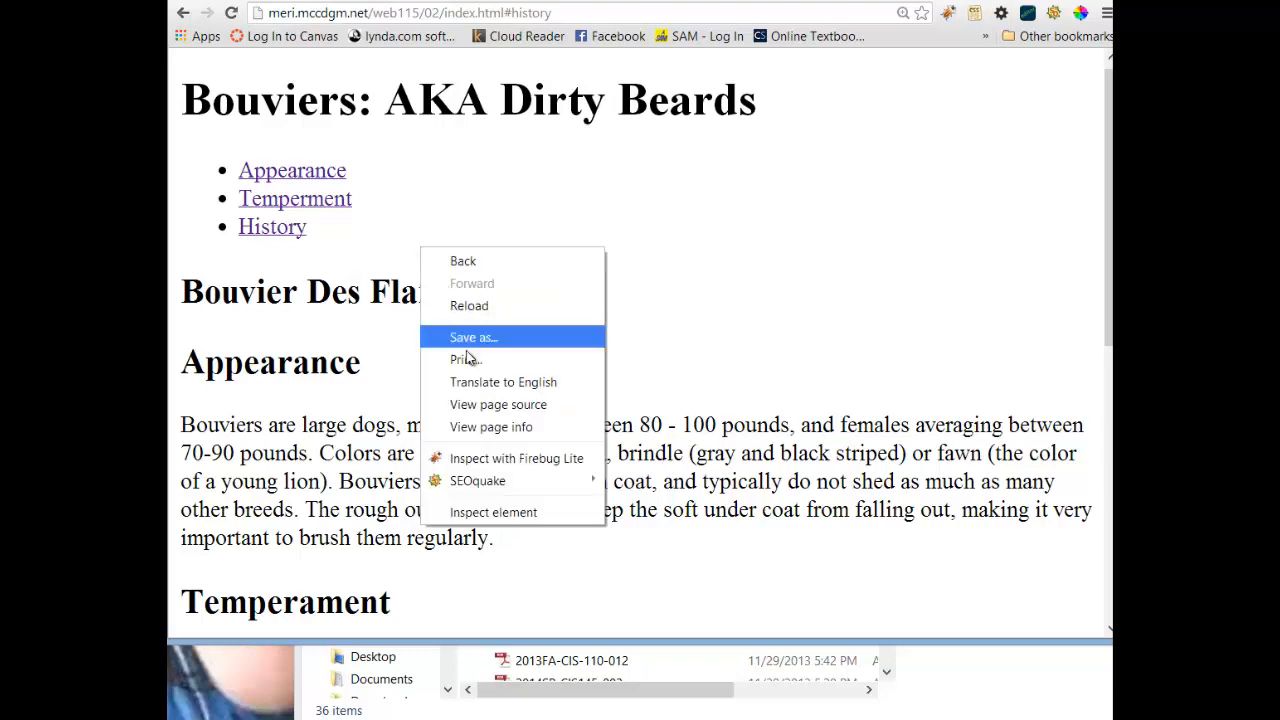
mouse_move(492, 428)
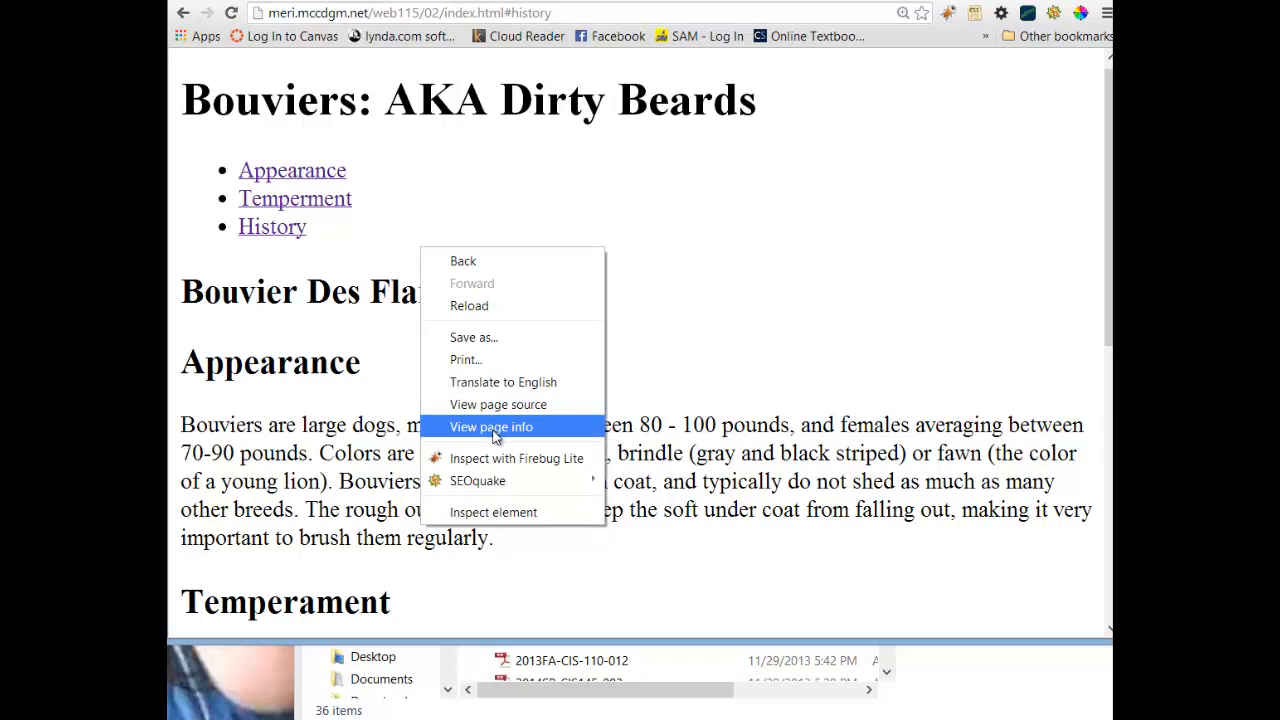
mouse_move(498, 404)
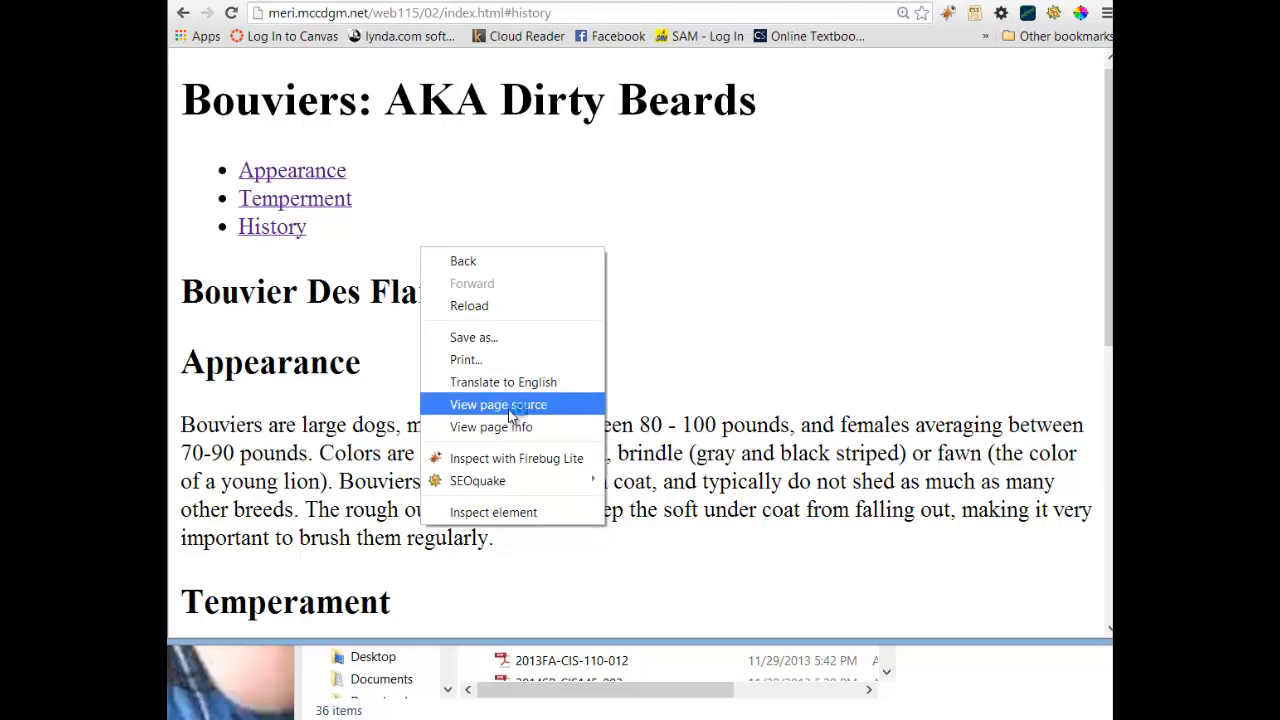
click(498, 404)
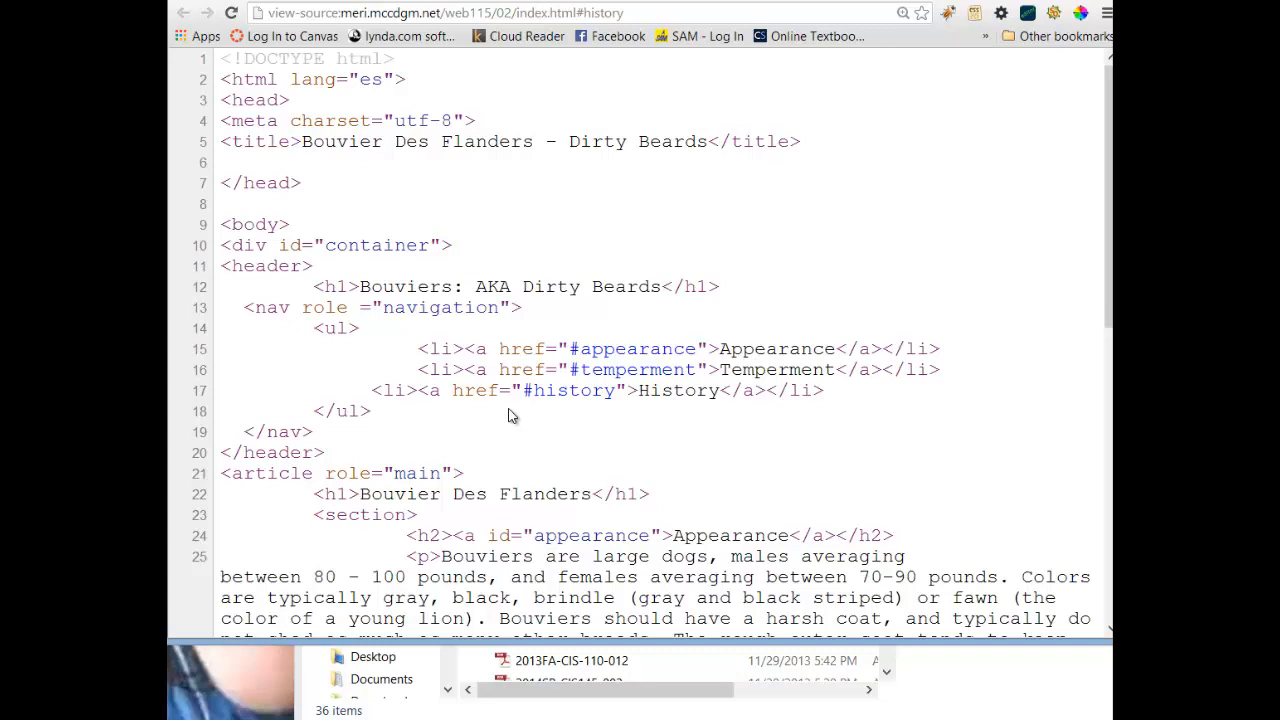
mouse_move(496, 410)
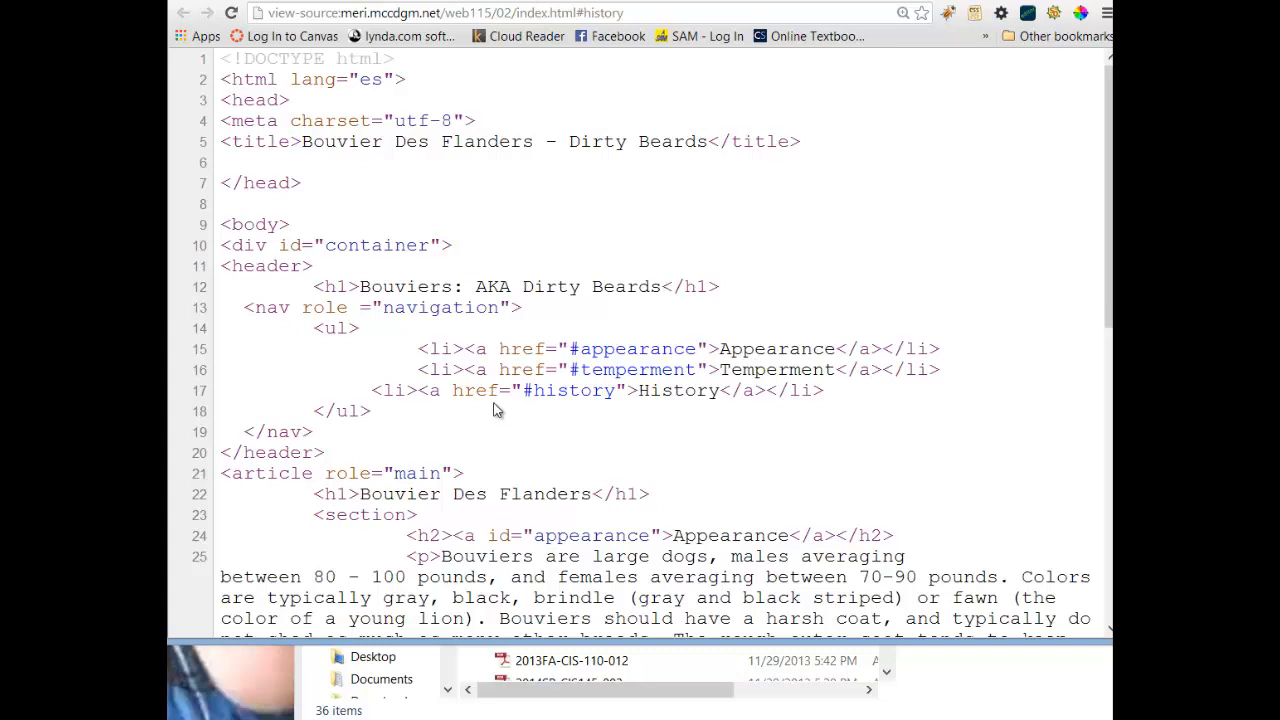
mouse_move(288, 84)
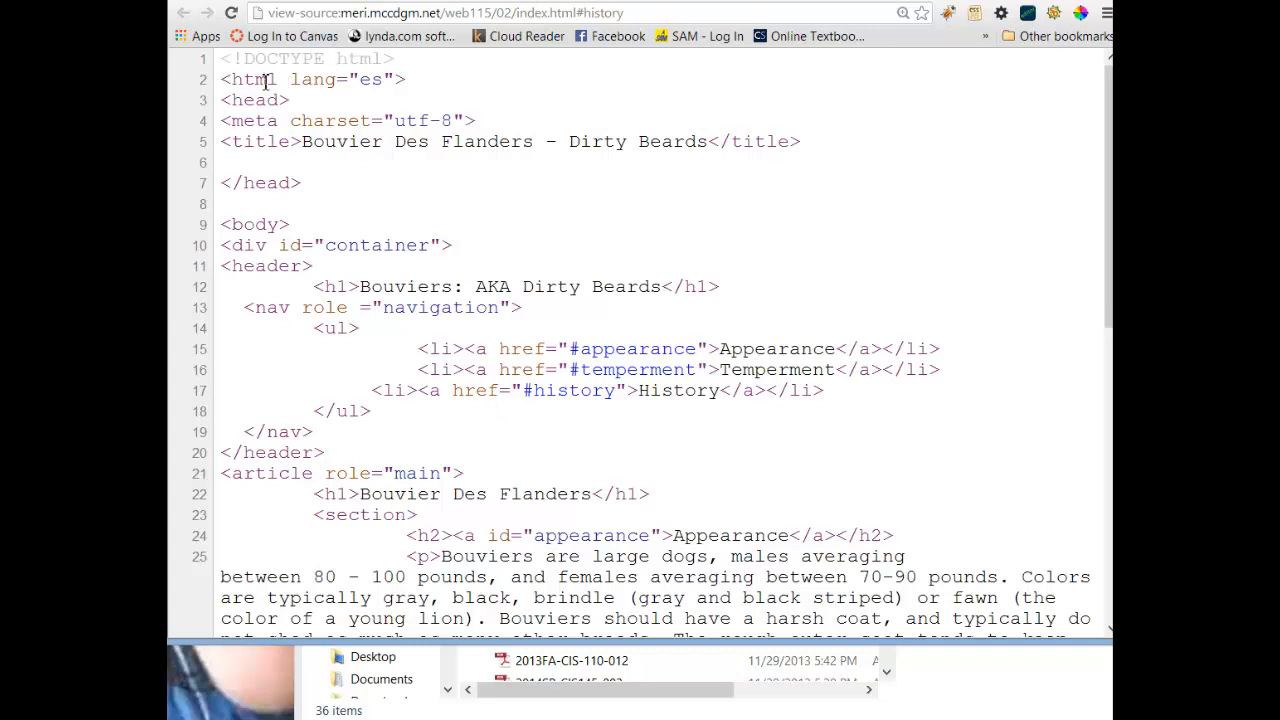
Scroll through the index.html source to the closing html tag and back to the top
scroll(down, 3)
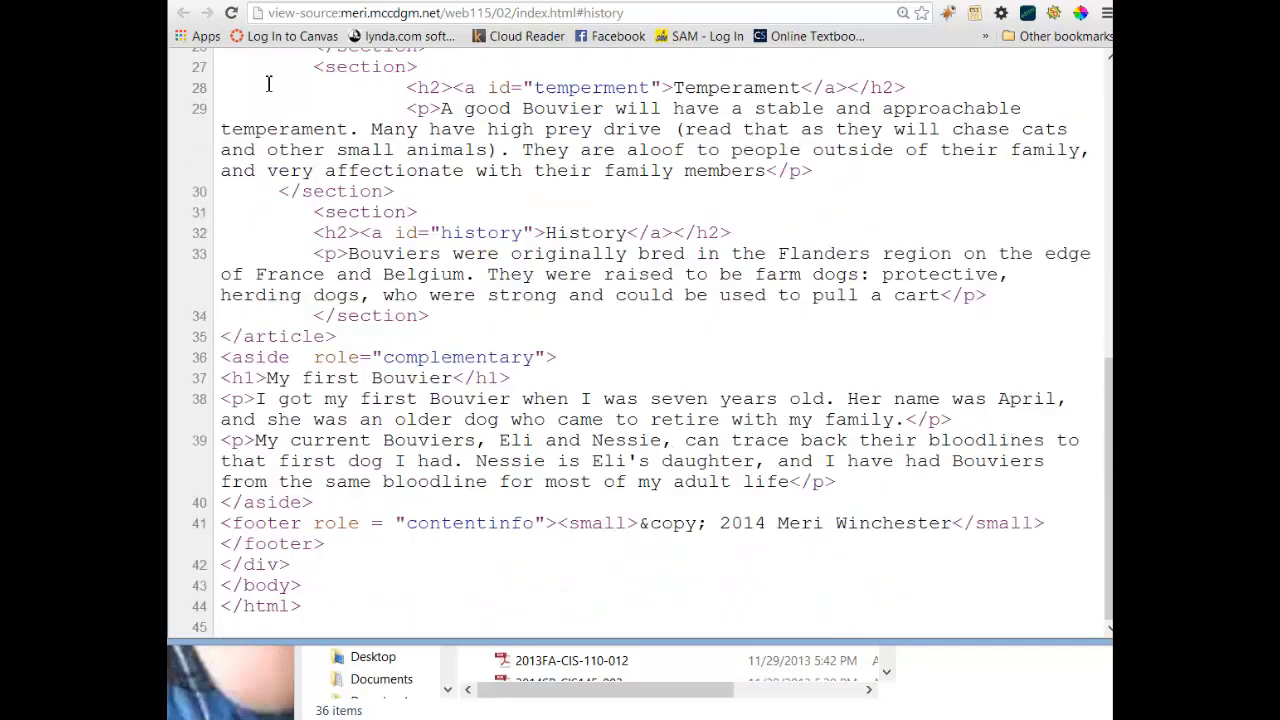
mouse_move(266, 604)
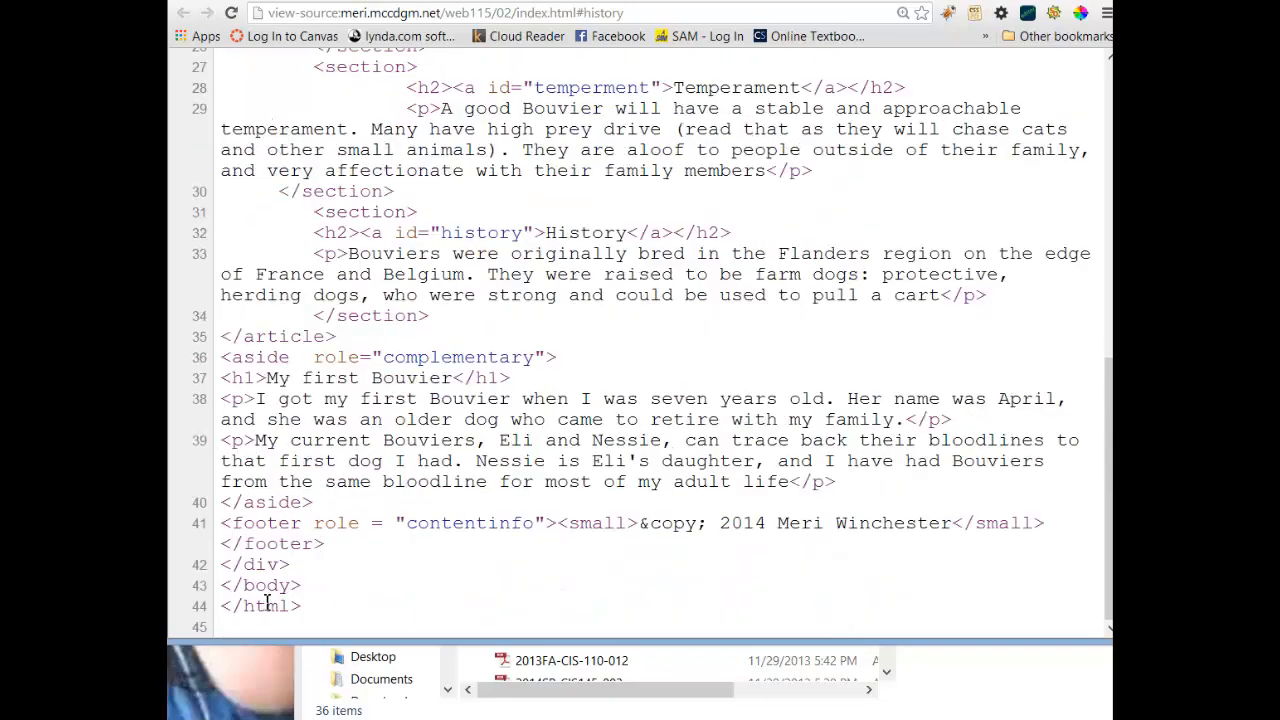
scroll(up, 3)
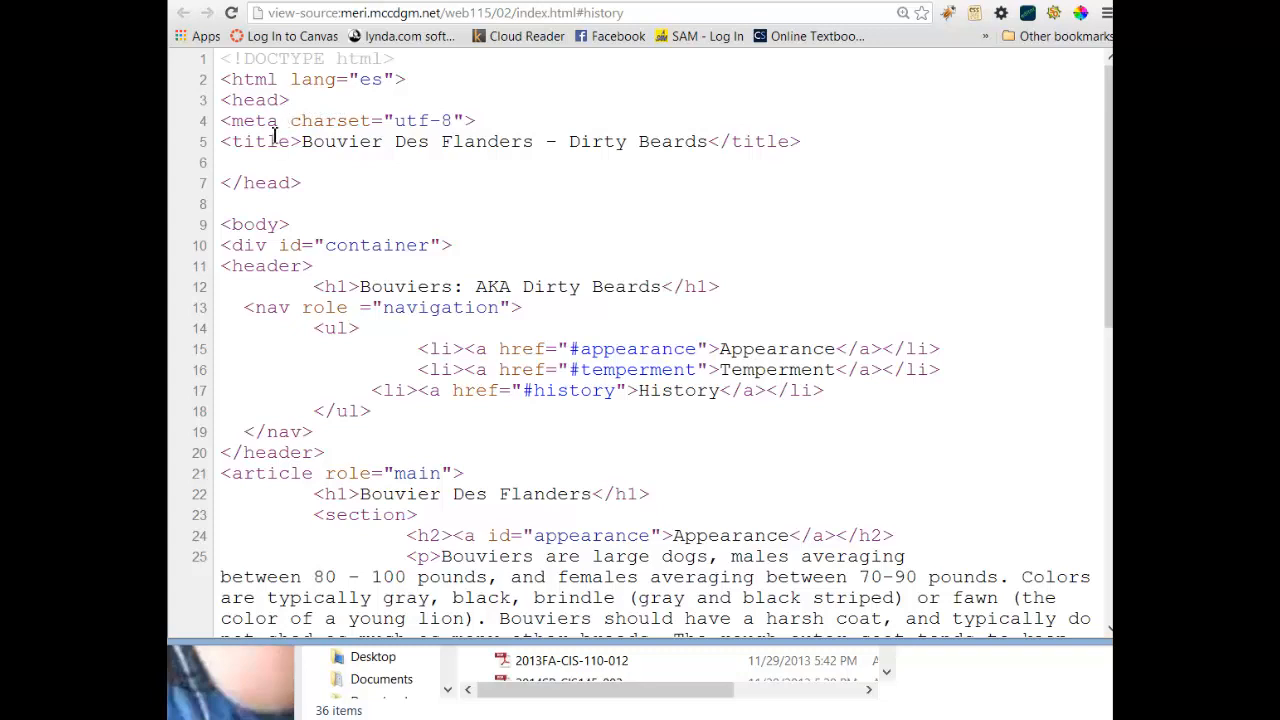
mouse_move(304, 116)
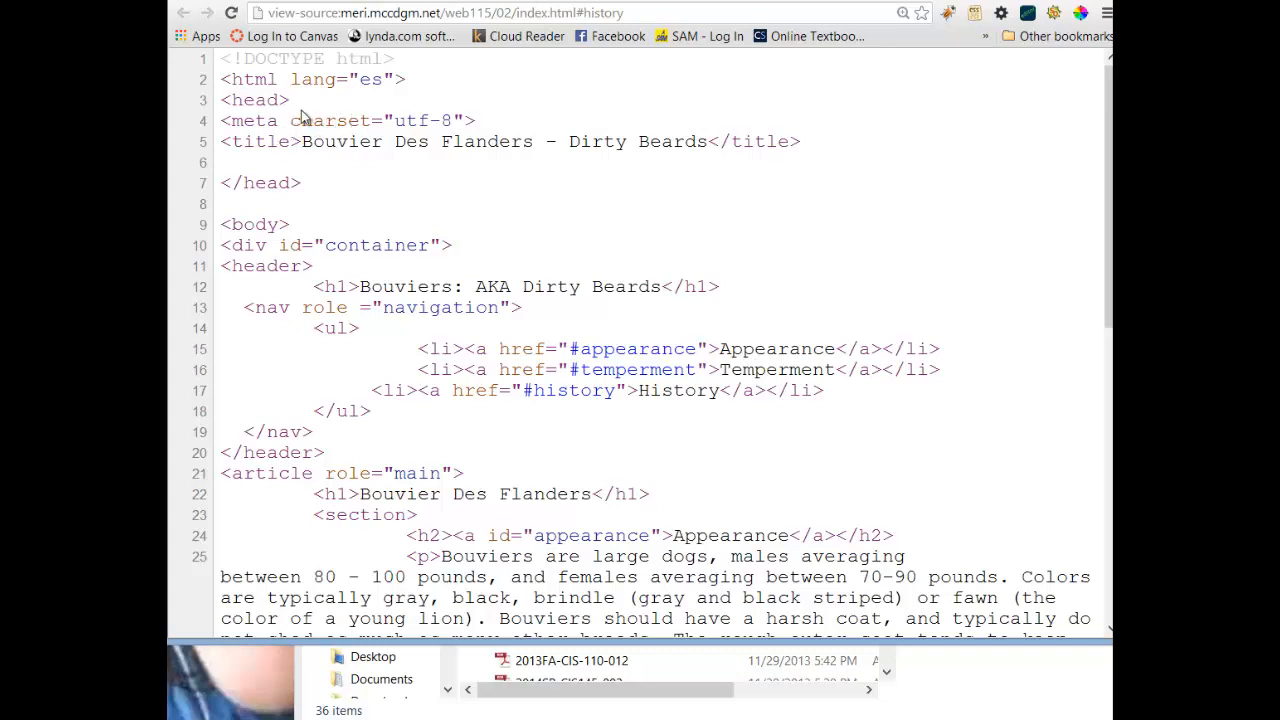
mouse_move(424, 122)
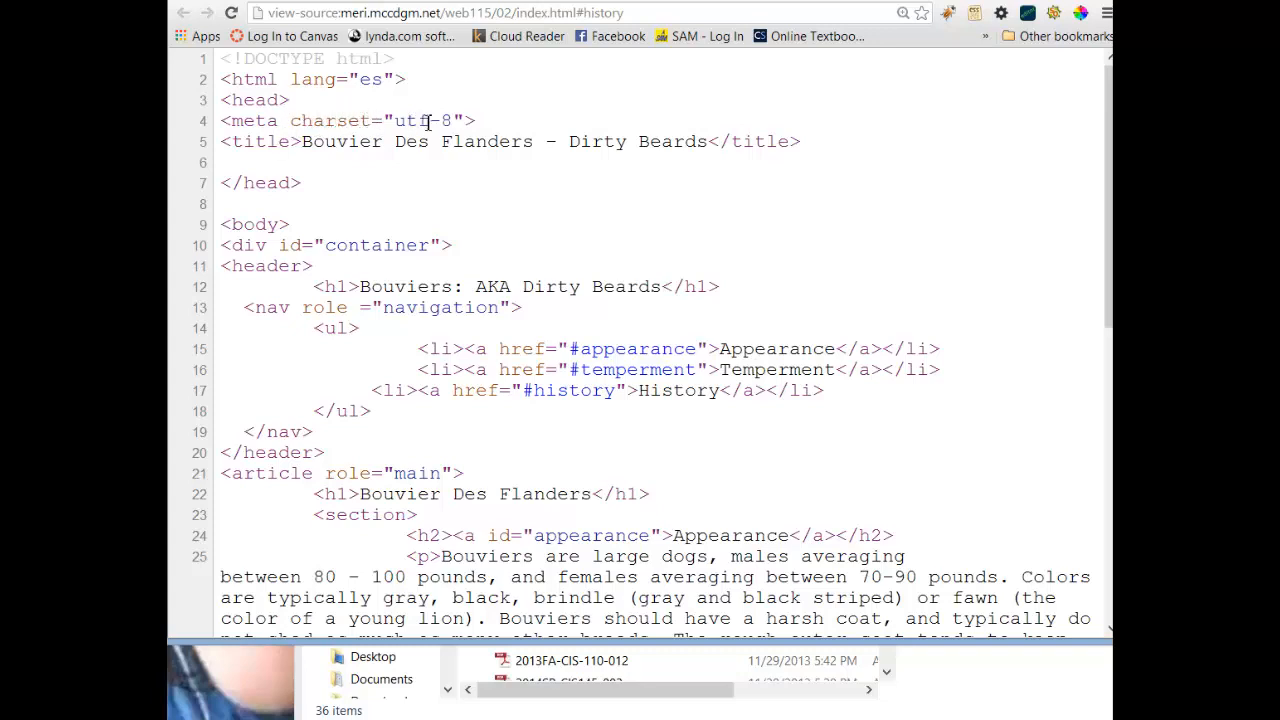
mouse_move(316, 152)
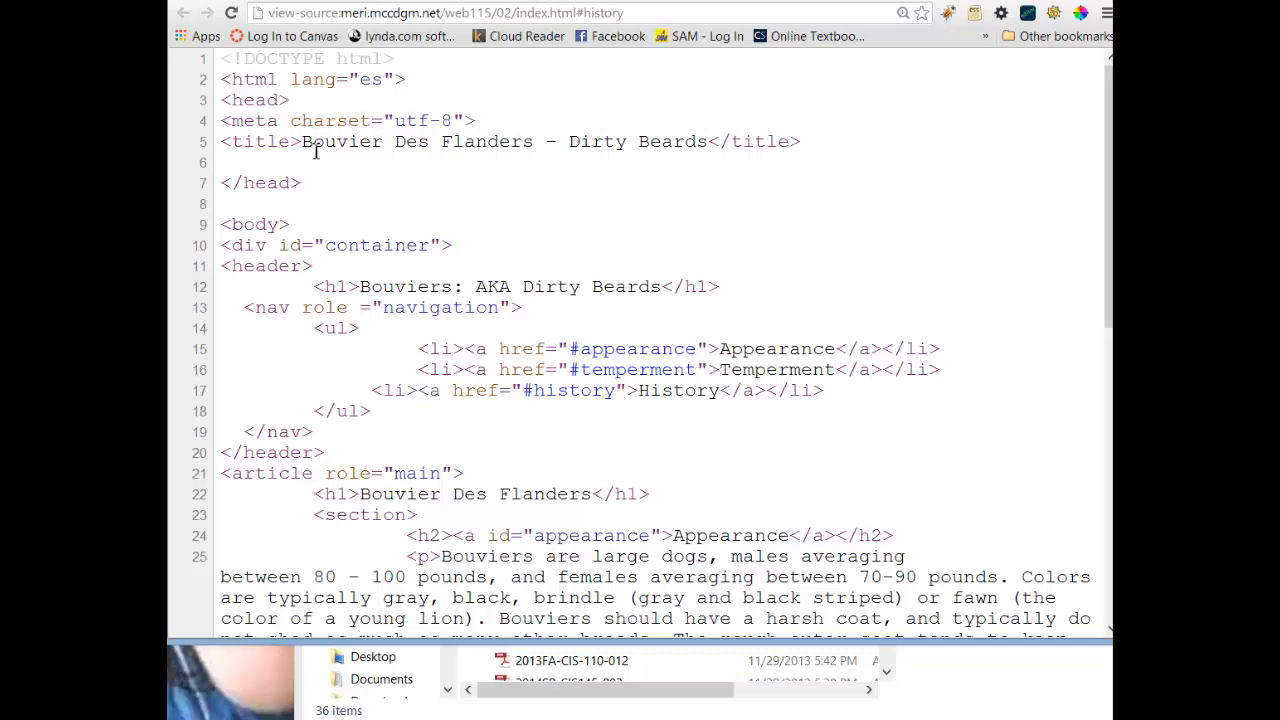
mouse_move(678, 148)
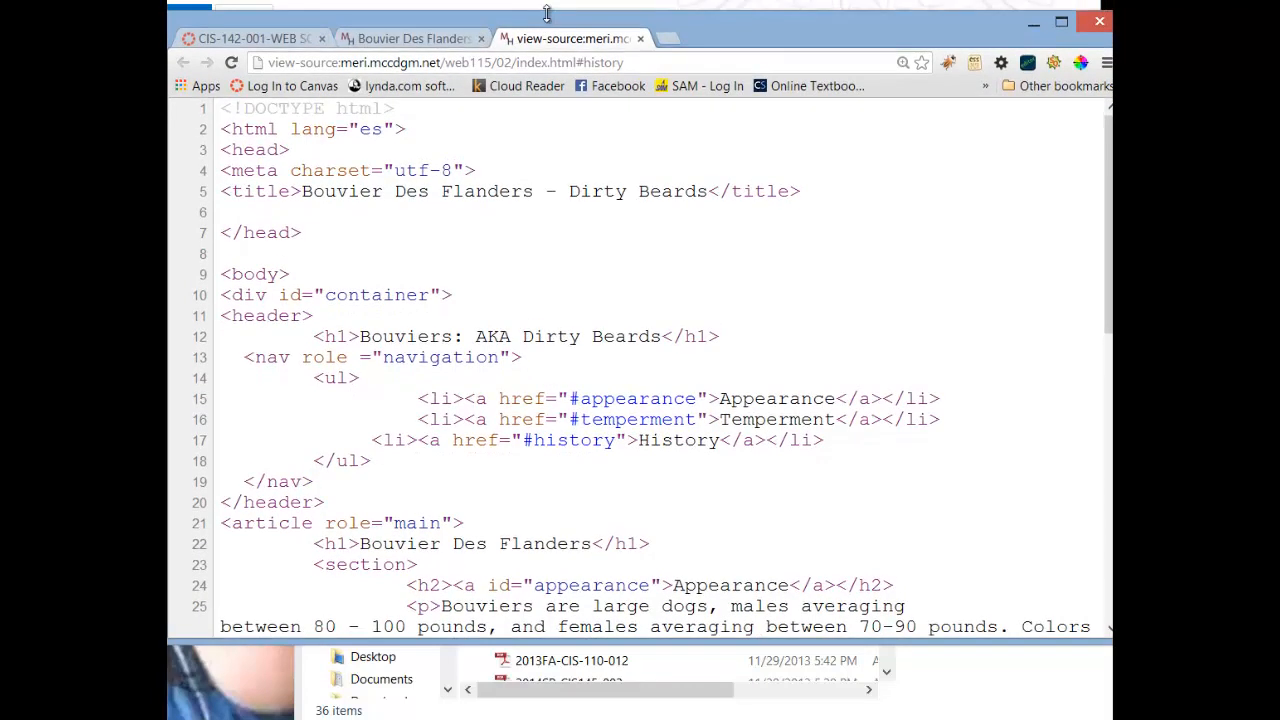
mouse_move(410, 38)
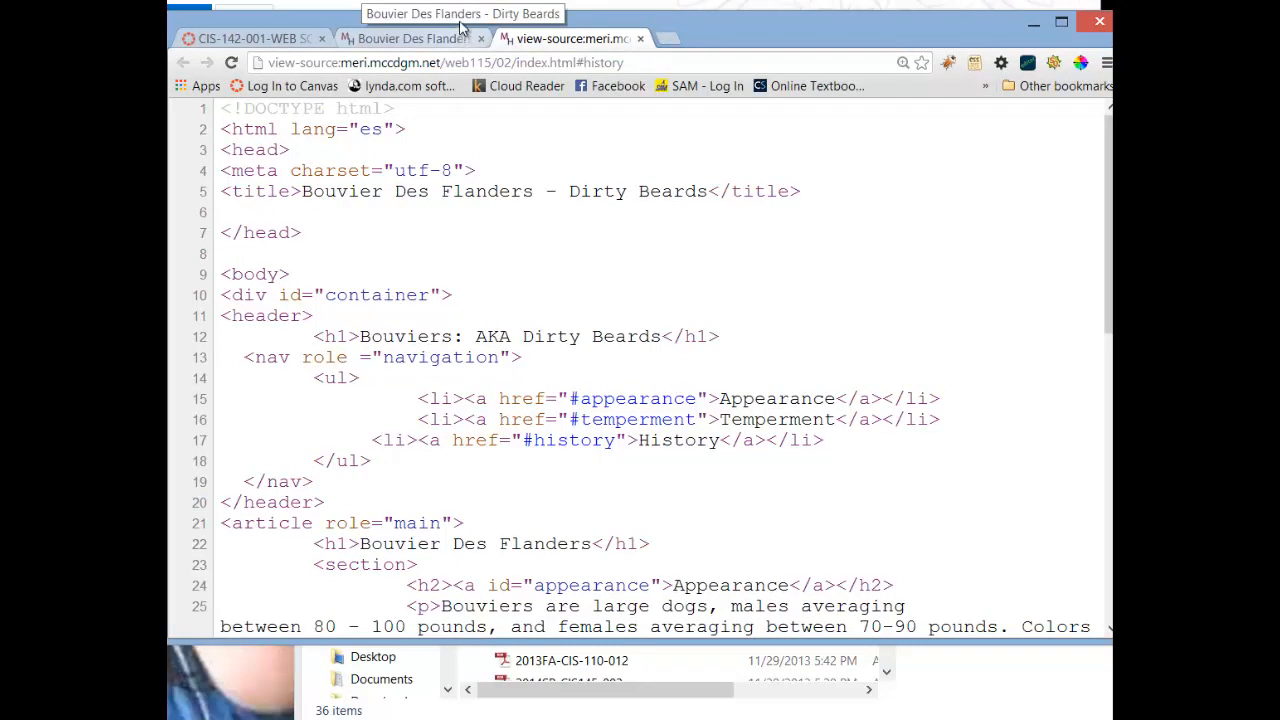
mouse_move(446, 144)
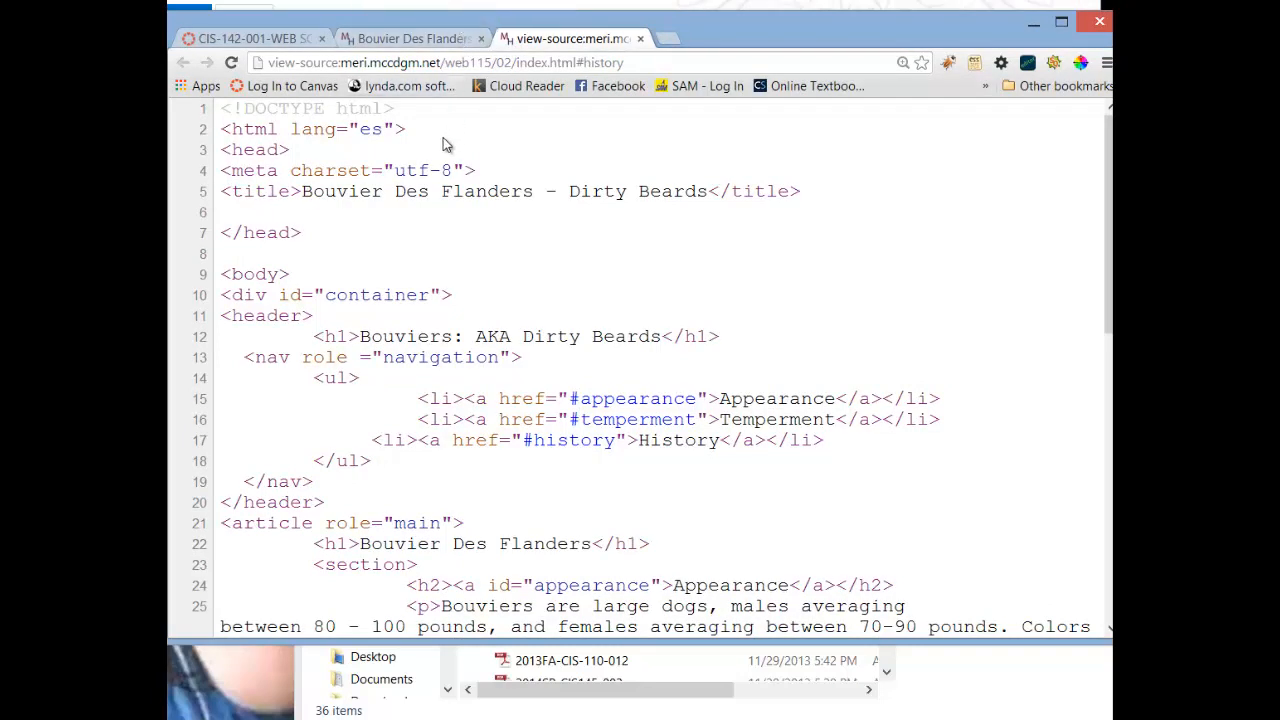
scroll(down, 3)
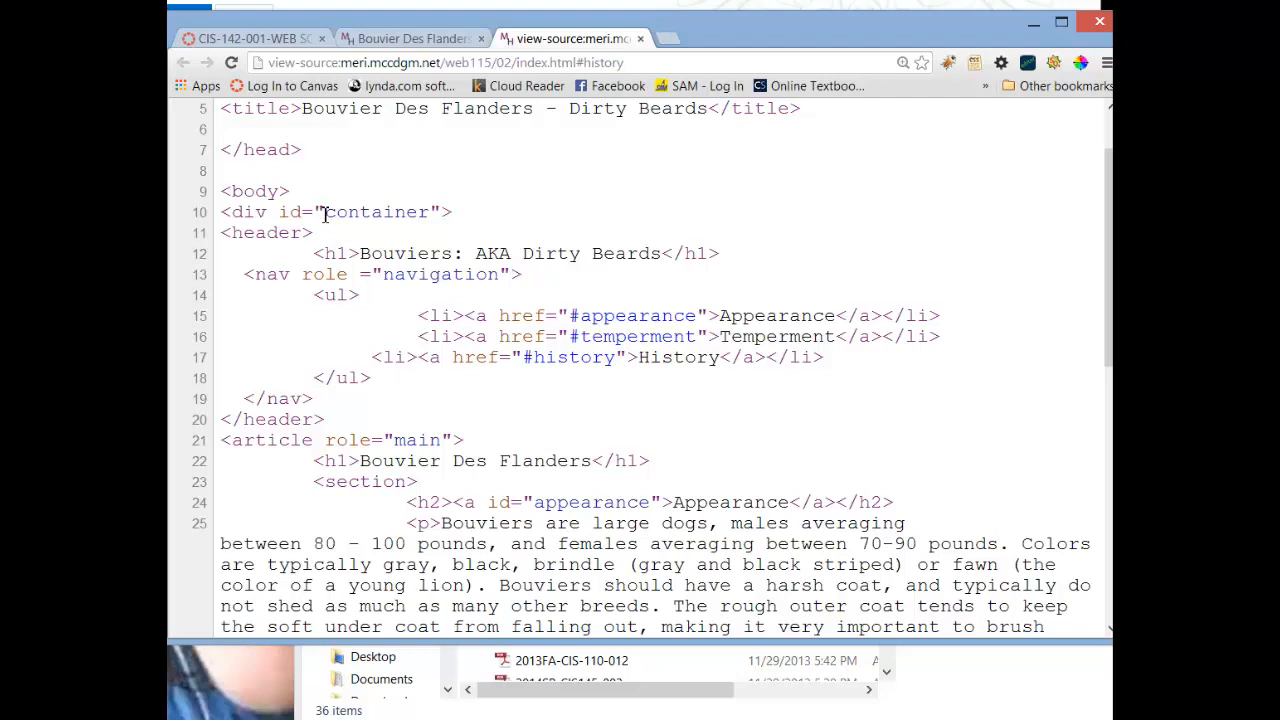
click(408, 38)
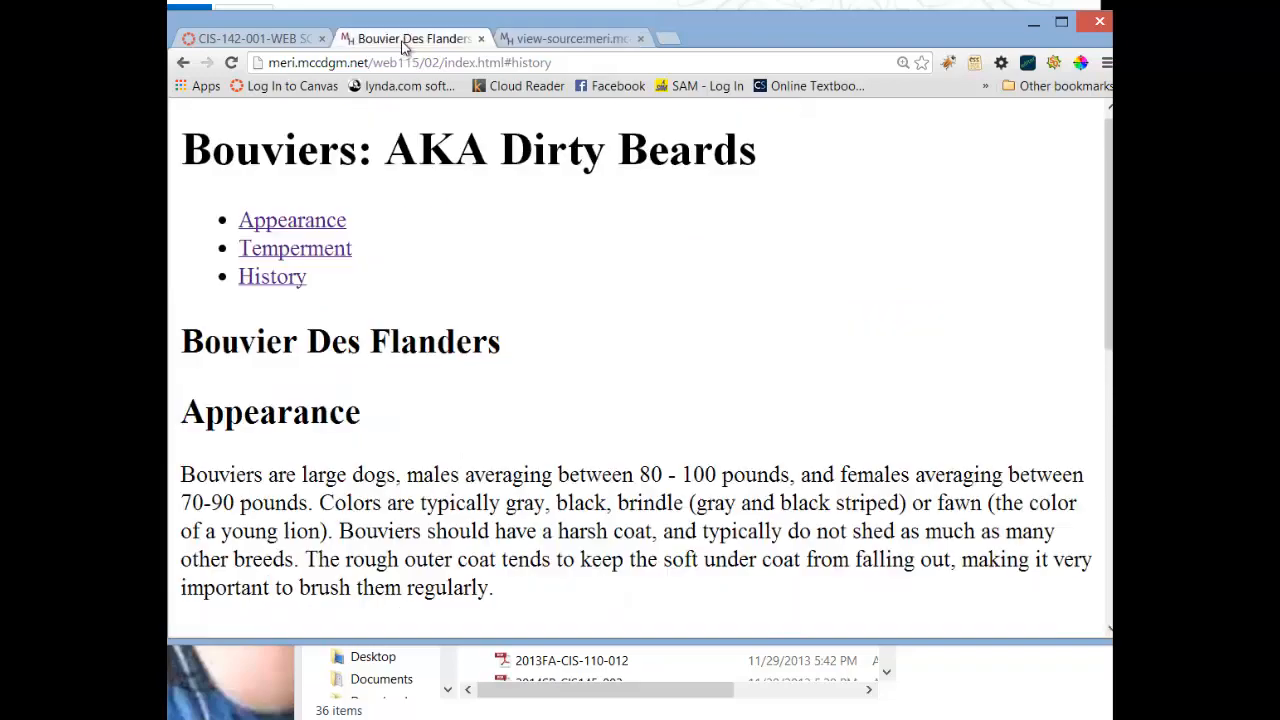
scroll(down, 3)
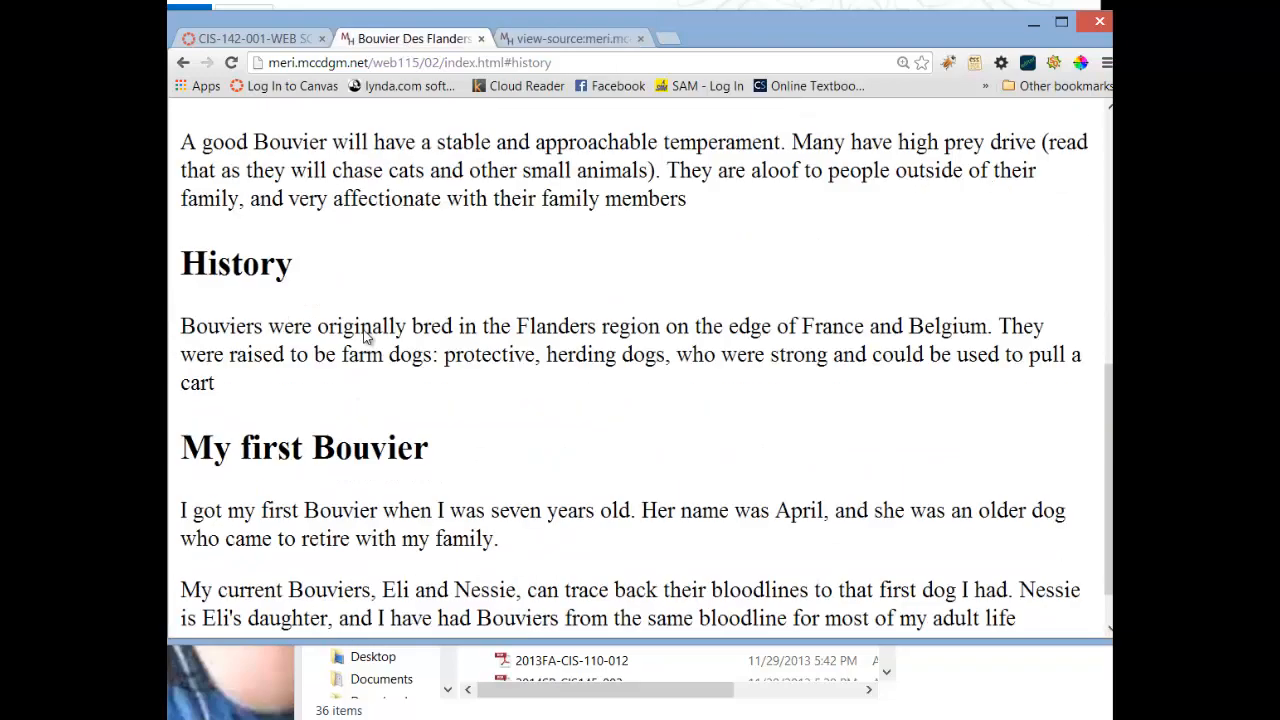
scroll(up, 3)
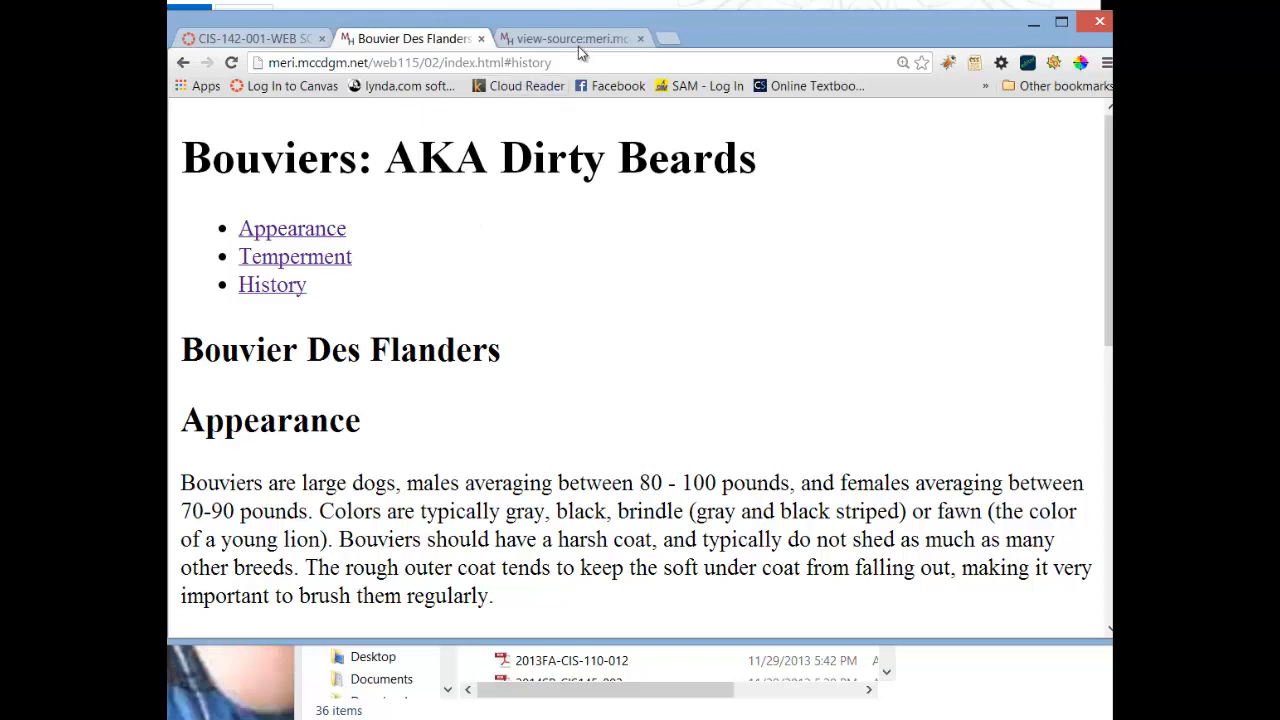
click(570, 38)
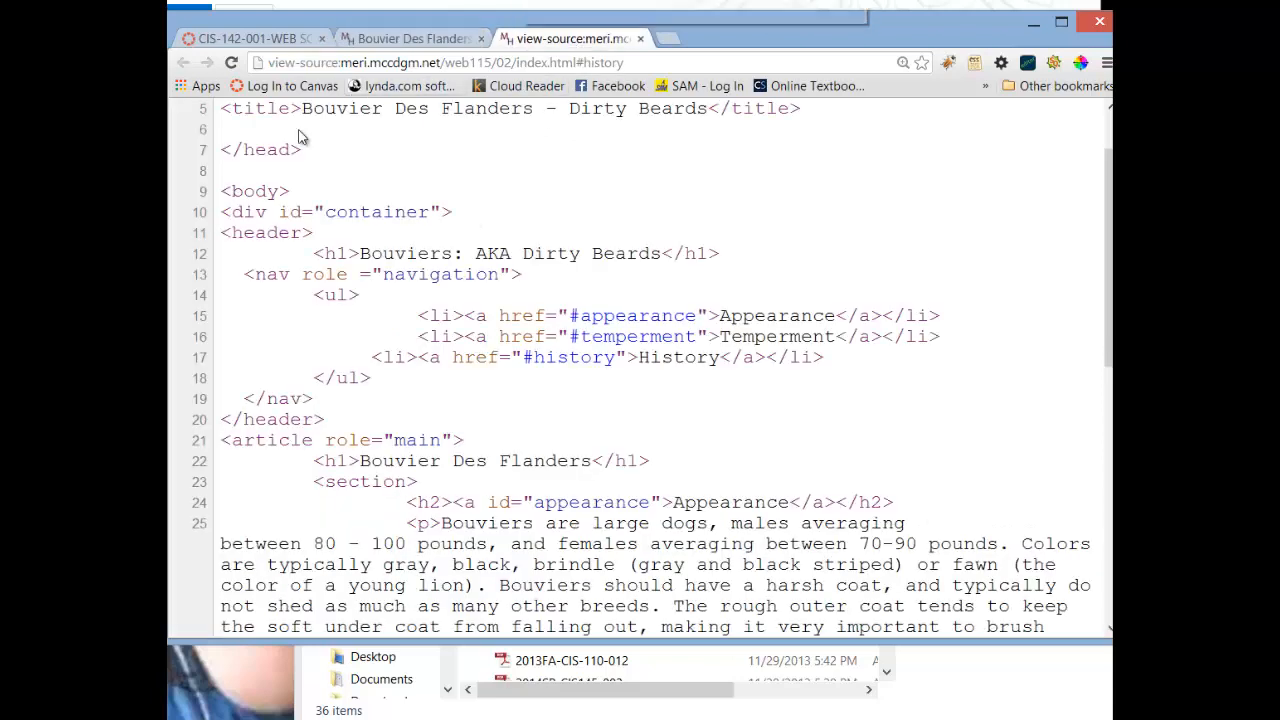
mouse_move(264, 218)
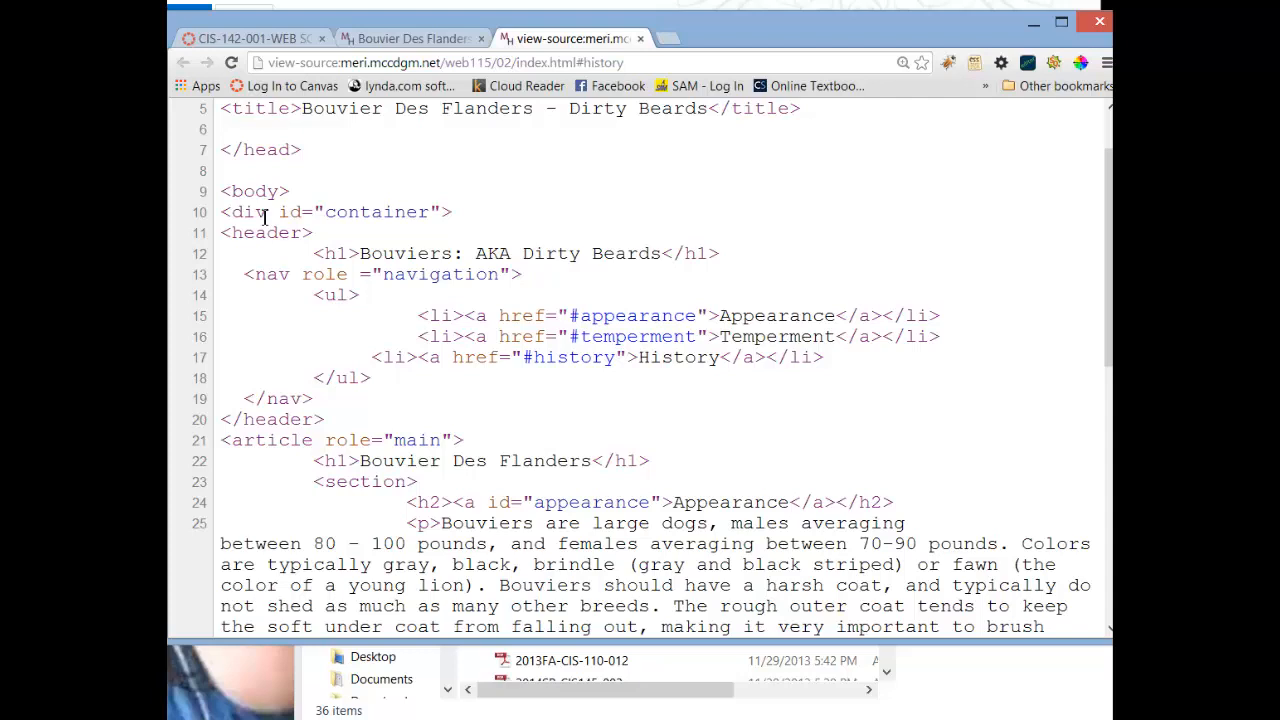
mouse_move(284, 216)
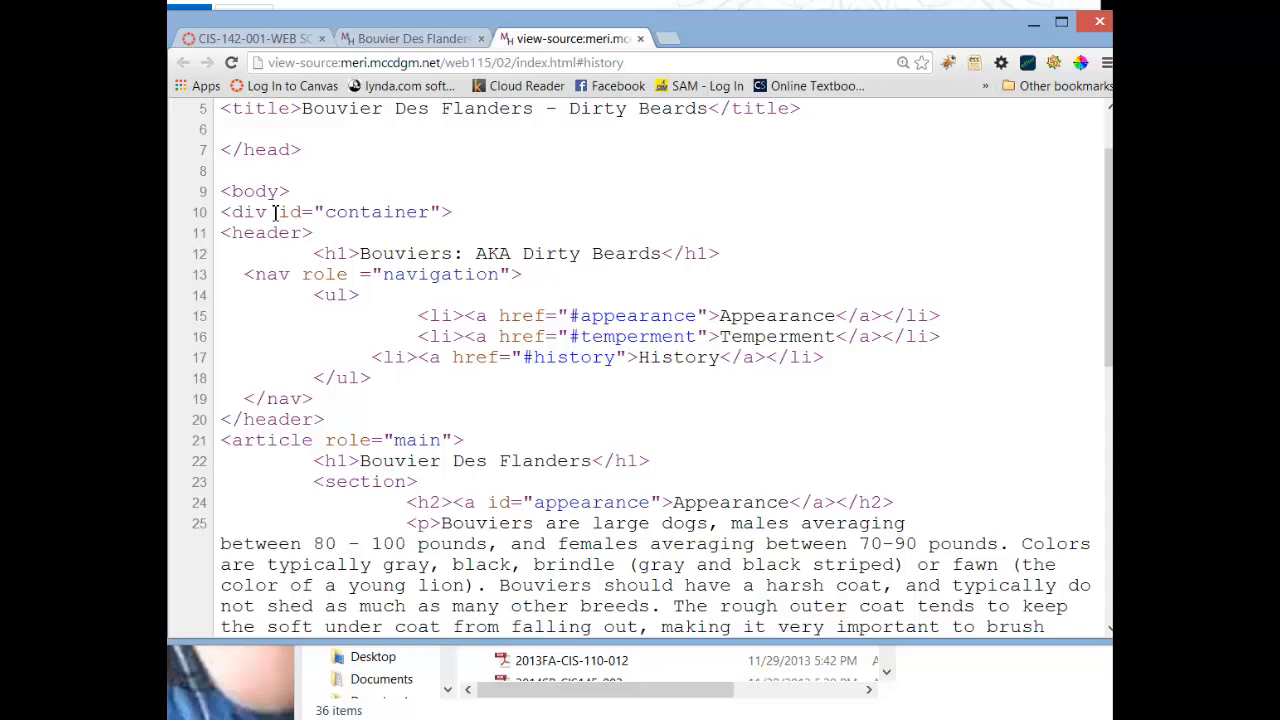
mouse_move(262, 228)
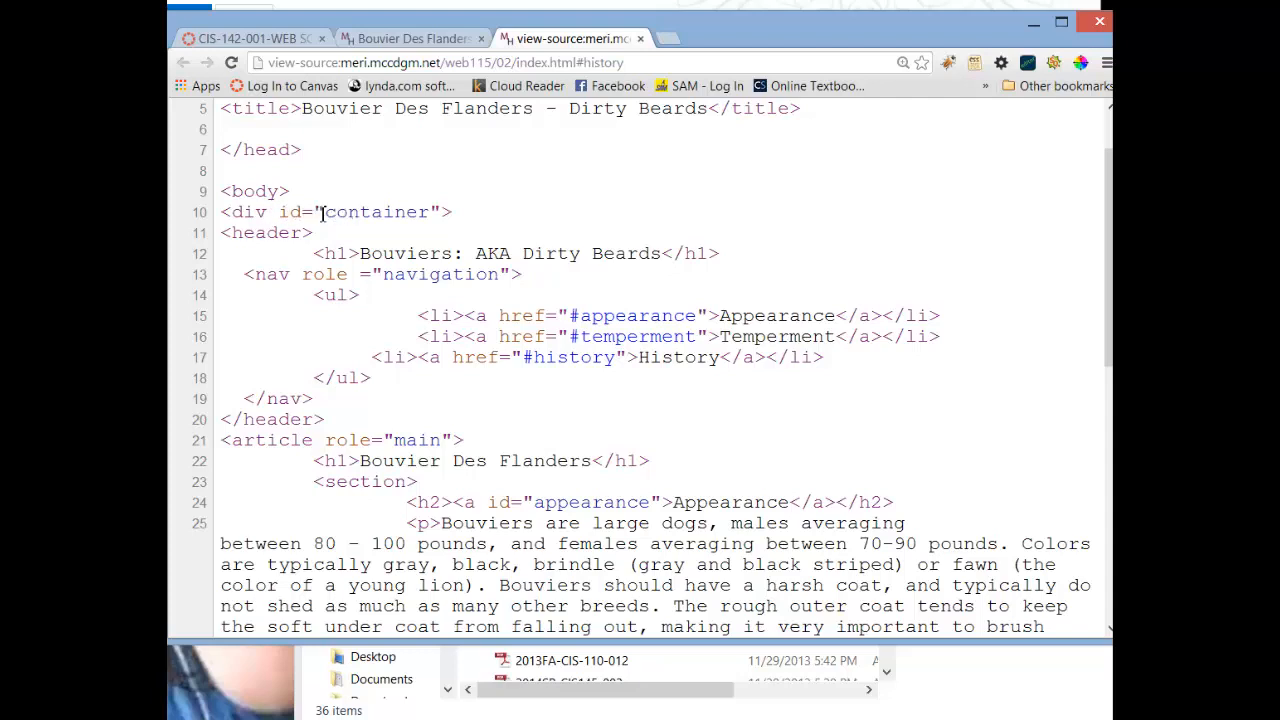
mouse_move(370, 218)
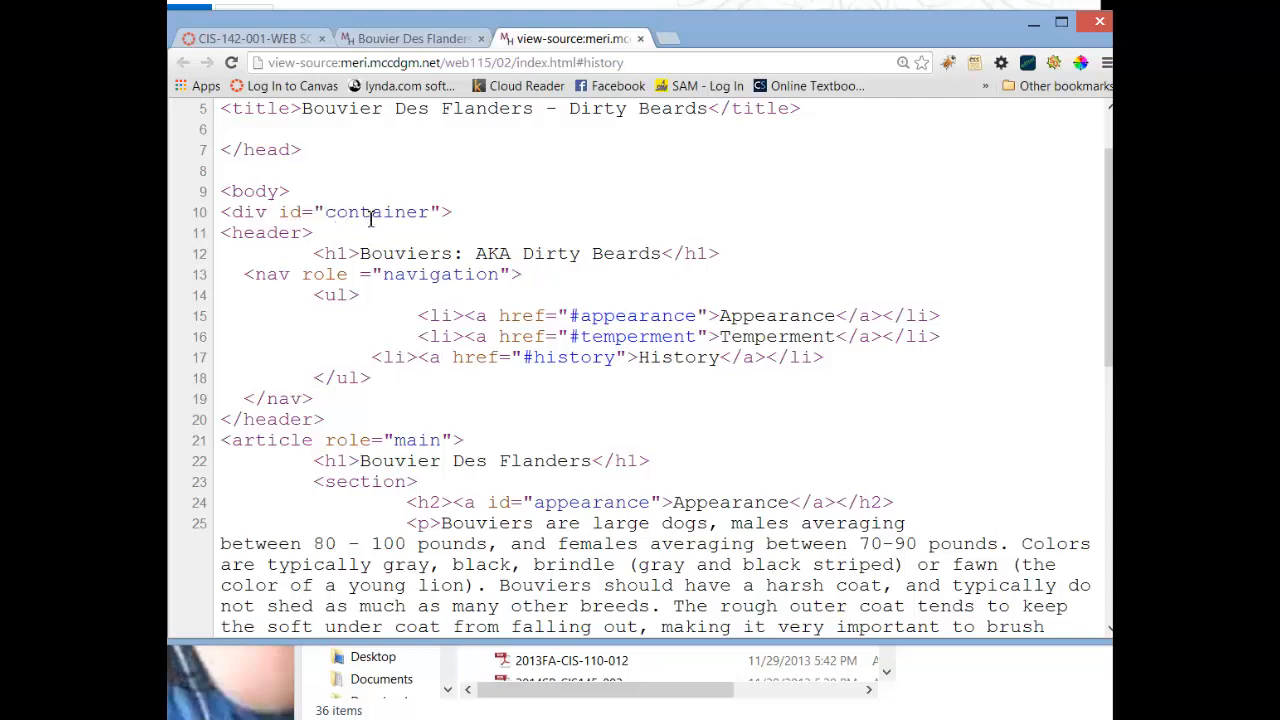
mouse_move(356, 238)
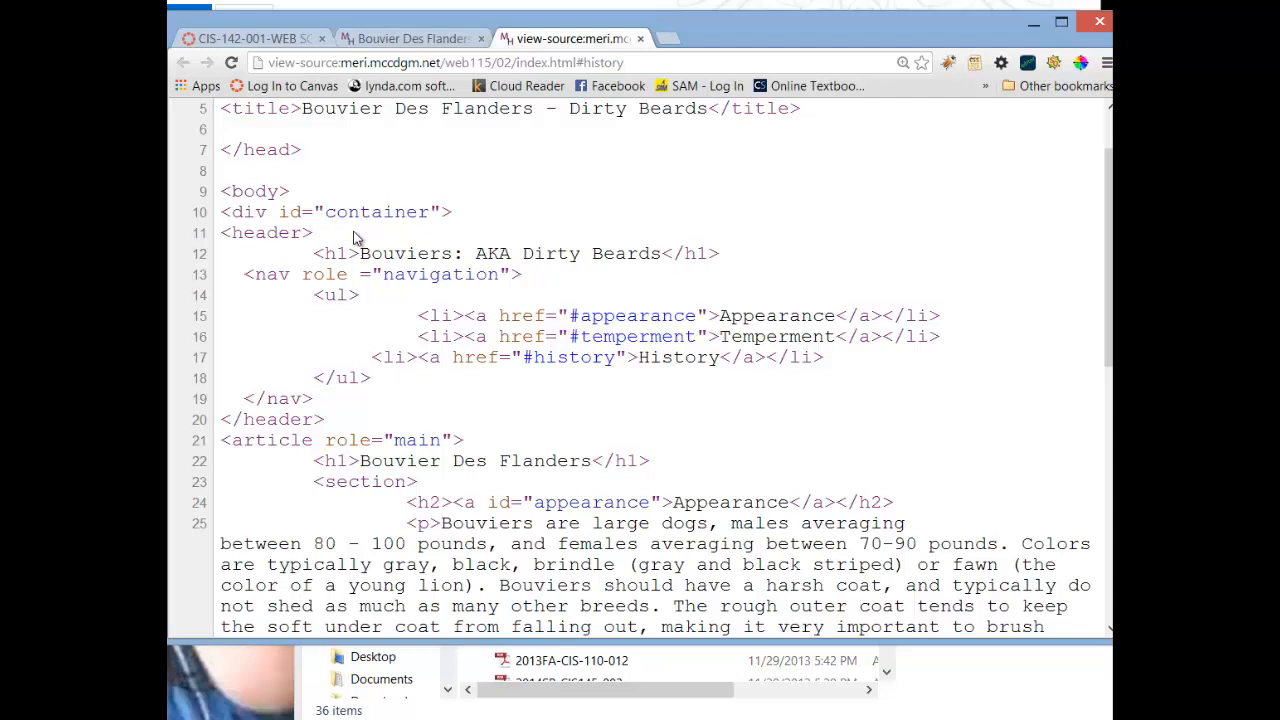
mouse_move(318, 252)
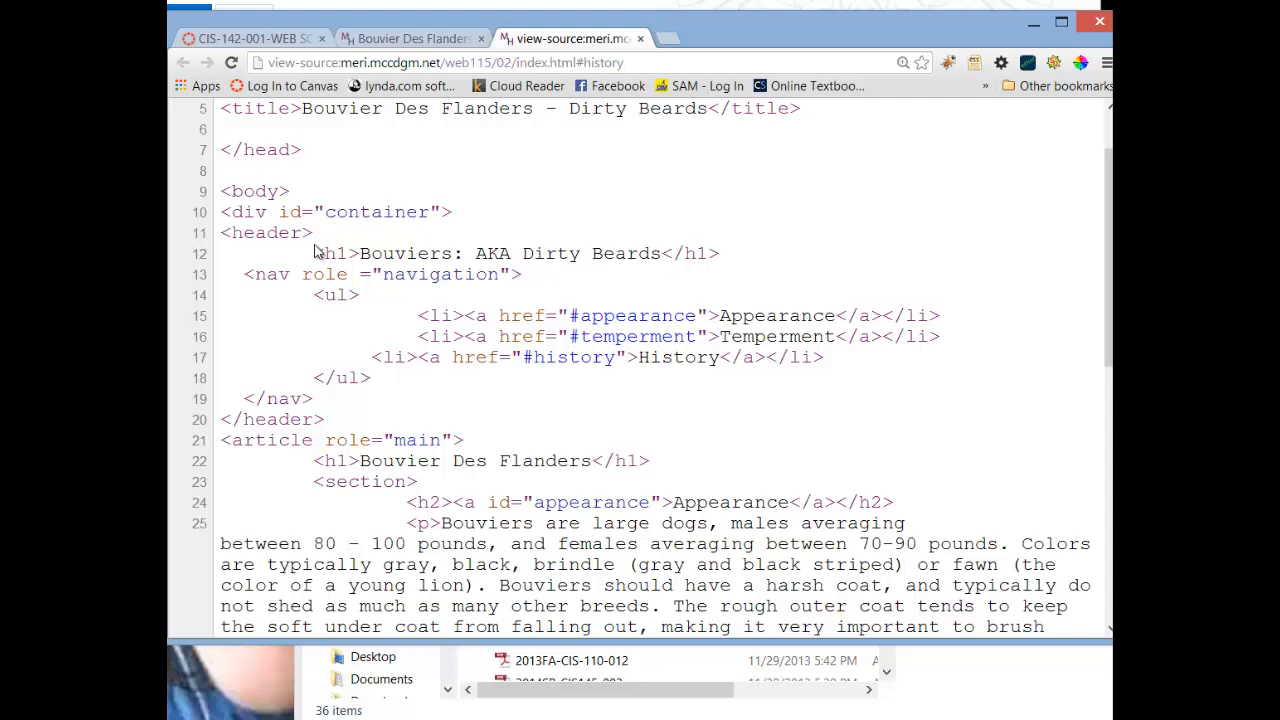
mouse_move(244, 248)
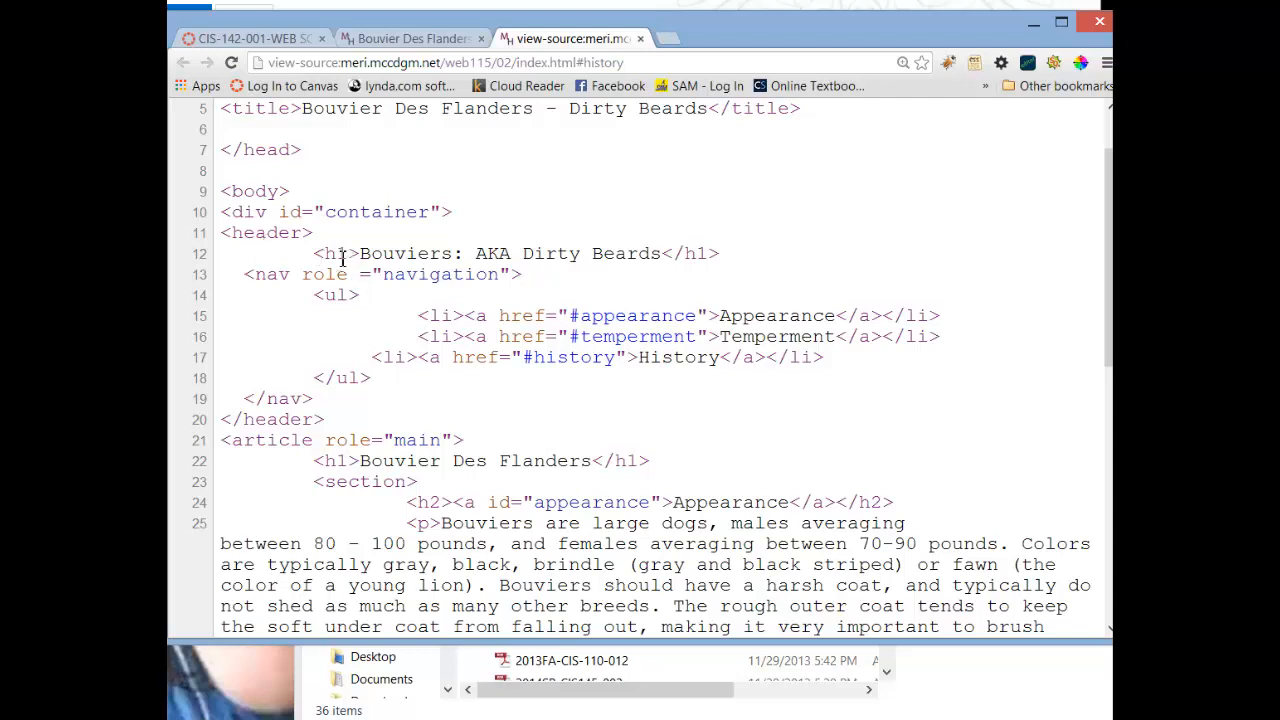
mouse_move(332, 252)
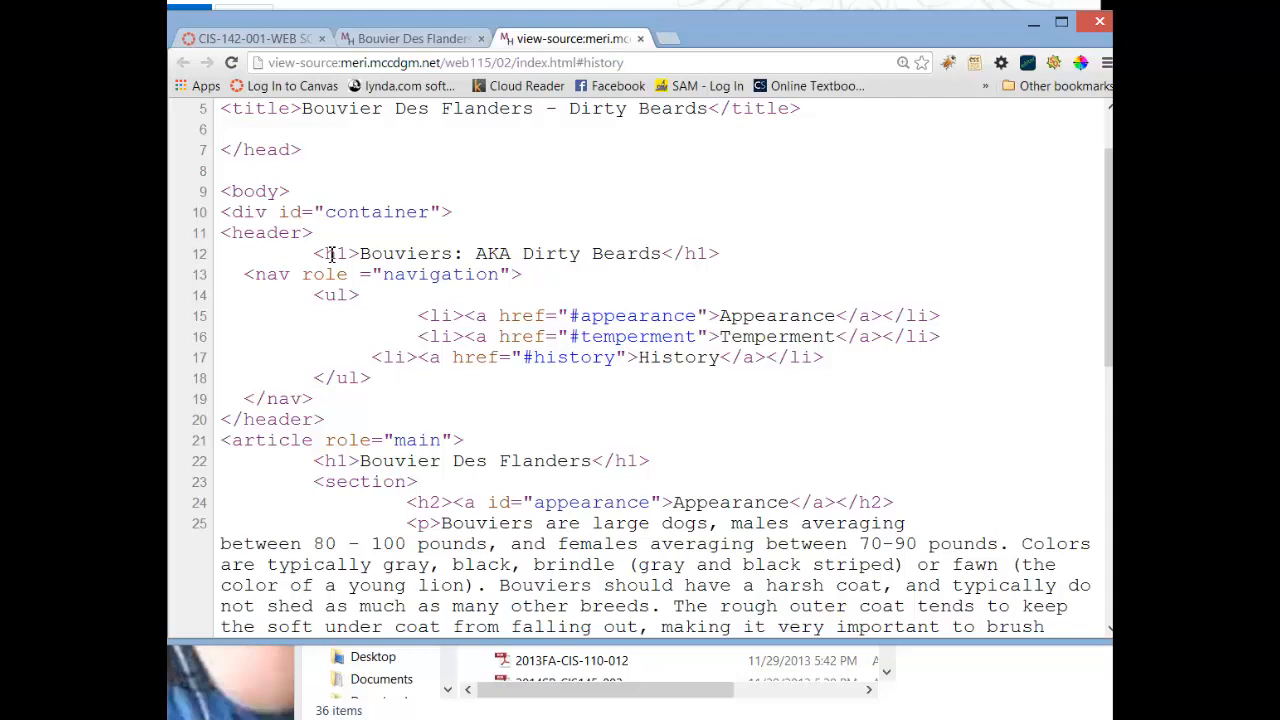
mouse_move(370, 258)
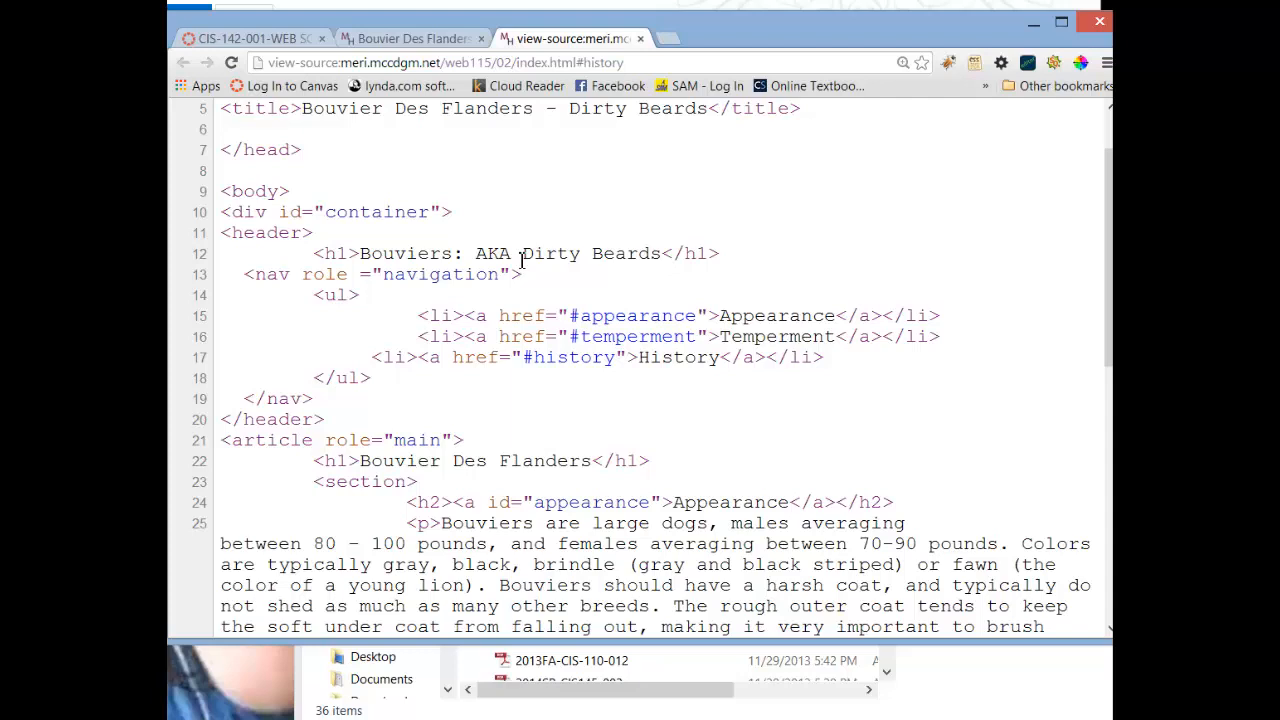
mouse_move(304, 280)
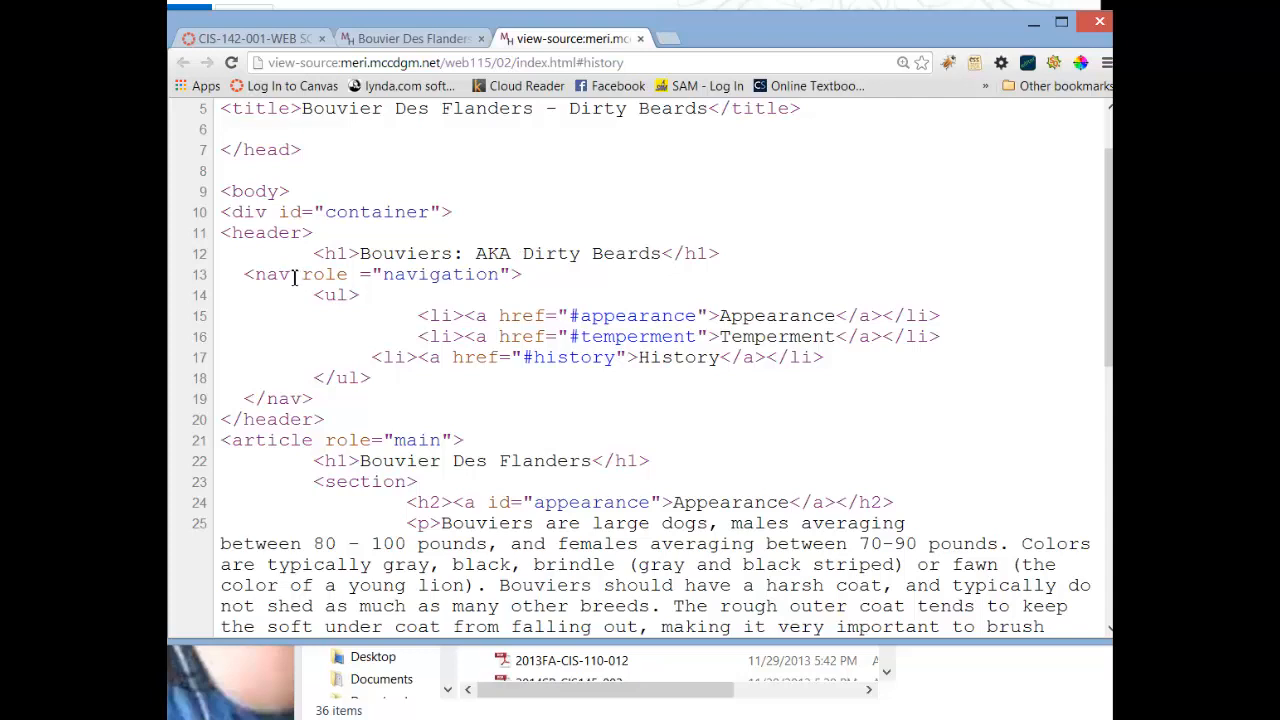
mouse_move(398, 274)
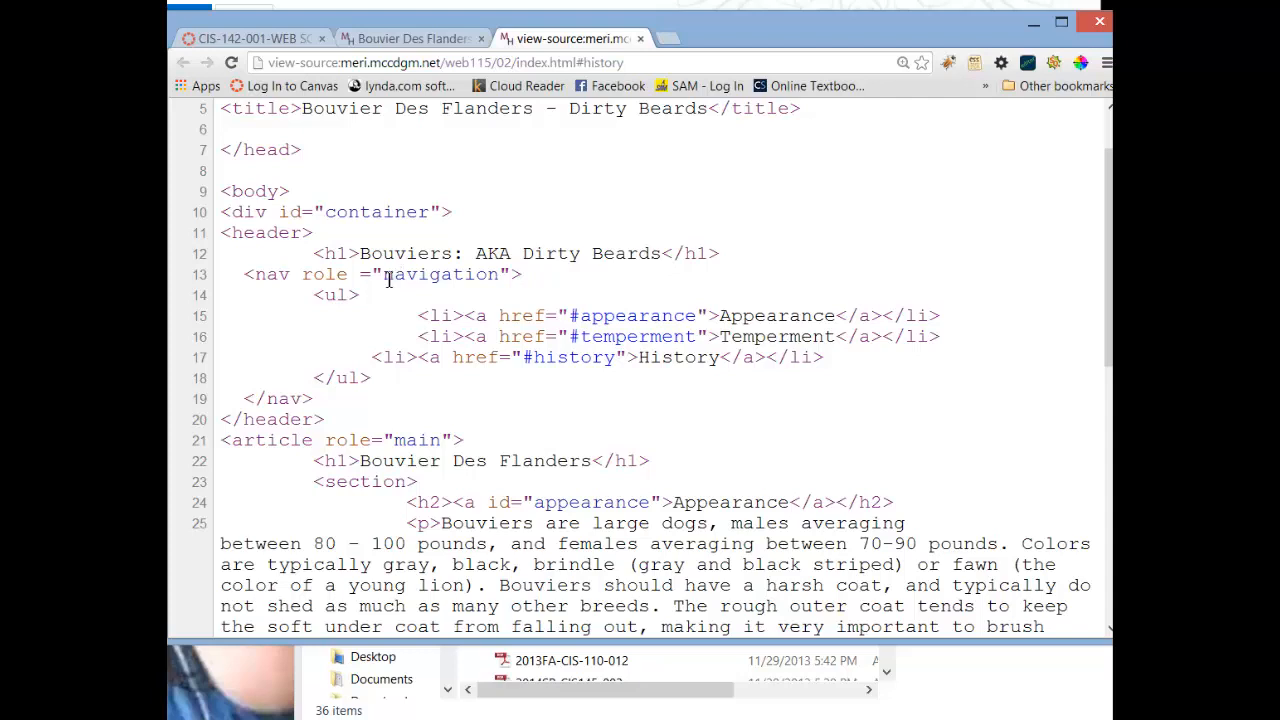
mouse_move(304, 294)
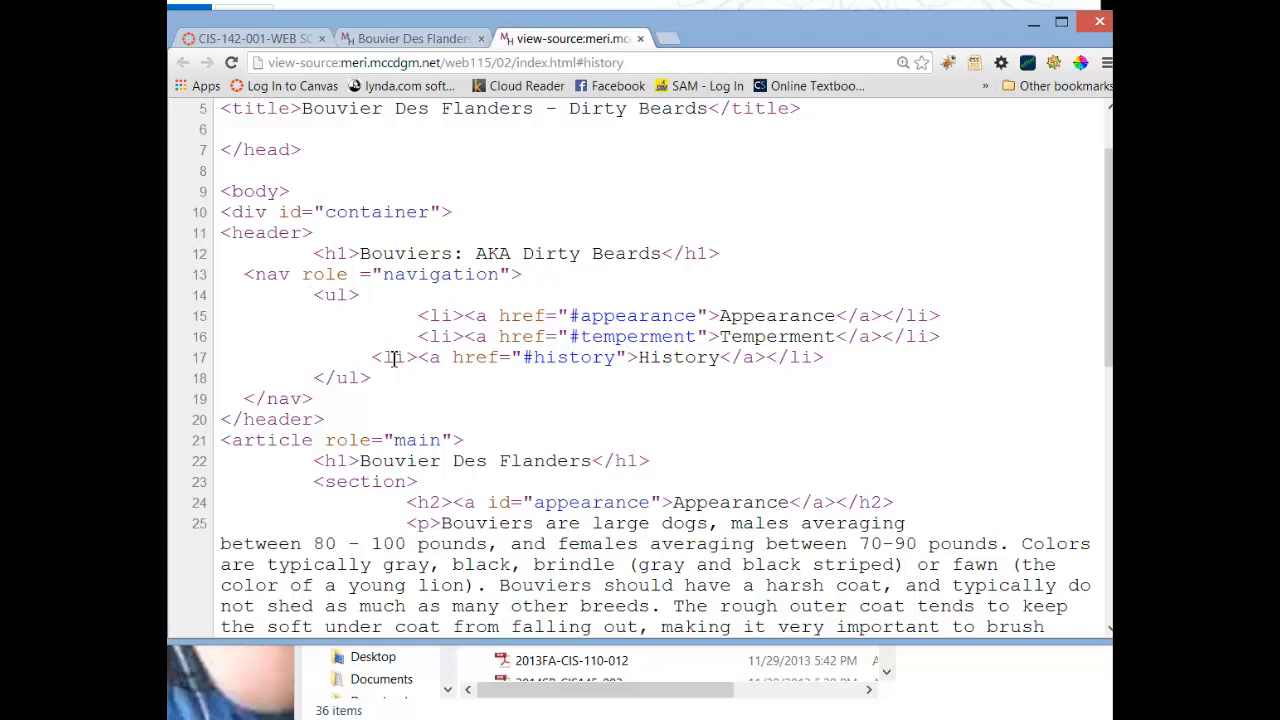
mouse_move(470, 302)
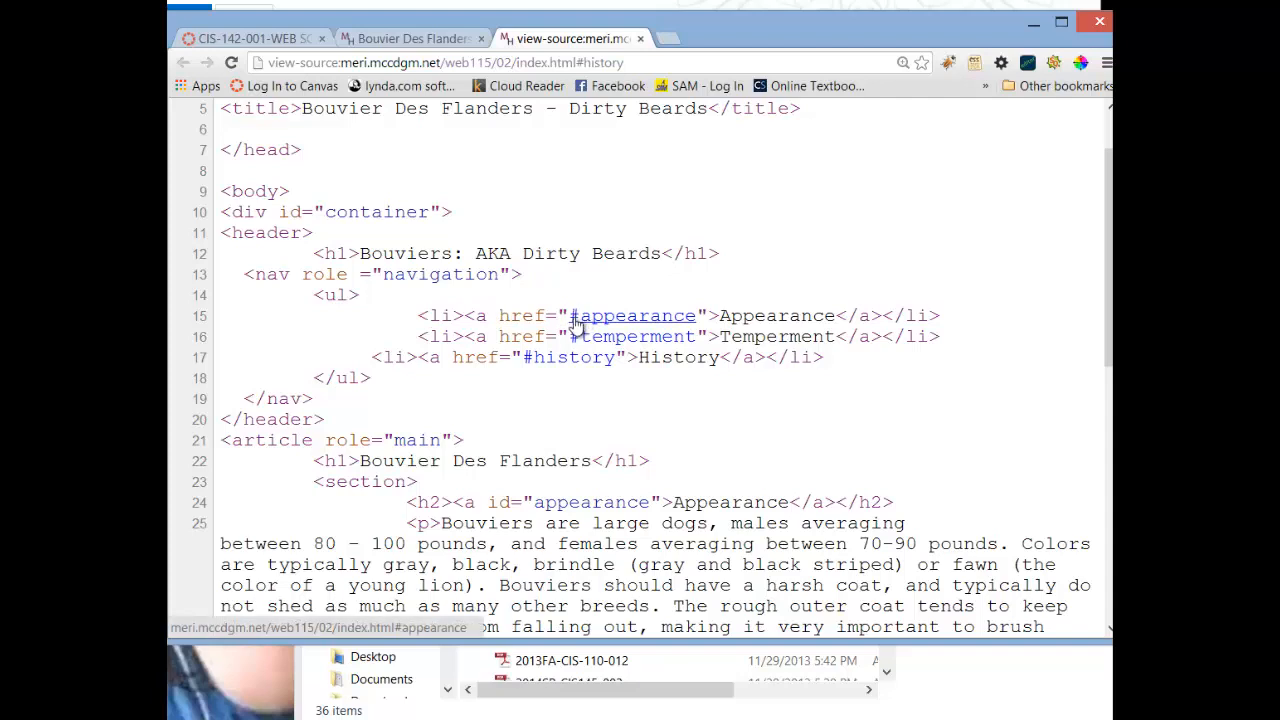
mouse_move(600, 328)
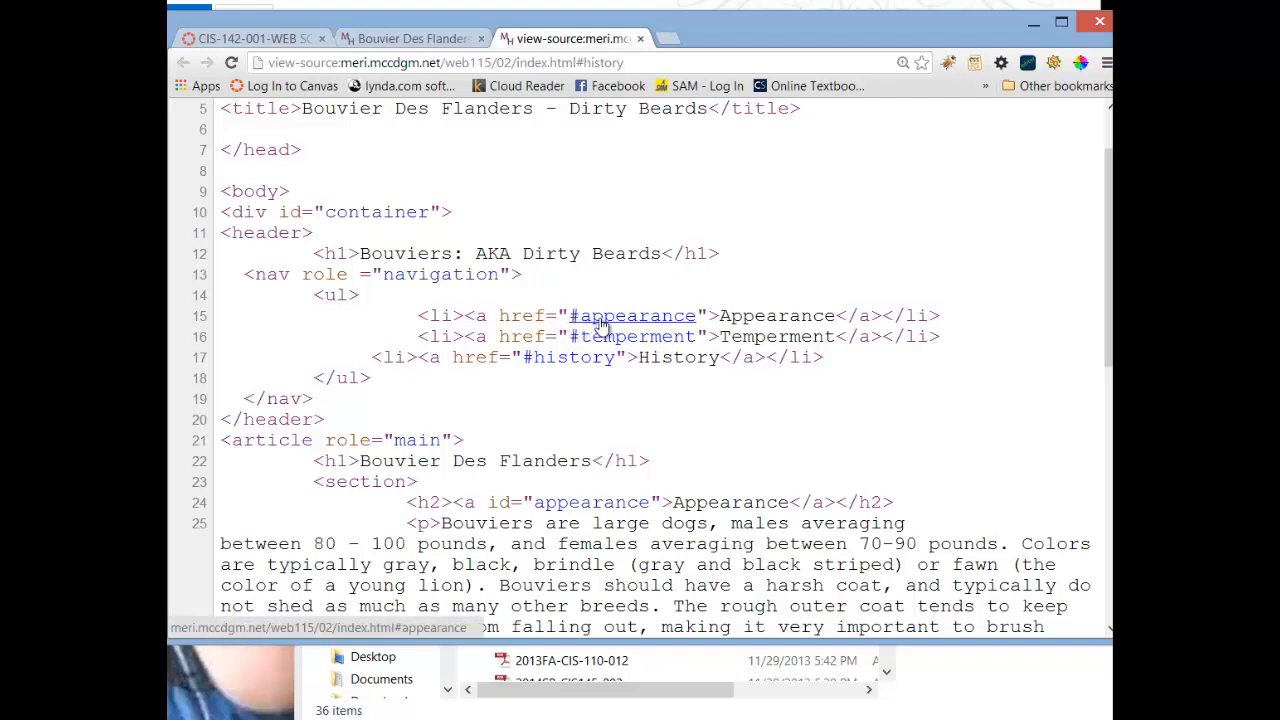
mouse_move(618, 326)
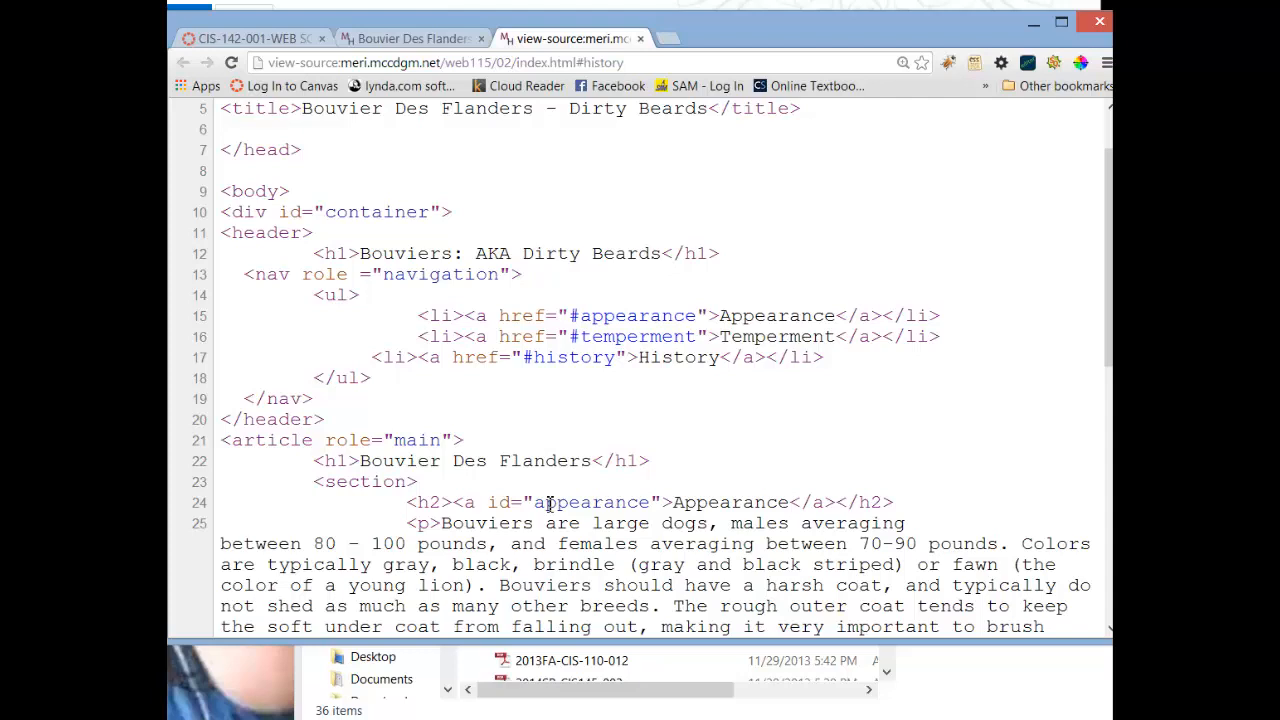
mouse_move(596, 424)
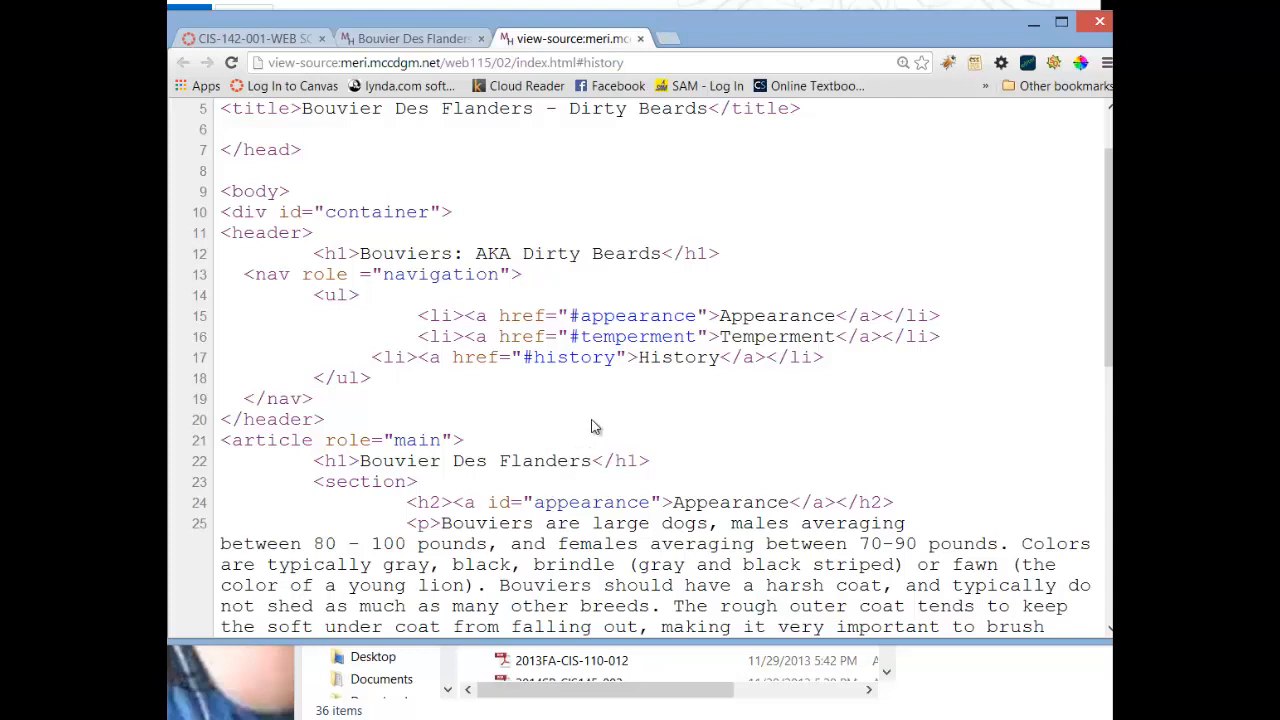
mouse_move(632, 316)
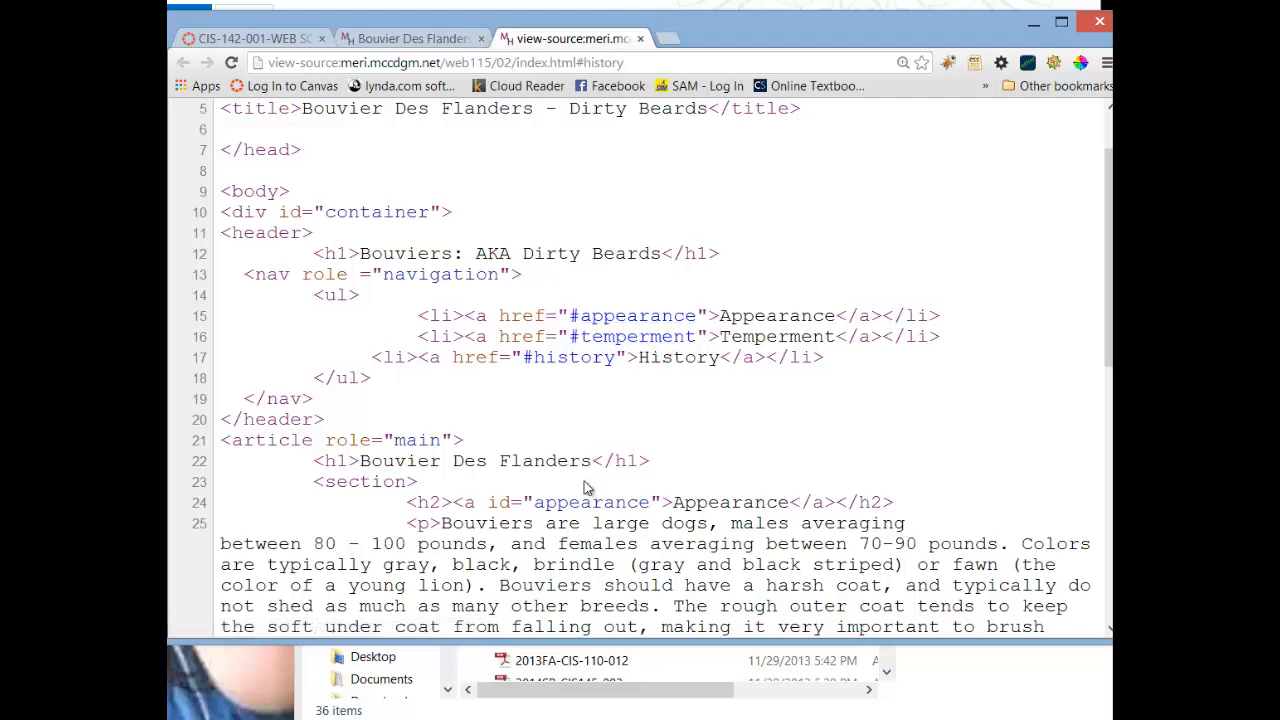
mouse_move(624, 508)
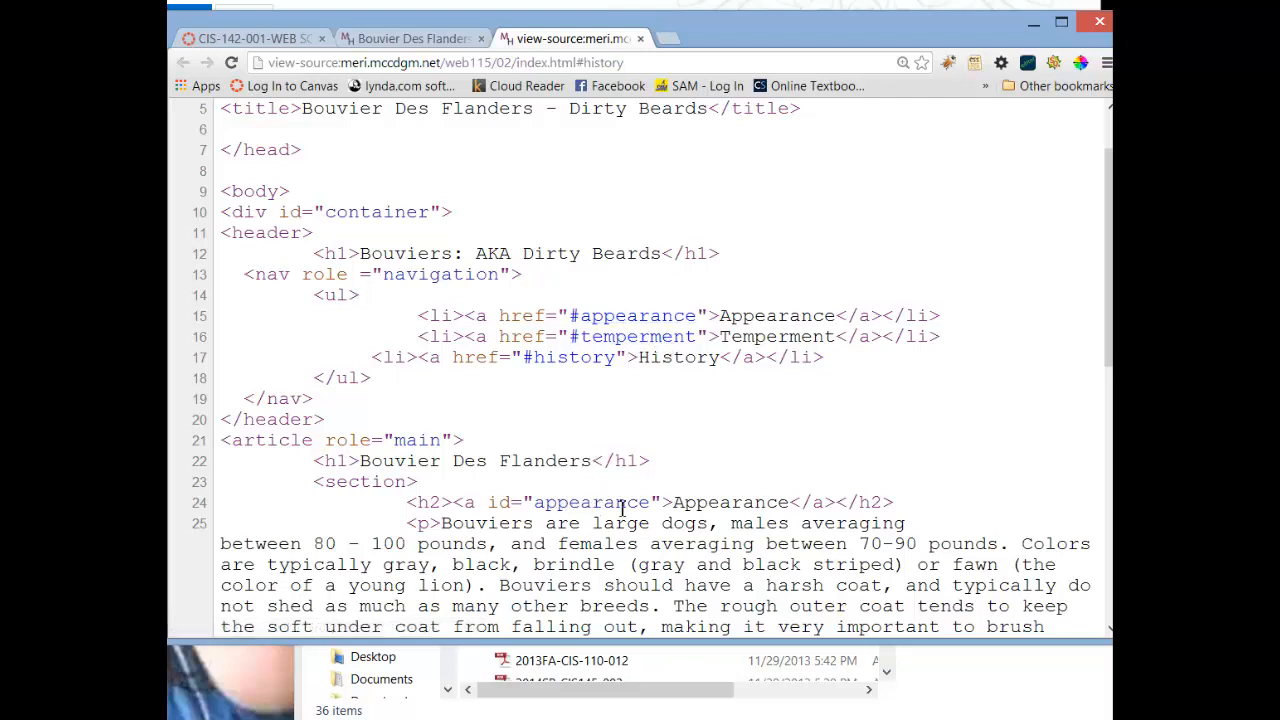
mouse_move(744, 384)
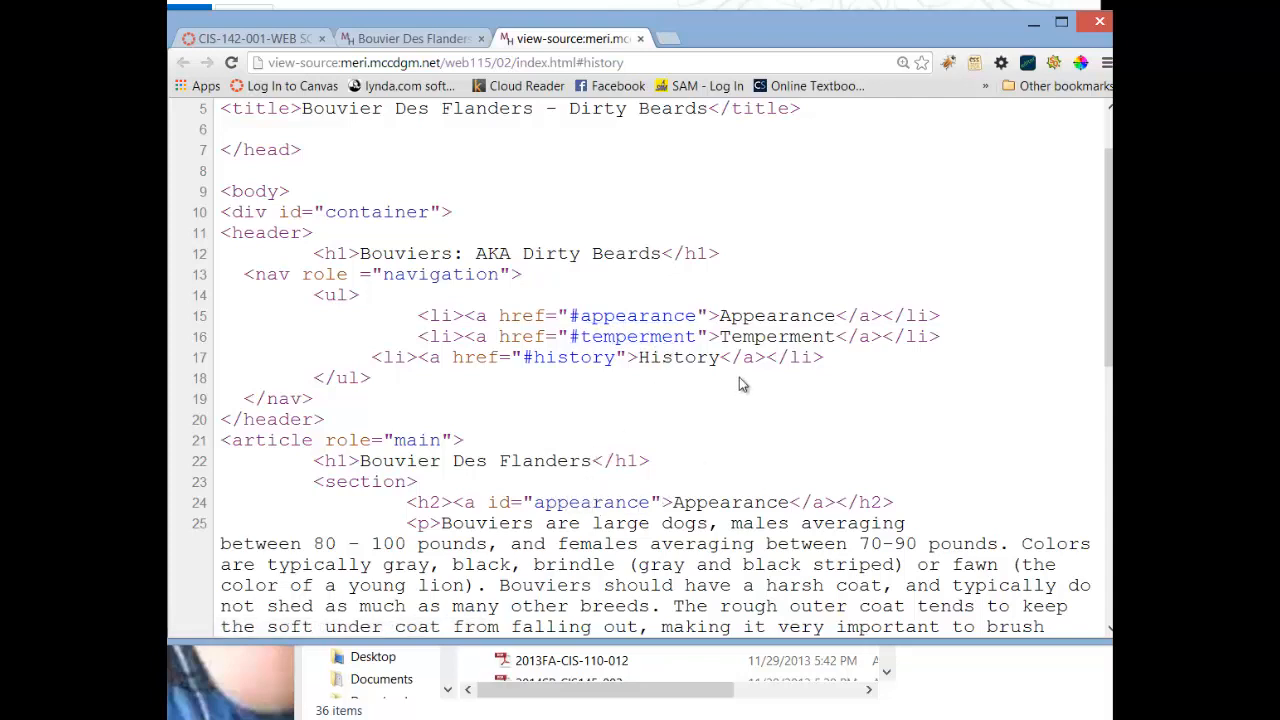
mouse_move(696, 328)
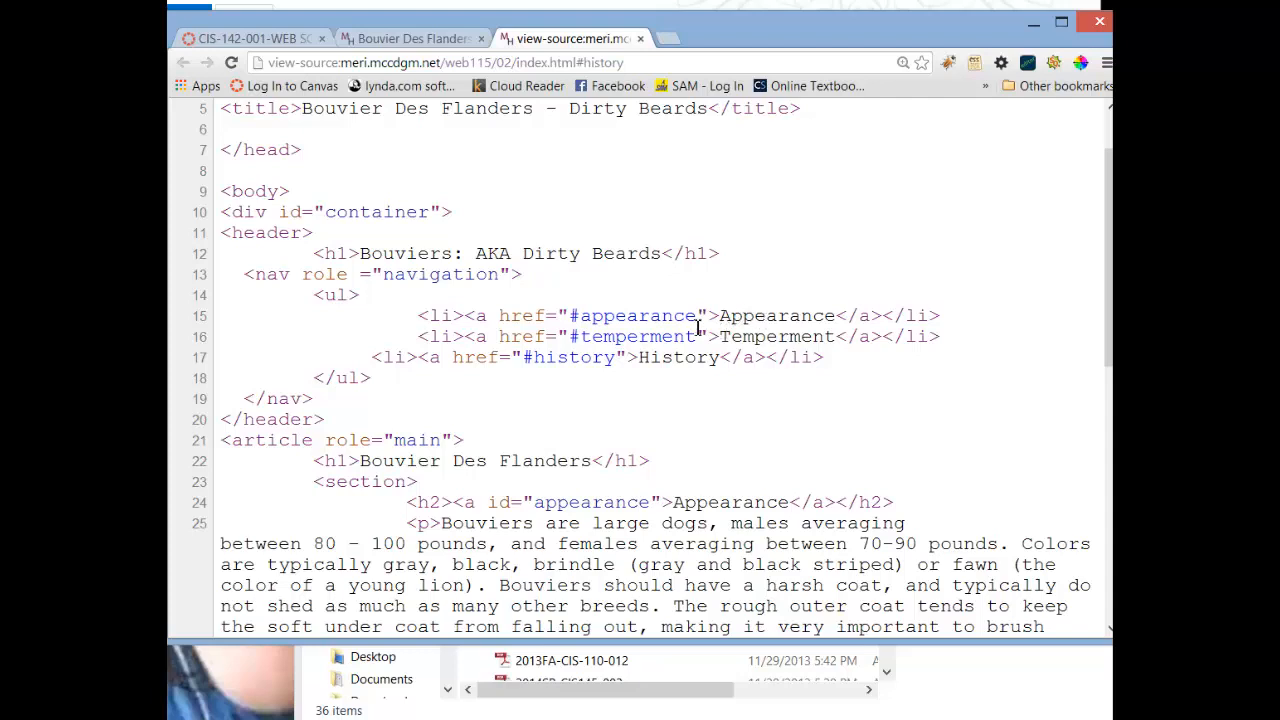
click(410, 38)
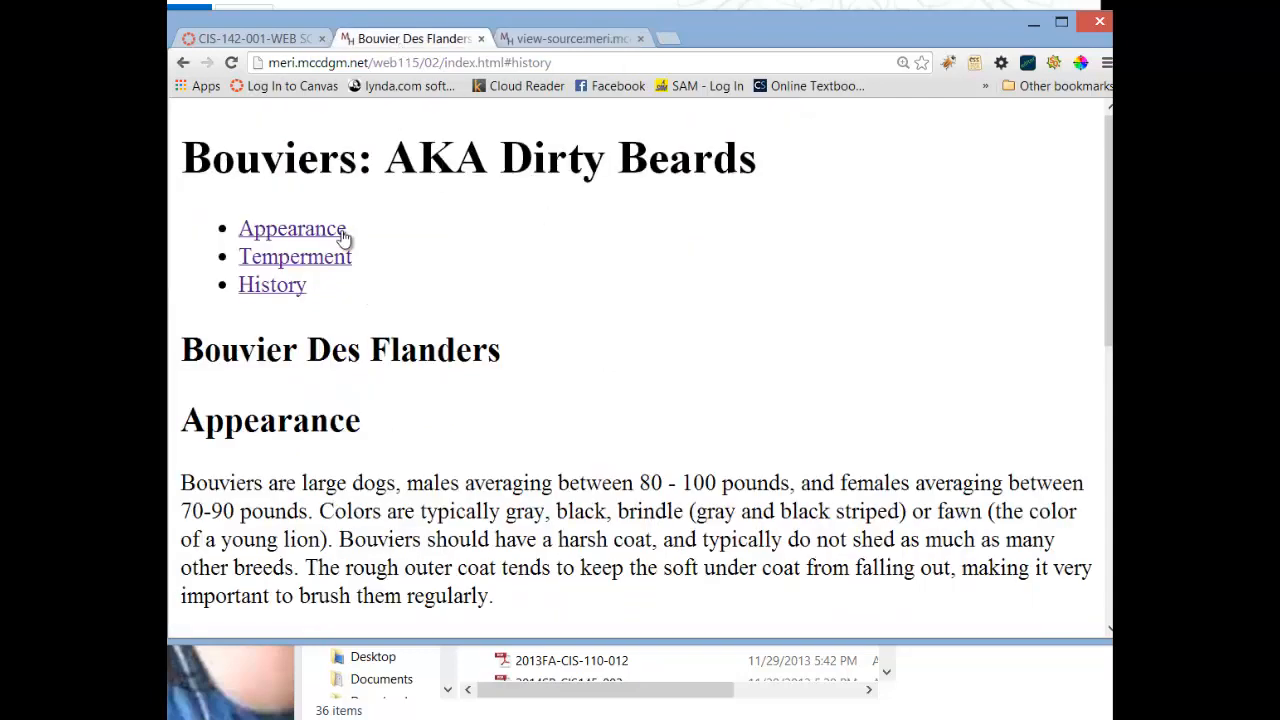
click(292, 228)
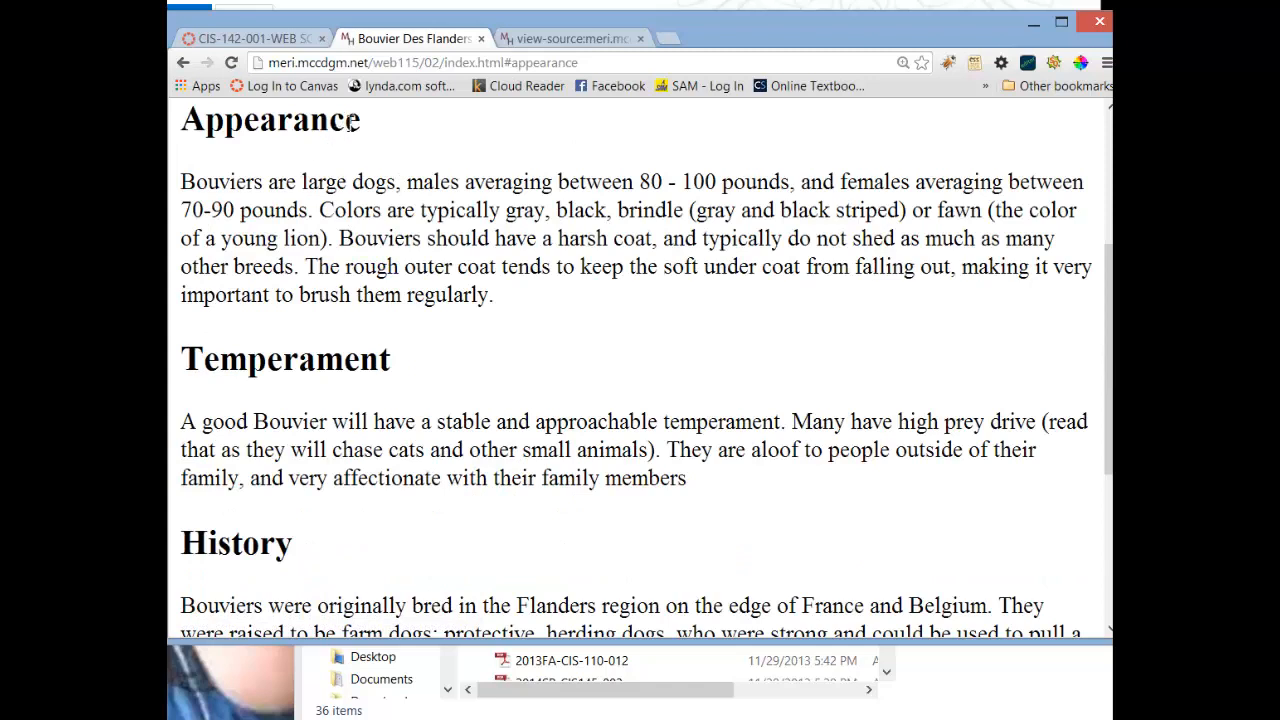
click(564, 38)
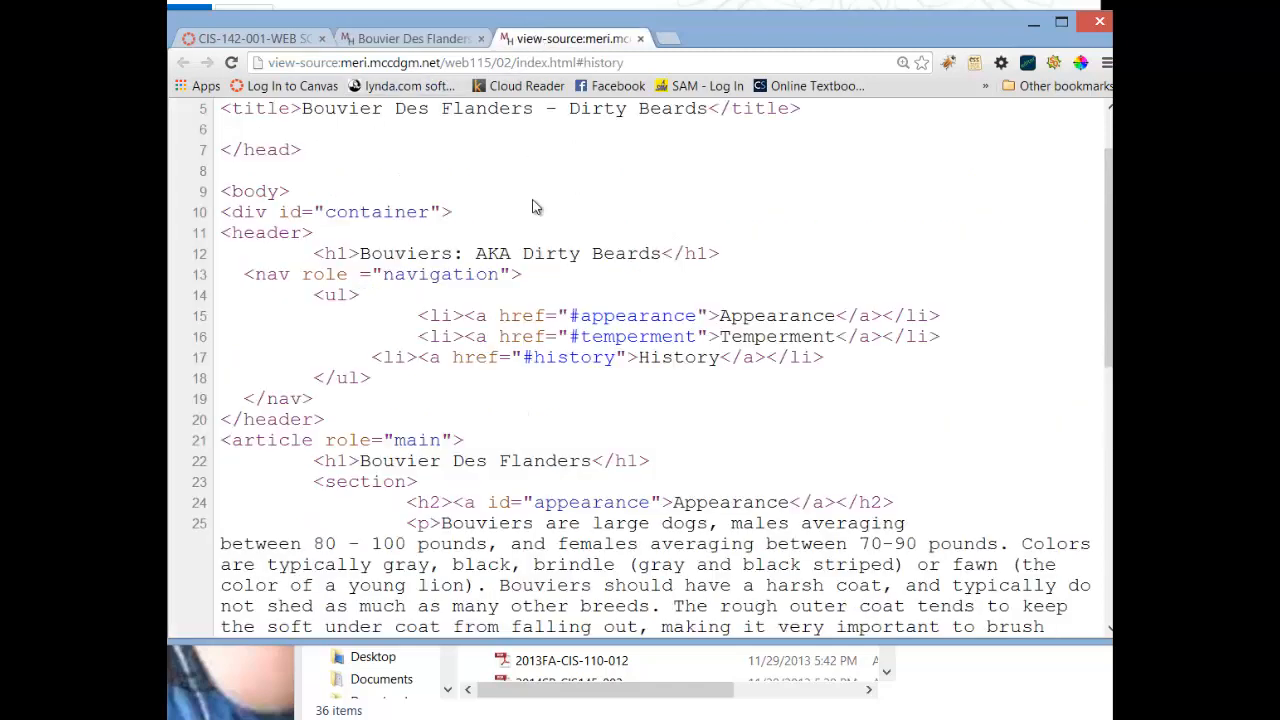
mouse_move(588, 336)
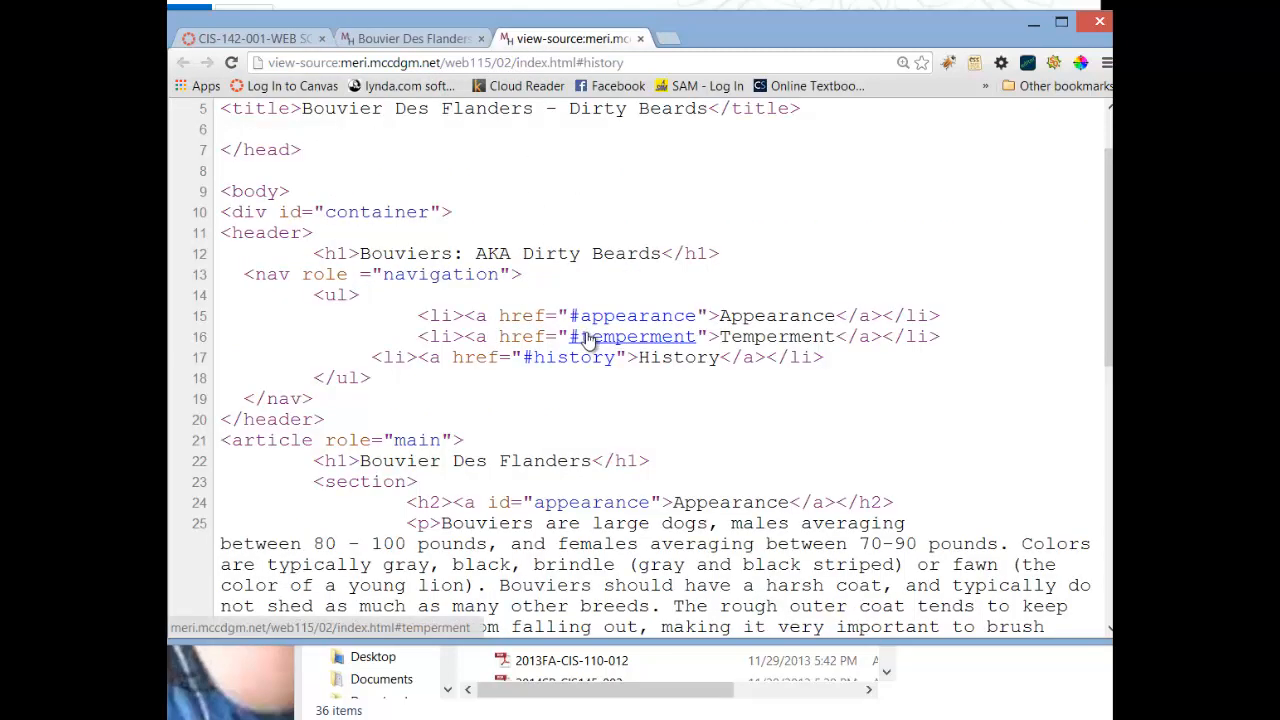
mouse_move(588, 356)
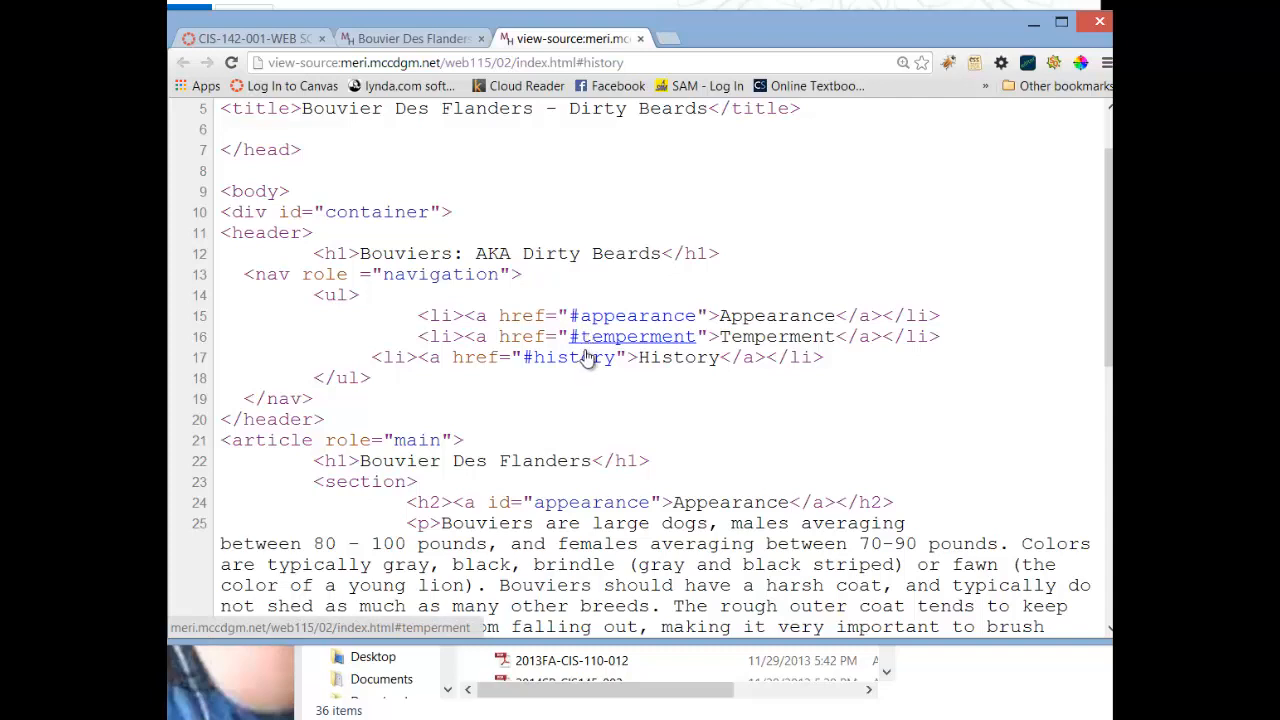
mouse_move(570, 356)
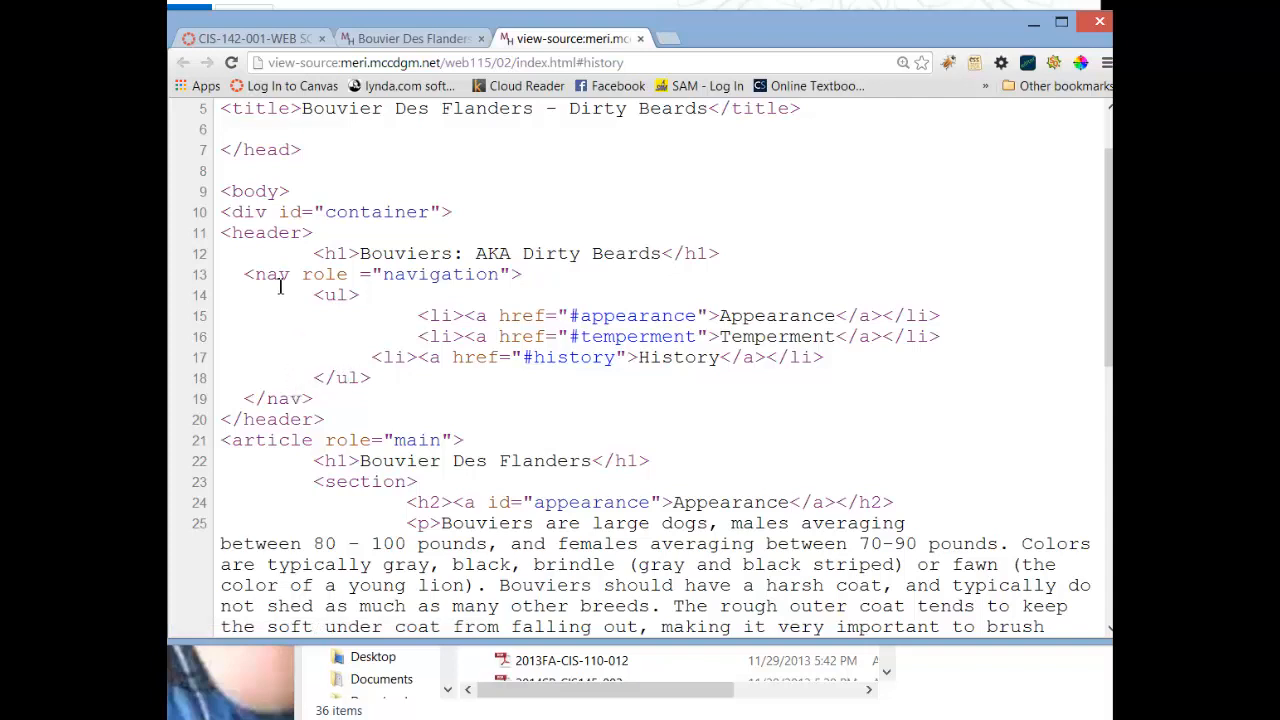
scroll(down, 3)
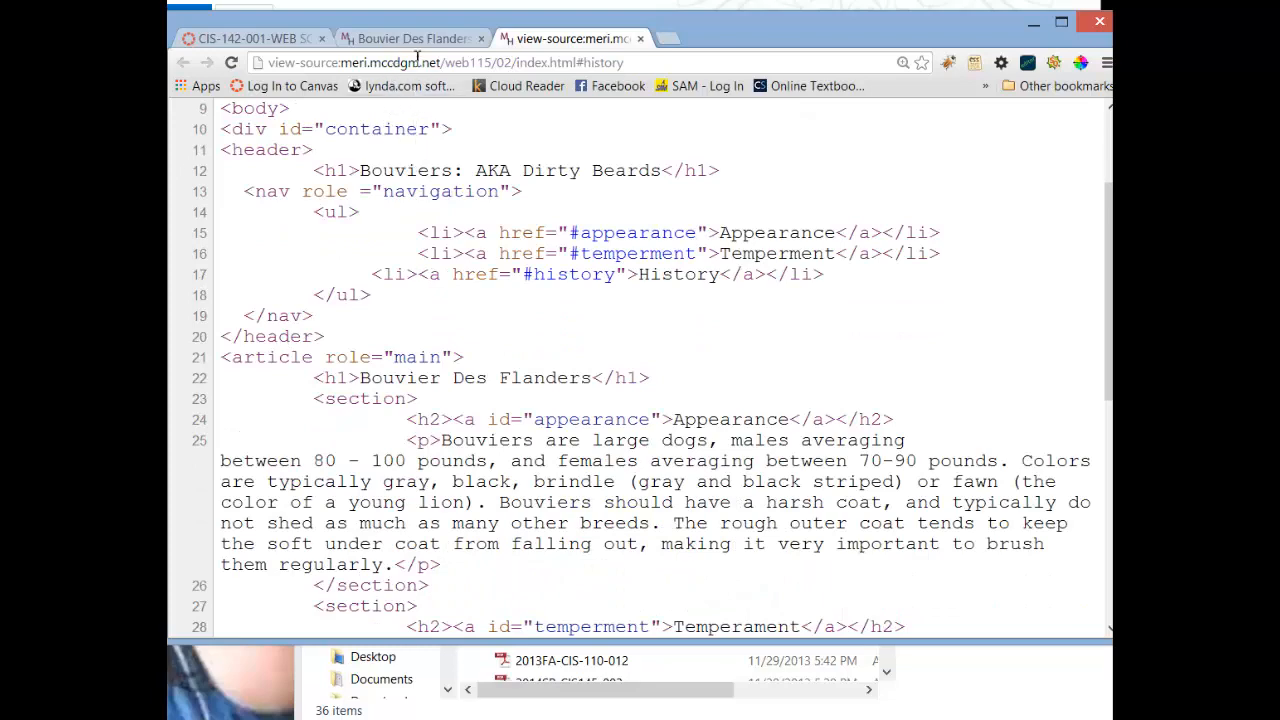
click(410, 38)
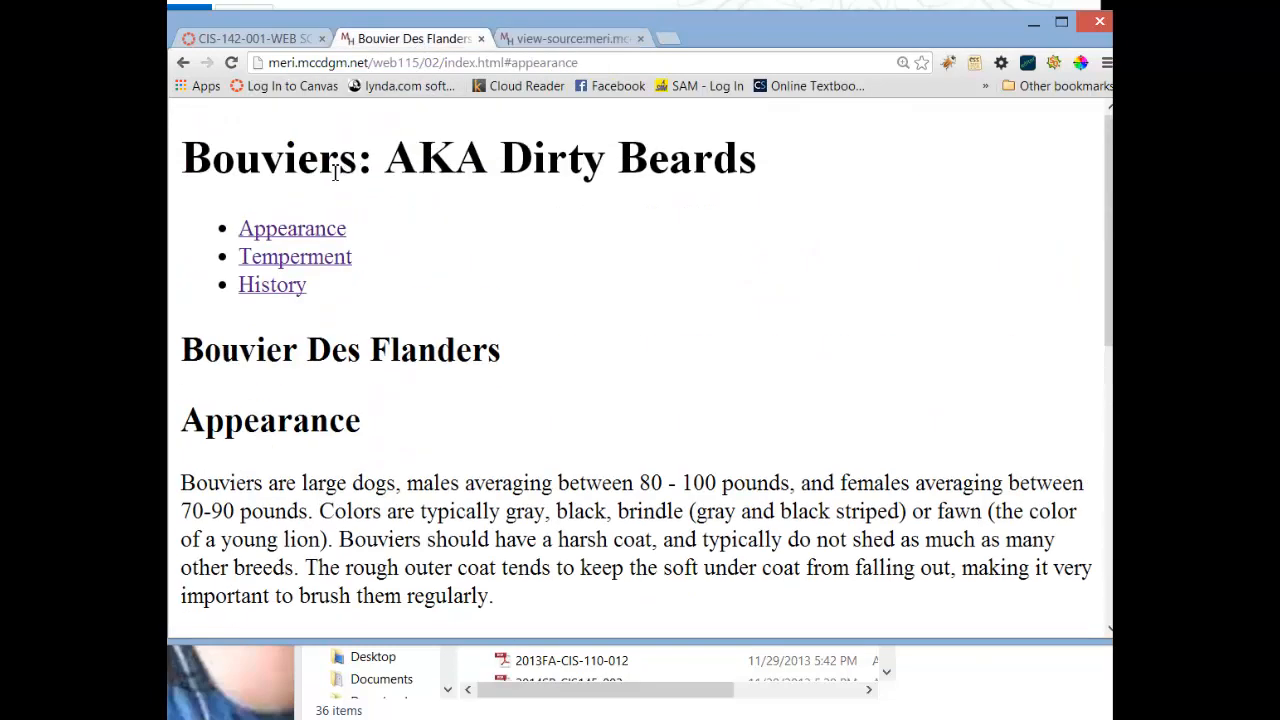
mouse_move(272, 284)
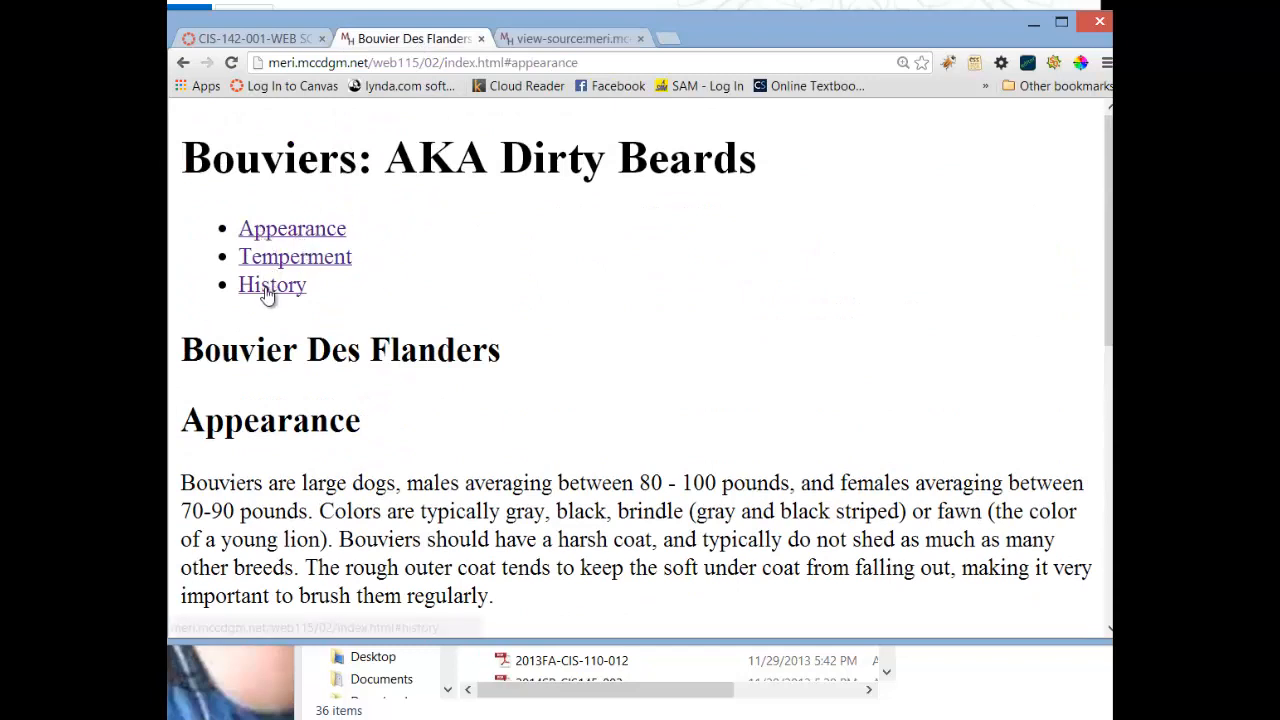
mouse_move(296, 256)
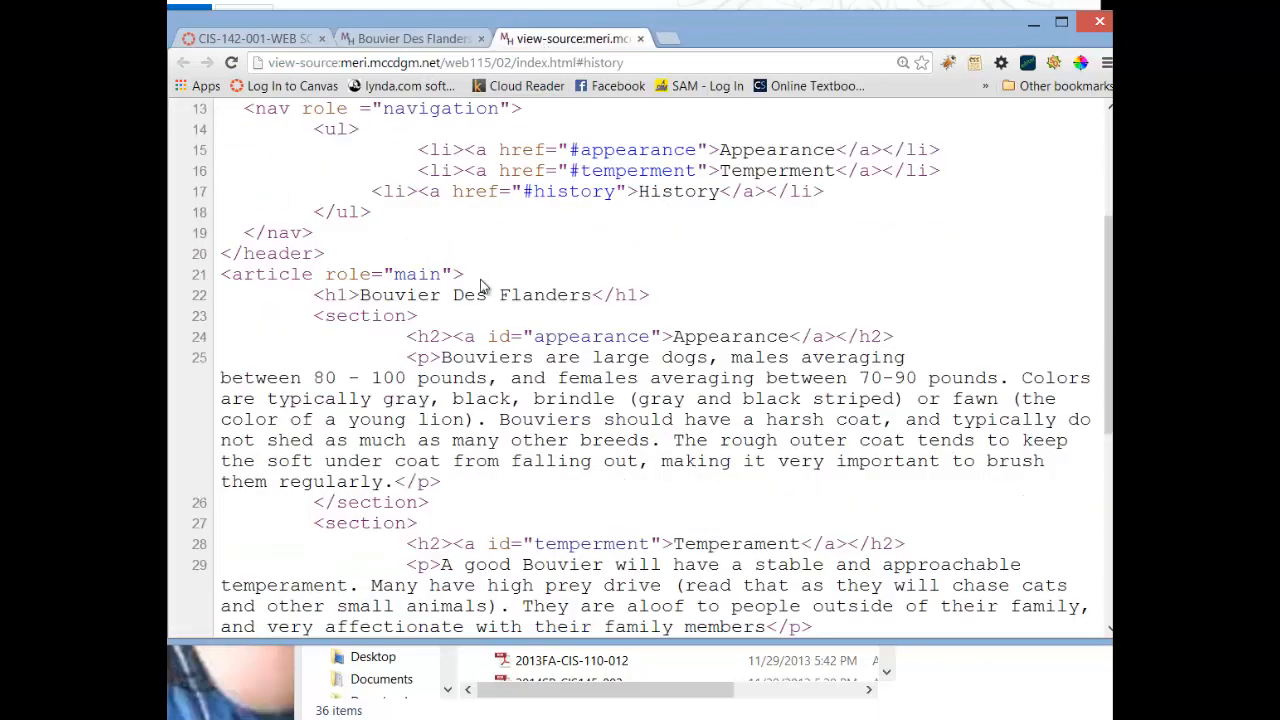
scroll(down, 3)
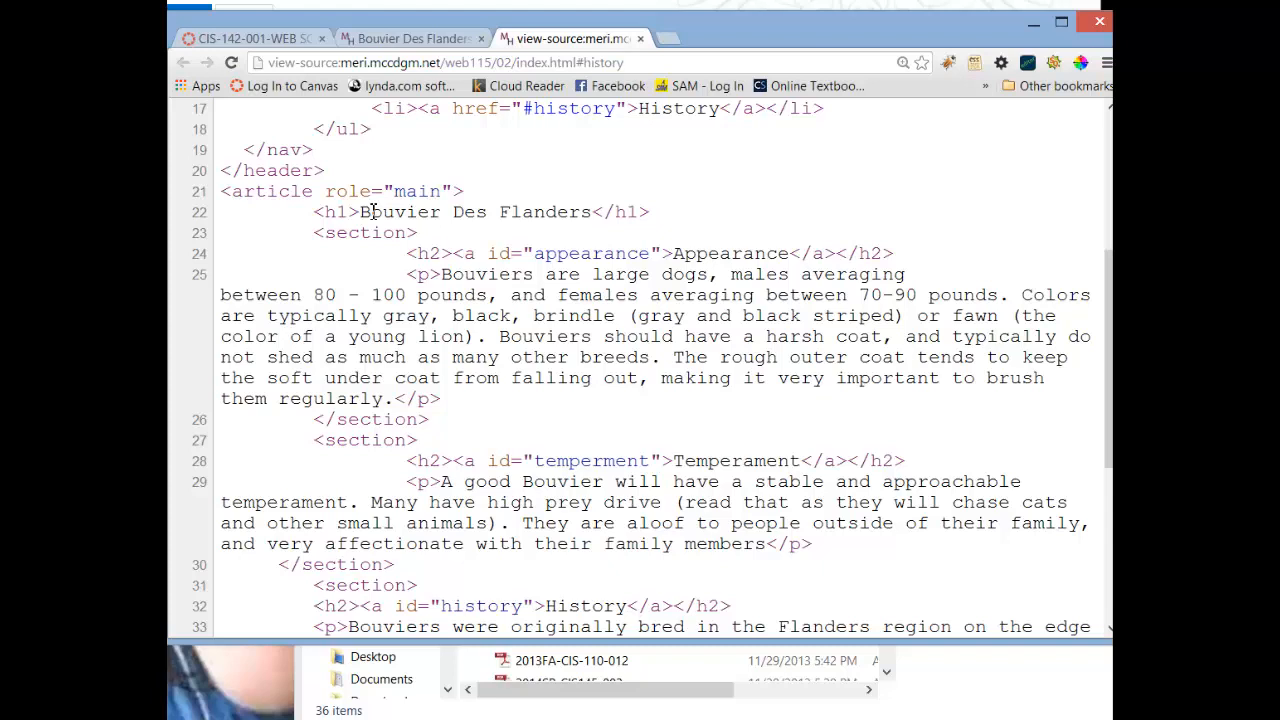
scroll(down, 3)
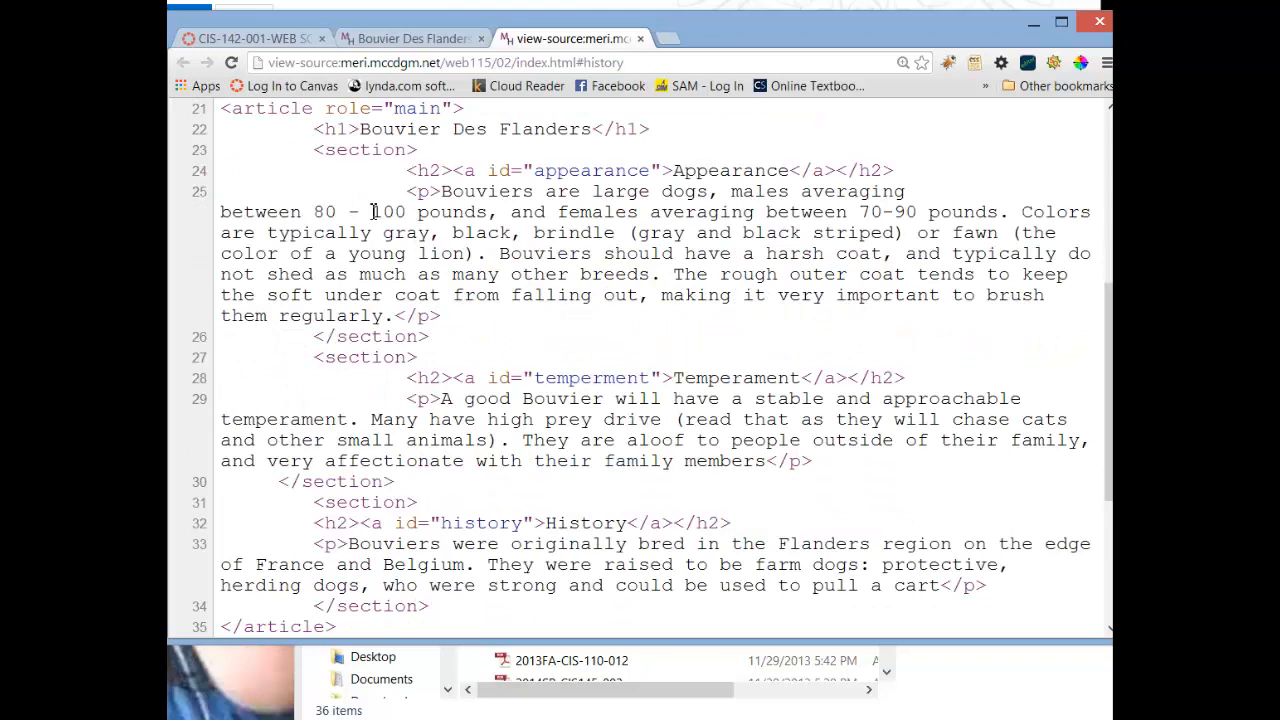
mouse_move(384, 210)
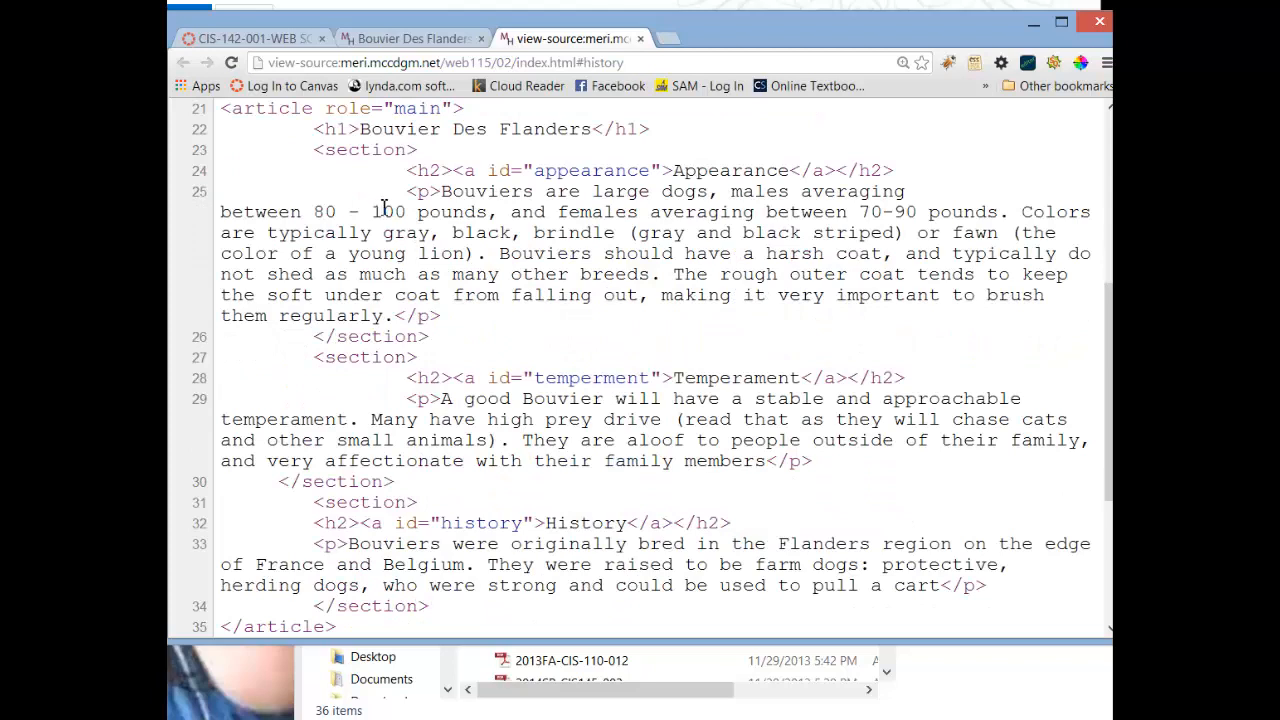
mouse_move(408, 156)
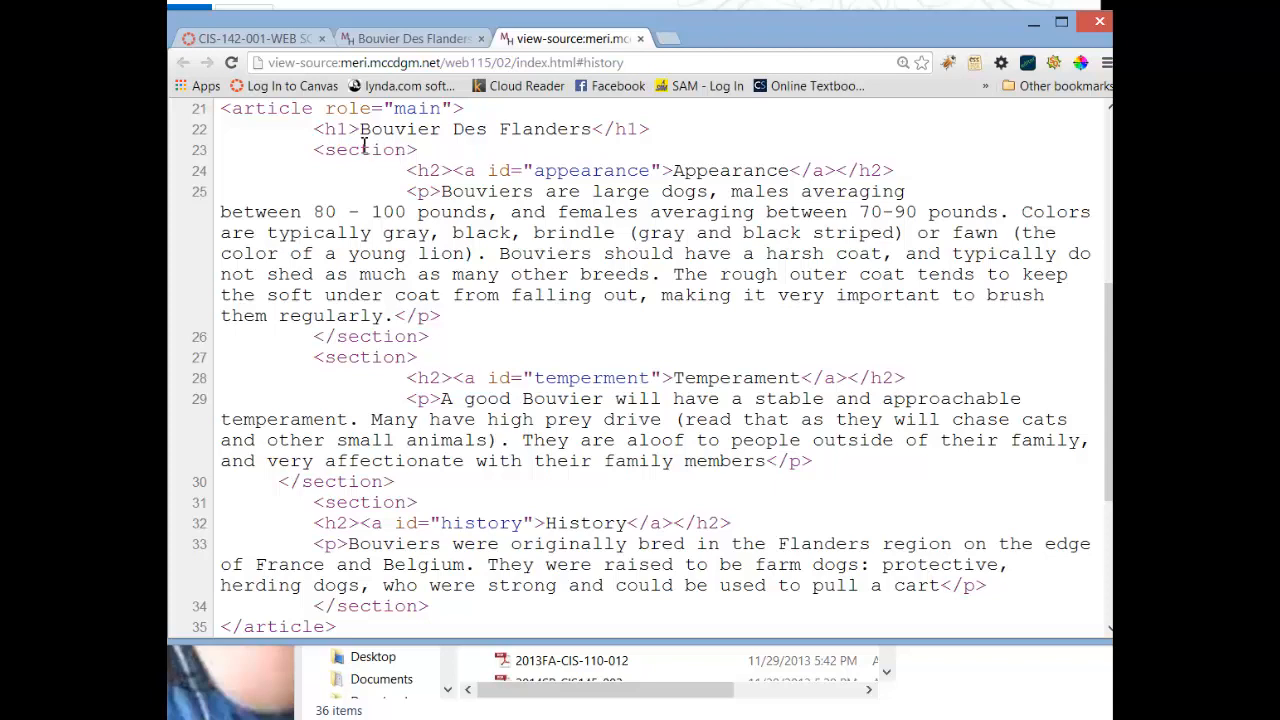
mouse_move(414, 174)
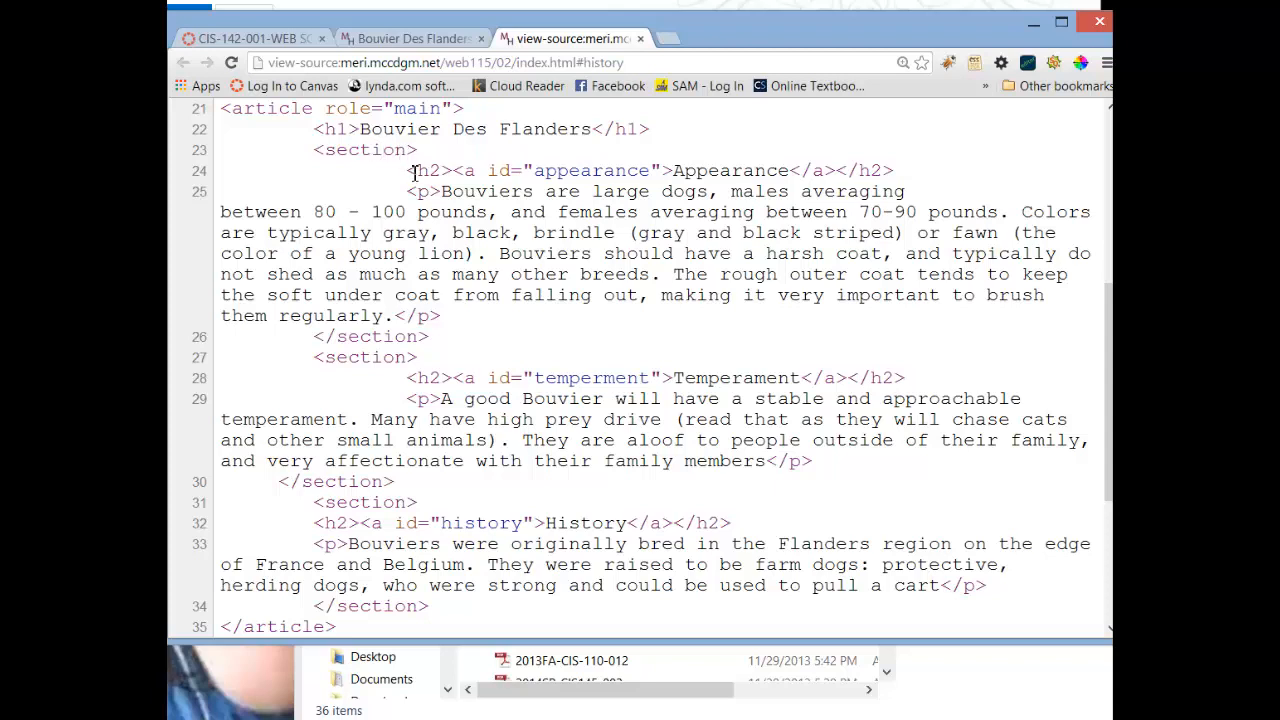
scroll(up, 3)
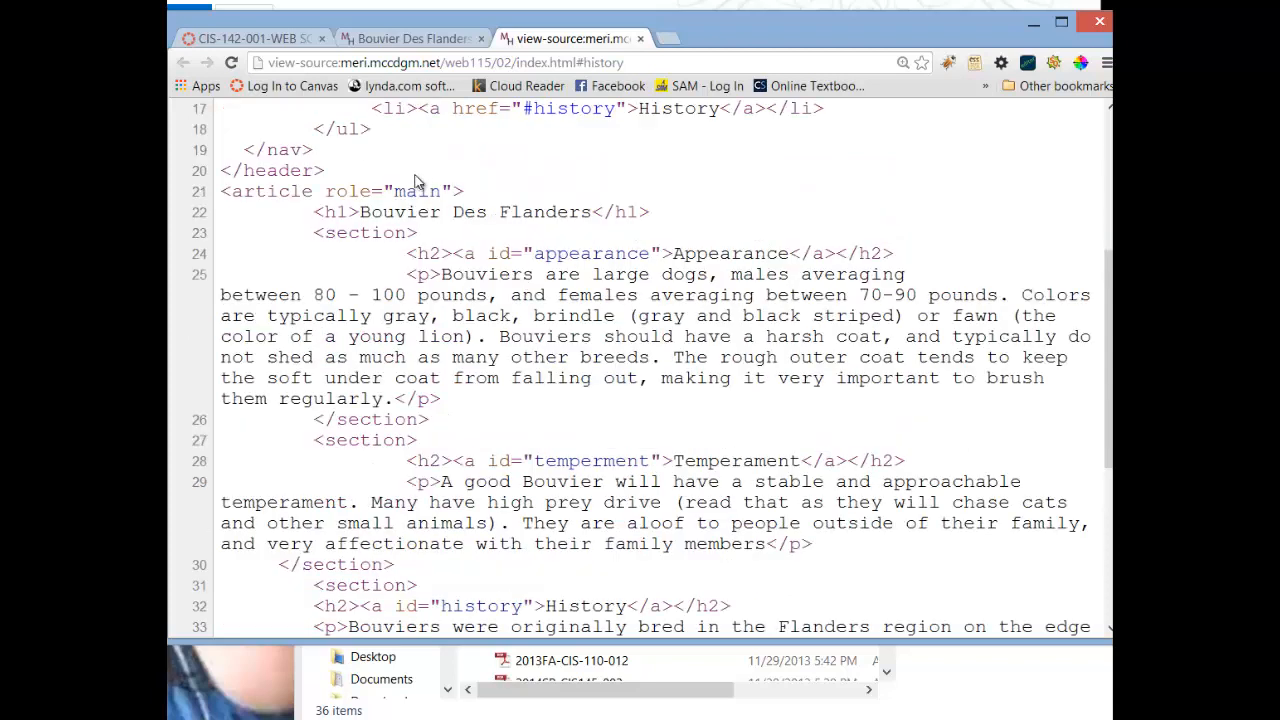
mouse_move(408, 204)
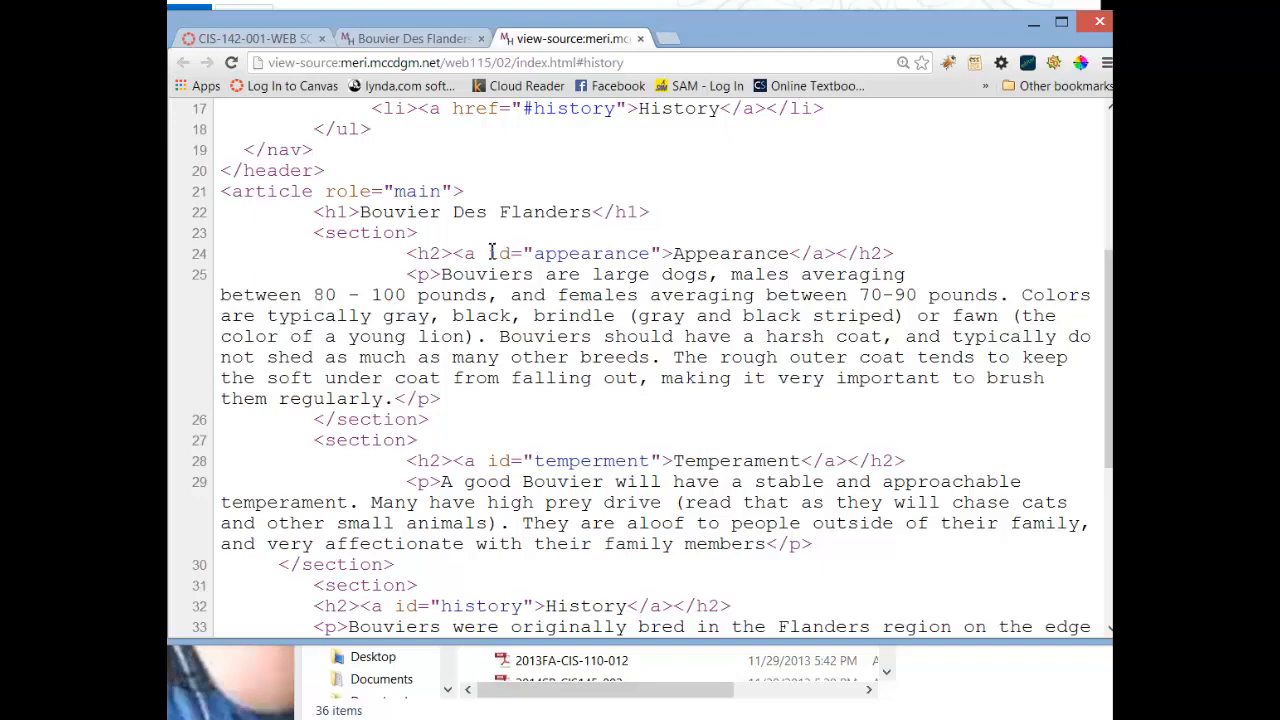
scroll(down, 3)
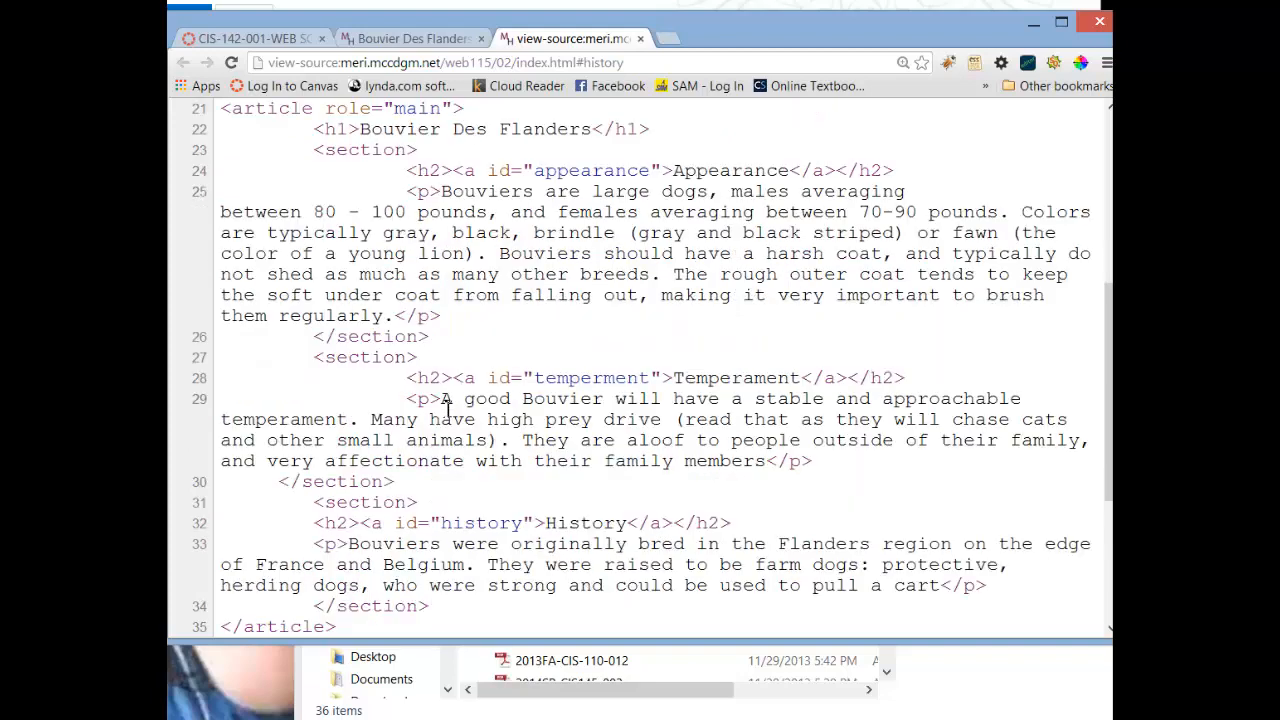
scroll(up, 3)
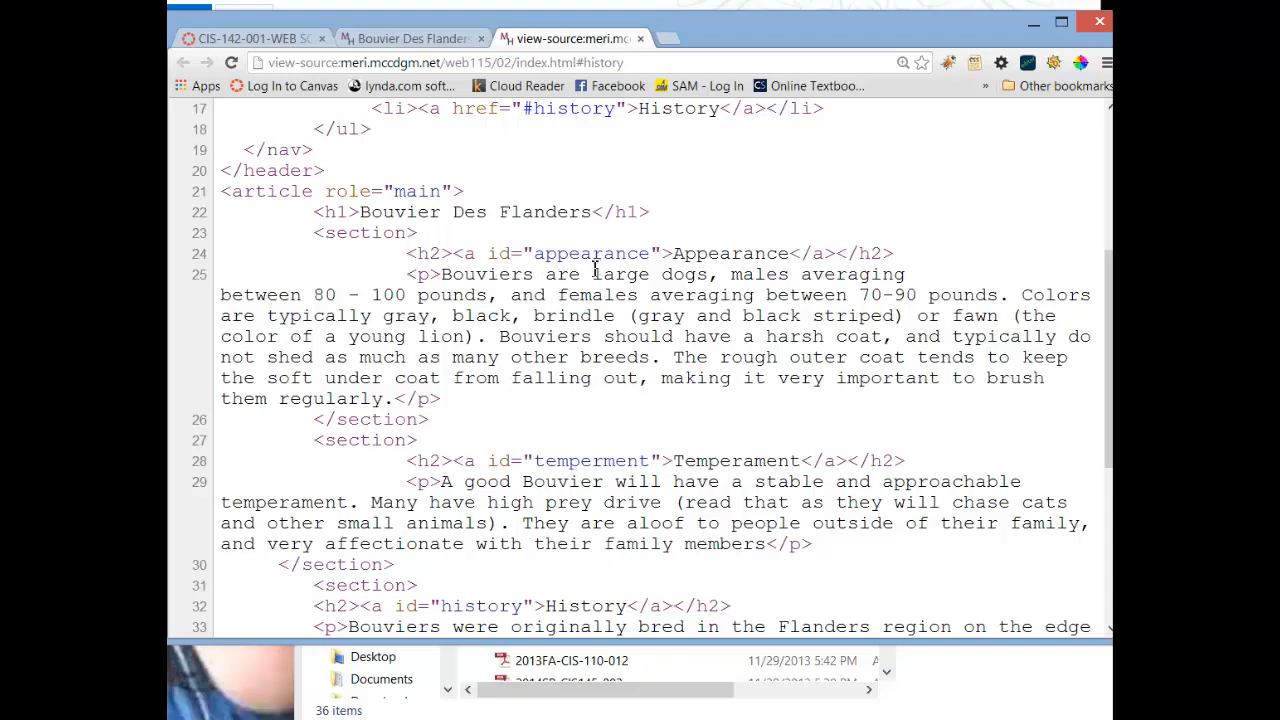
mouse_move(576, 252)
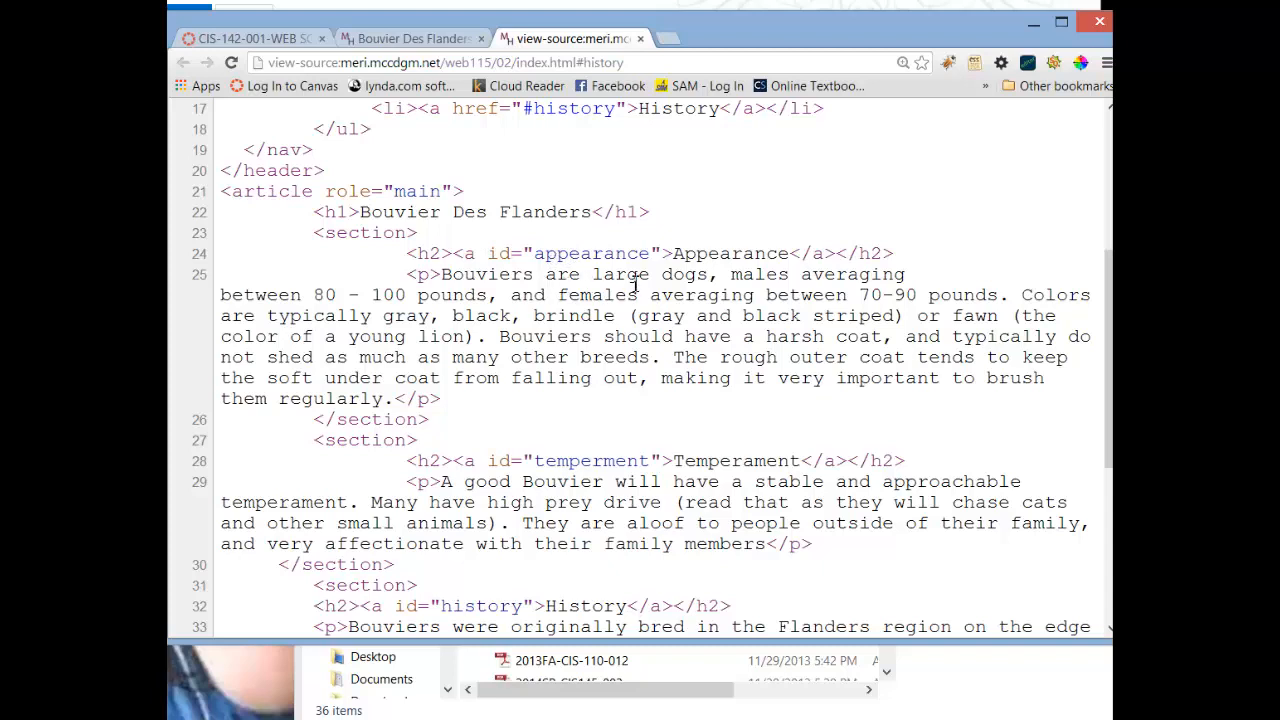
mouse_move(408, 420)
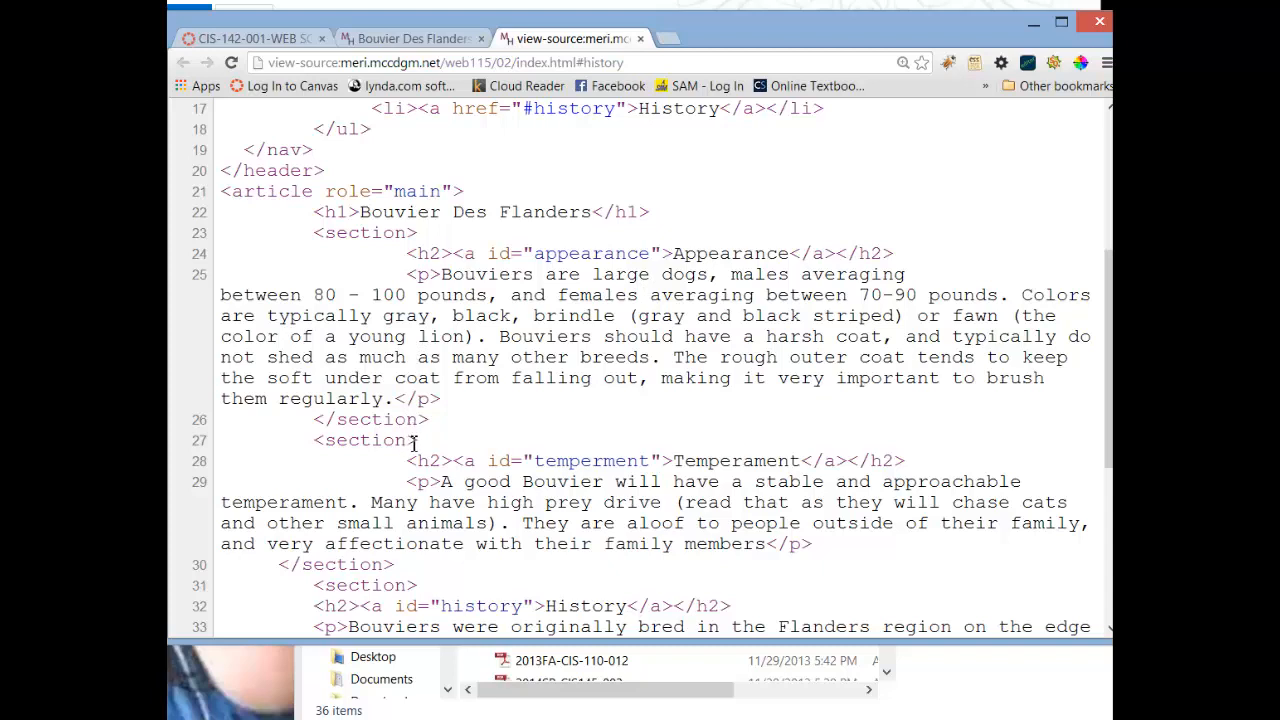
mouse_move(600, 460)
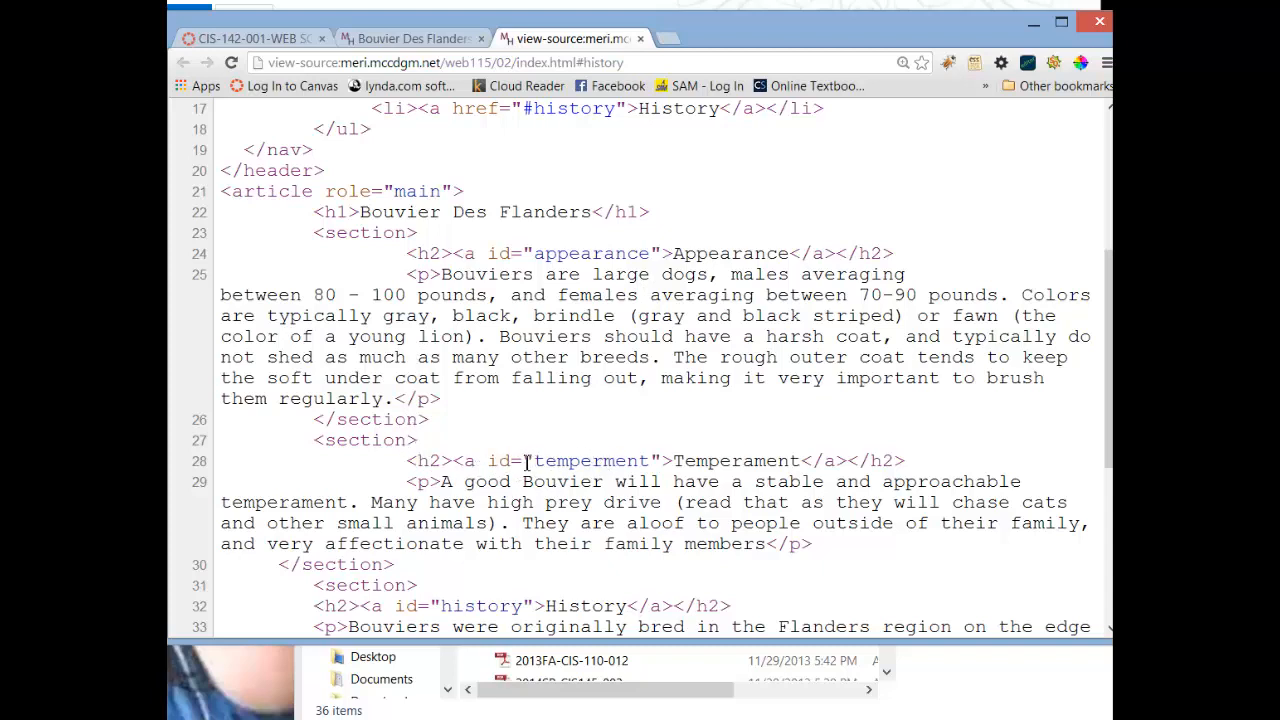
scroll(down, 3)
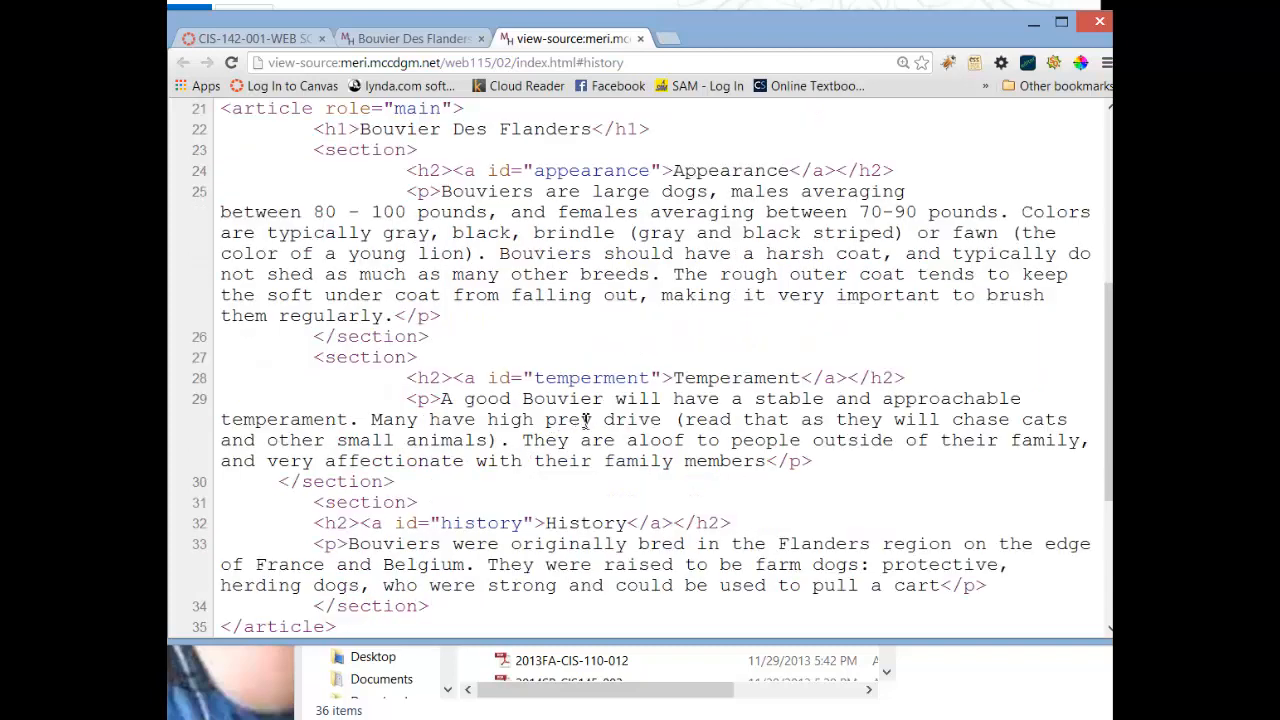
mouse_move(360, 490)
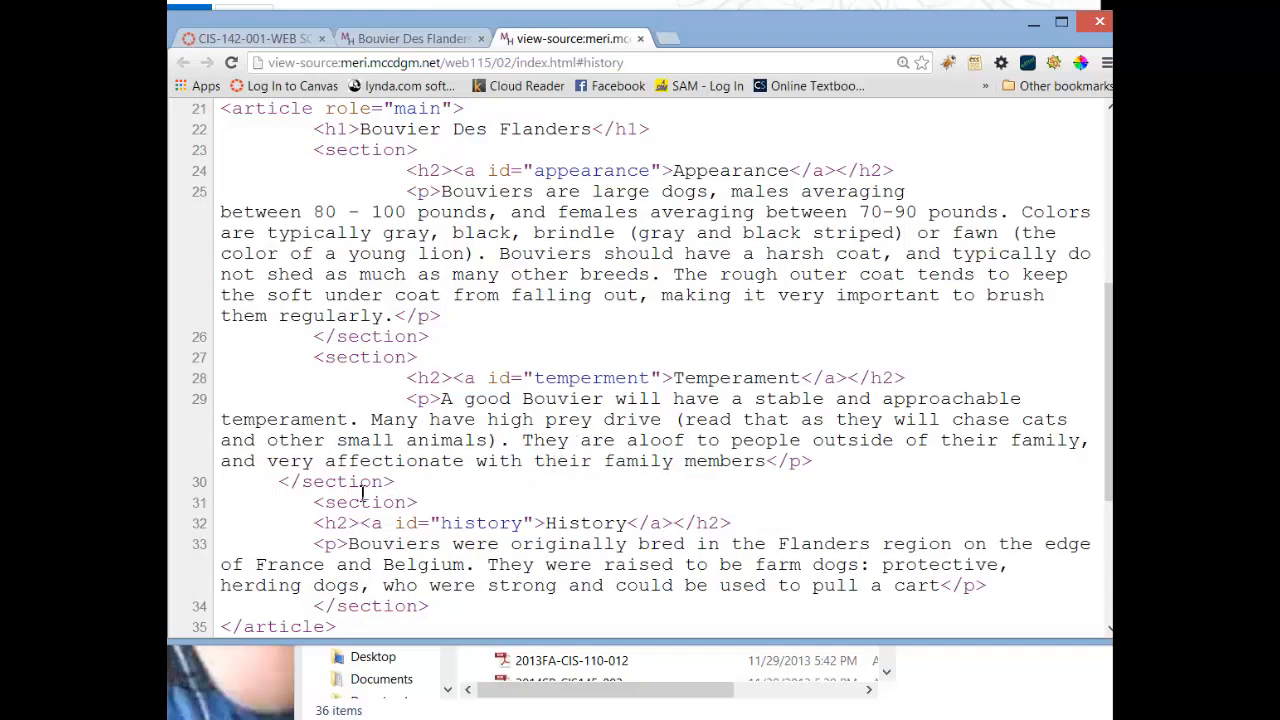
scroll(down, 3)
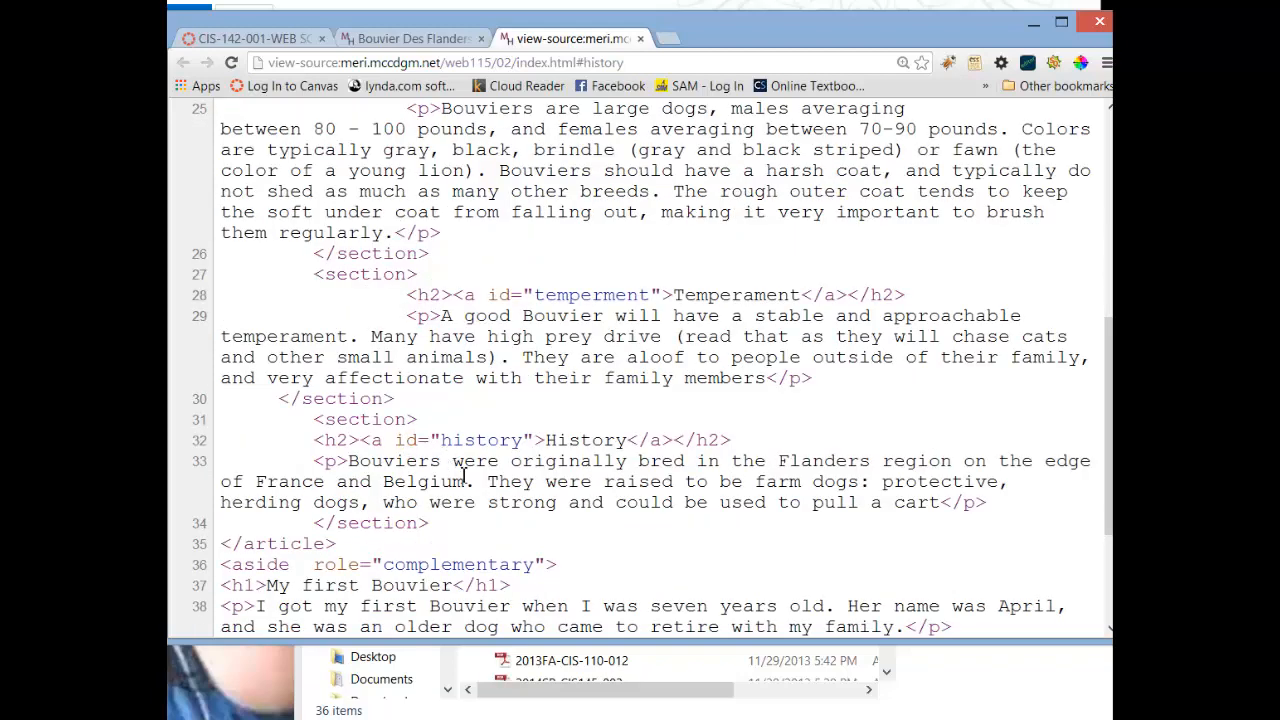
mouse_move(478, 510)
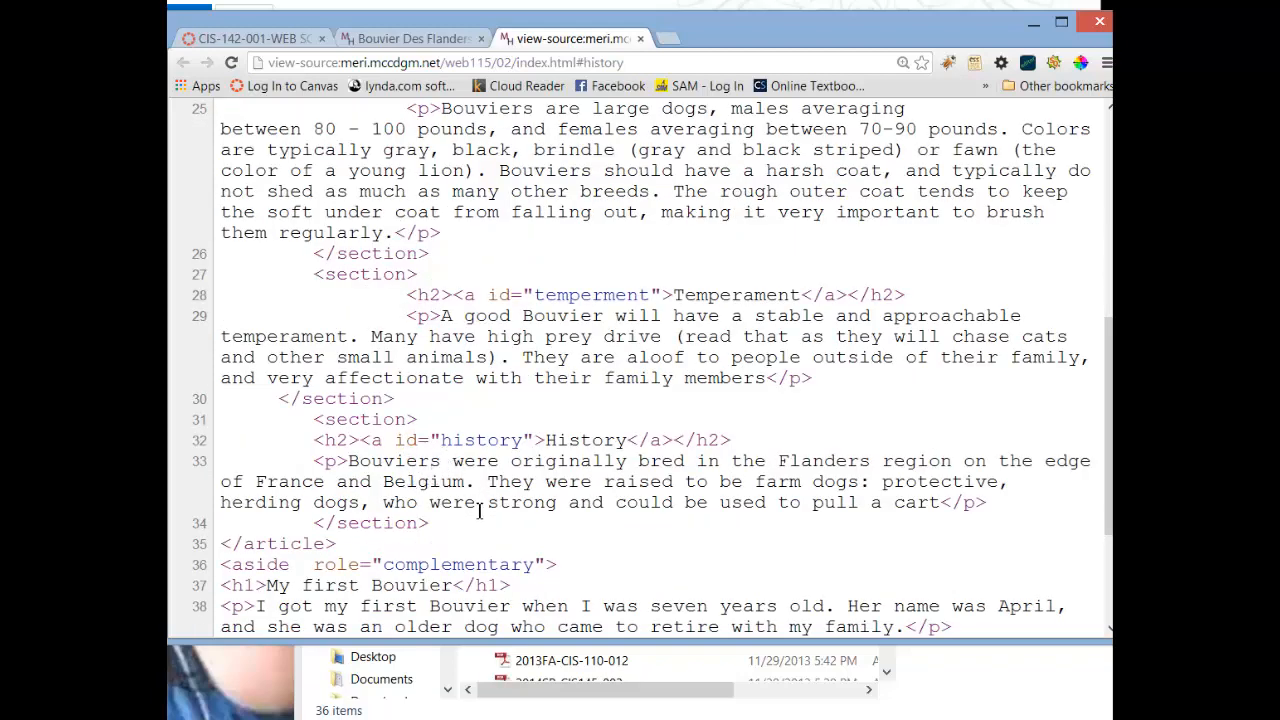
scroll(down, 3)
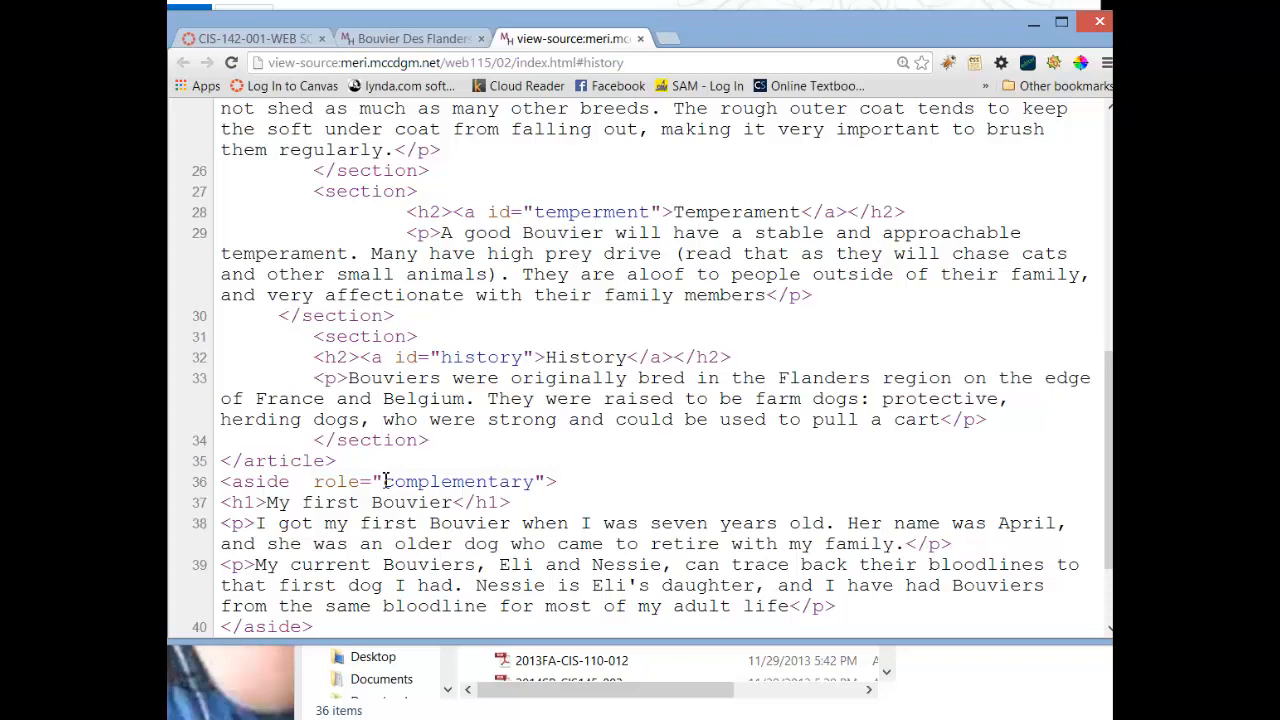
scroll(down, 3)
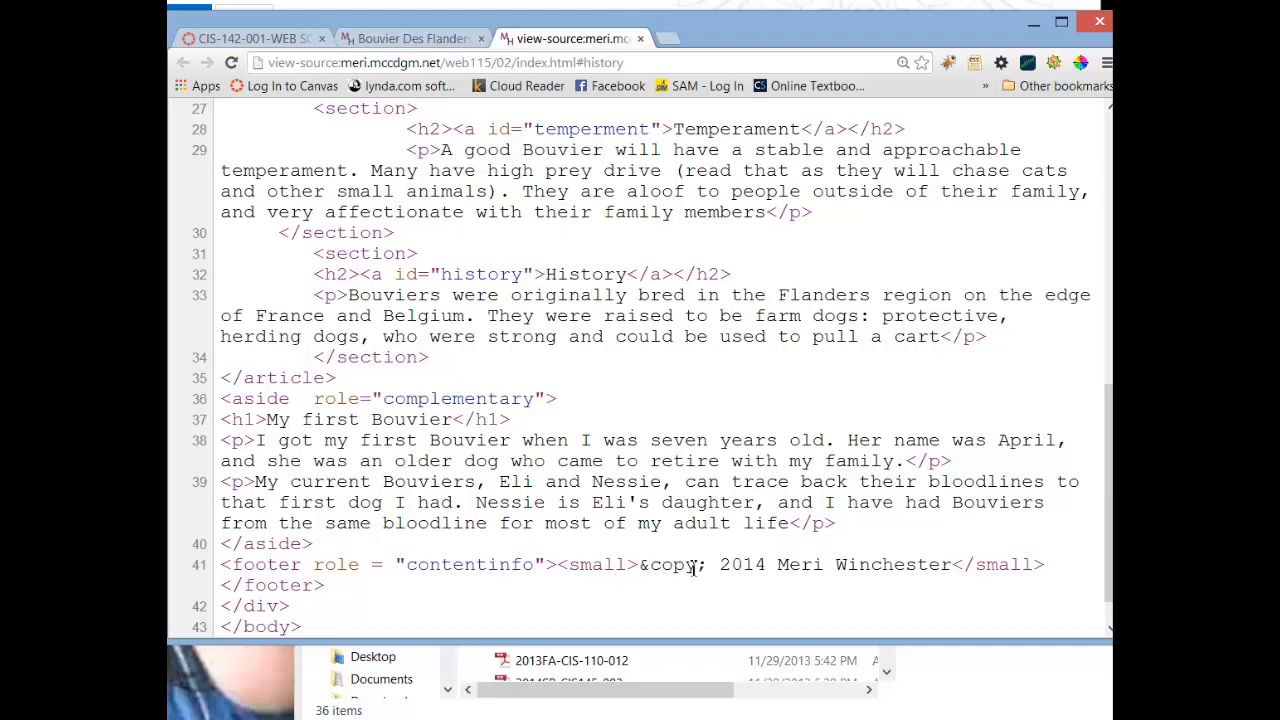
mouse_move(880, 564)
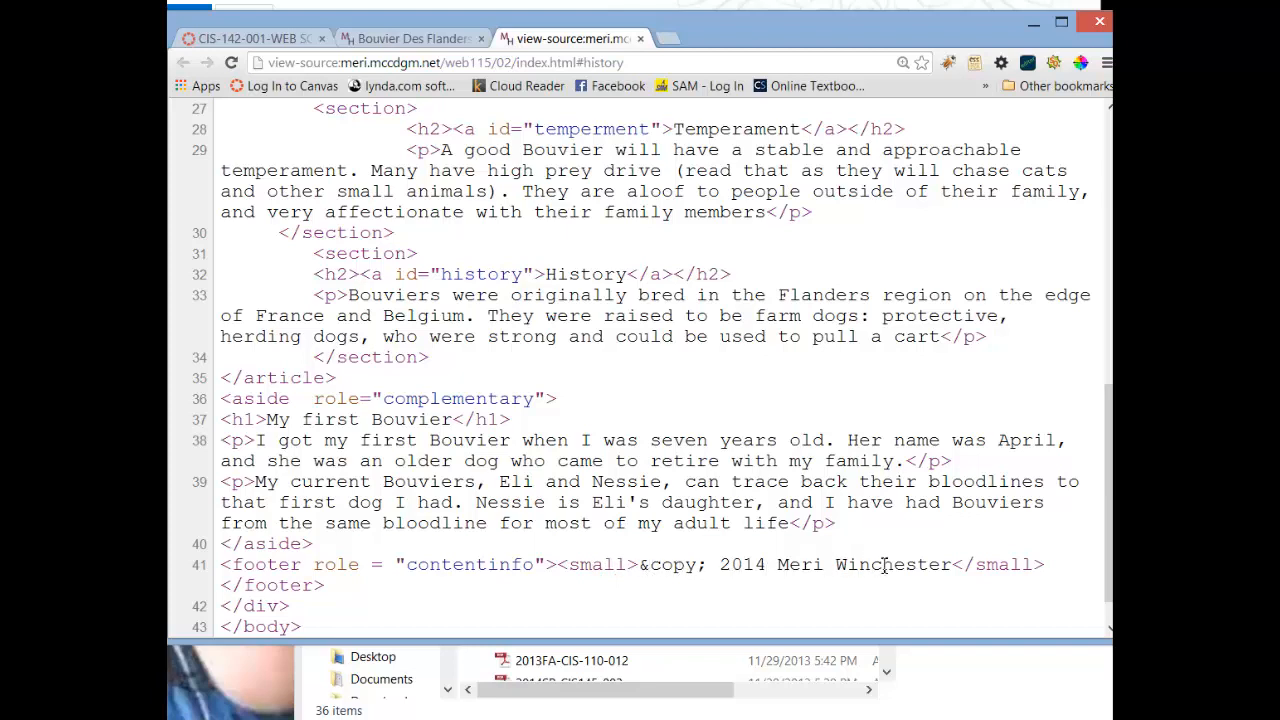
mouse_move(344, 600)
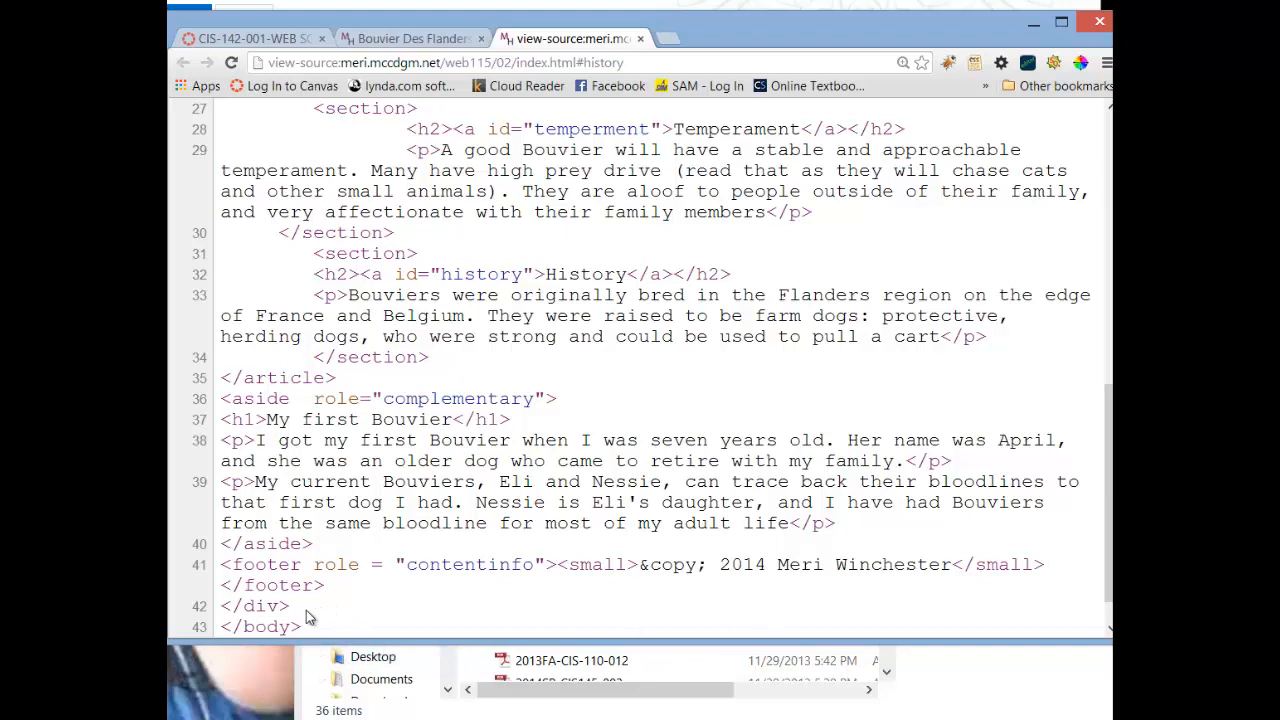
scroll(down, 3)
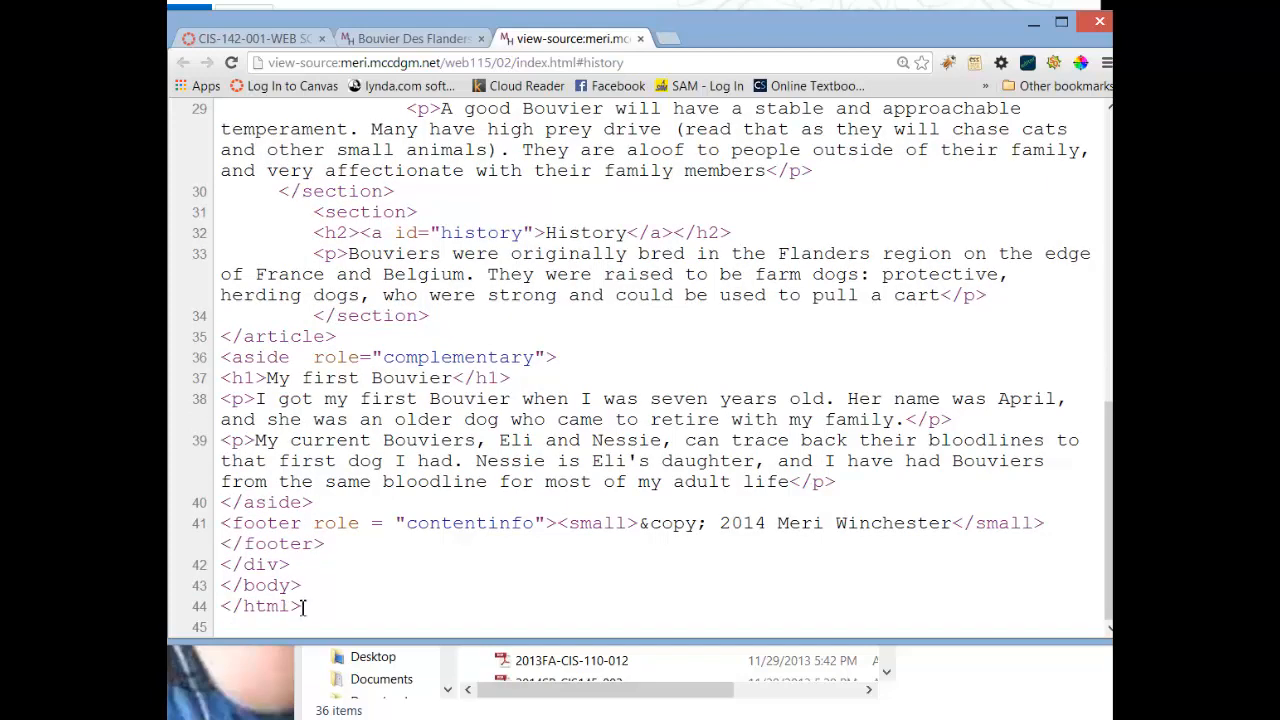
scroll(up, 3)
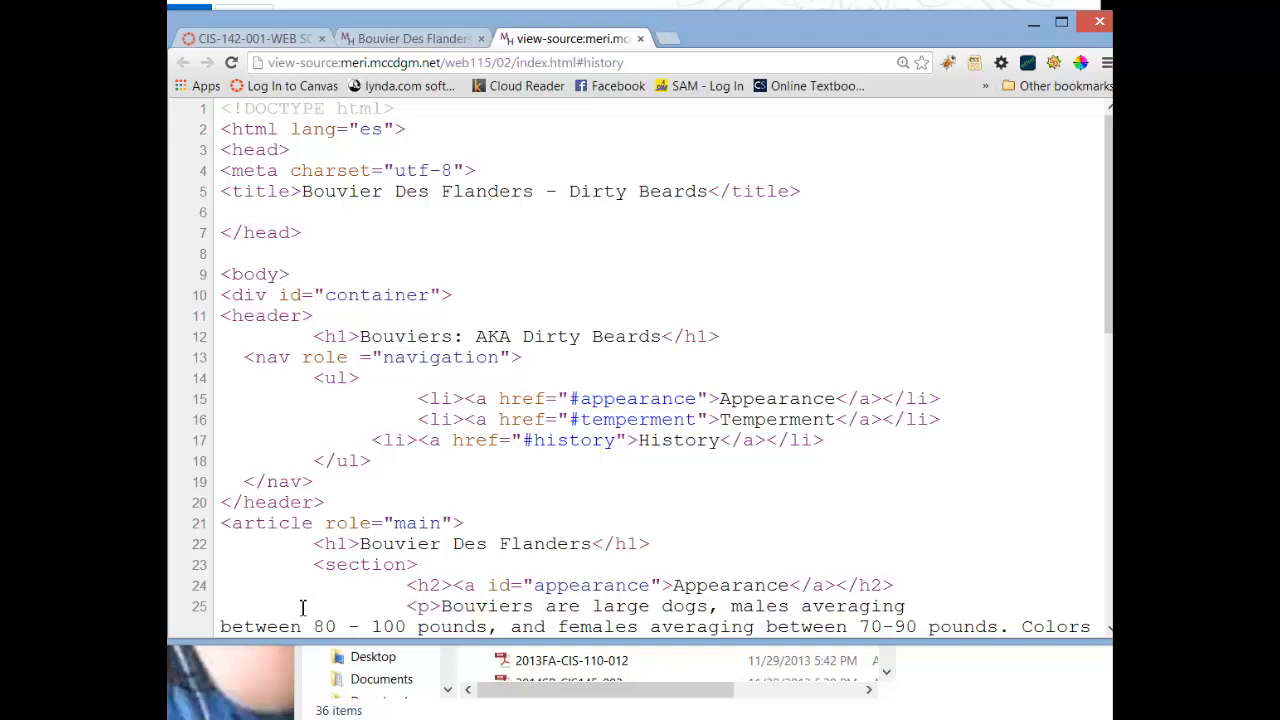
mouse_move(224, 488)
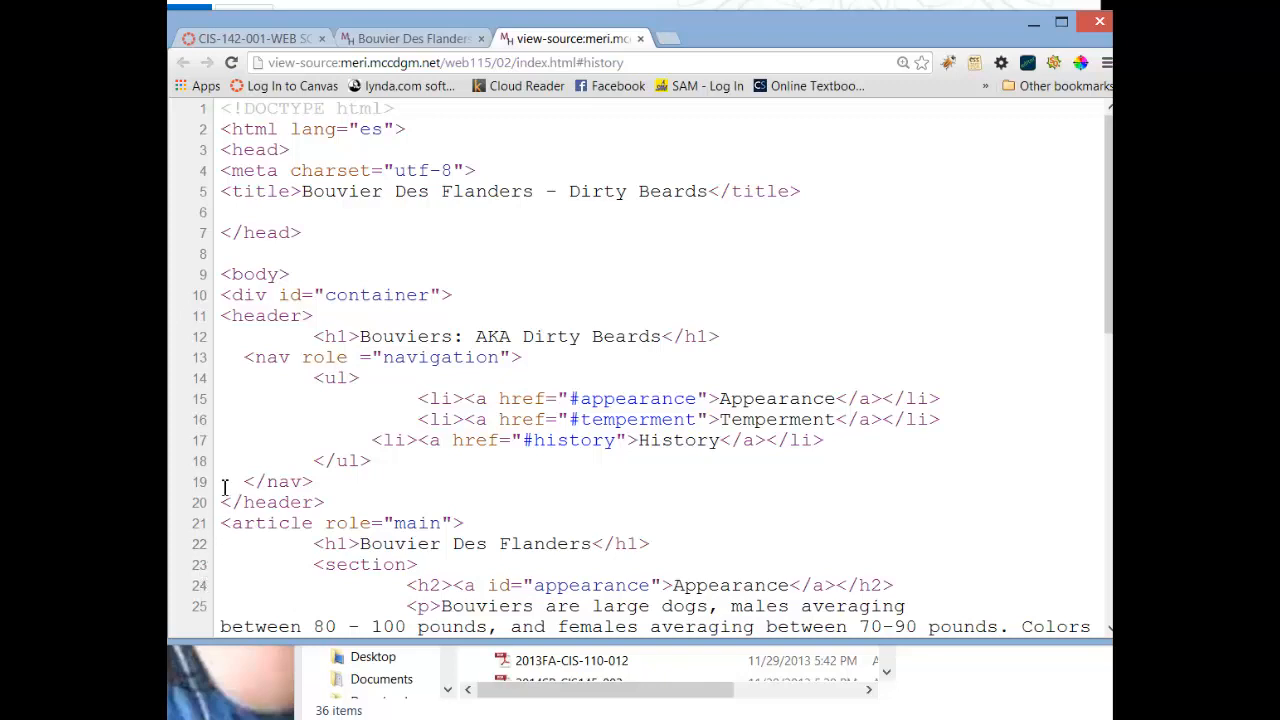
mouse_move(664, 48)
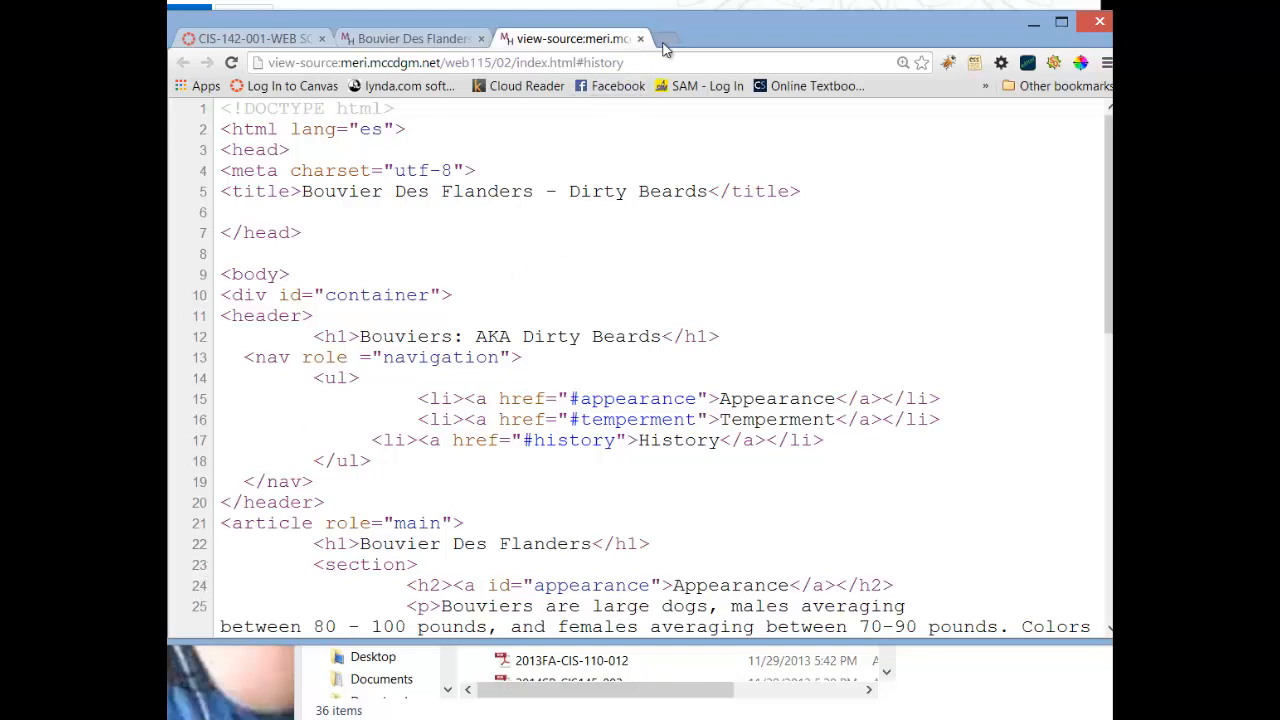
Open the Week 1 HTML5 outliner module link from Canvas in a new window
click(816, 38)
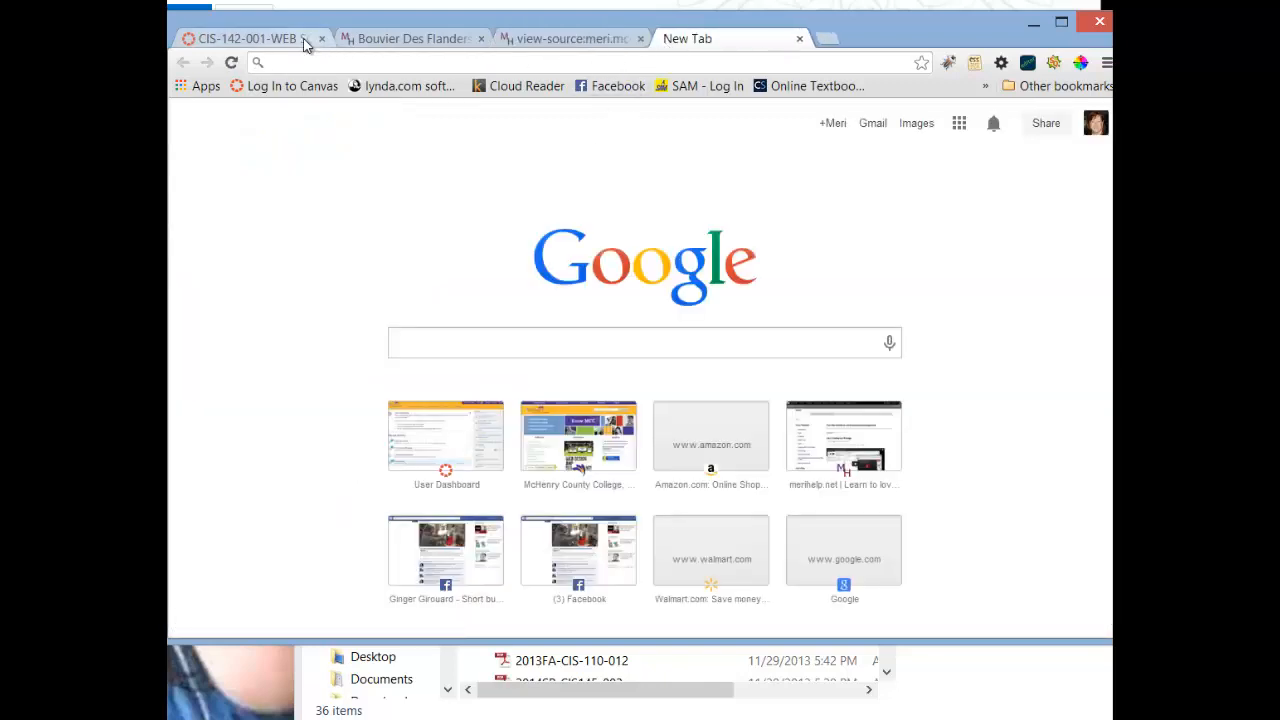
click(244, 38)
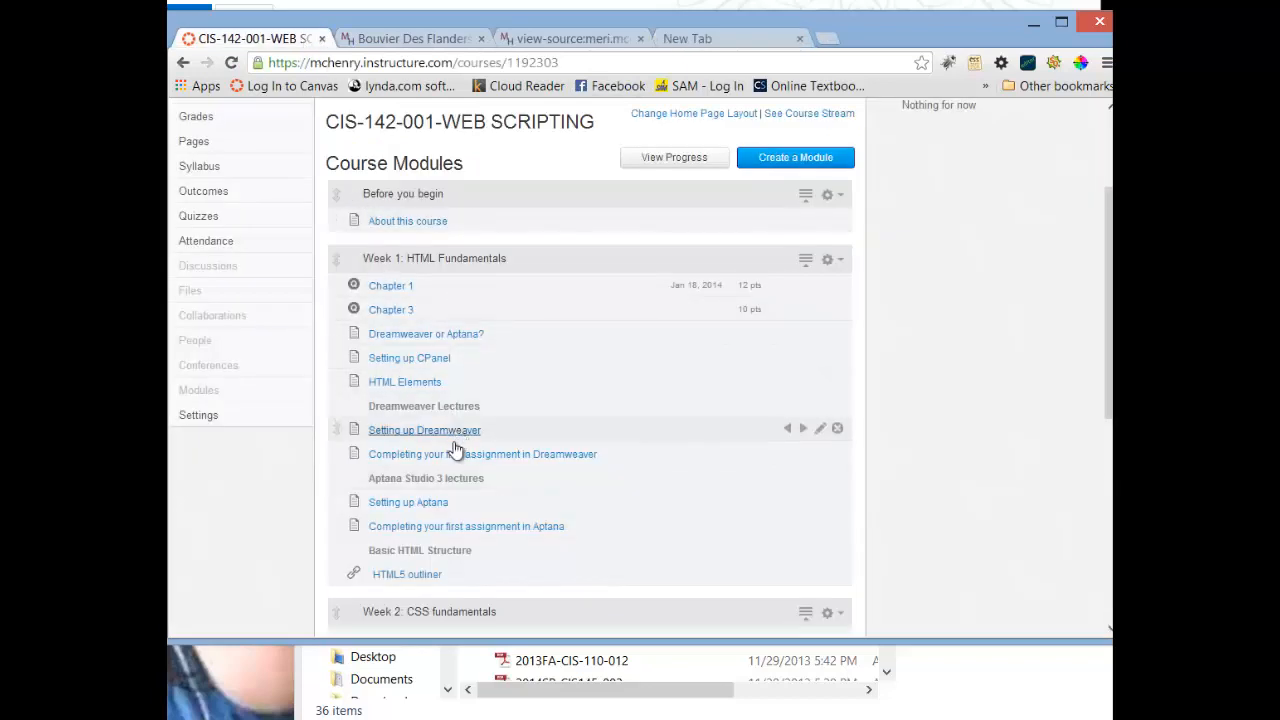
mouse_move(420, 580)
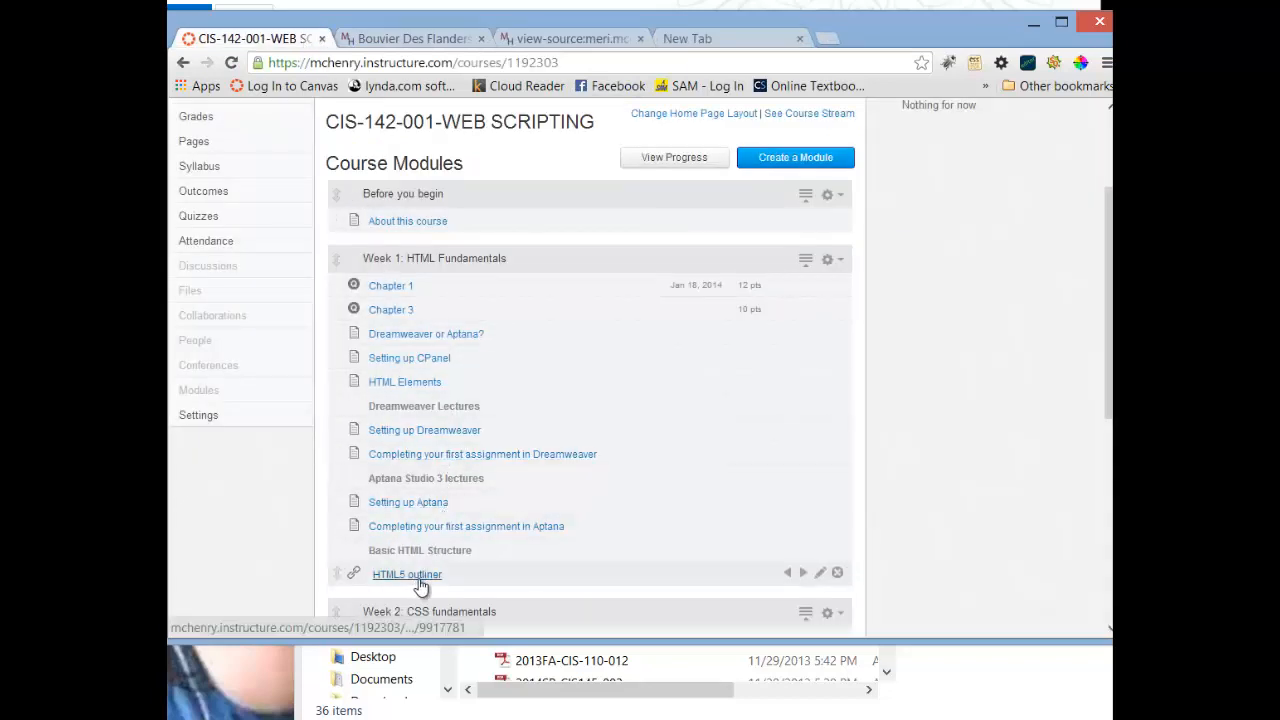
click(406, 572)
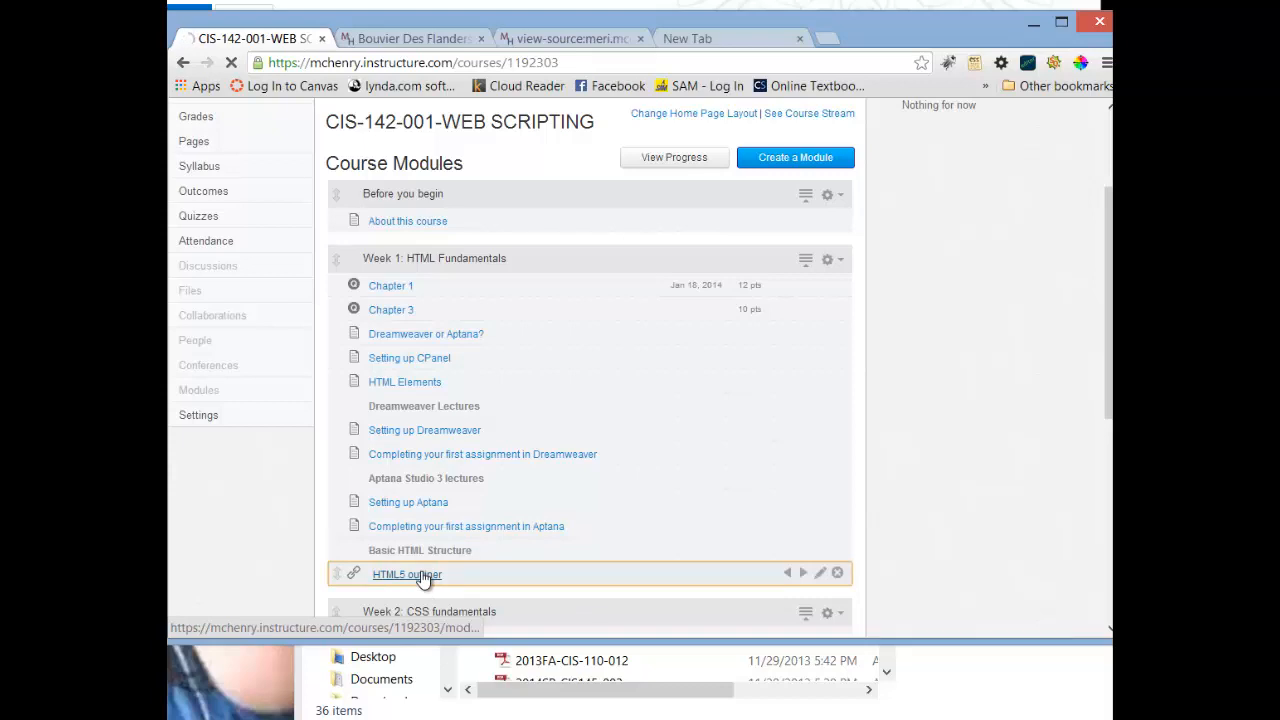
click(406, 574)
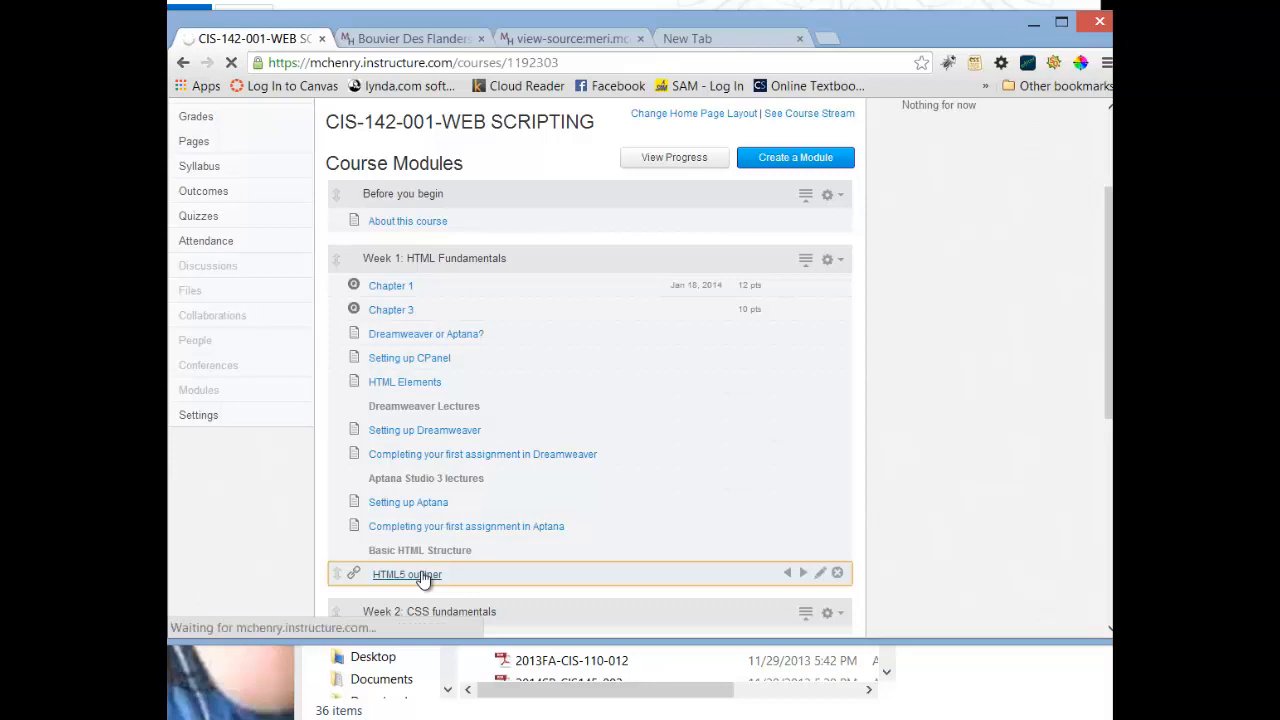
right_click(406, 574)
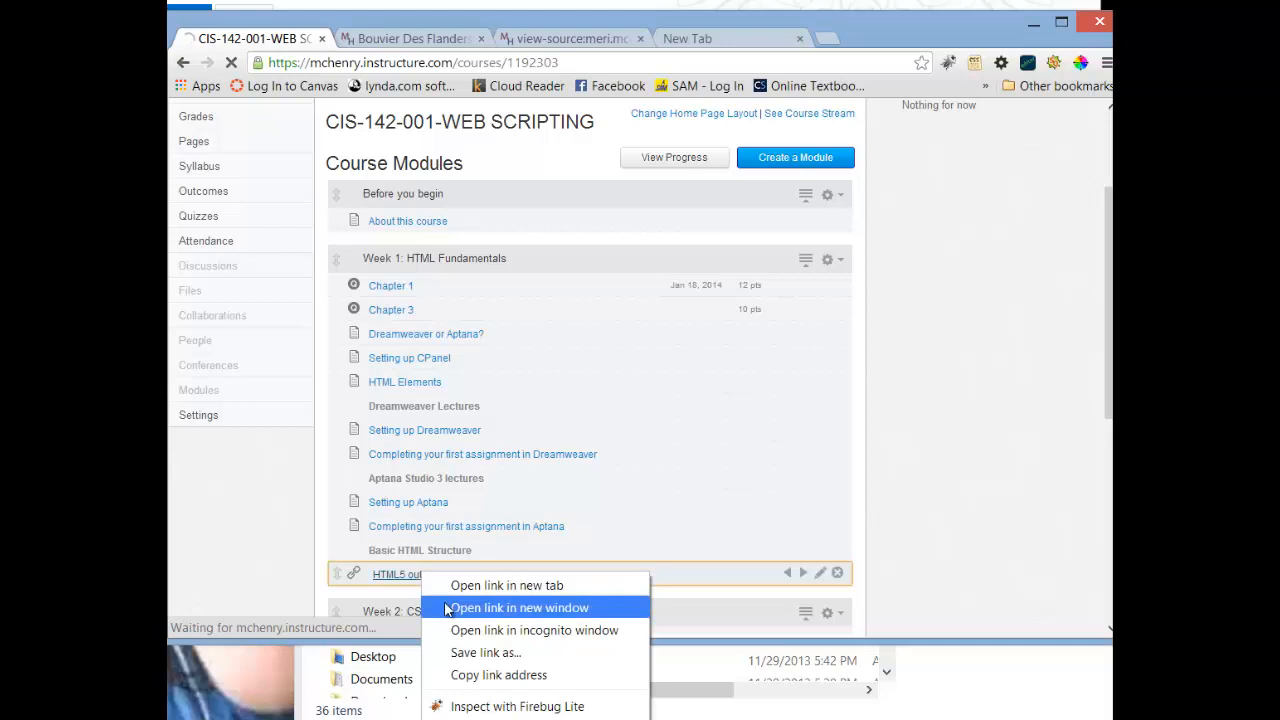
click(516, 608)
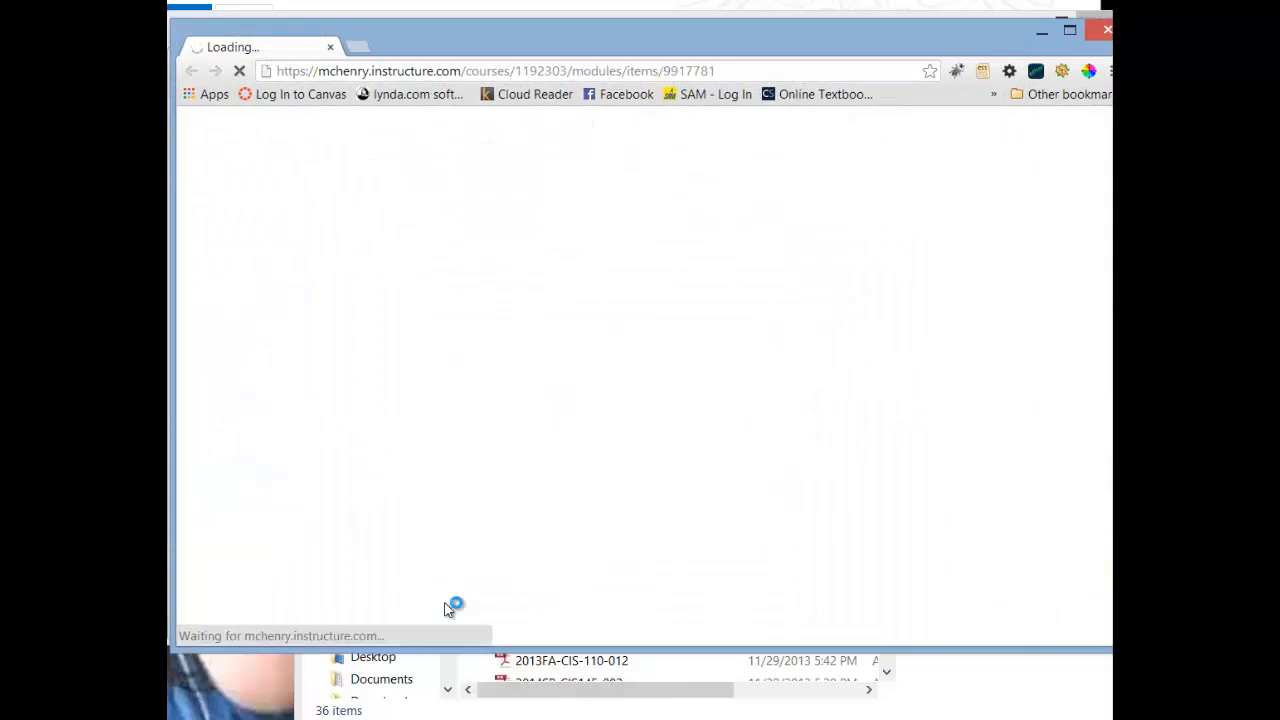
mouse_move(556, 384)
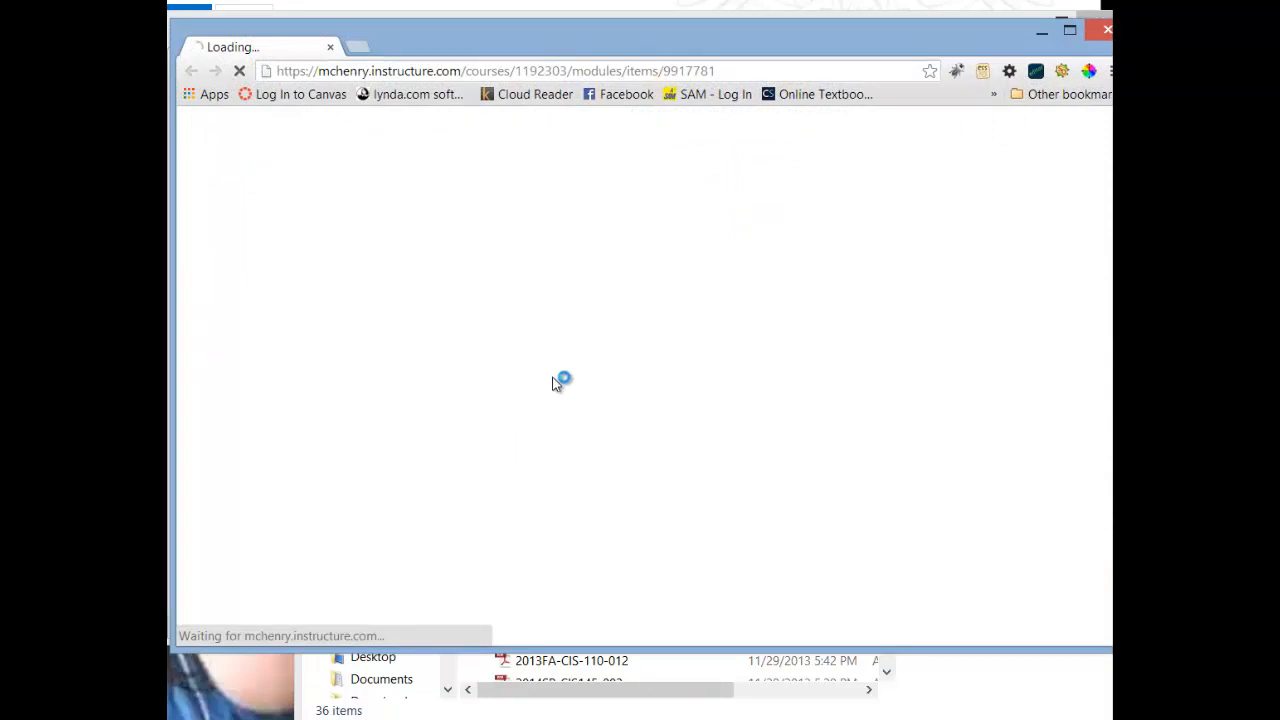
Search Google for 'html5 outliner' from the new window's address bar
click(496, 72)
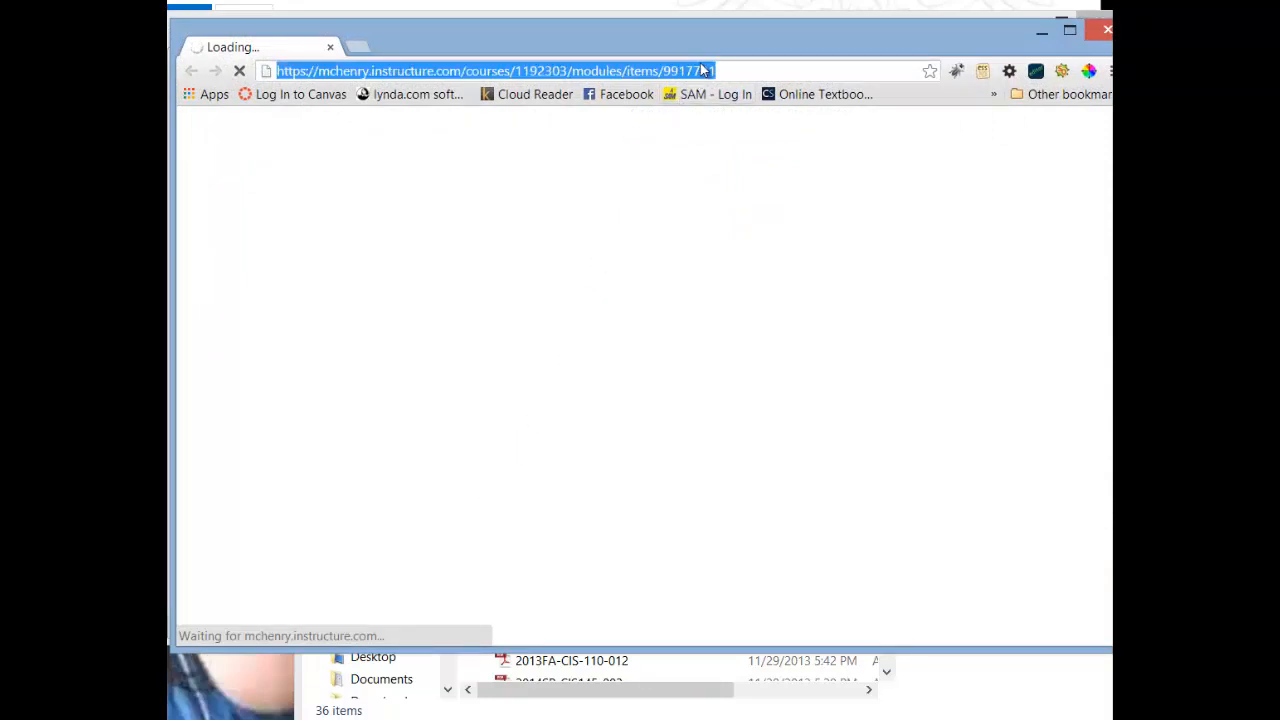
text(ha)
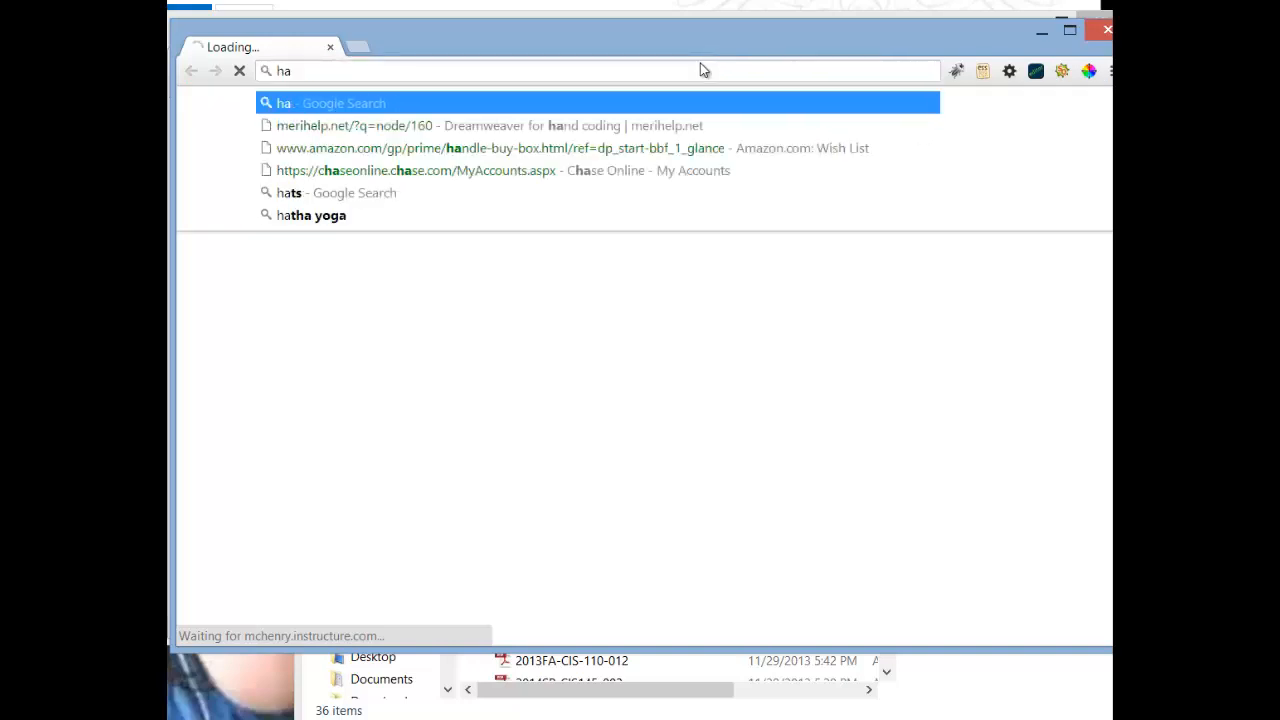
text(tml)
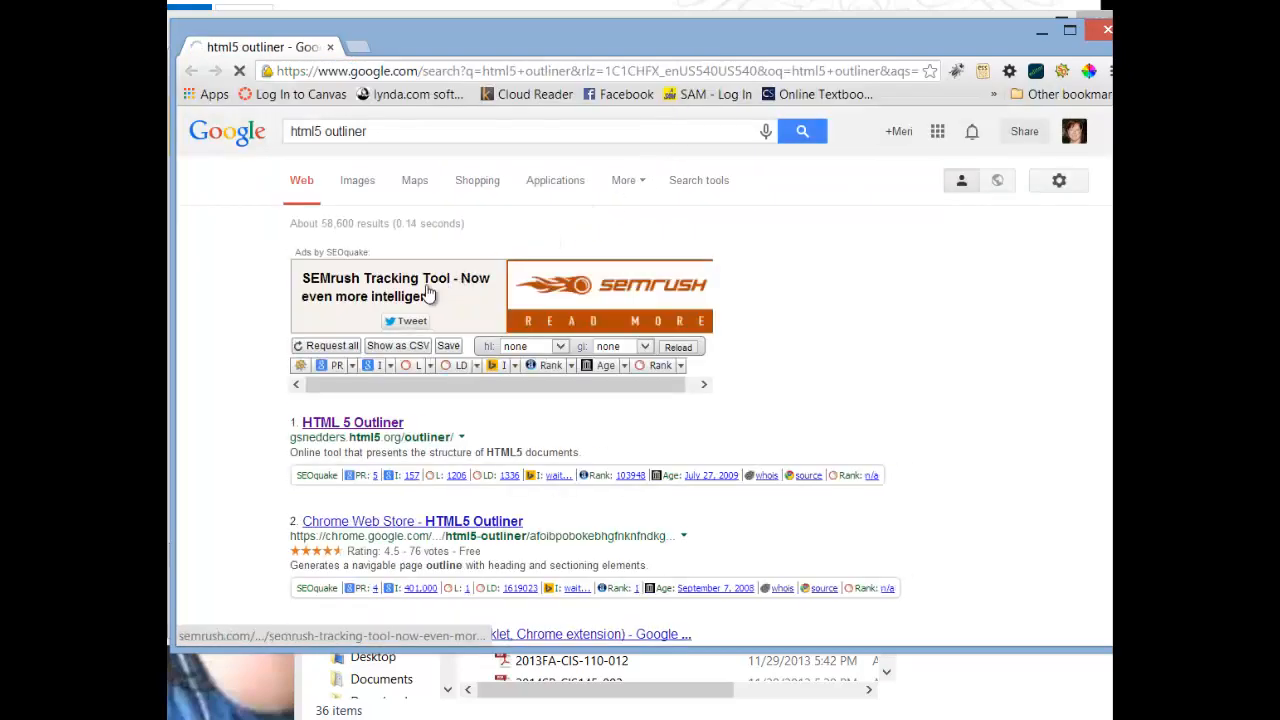
Run HTML 5 Outliner on the copied Bouvier view-source address, getting a urllib2 URLError page
click(352, 422)
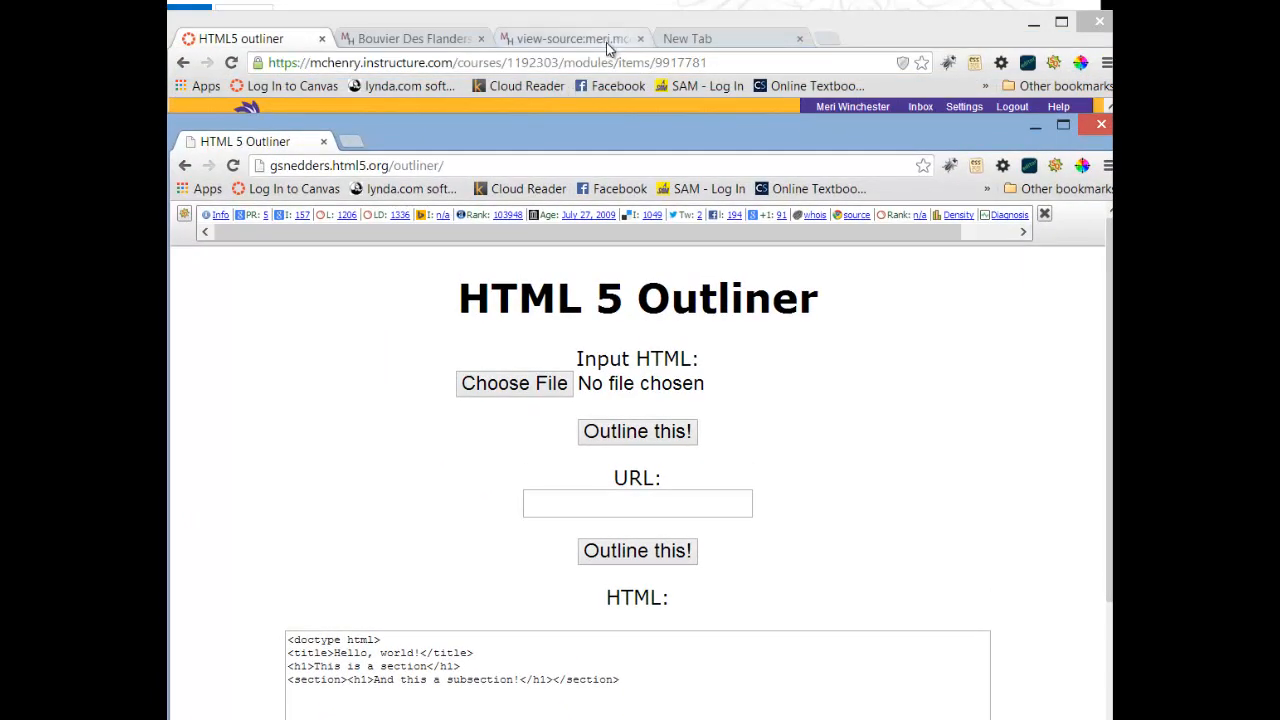
click(570, 38)
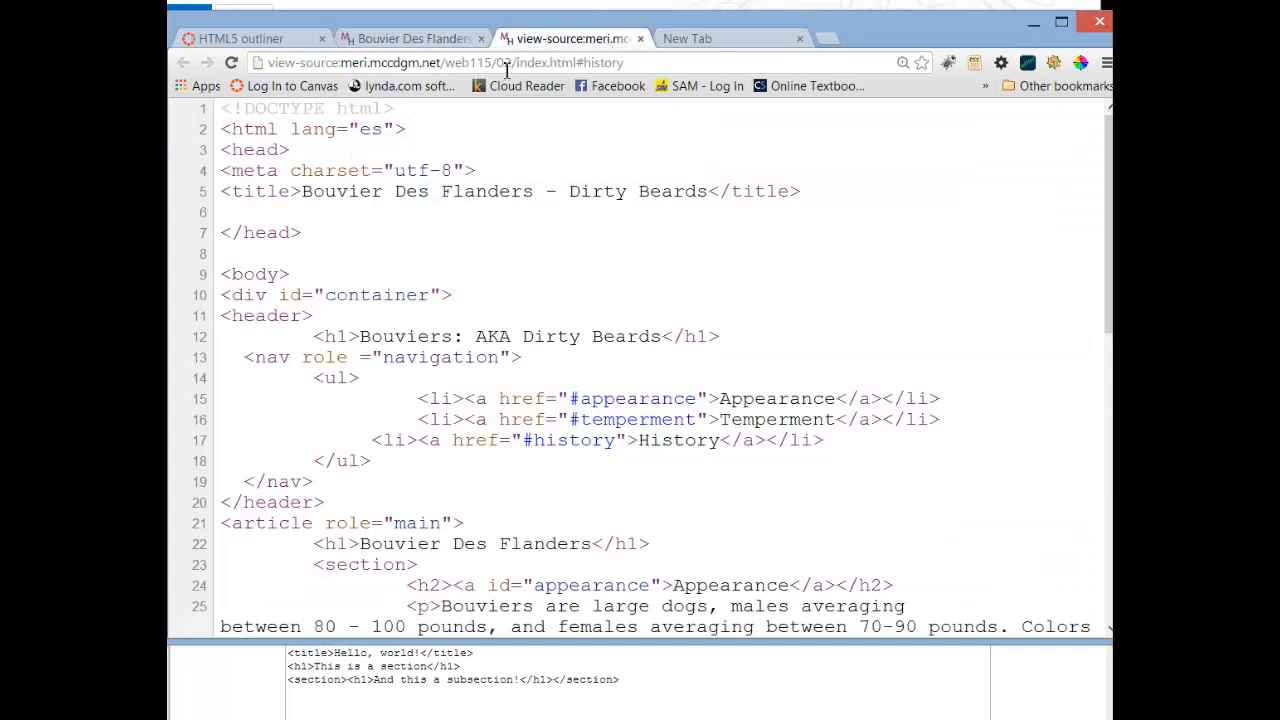
click(450, 62)
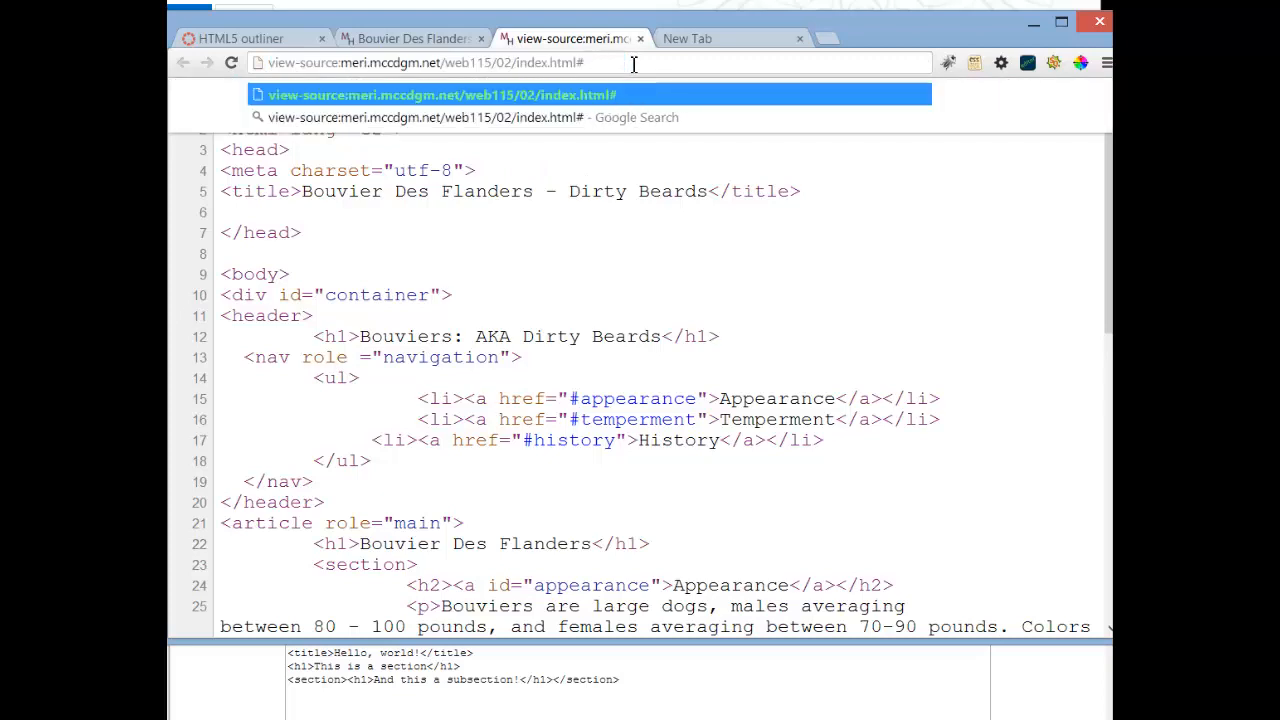
key(Backspace)
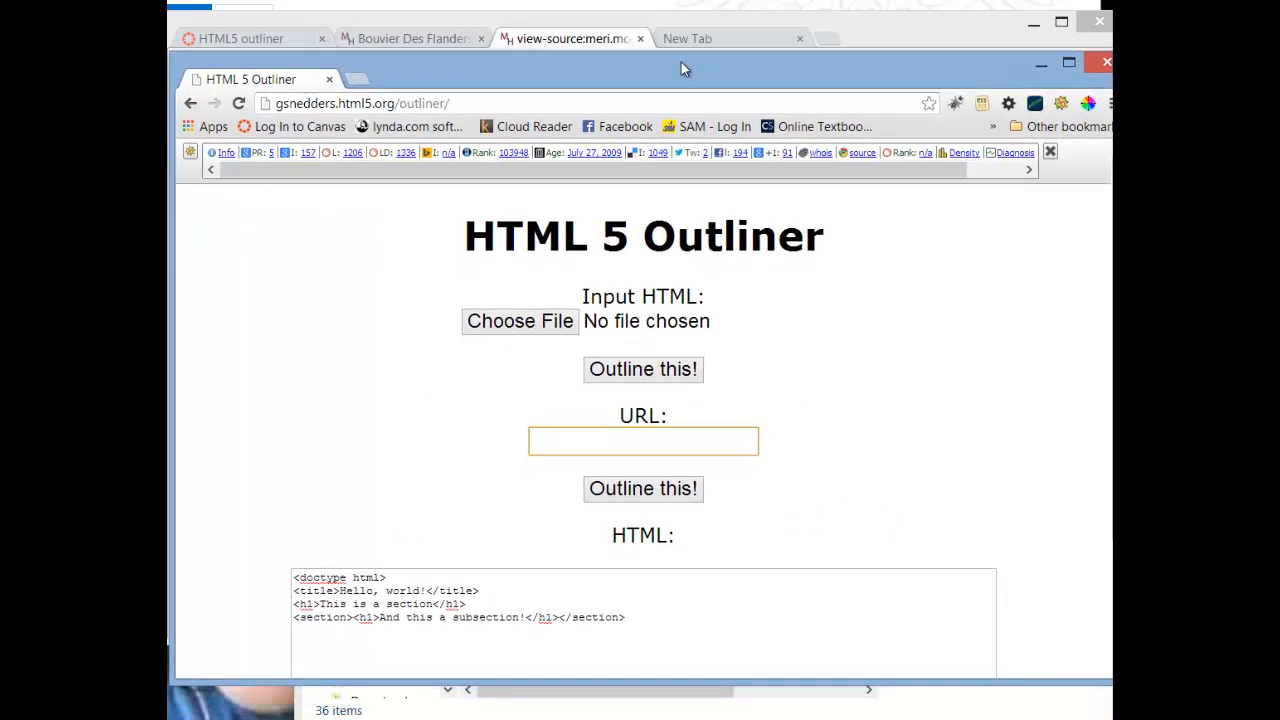
right_click(644, 442)
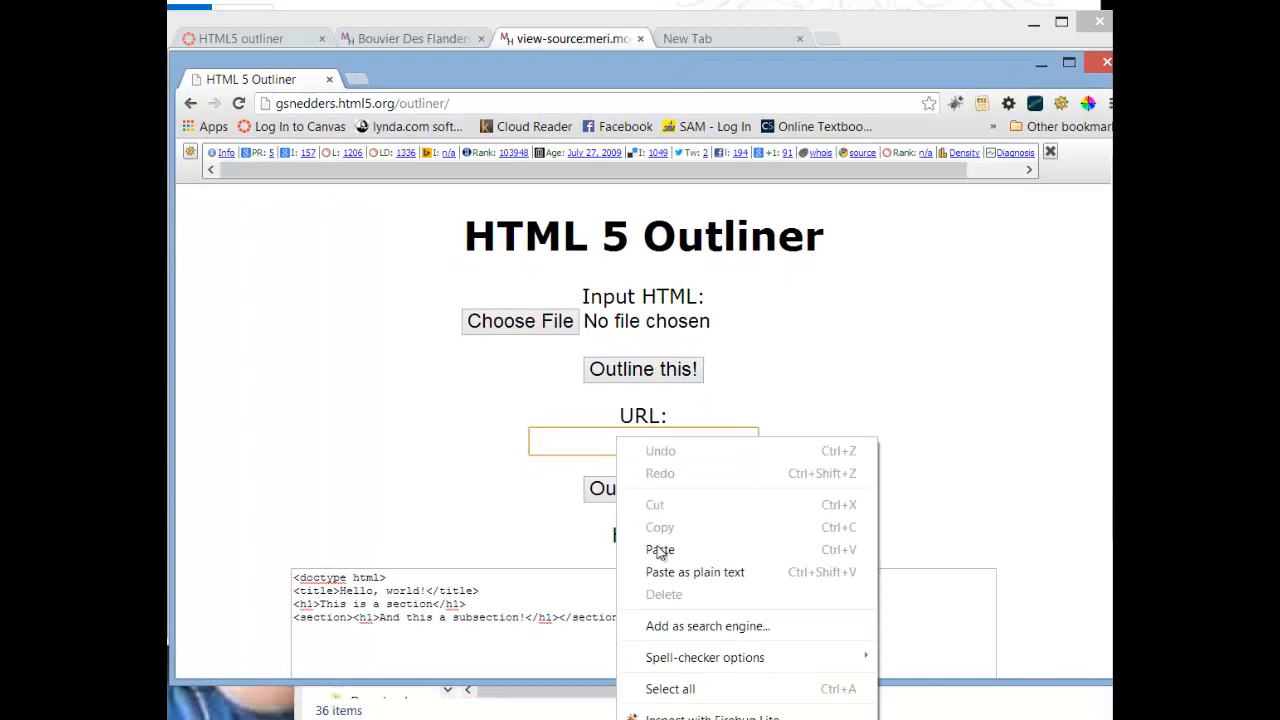
click(660, 548)
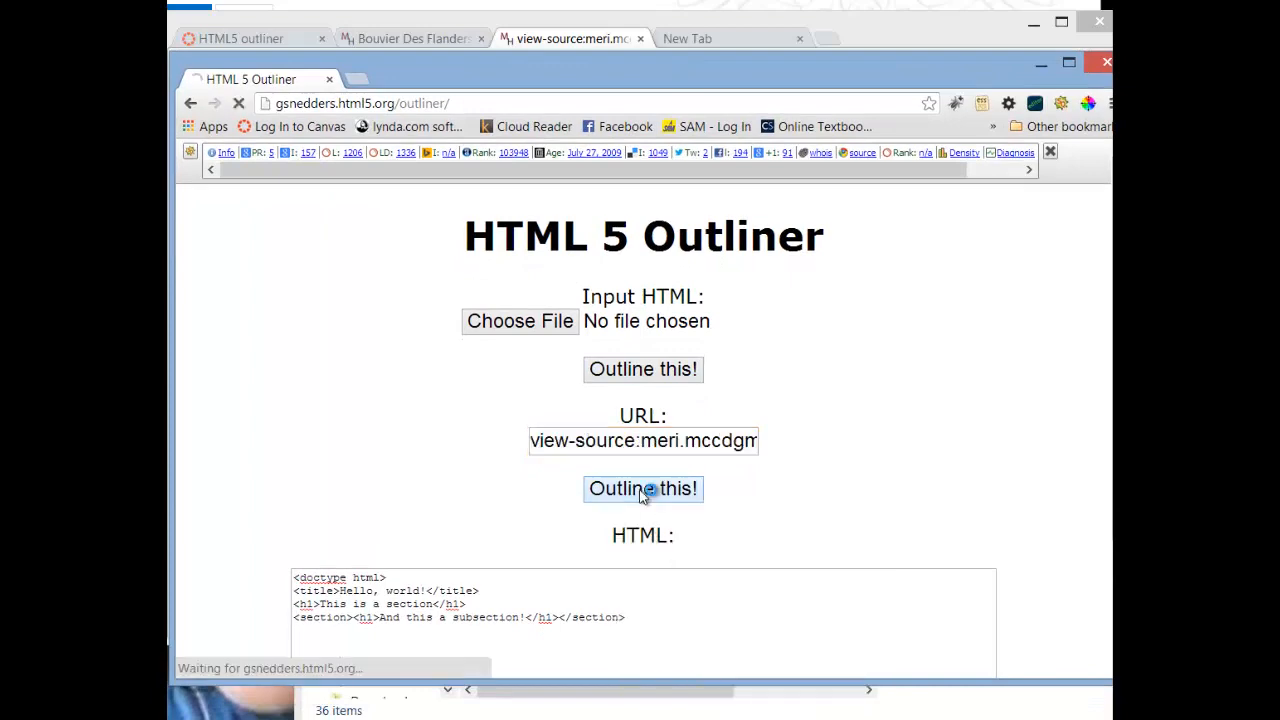
click(644, 488)
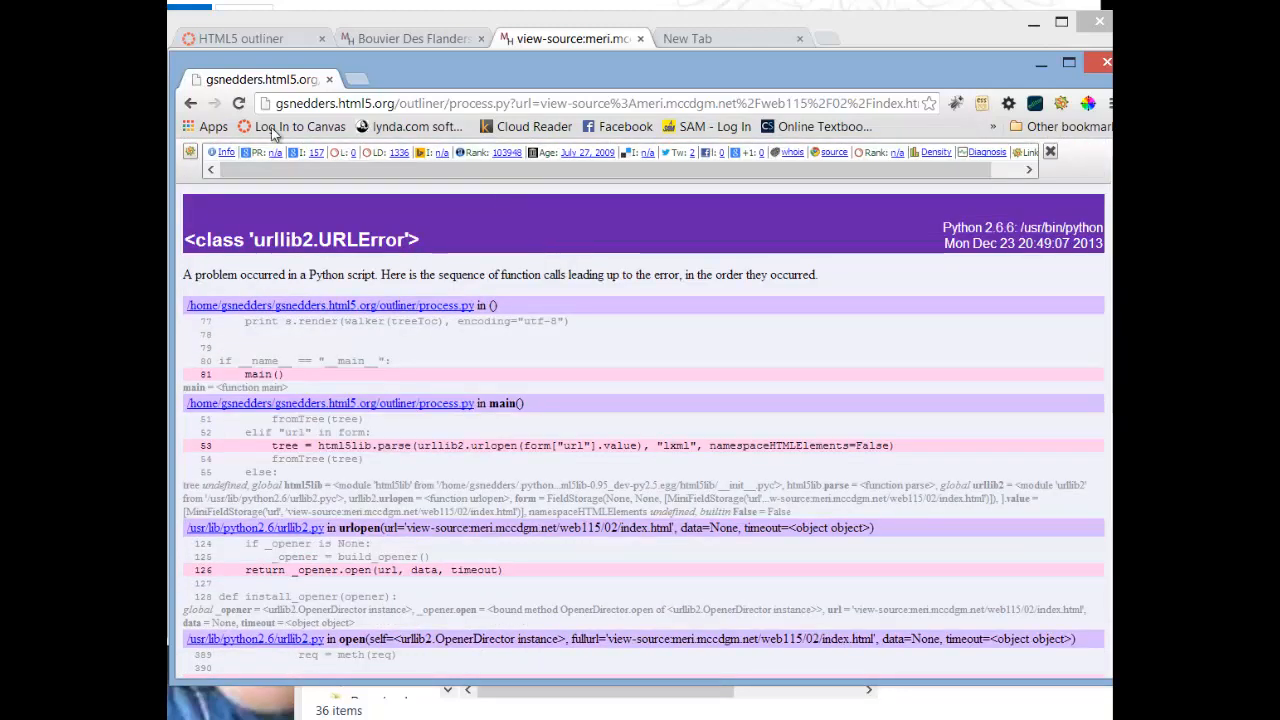
click(190, 104)
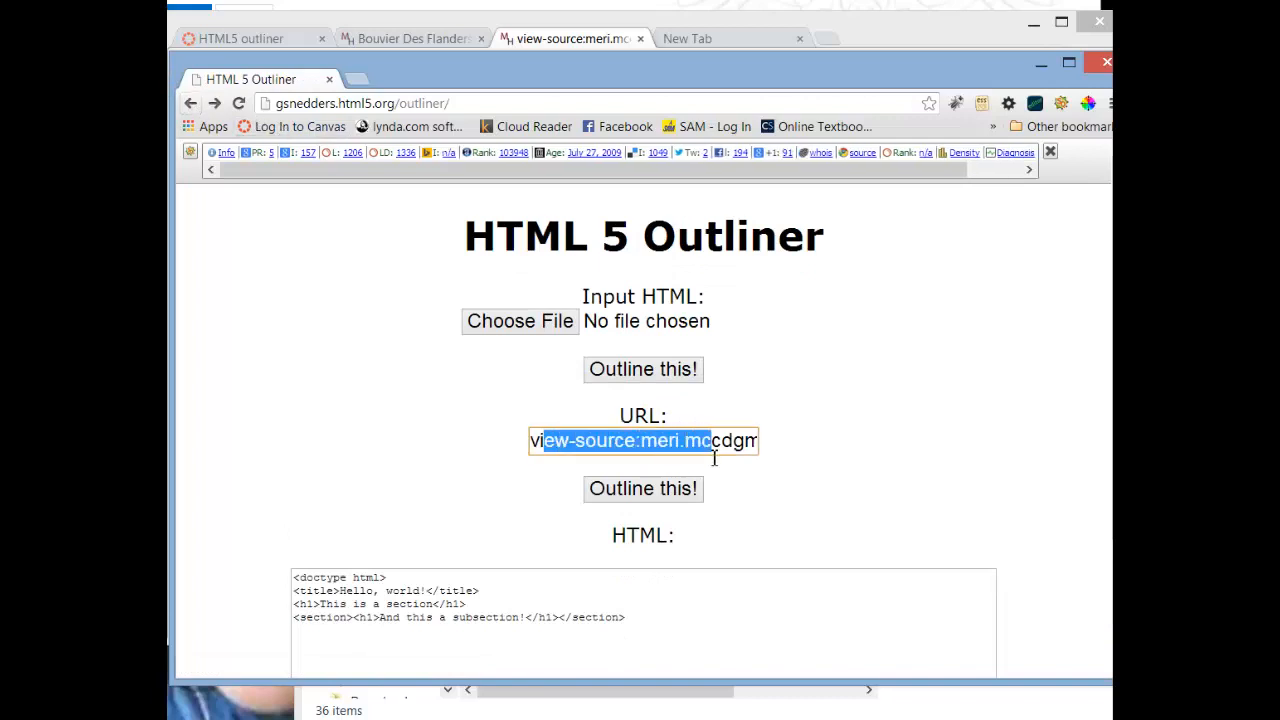
click(410, 38)
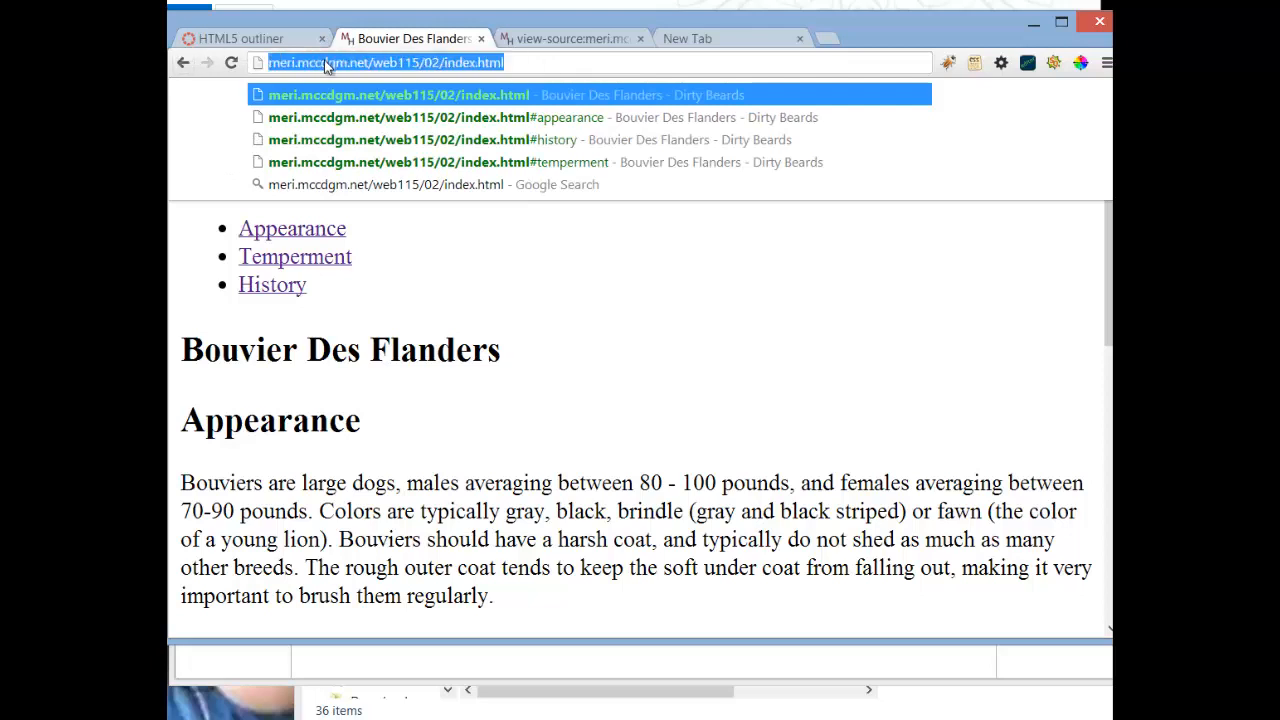
mouse_move(700, 50)
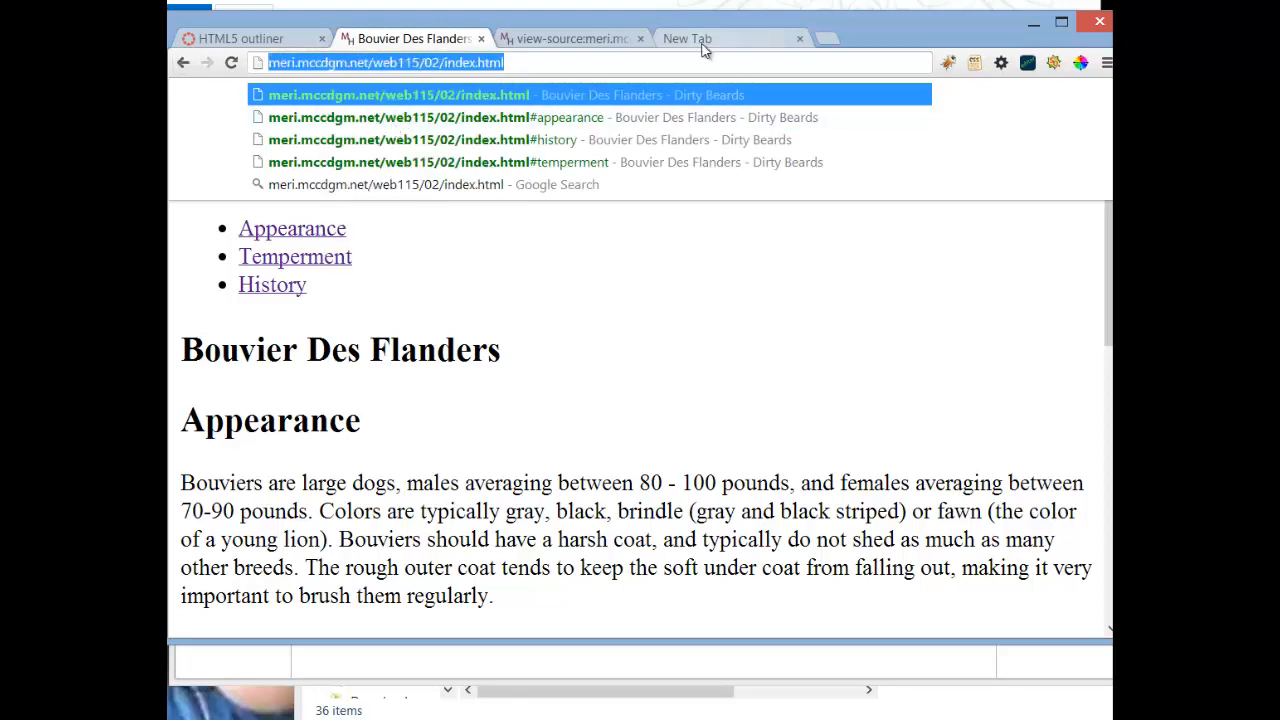
click(564, 38)
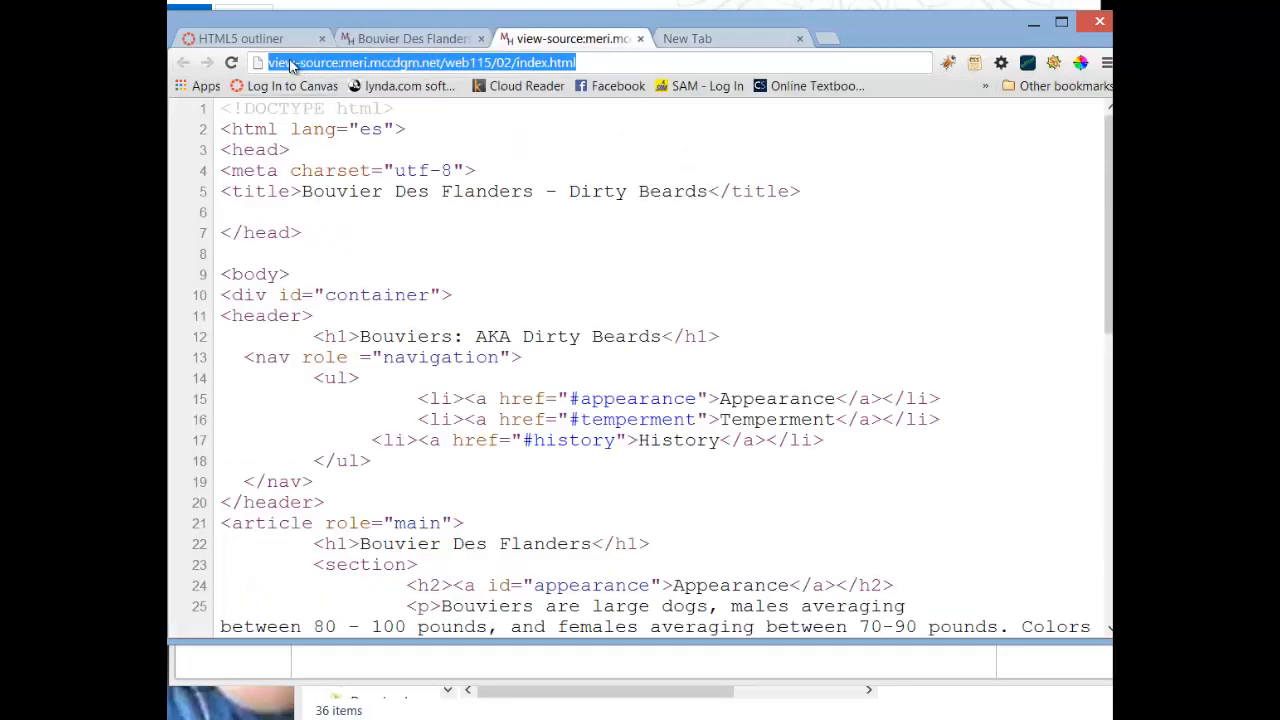
click(240, 38)
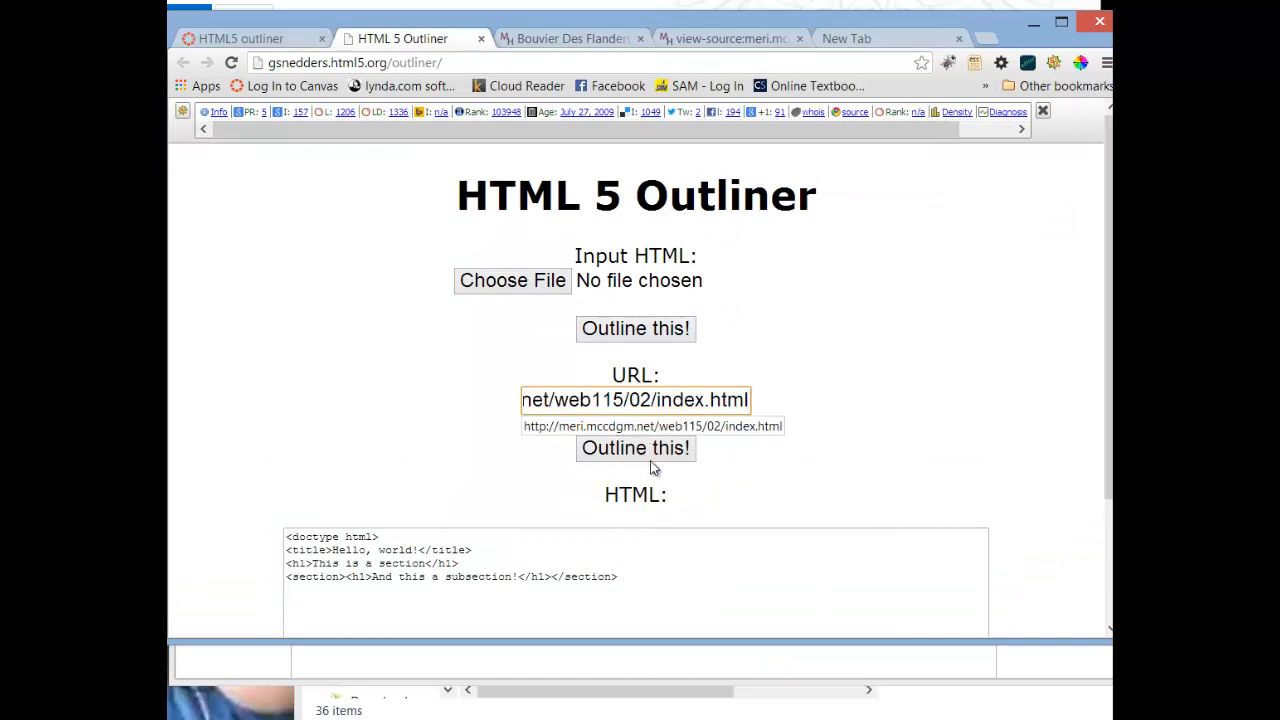
click(636, 448)
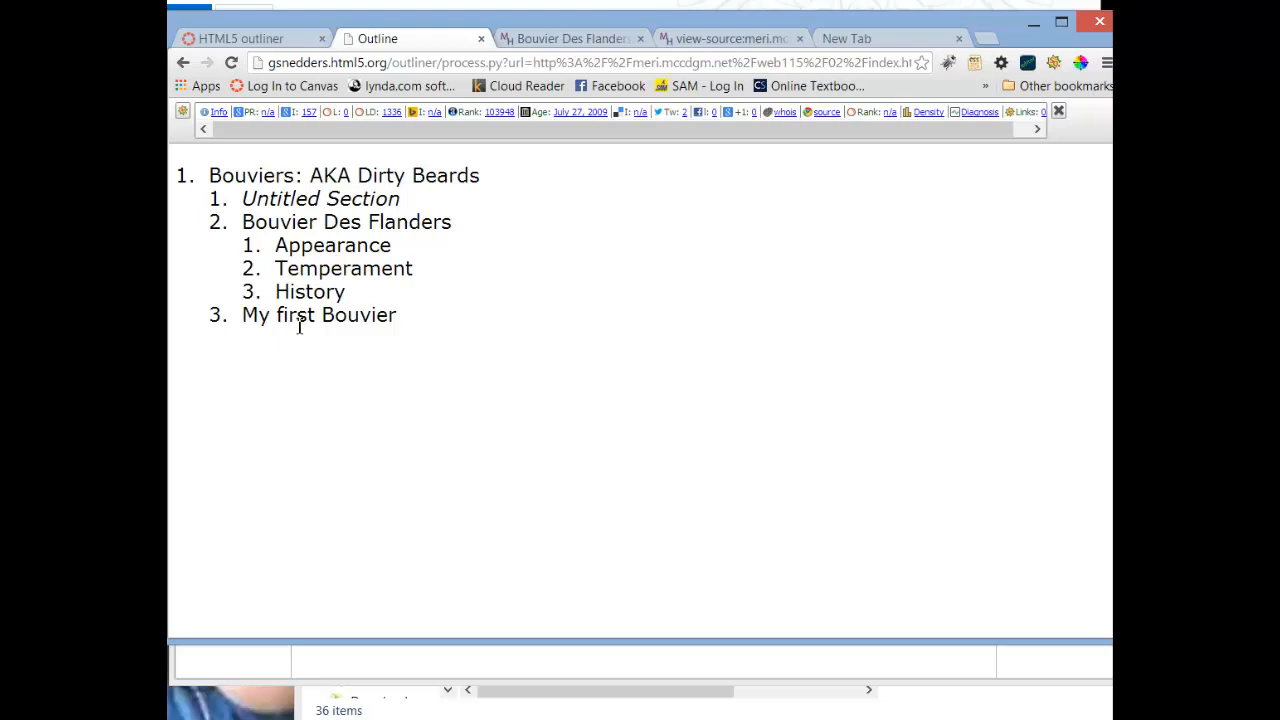
mouse_move(230, 418)
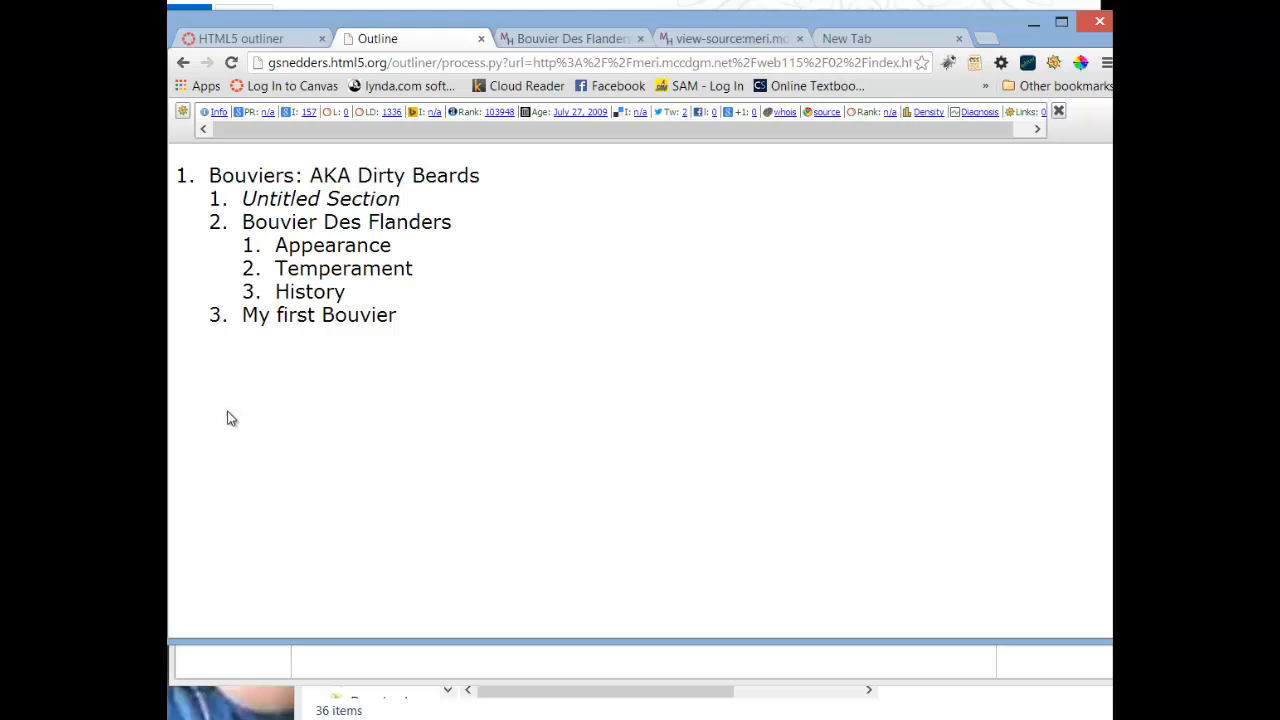
mouse_move(256, 472)
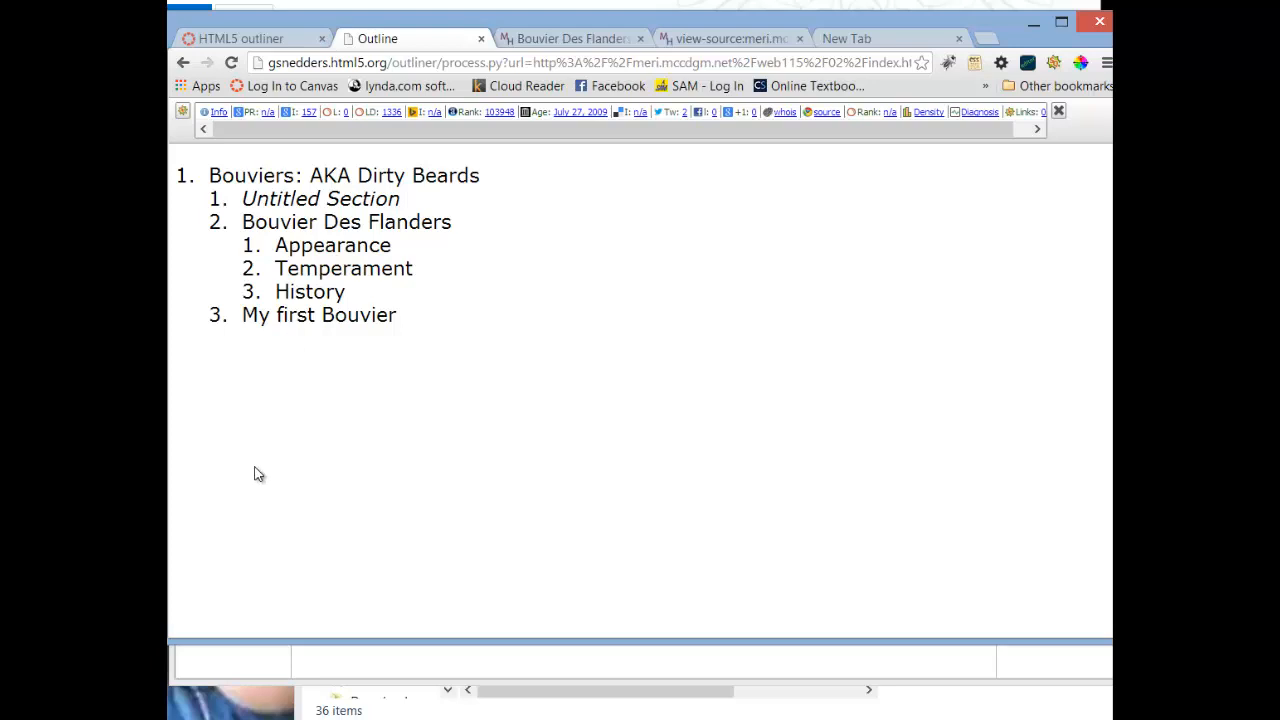
mouse_move(258, 568)
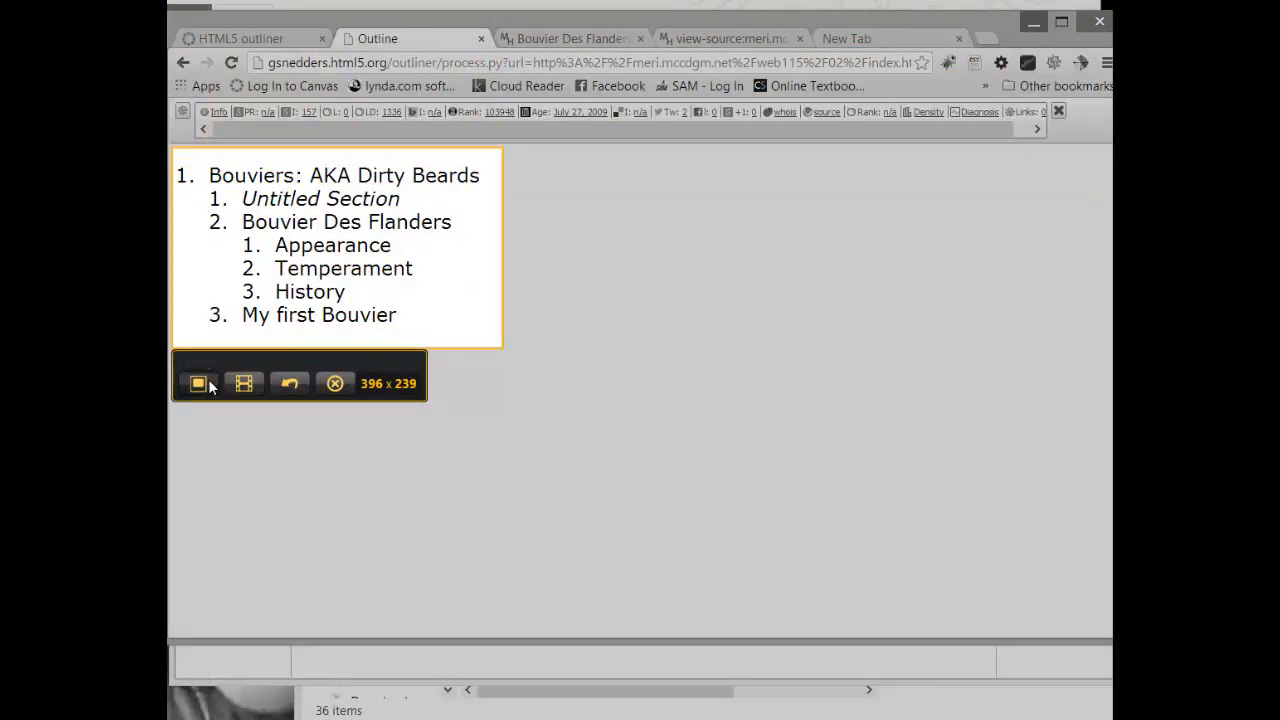
Capture the outline with Jing and save it as the PNG 'outliner' in Pictures\HTML&CSS
click(198, 384)
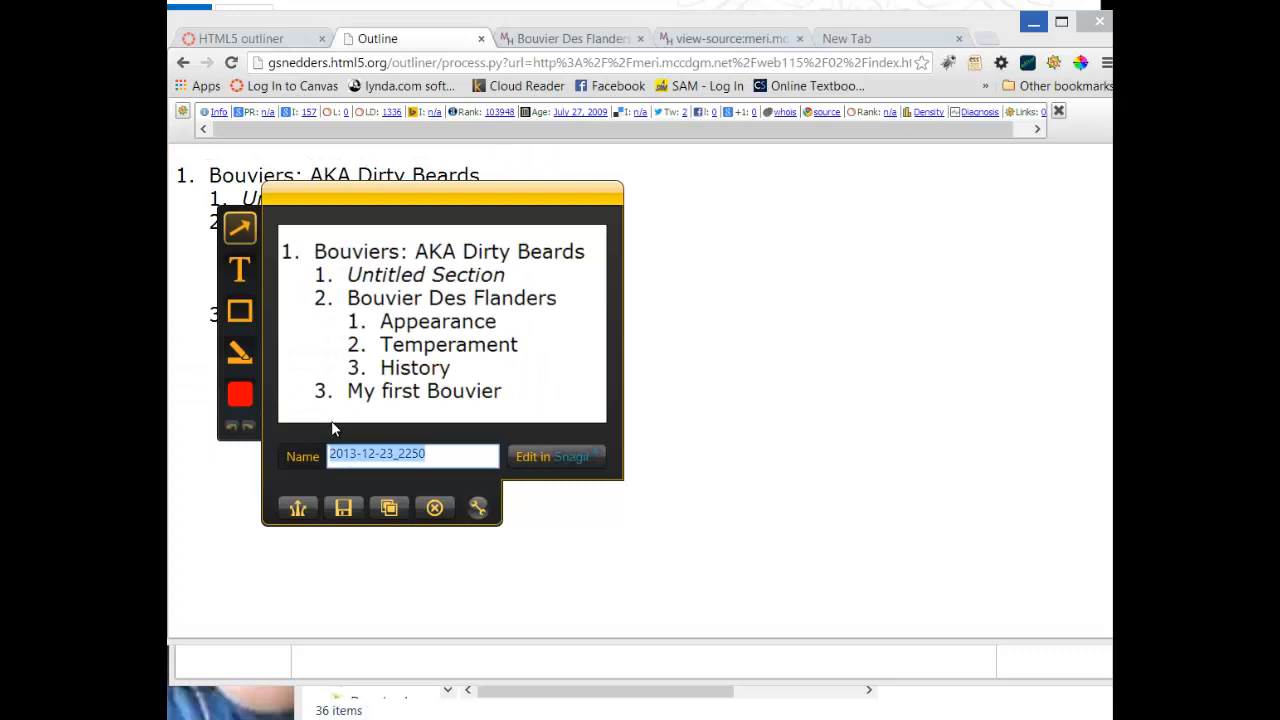
text(out)
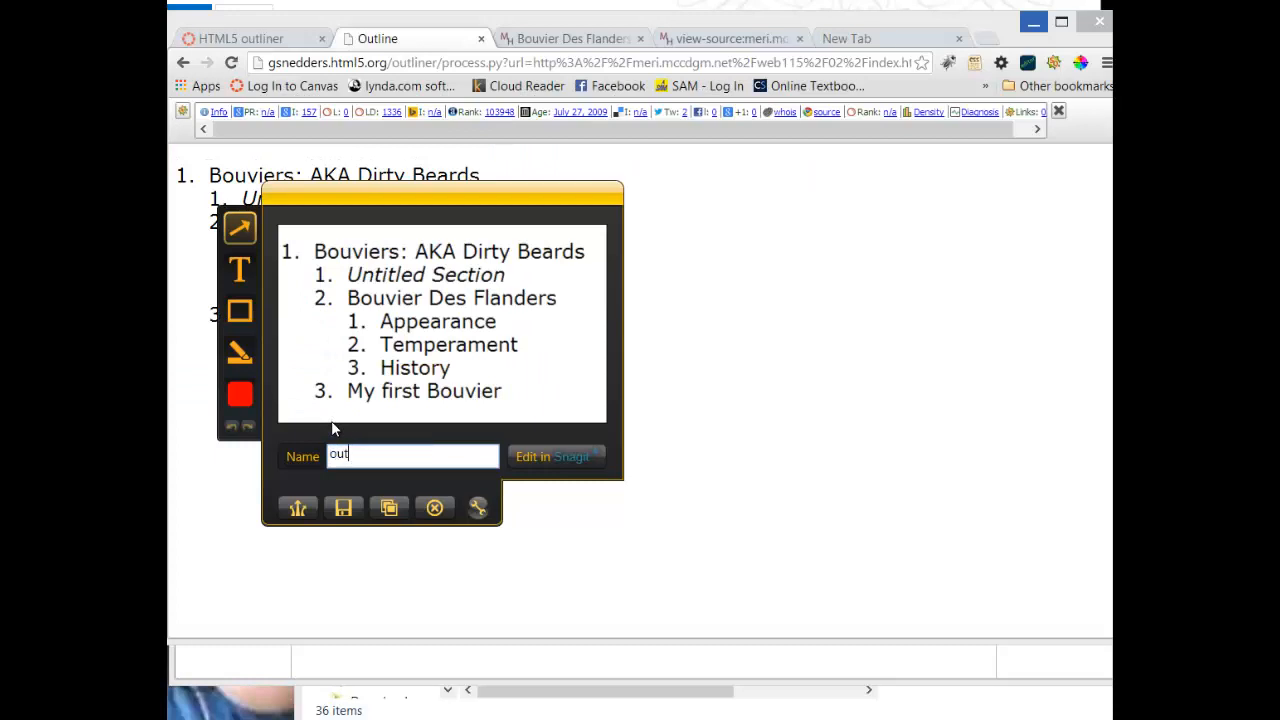
text(liner)
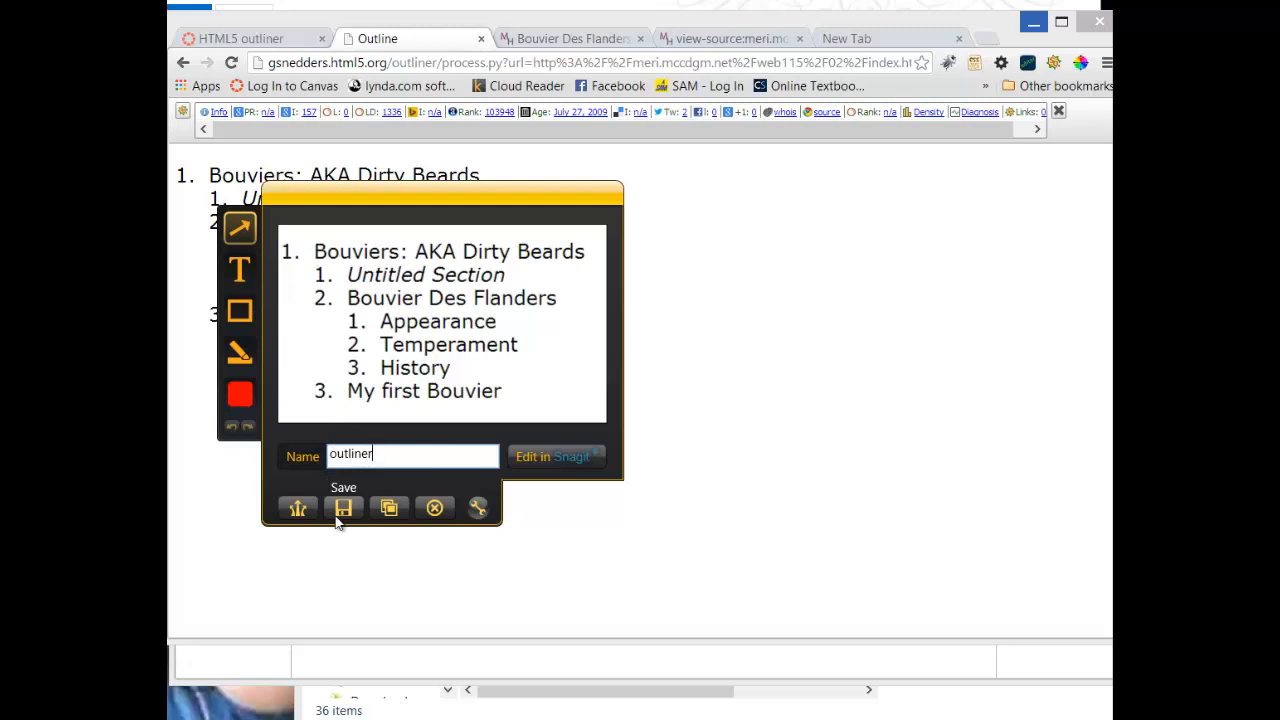
click(344, 508)
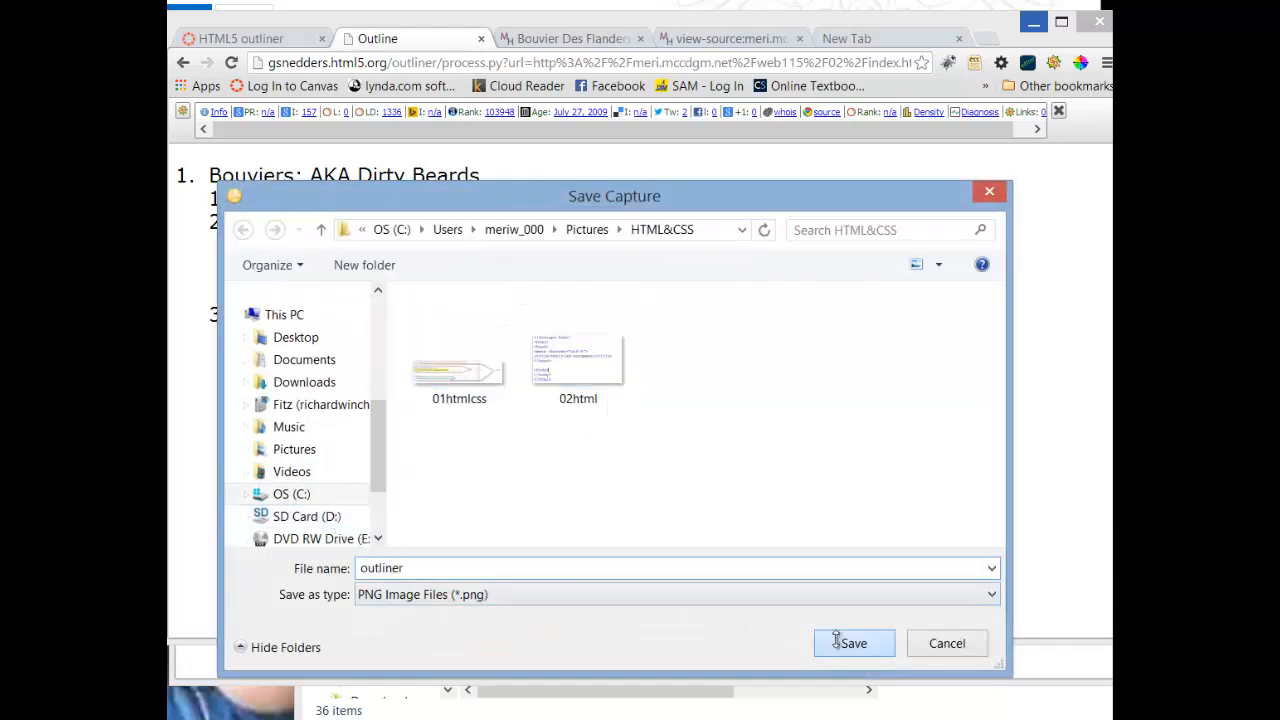
click(852, 644)
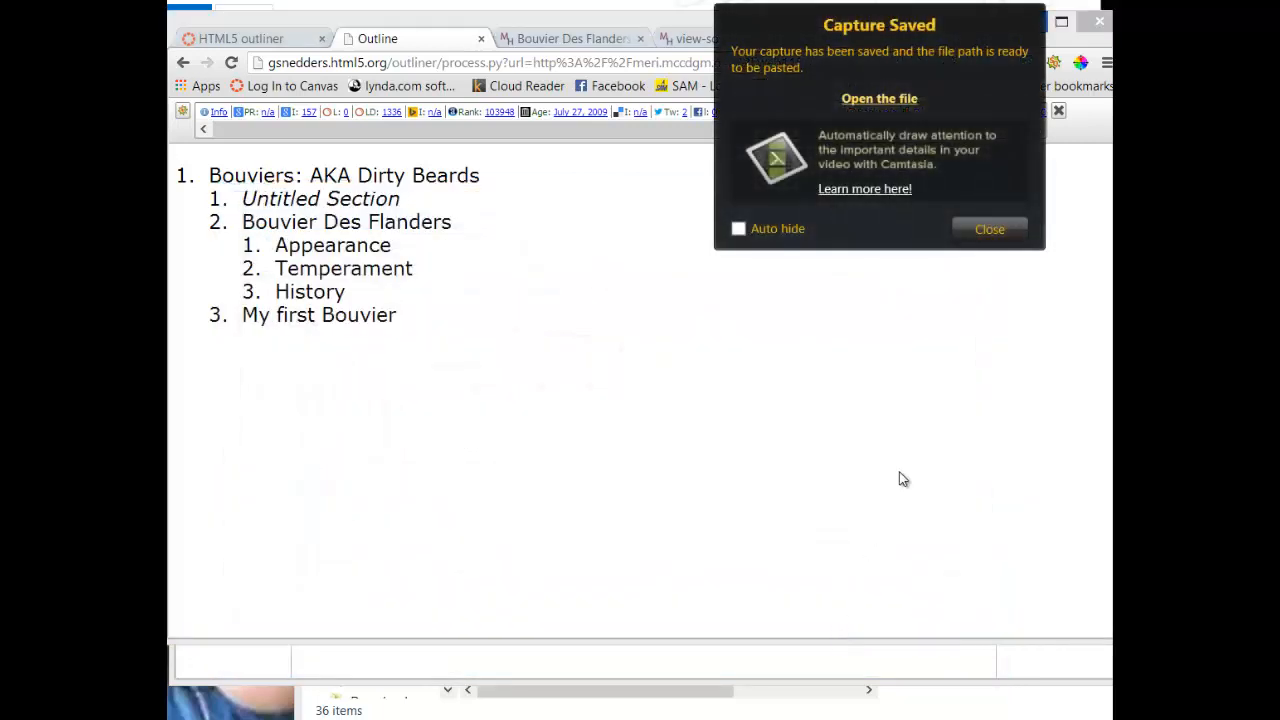
click(988, 228)
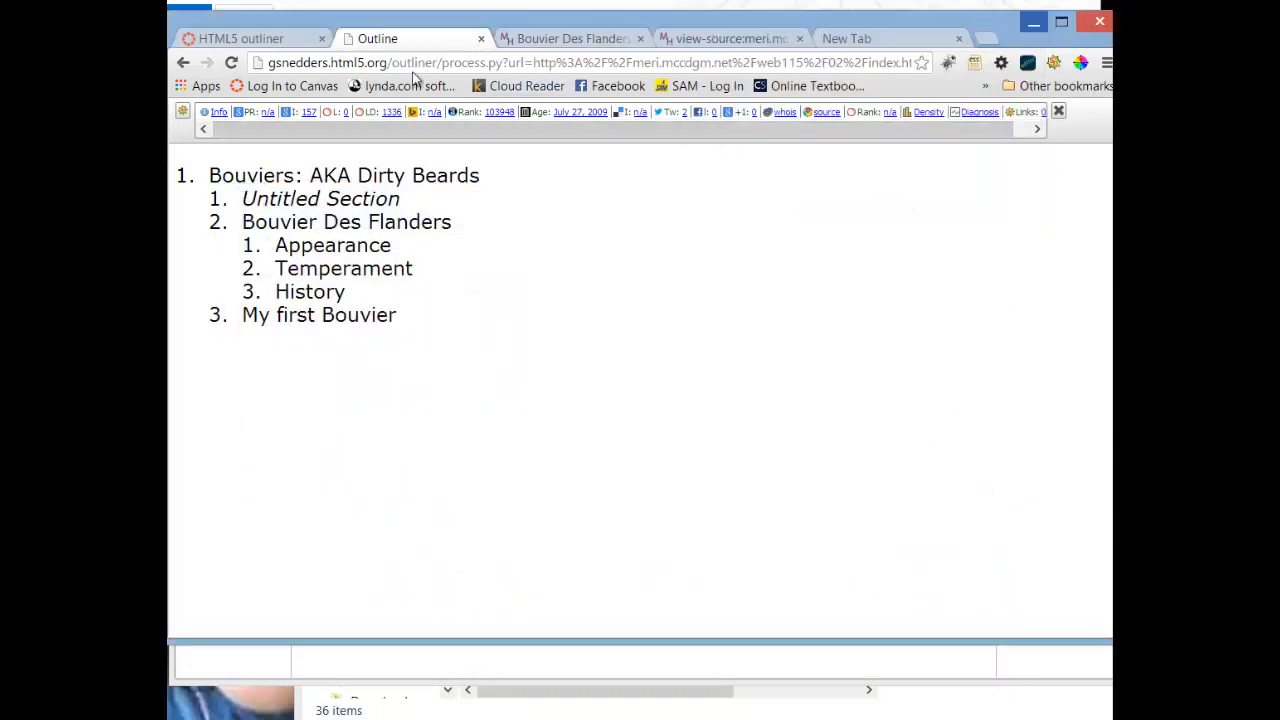
Return to the Canvas course, visiting Assignments and then the course Home page
click(240, 38)
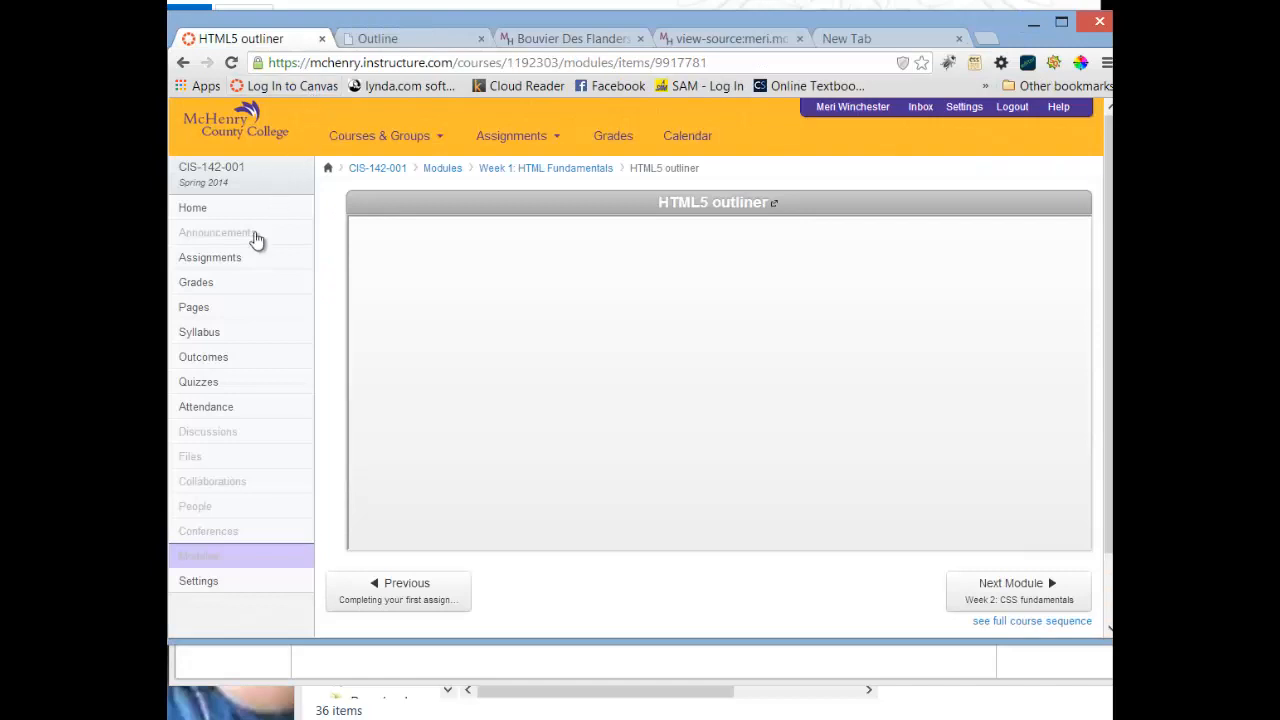
mouse_move(210, 256)
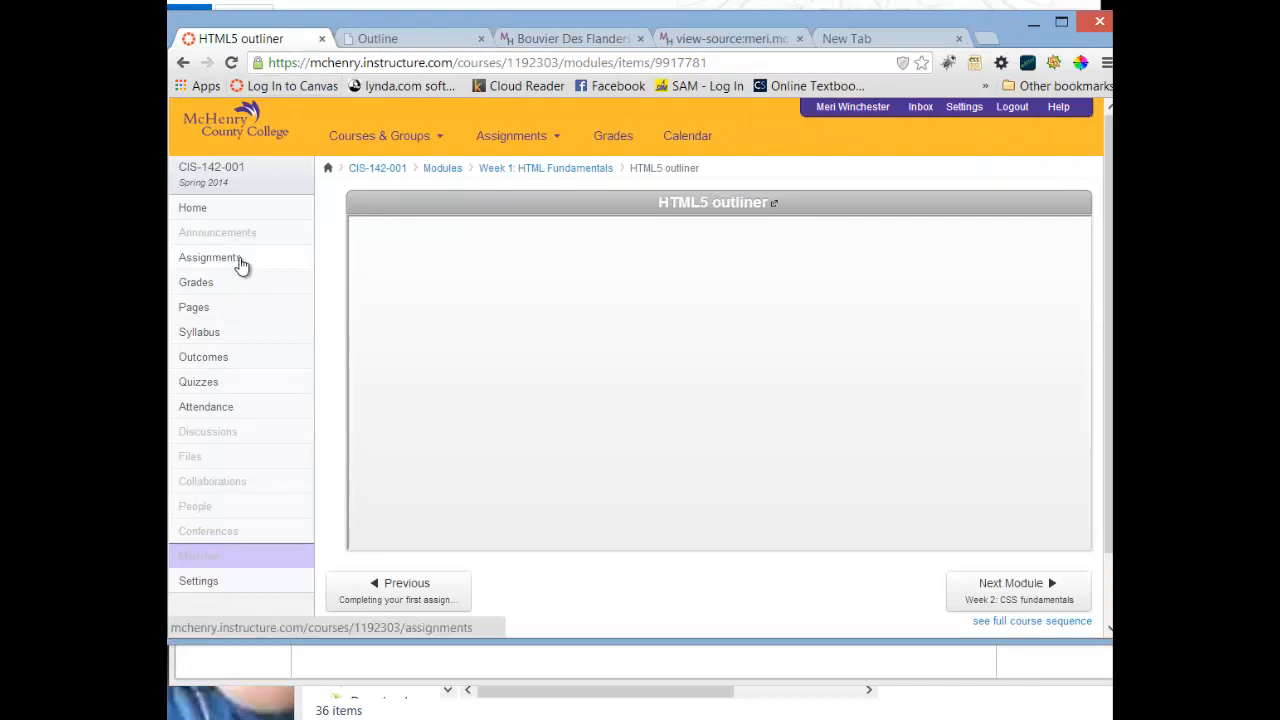
click(208, 256)
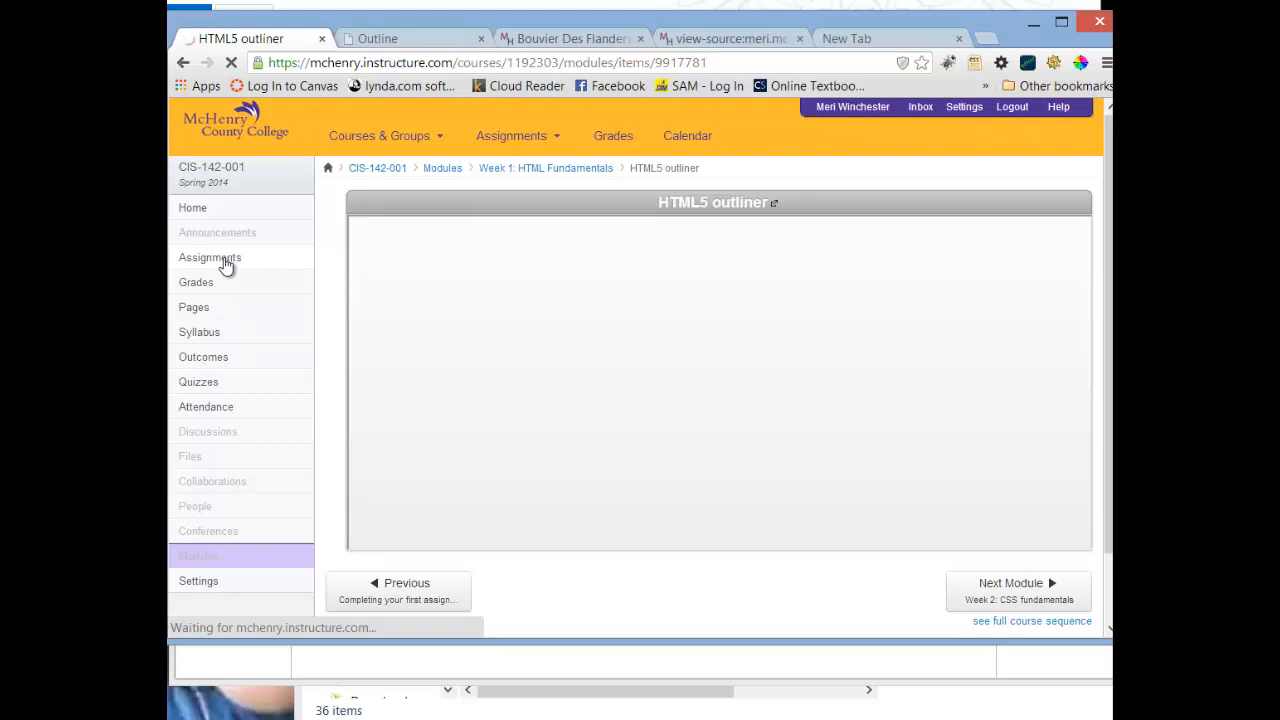
mouse_move(224, 228)
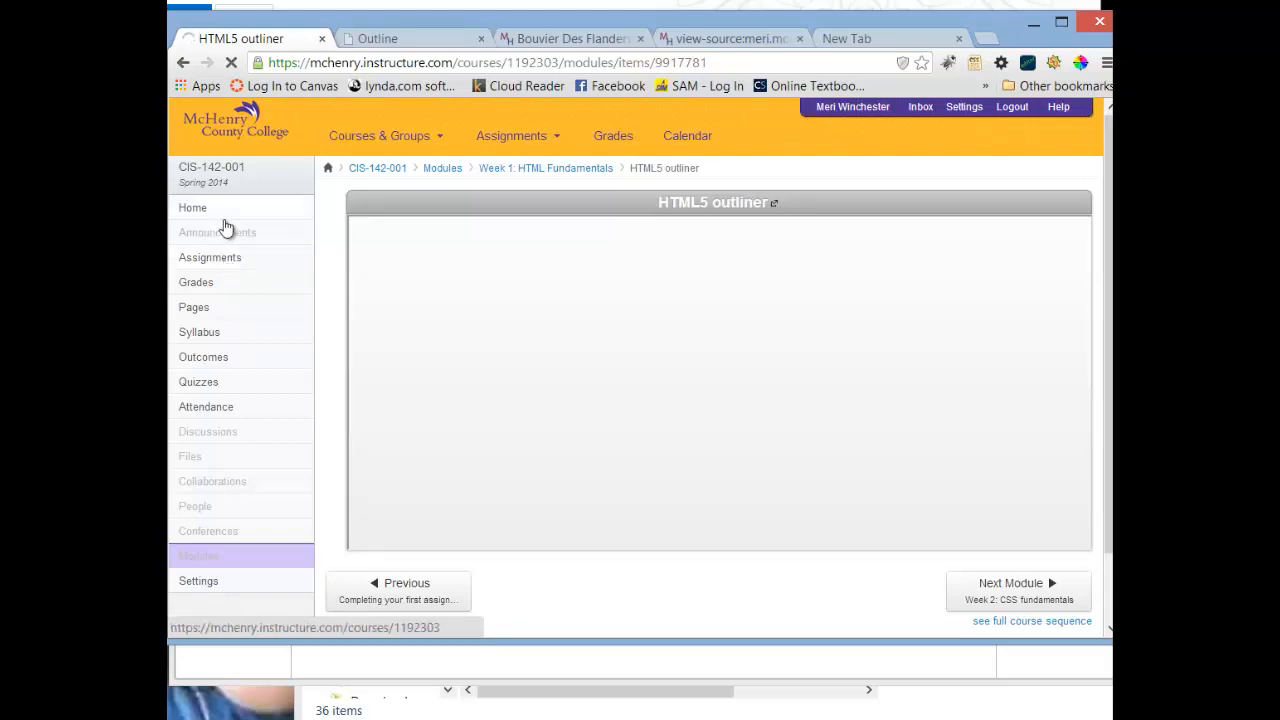
click(192, 206)
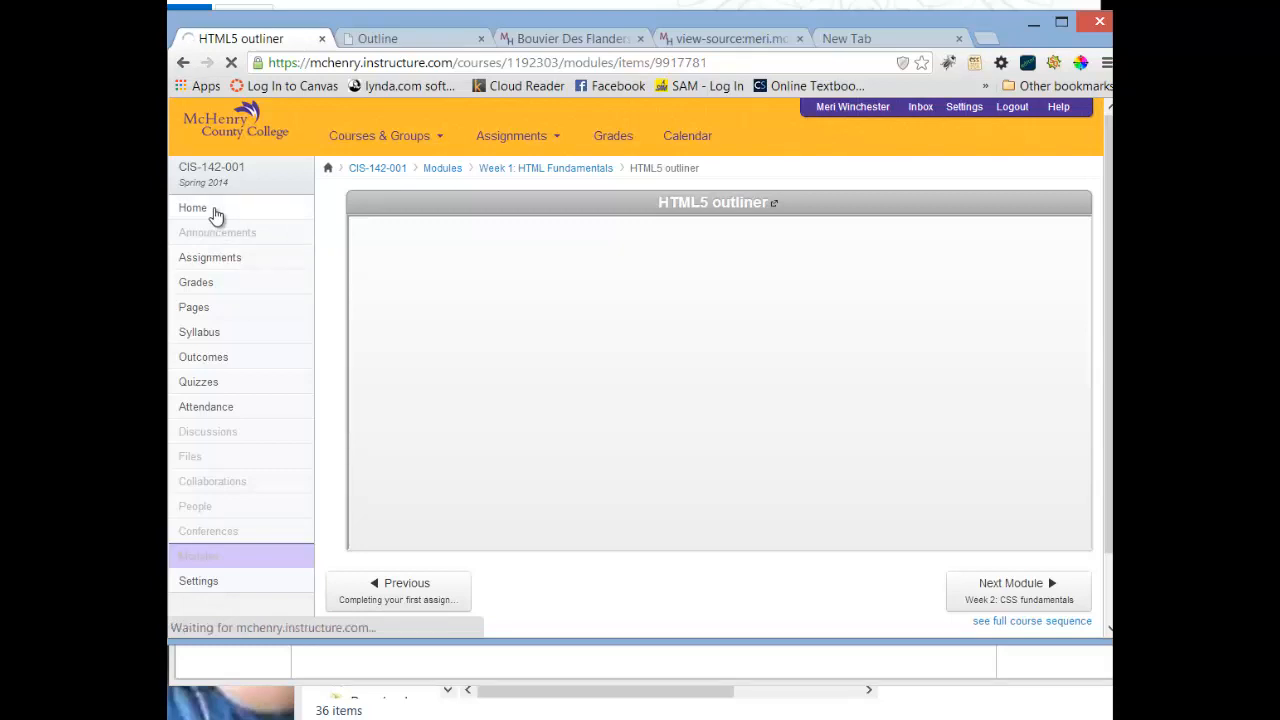
mouse_move(210, 210)
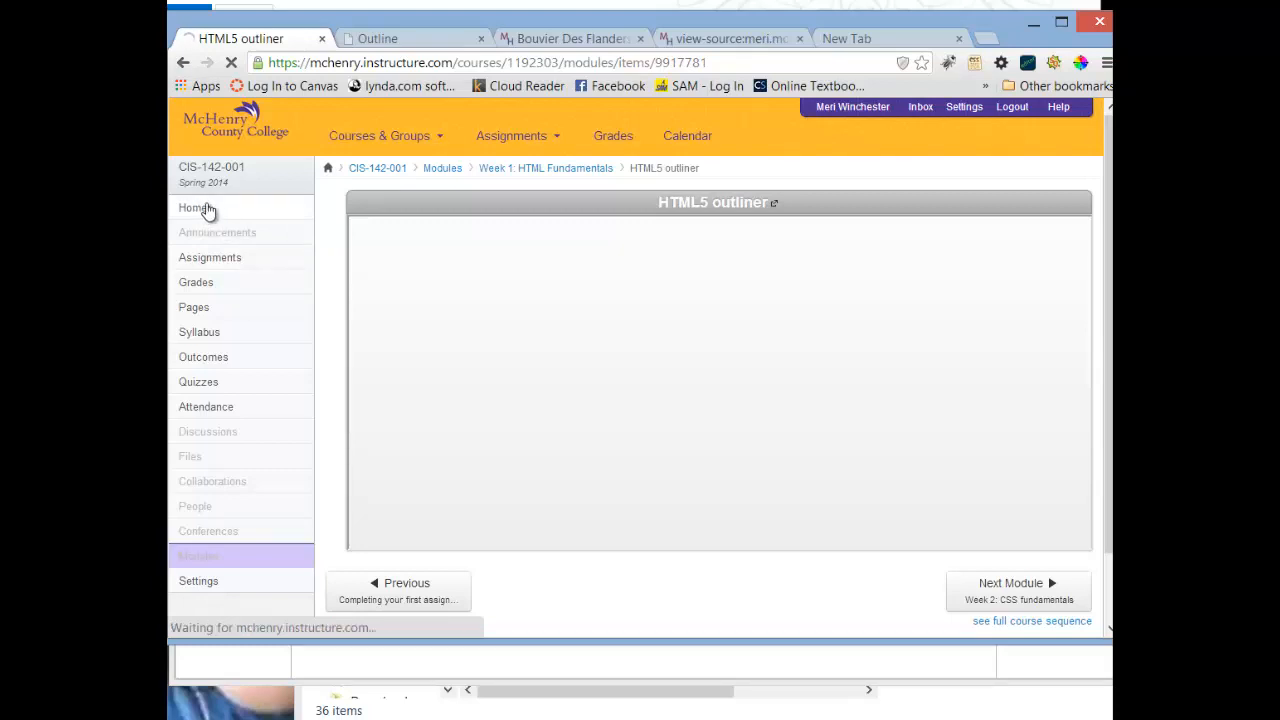
Start adding Assignment content to the Week 1 module from its gear menu
click(192, 206)
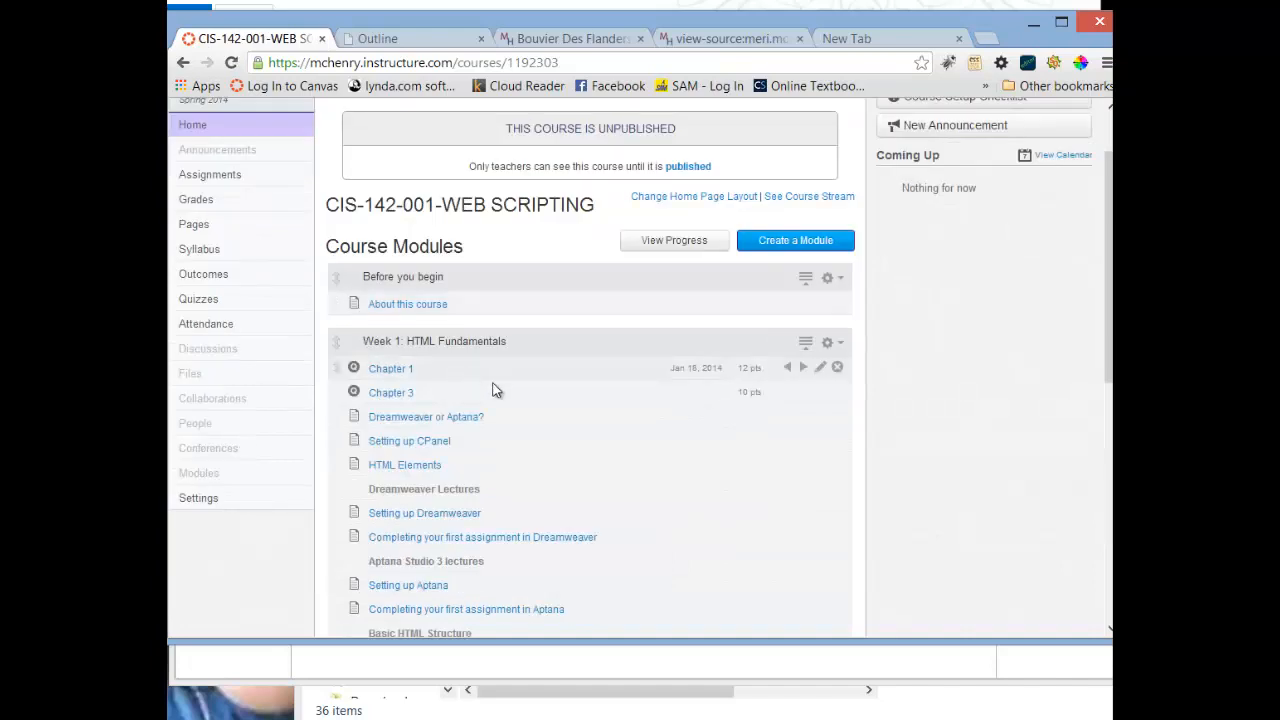
click(828, 344)
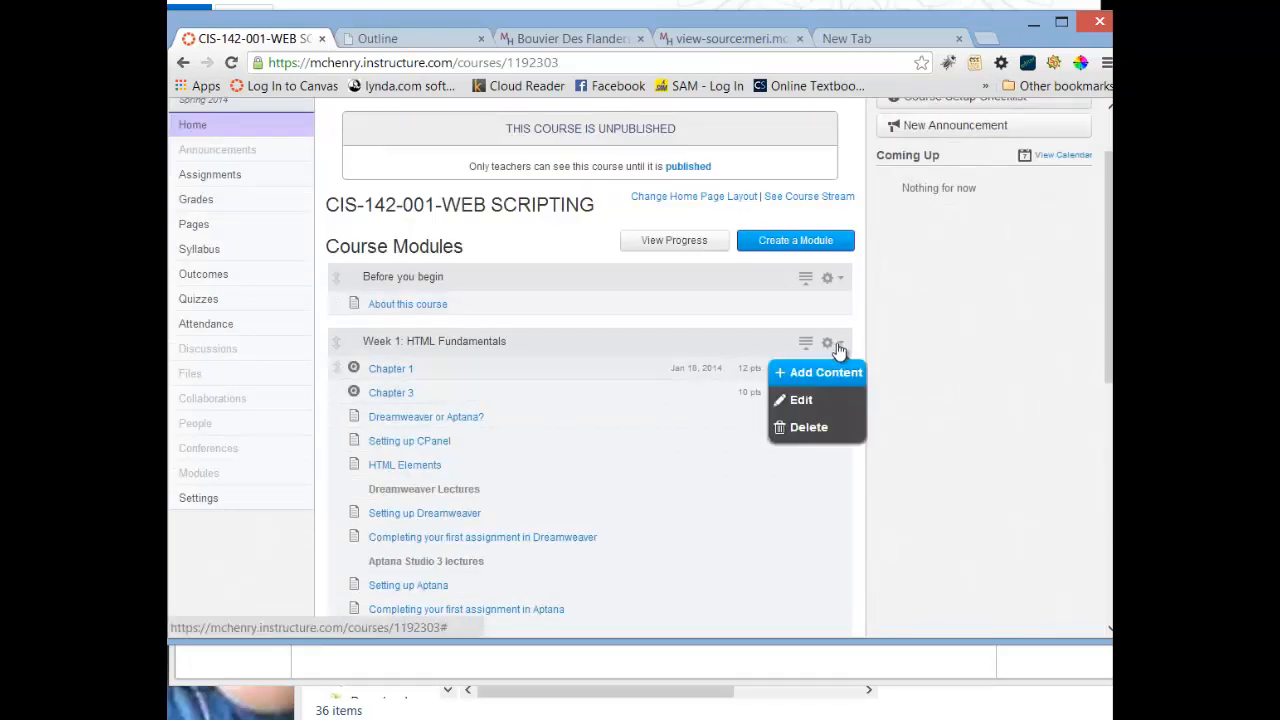
click(824, 372)
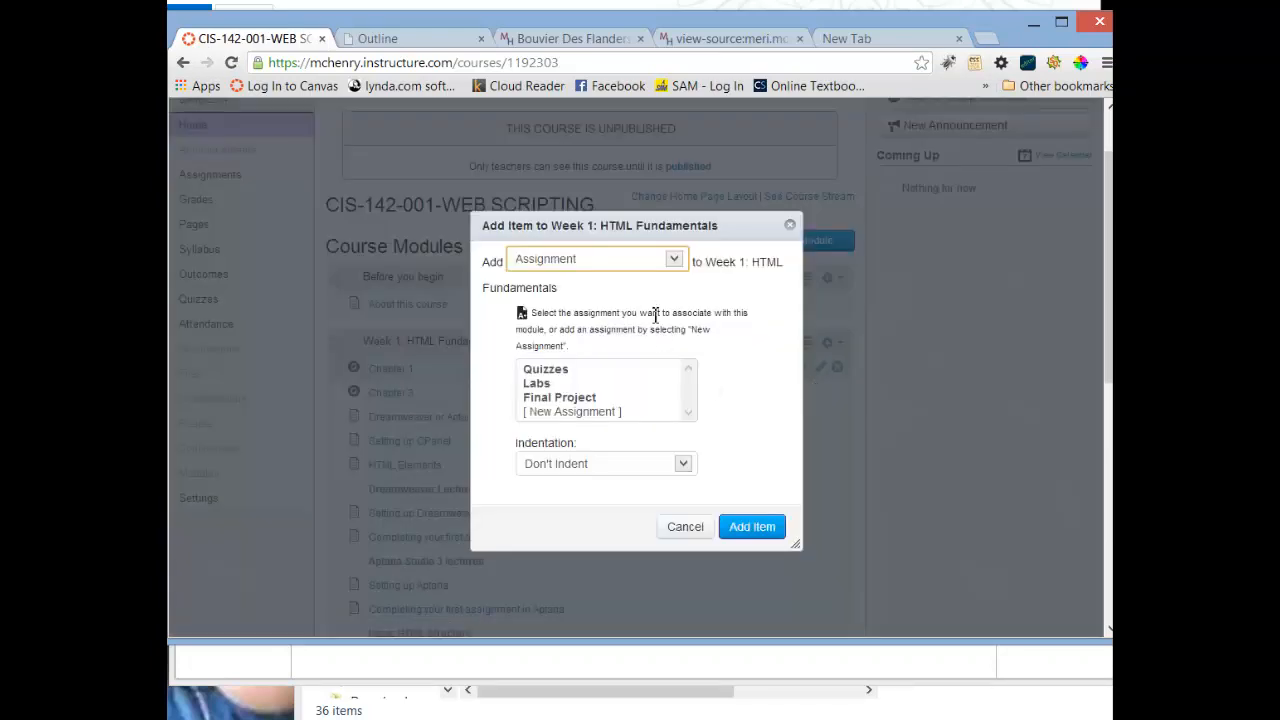
click(672, 260)
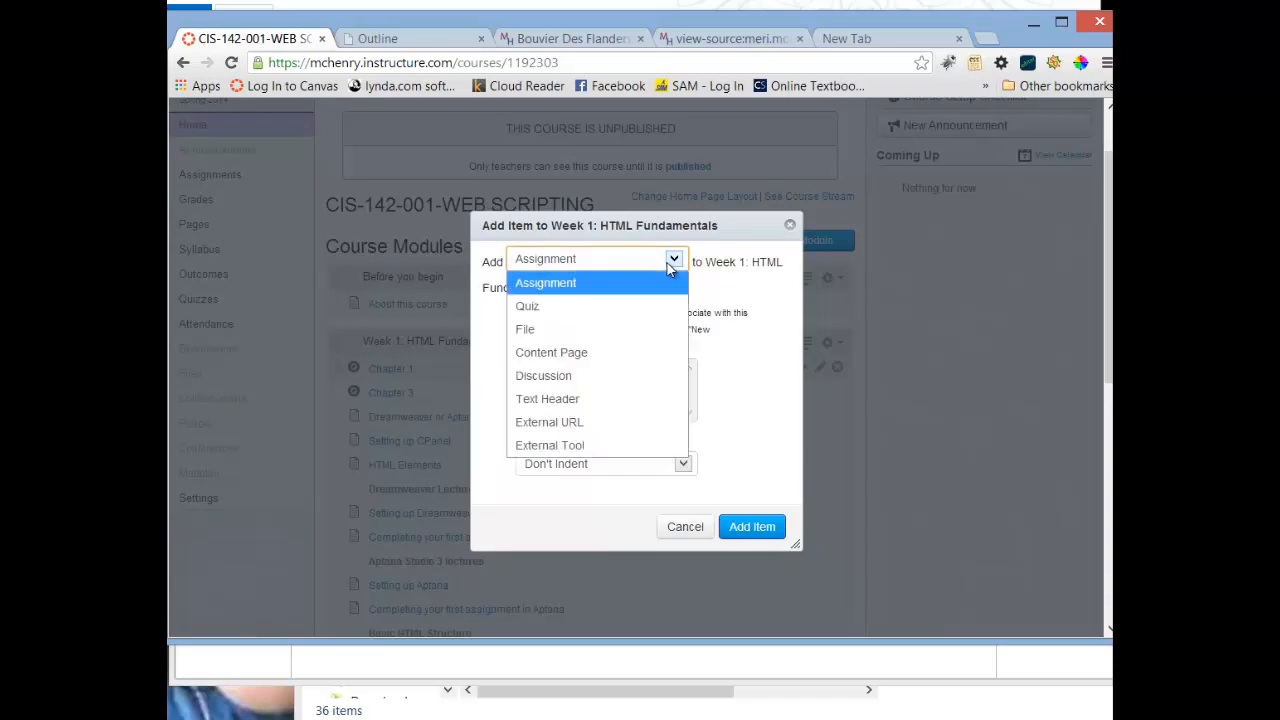
click(544, 284)
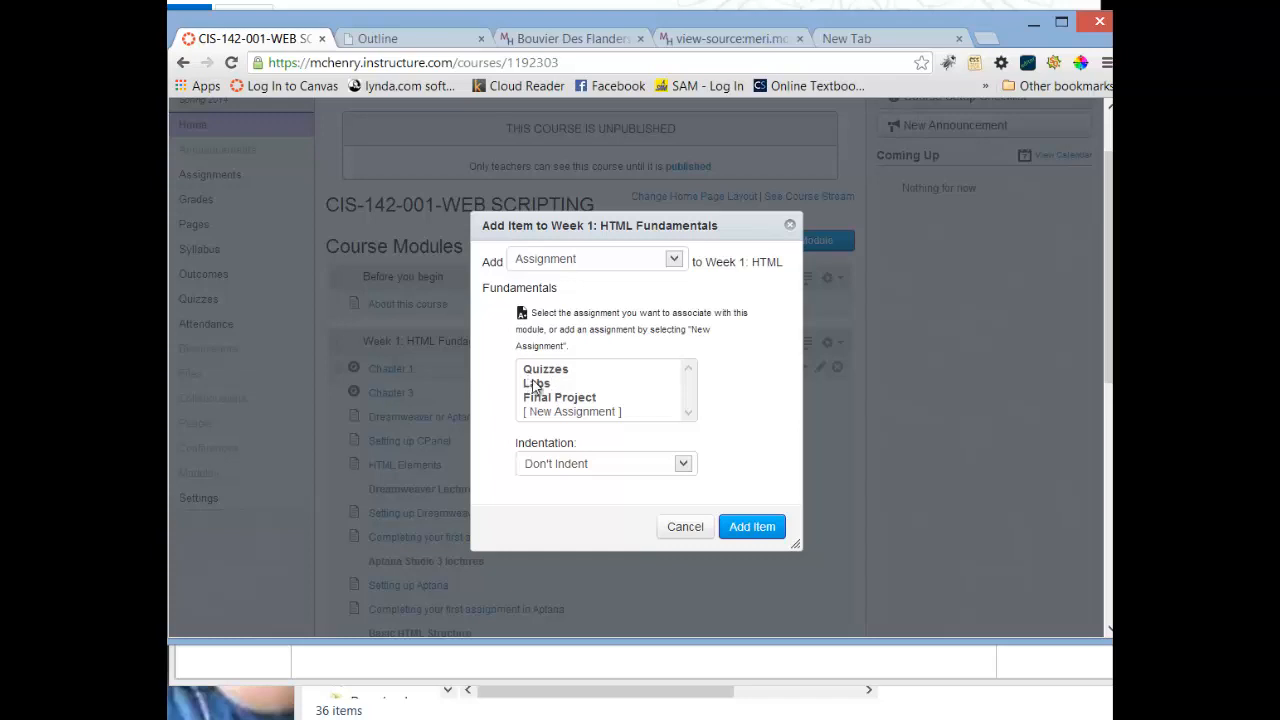
Create a new assignment 'lab 02' in the Labs group worth 15 points
click(572, 412)
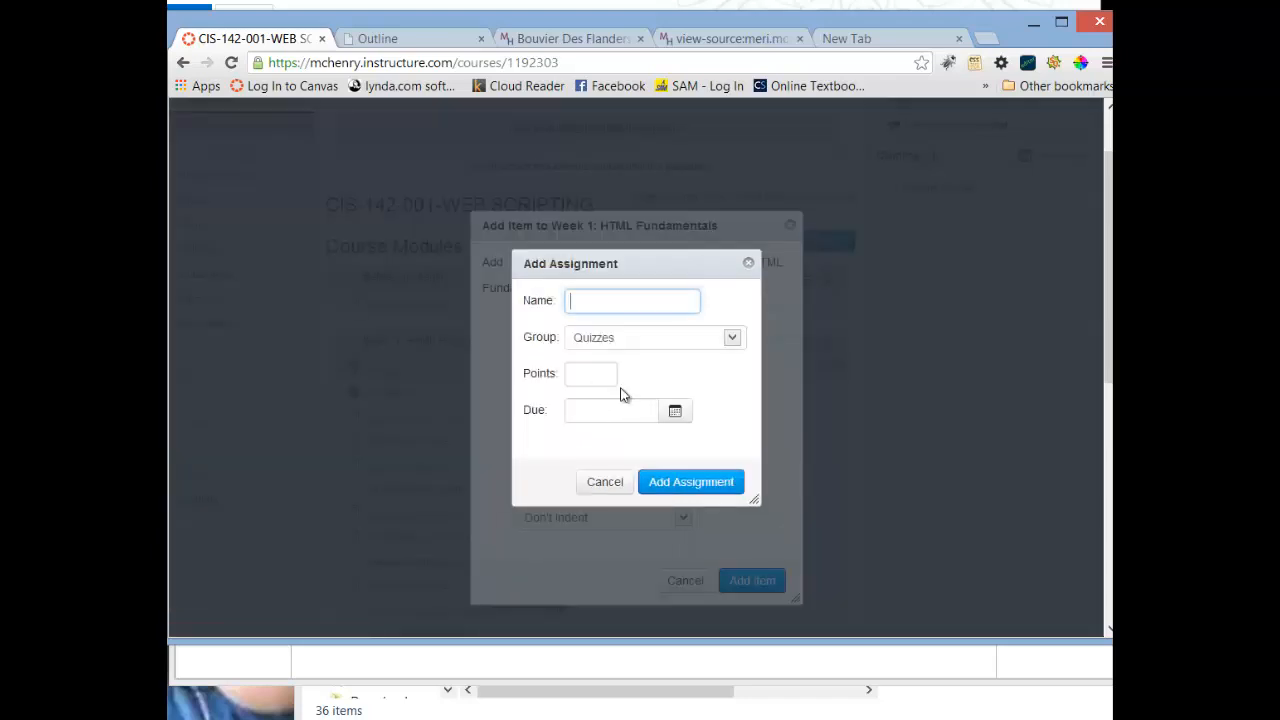
text(lab 02)
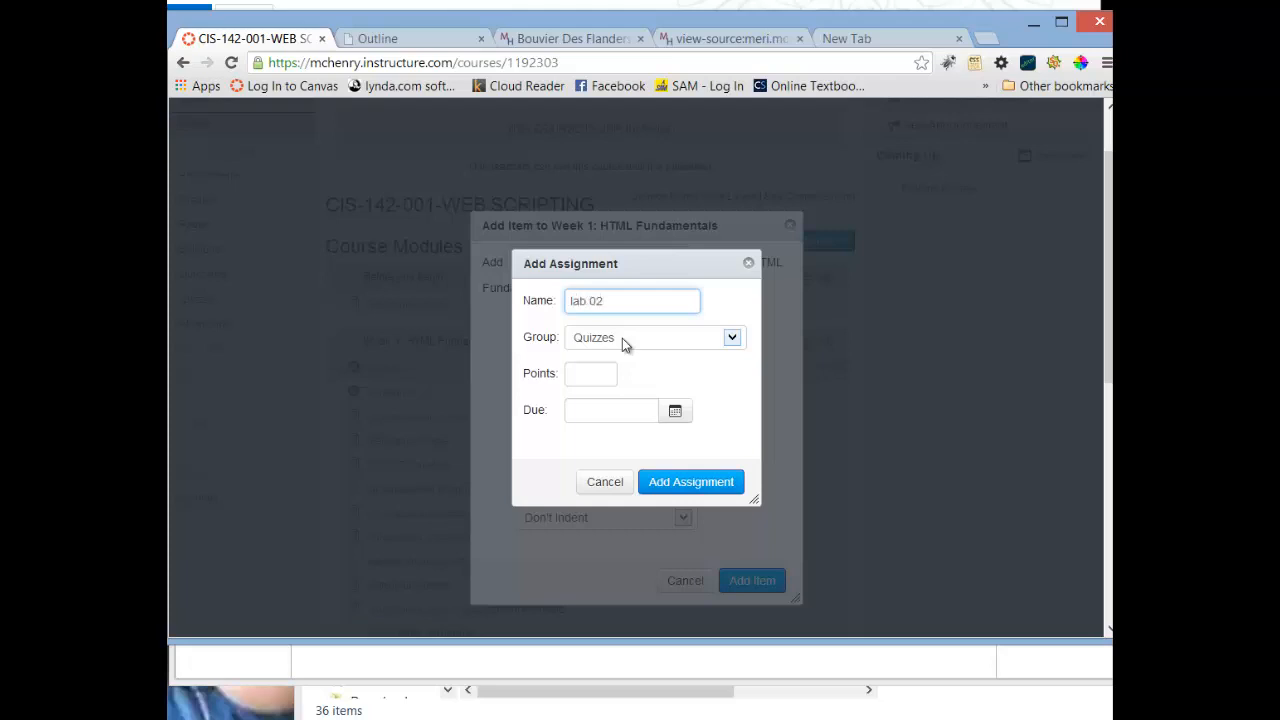
click(656, 336)
text(15)
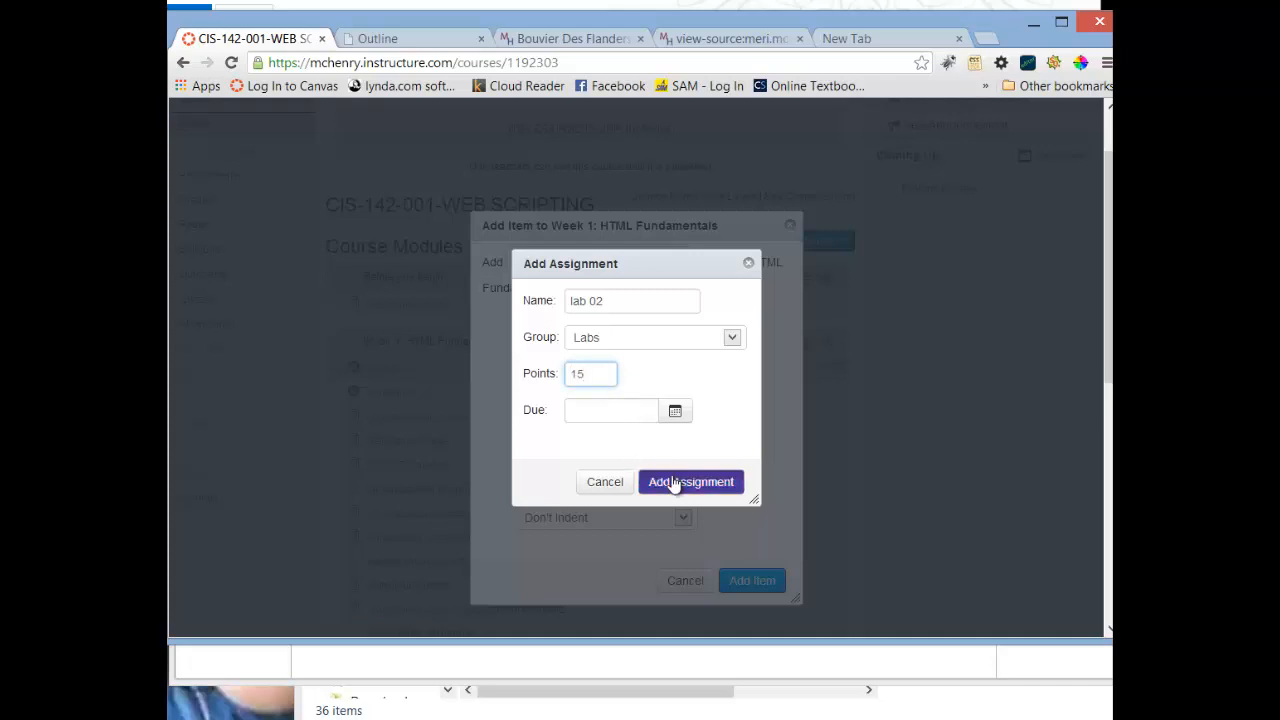
click(690, 480)
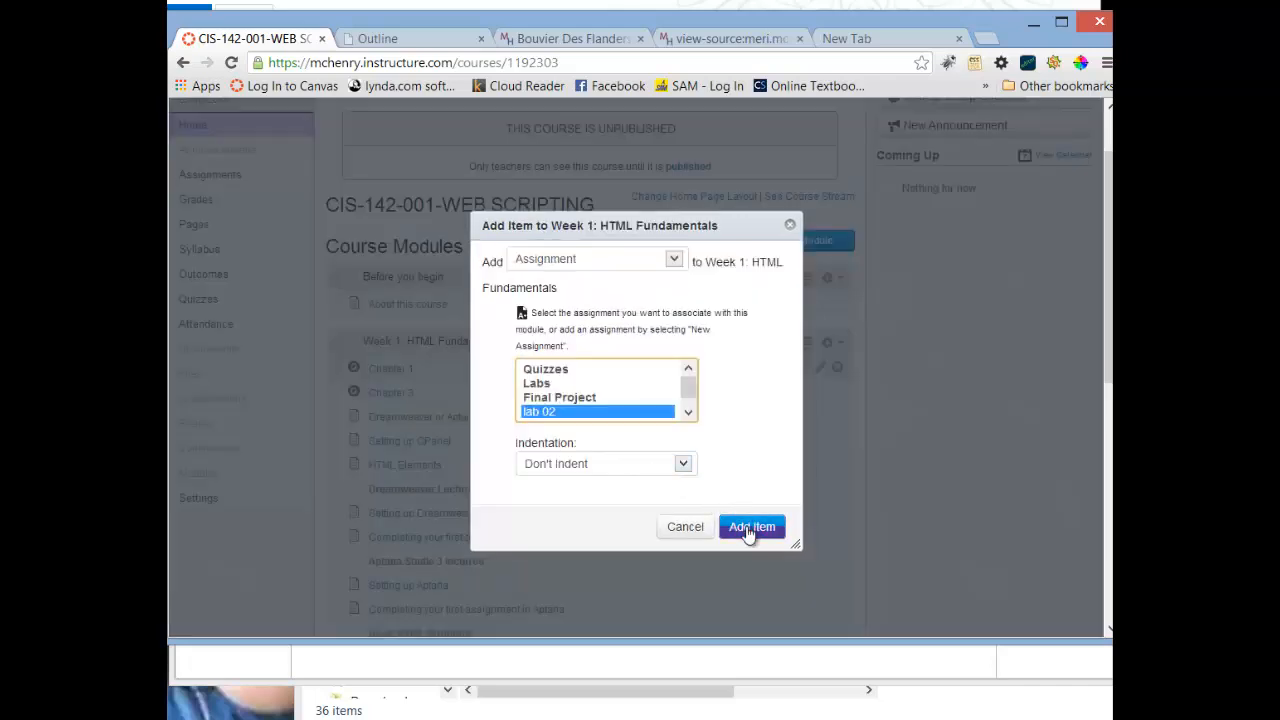
Add lab 02 to the Week 1 module and open it for editing
click(752, 528)
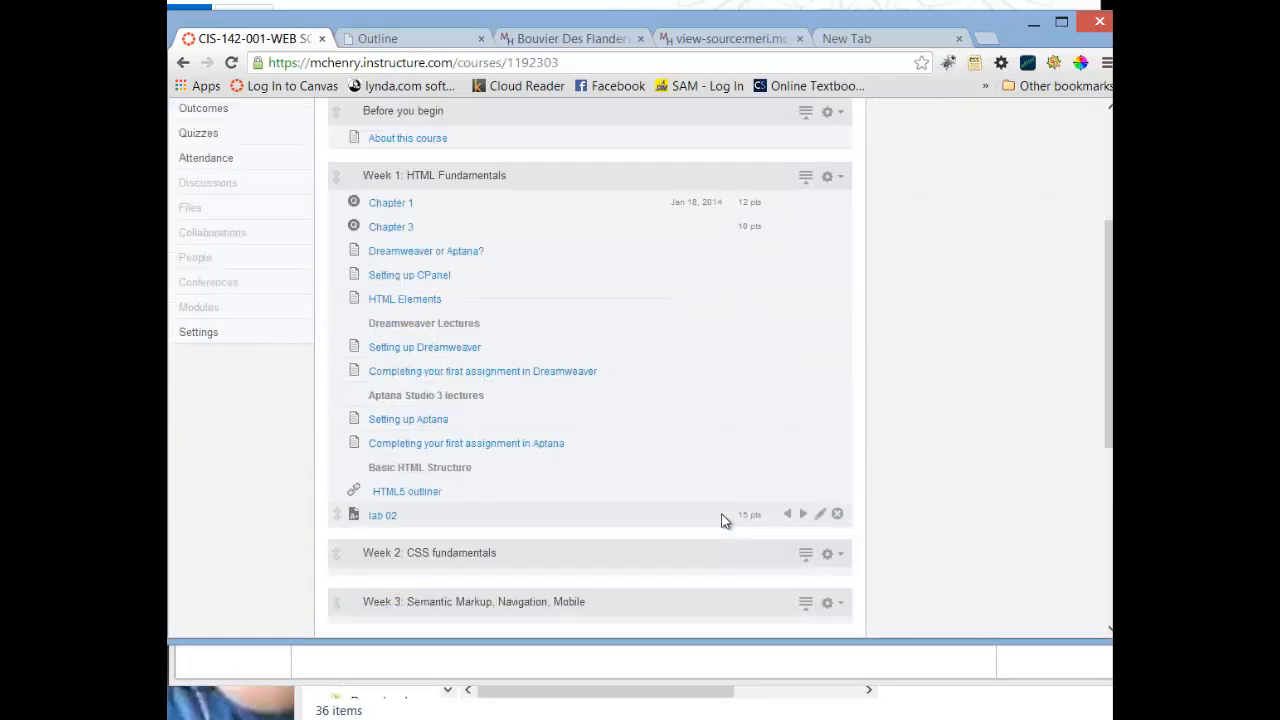
click(382, 516)
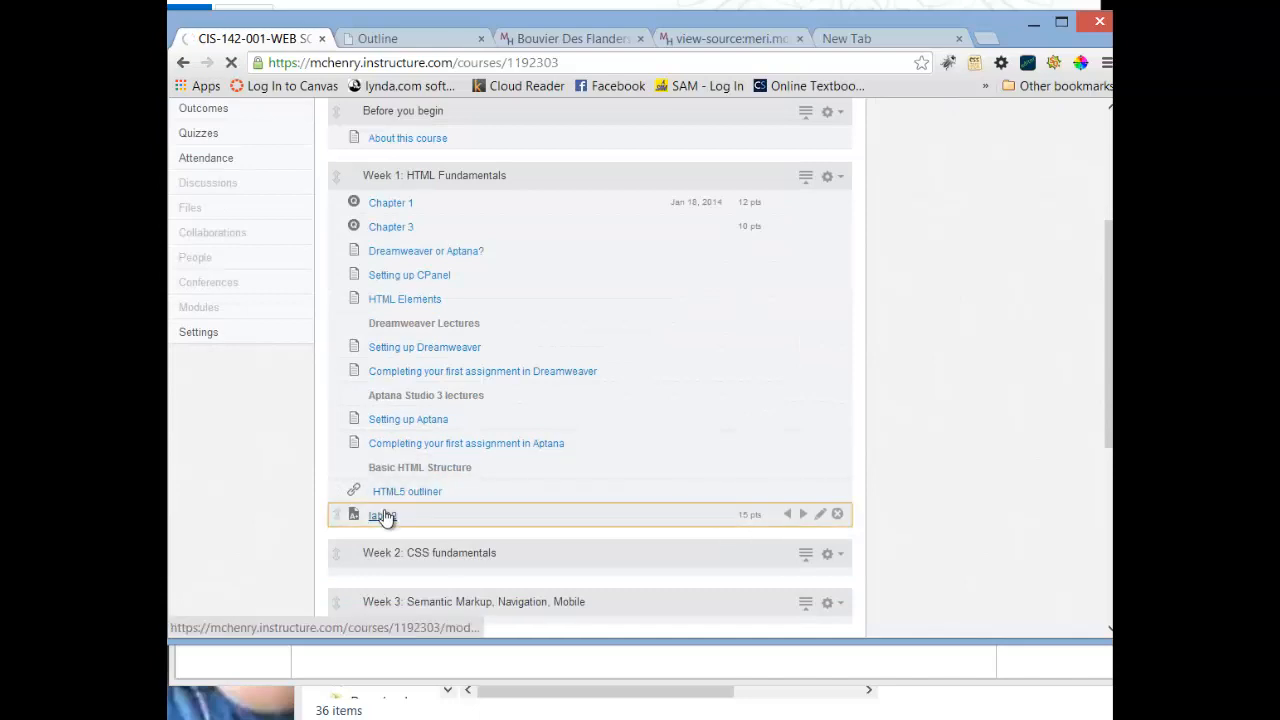
click(384, 514)
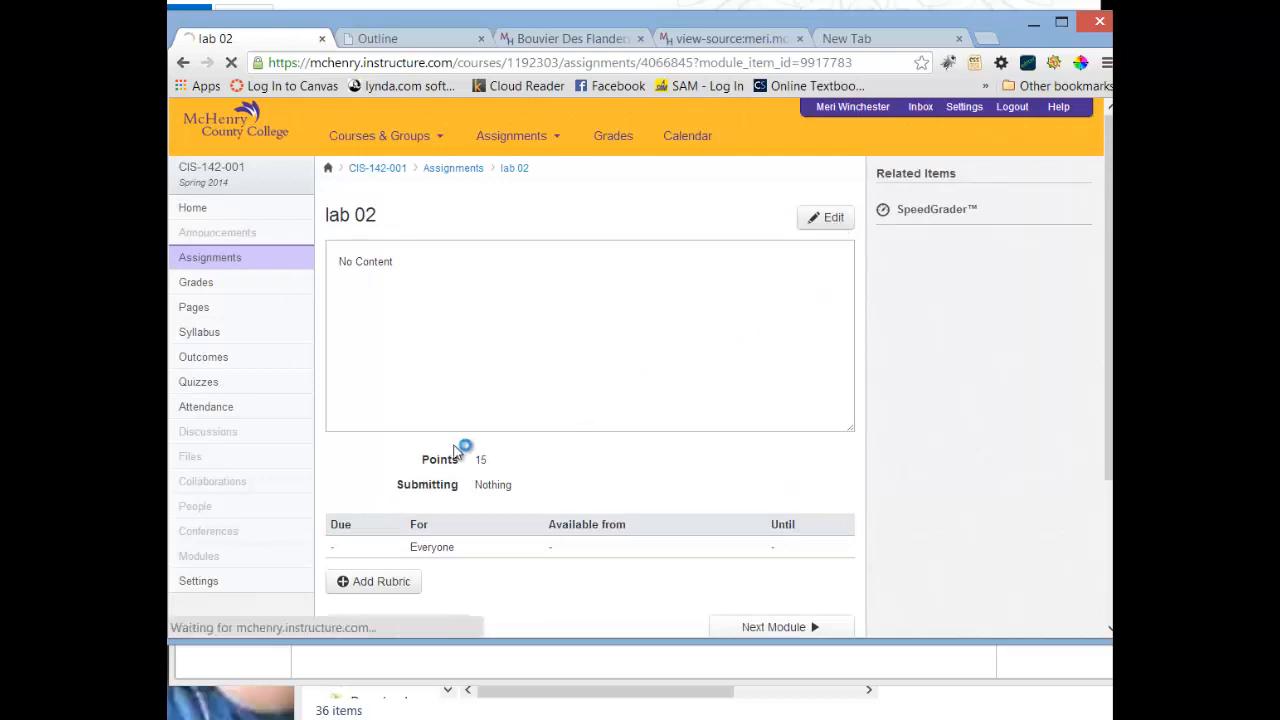
click(832, 216)
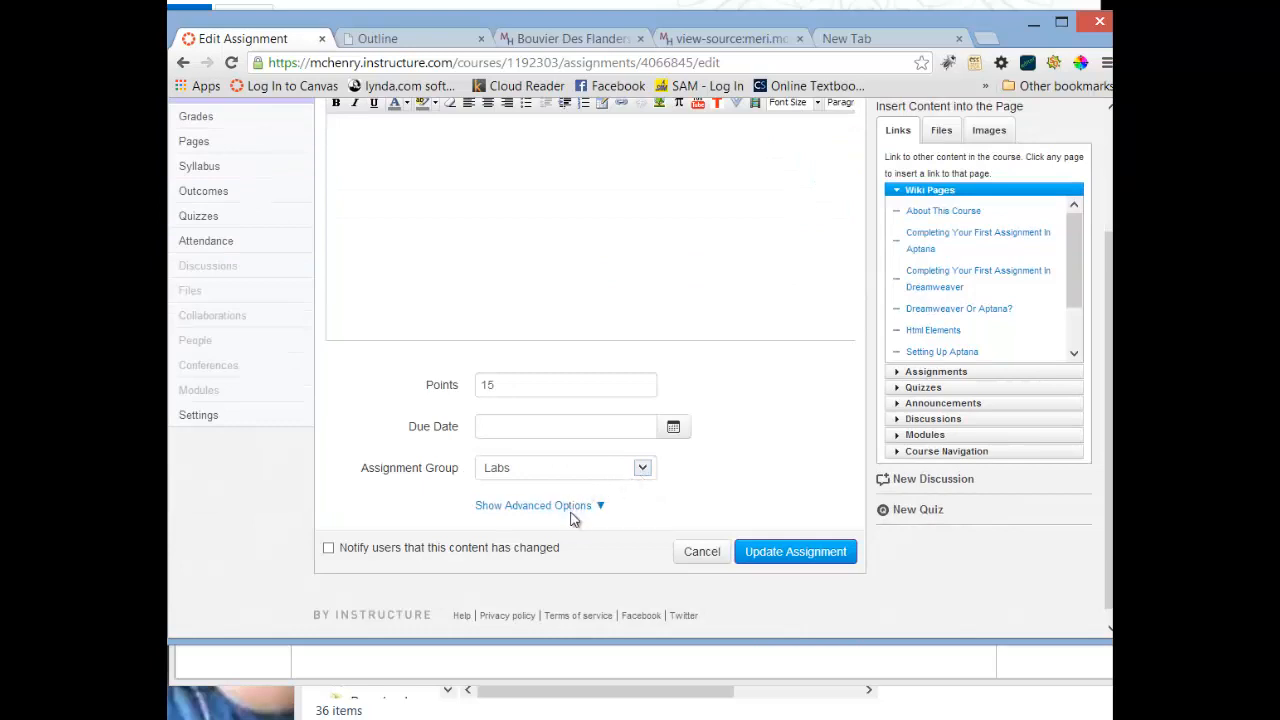
Make lab 02 an online submission allowing website URLs and file uploads, and update it
click(532, 504)
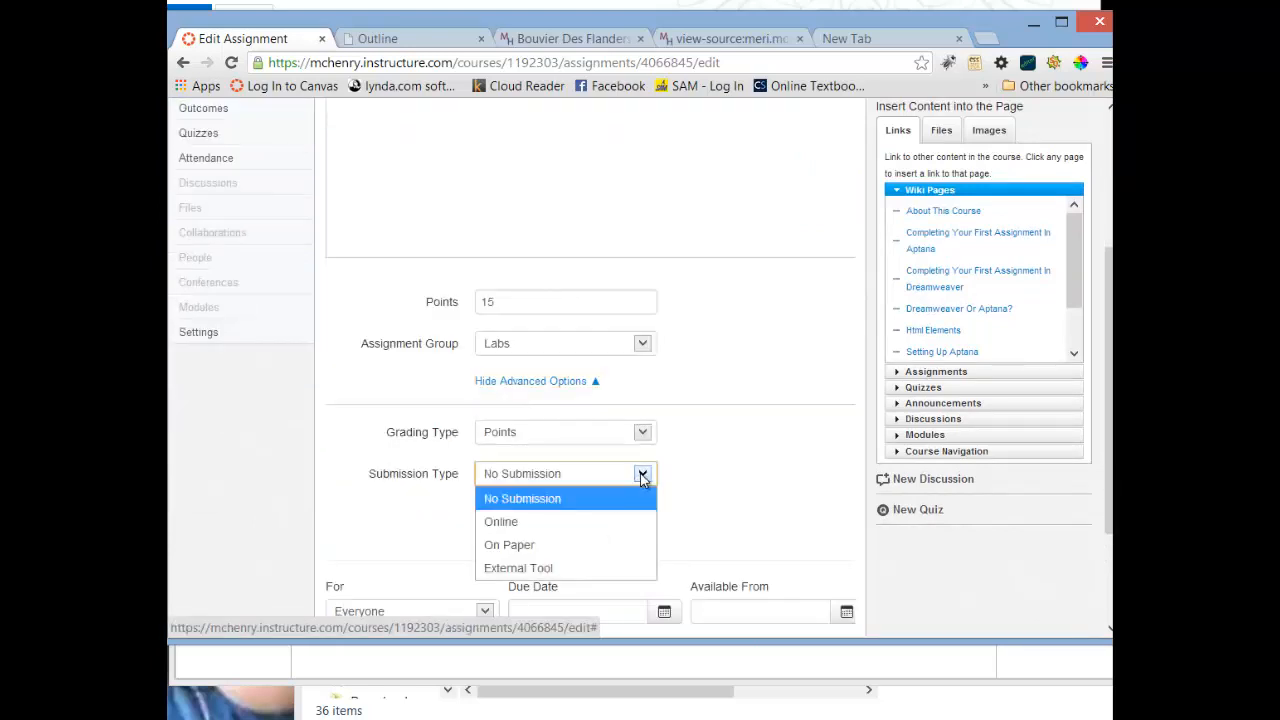
click(500, 520)
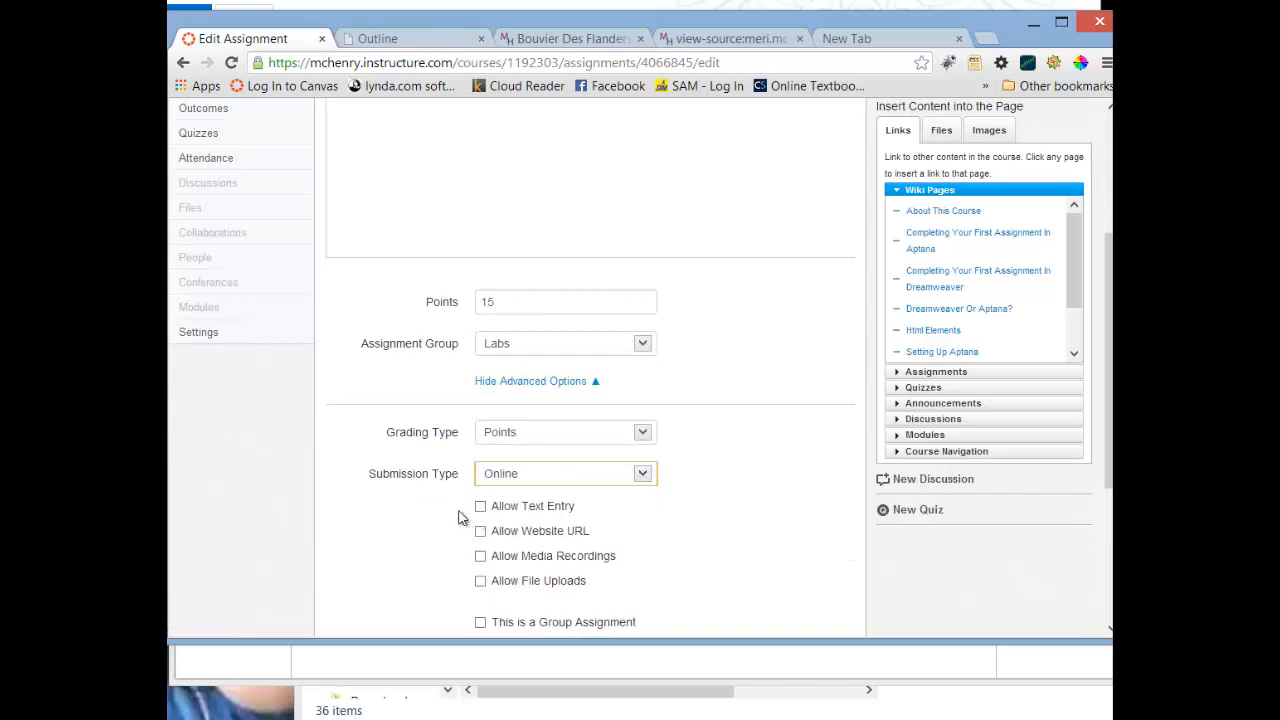
click(480, 532)
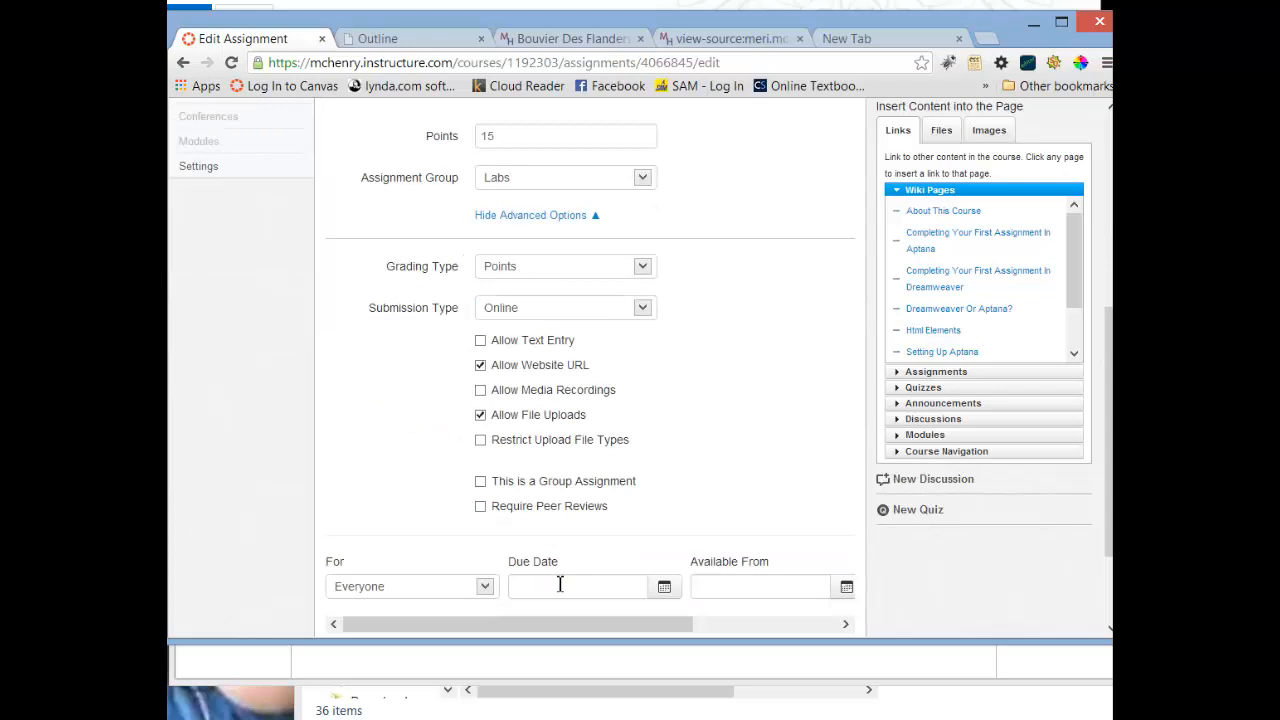
click(818, 536)
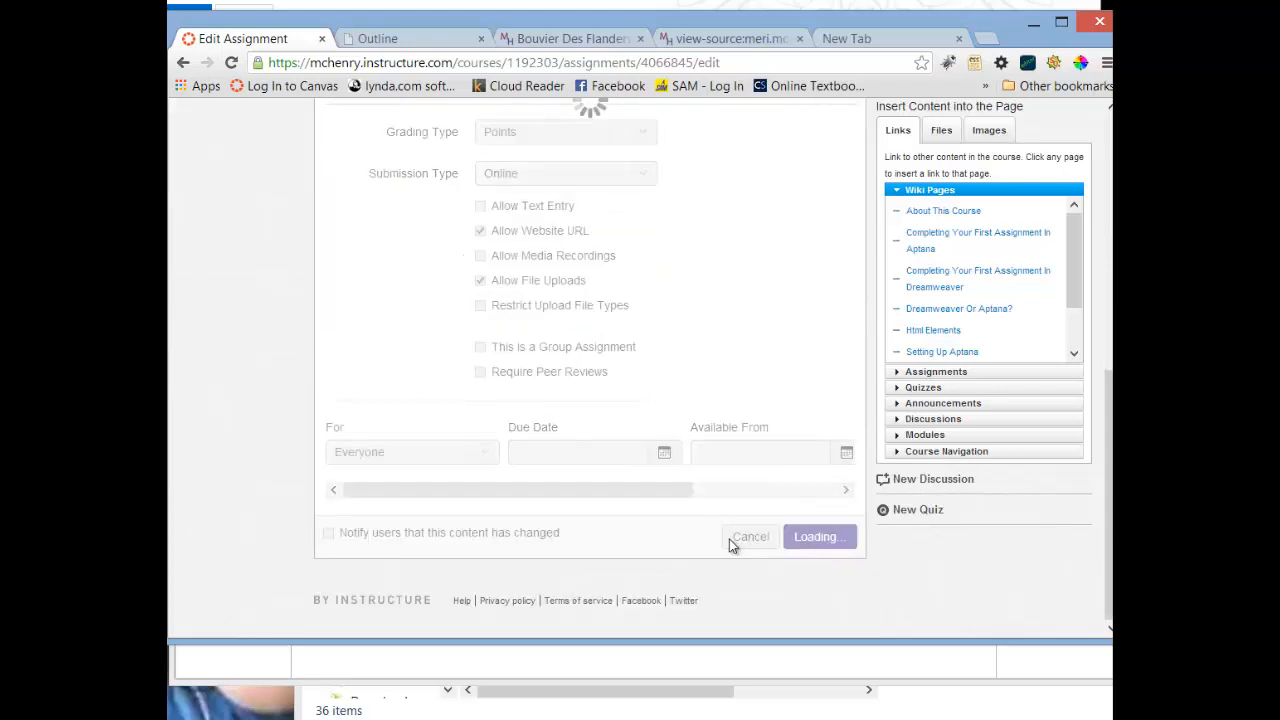
click(820, 536)
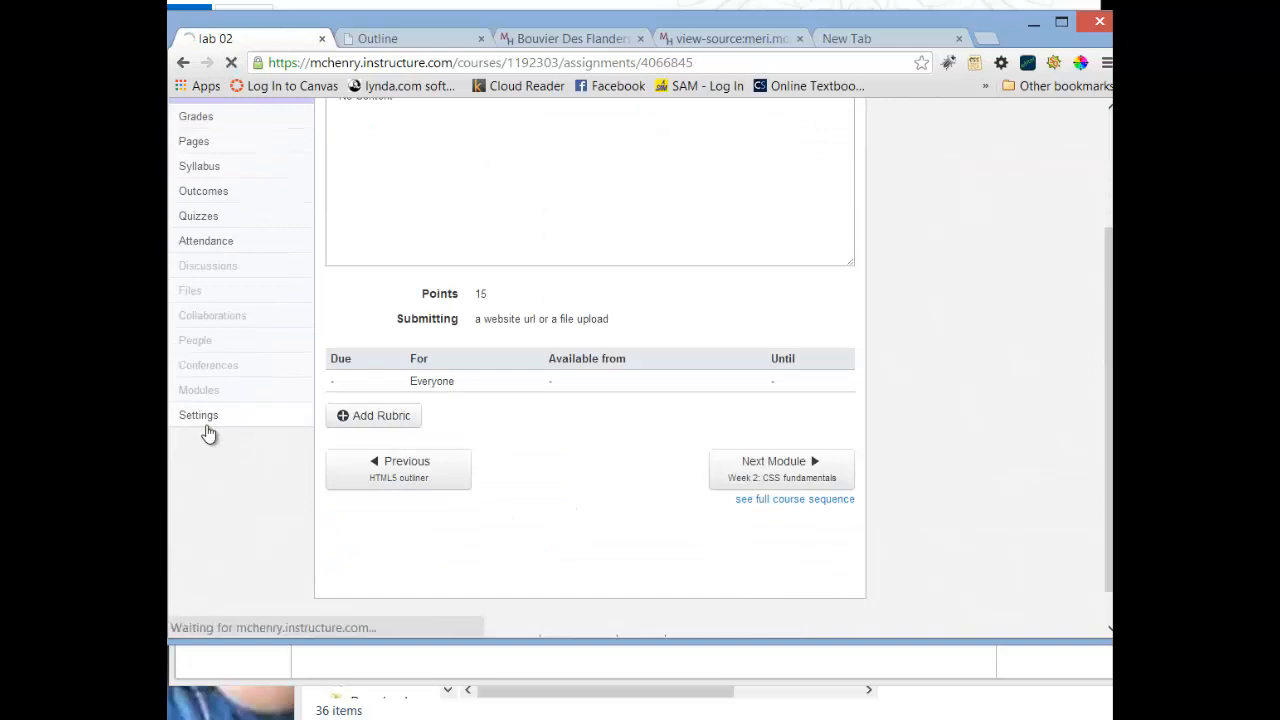
Enter Student View from the course settings and scroll the course modules
click(198, 414)
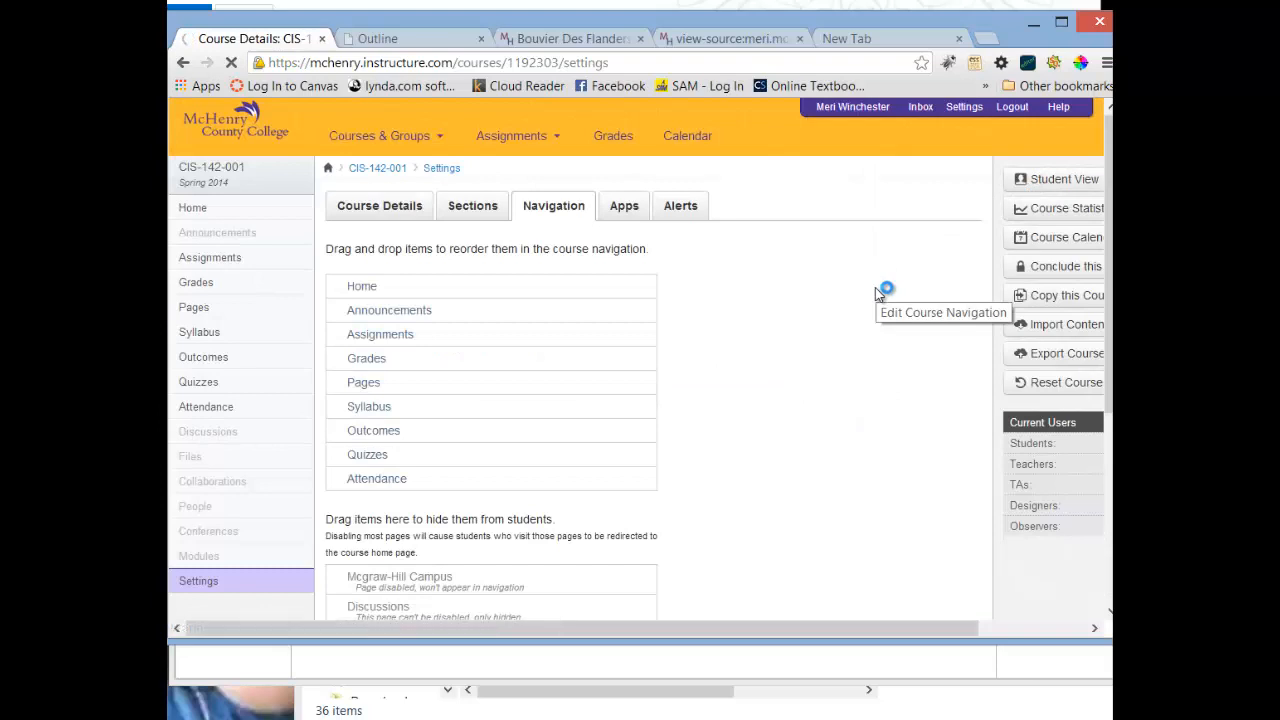
click(1052, 178)
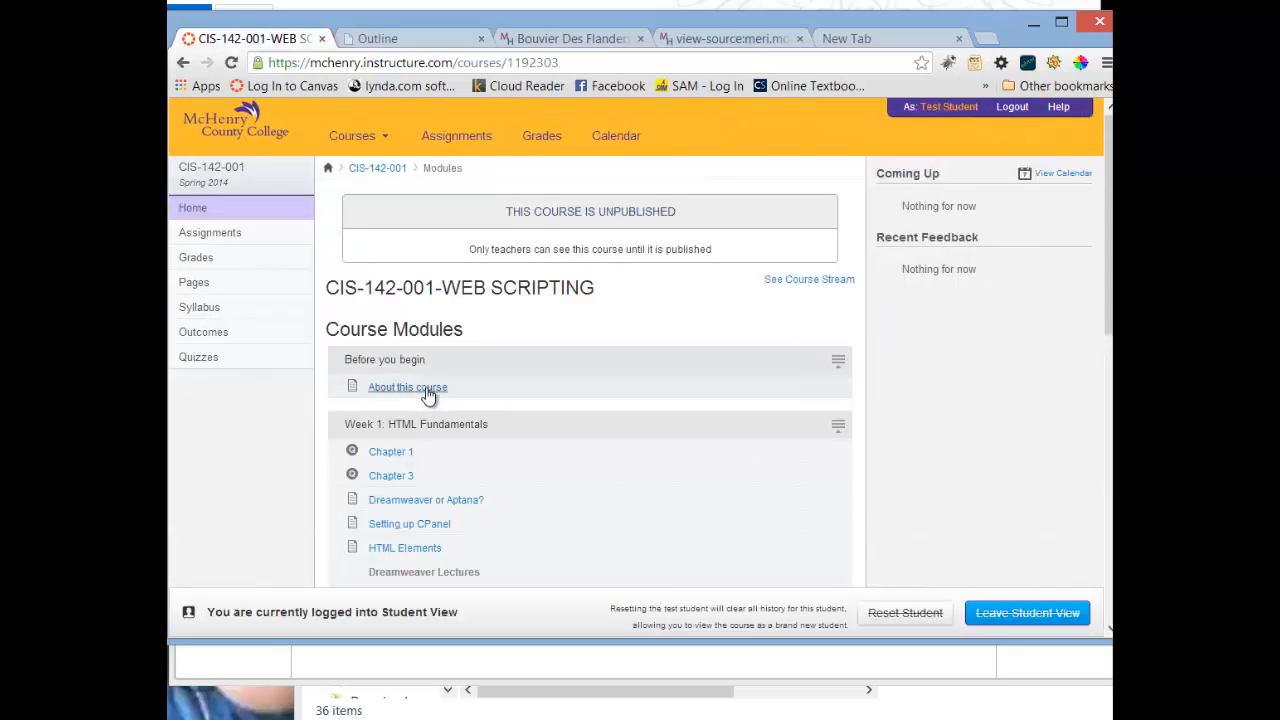
scroll(down, 3)
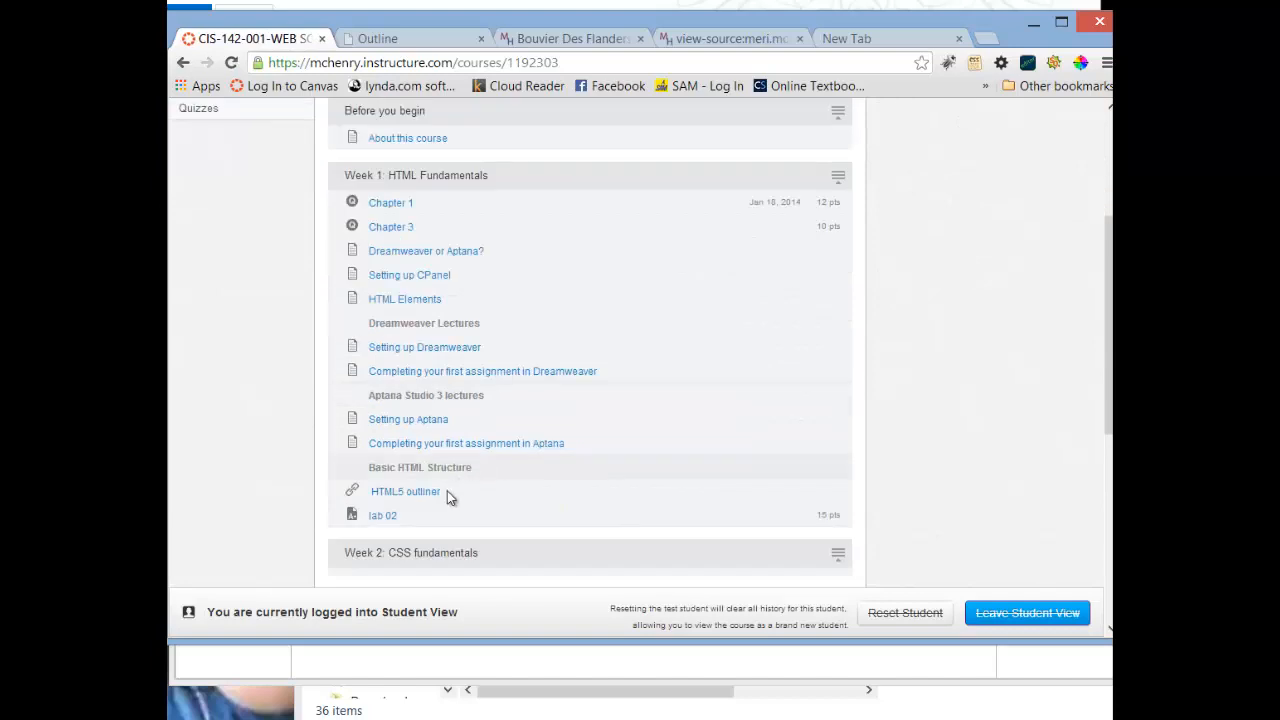
Open lab 02 as a student and start its submission form
click(382, 516)
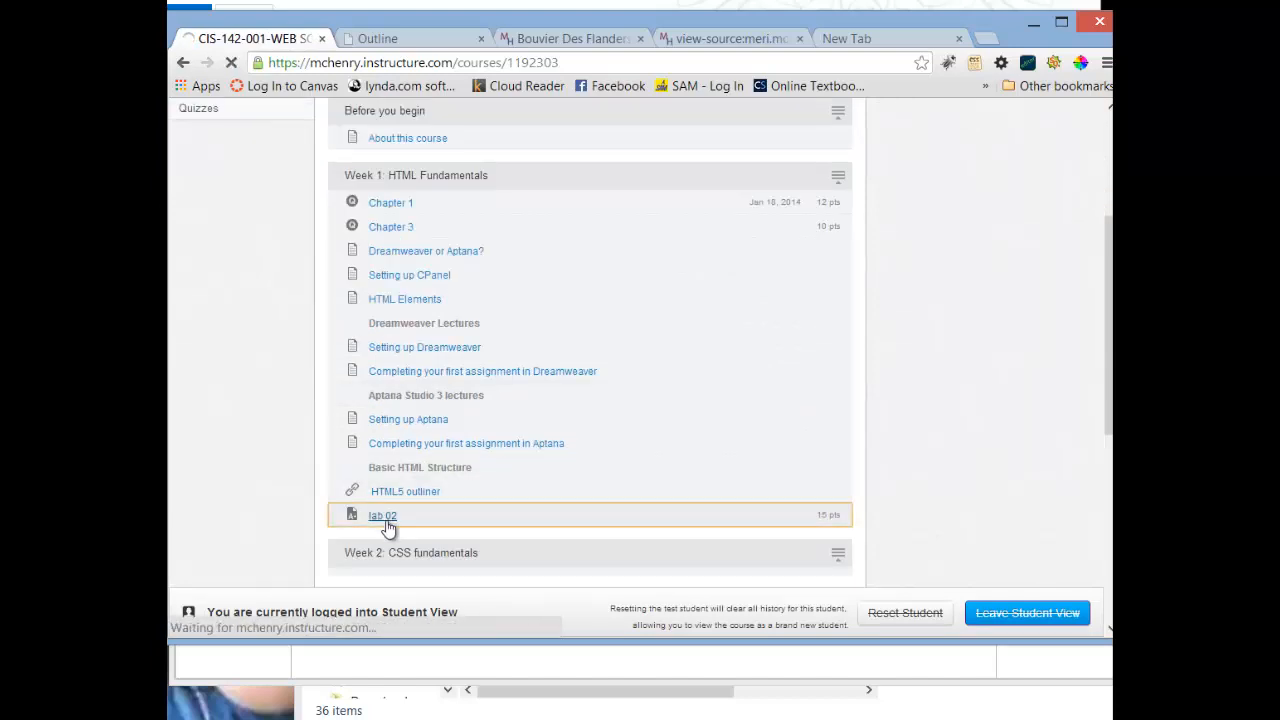
click(382, 516)
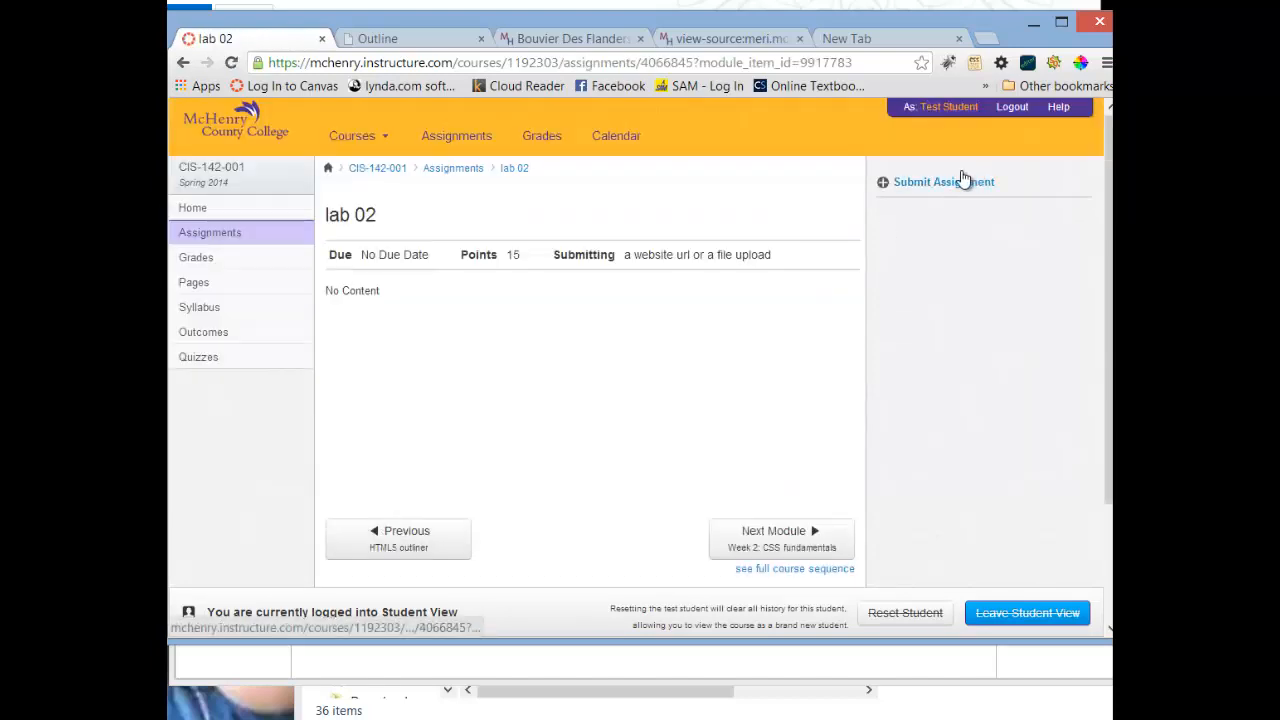
click(944, 180)
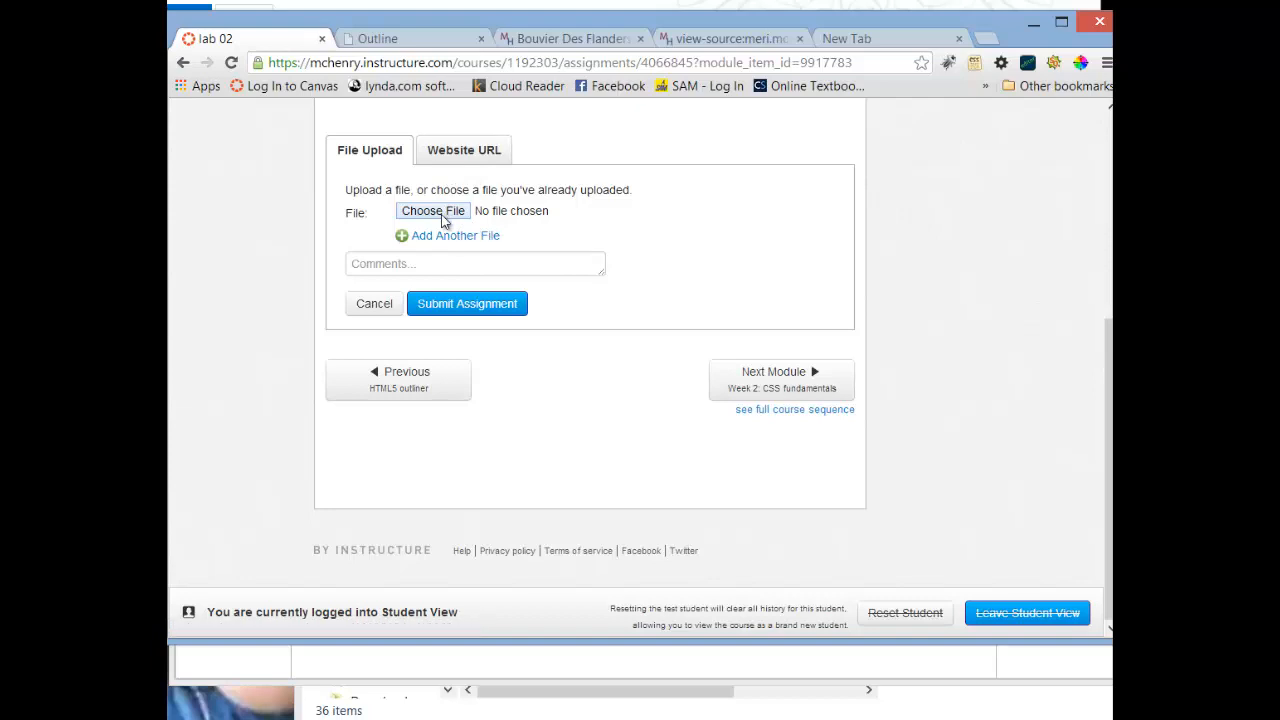
Attach outliner.png from Libraries > Pictures > HTML&CSS as the submission file
click(432, 210)
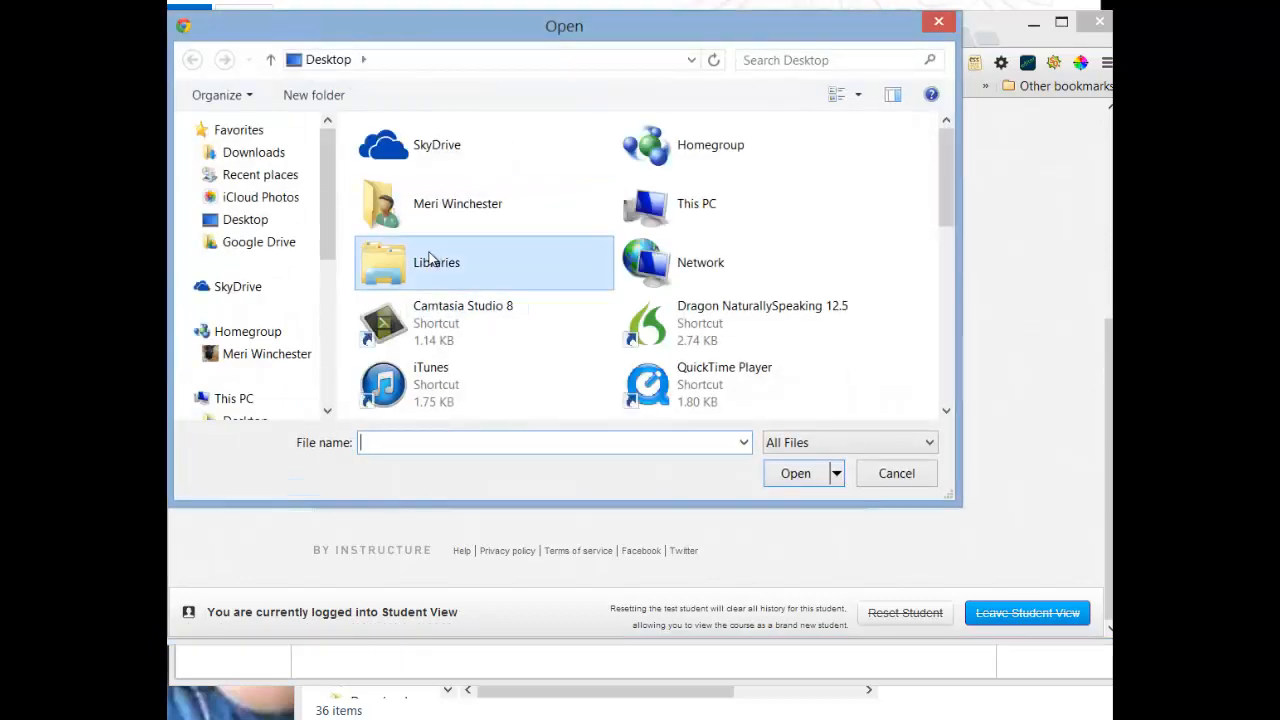
double_click(436, 262)
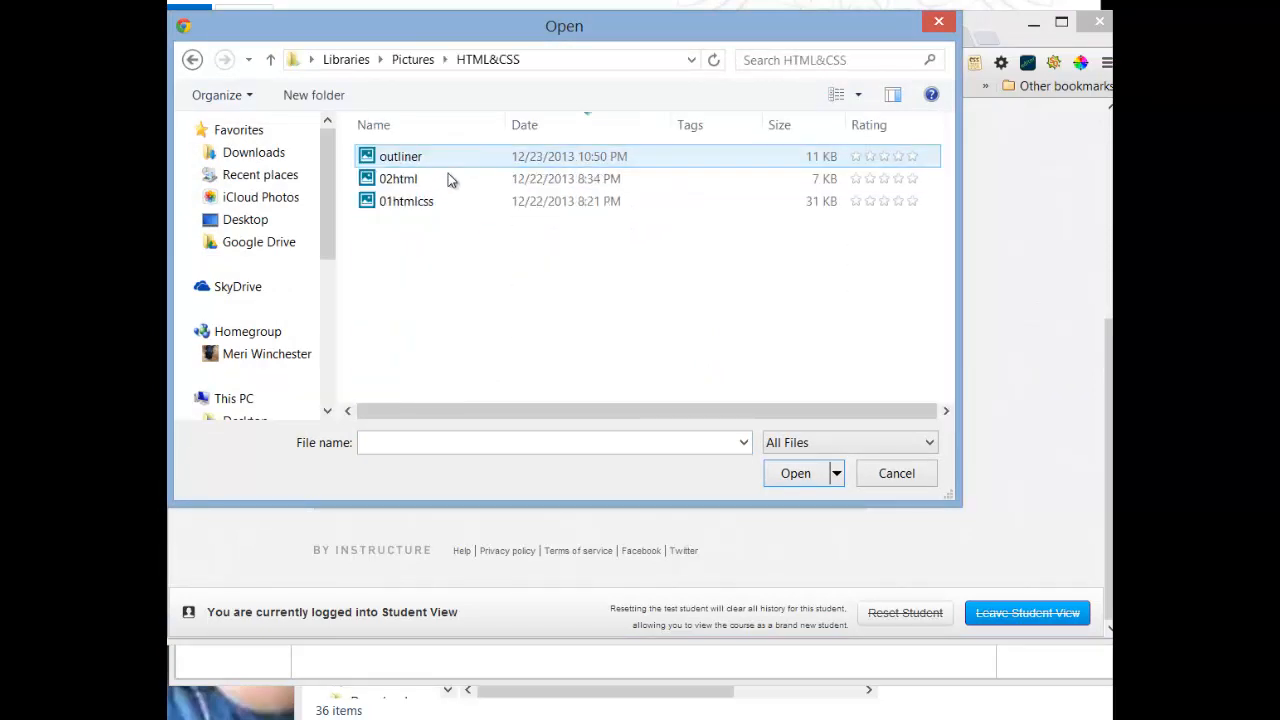
click(400, 156)
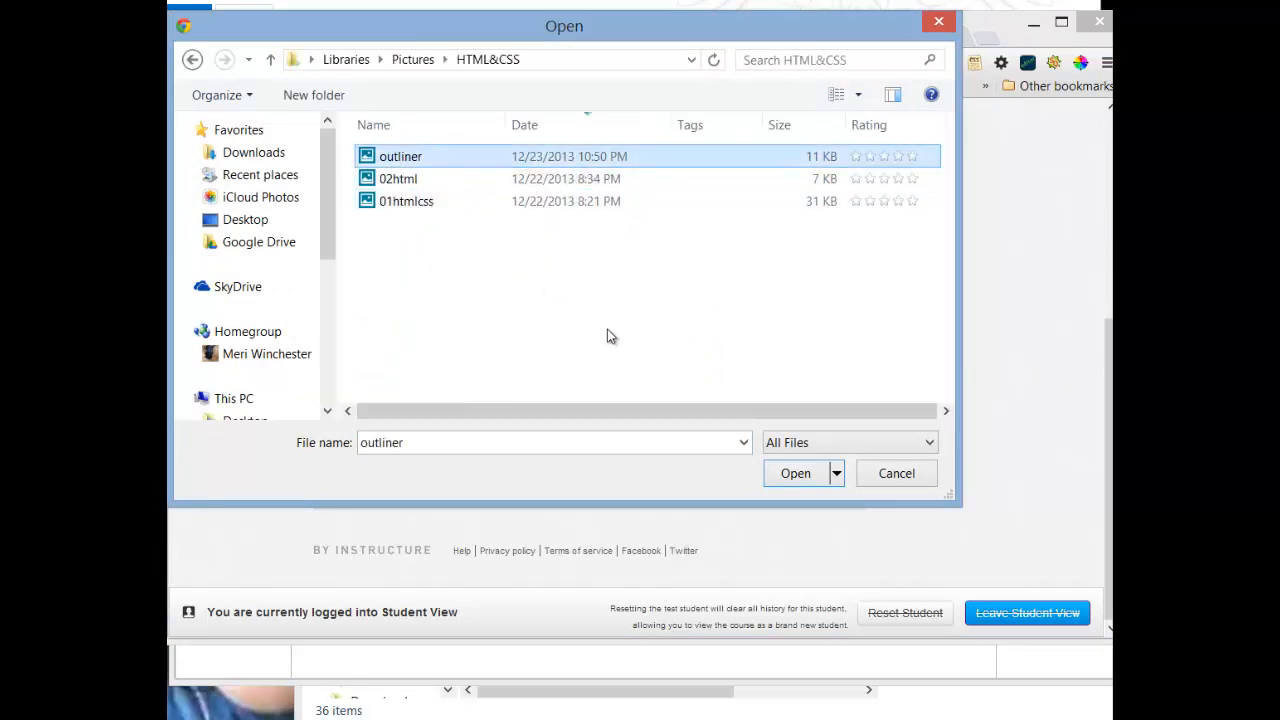
click(796, 472)
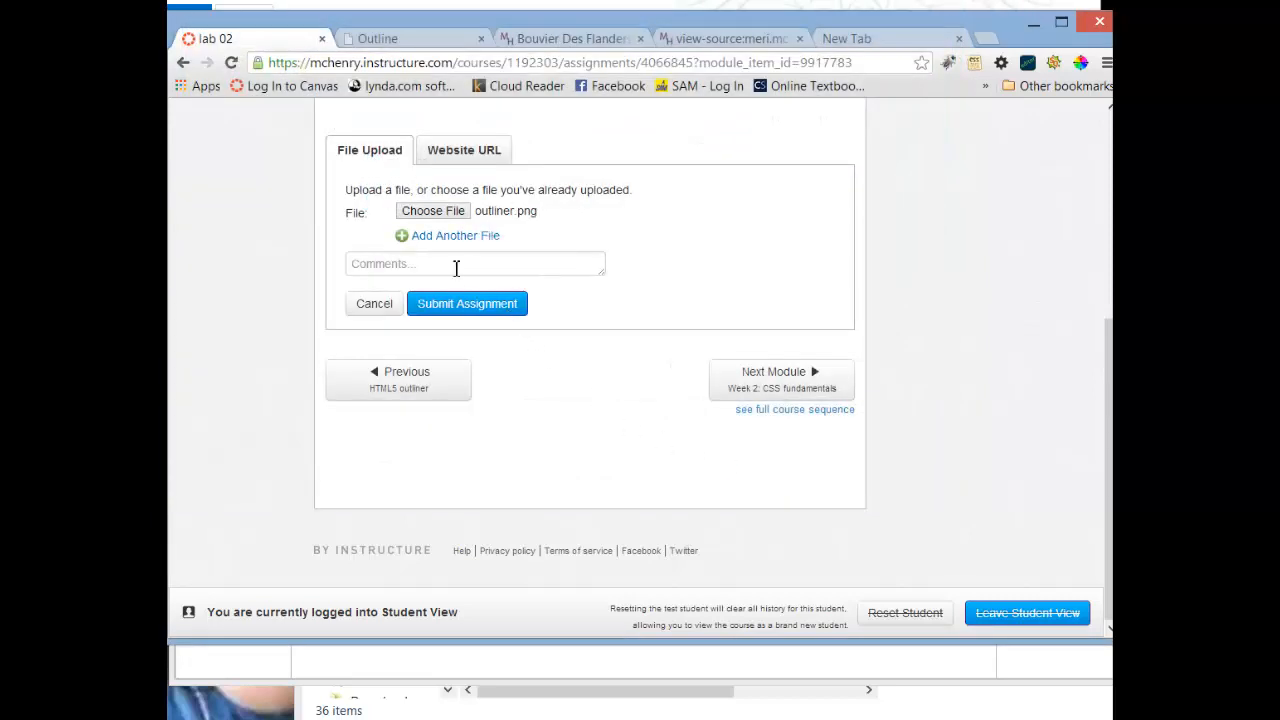
mouse_move(484, 196)
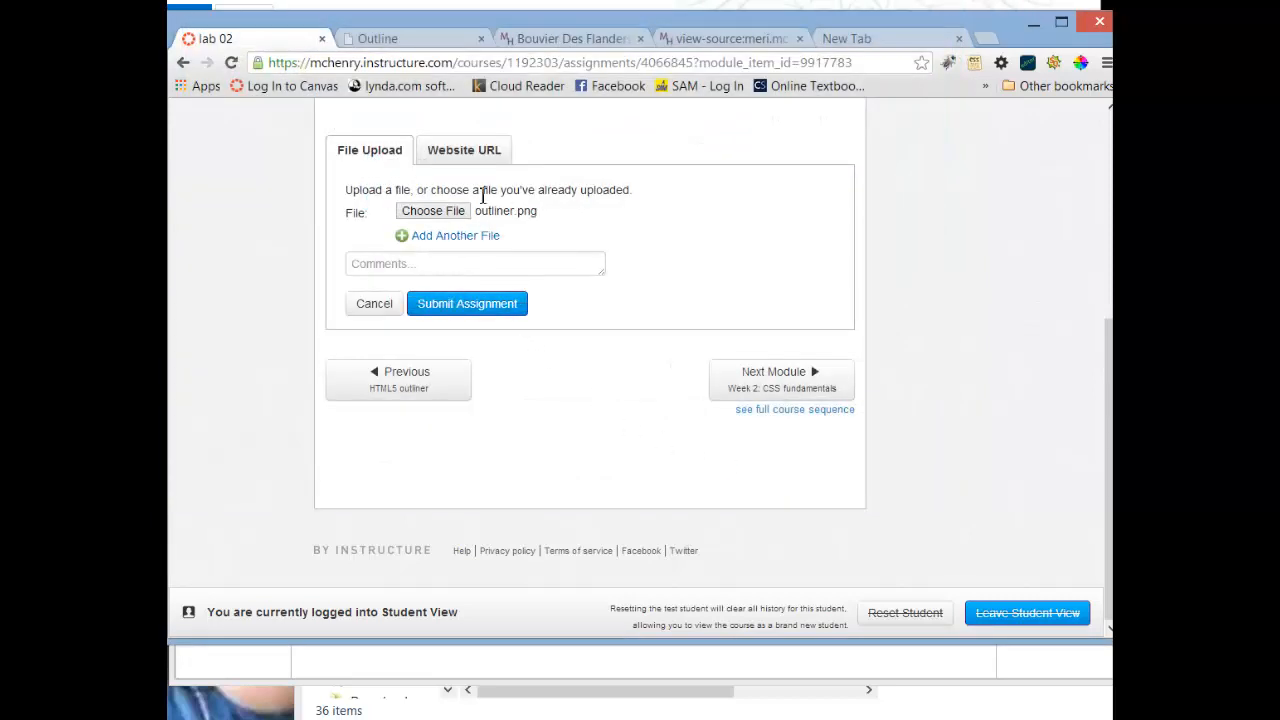
Paste the site's web address from the other tab into the Website URL field
click(464, 150)
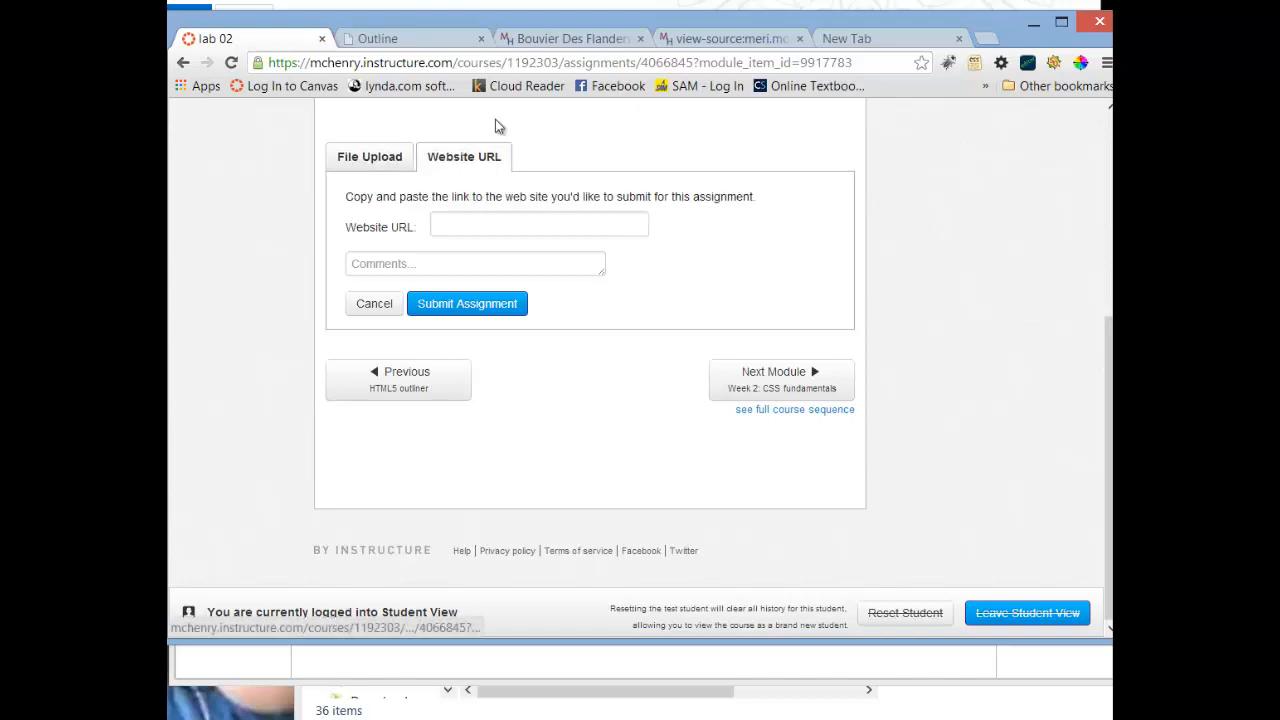
click(570, 38)
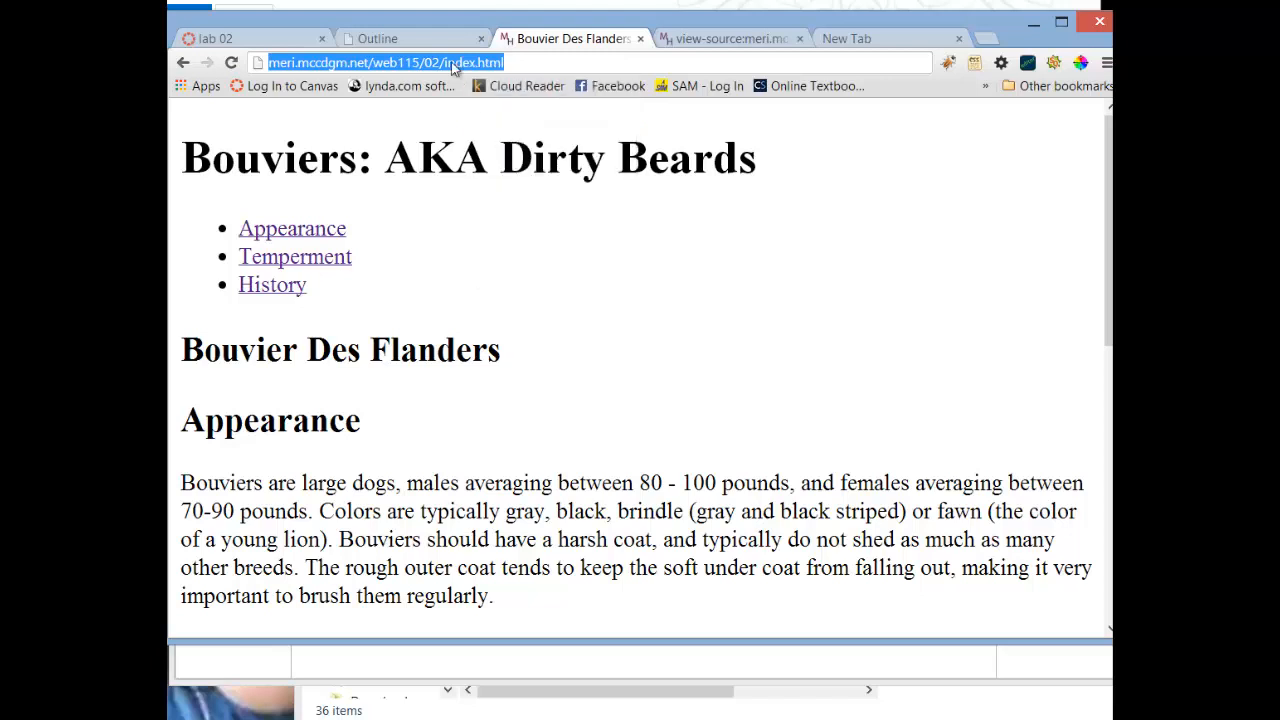
right_click(440, 228)
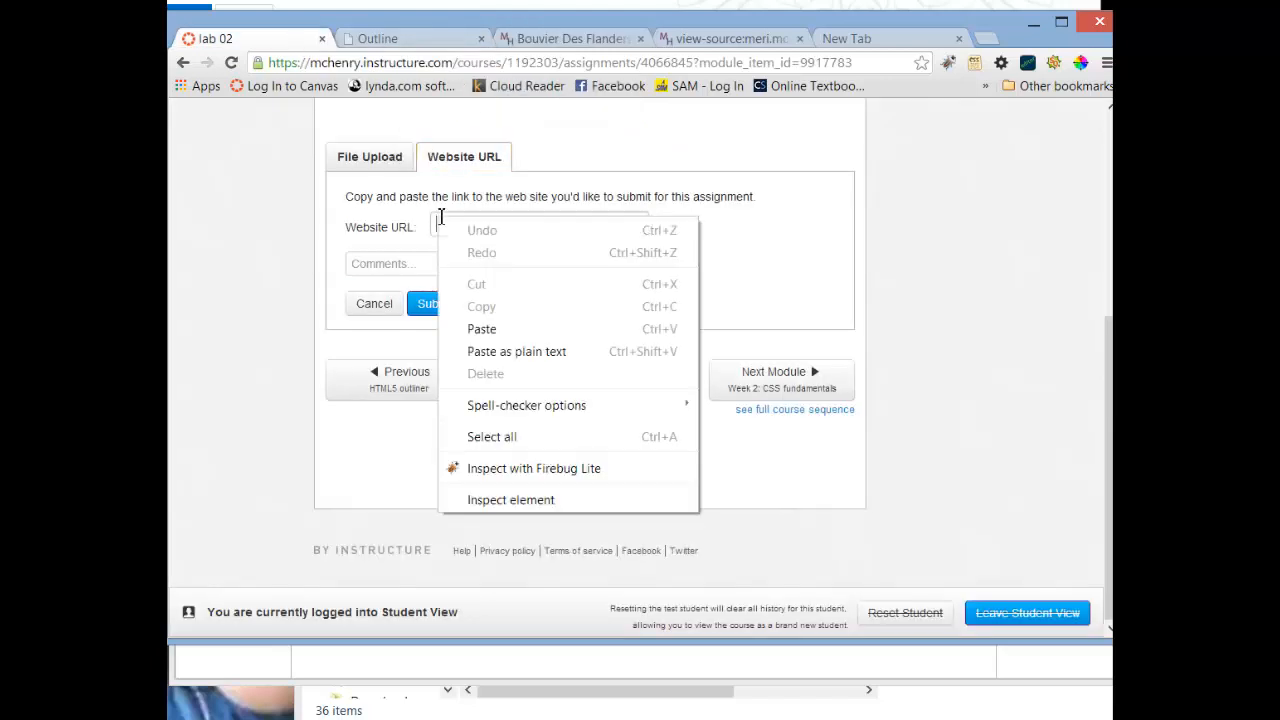
click(480, 328)
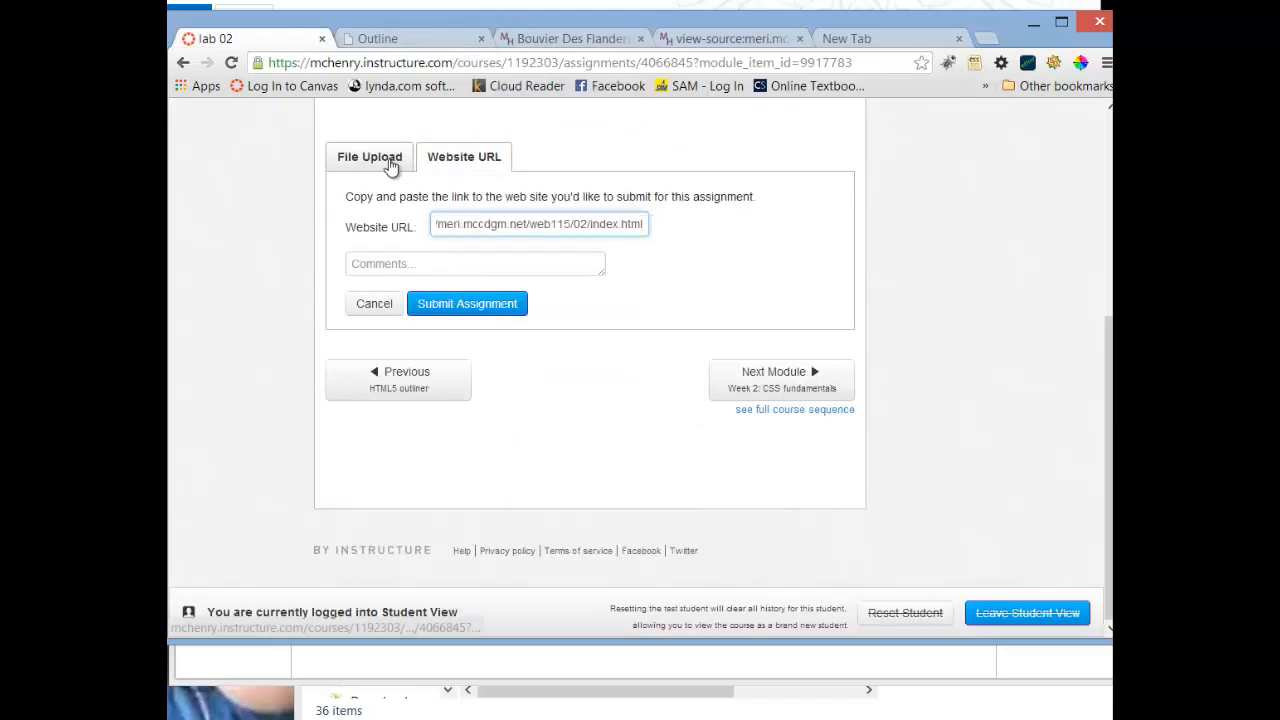
Back on File Upload, submit the lab 02 assignment with outliner.png
click(368, 156)
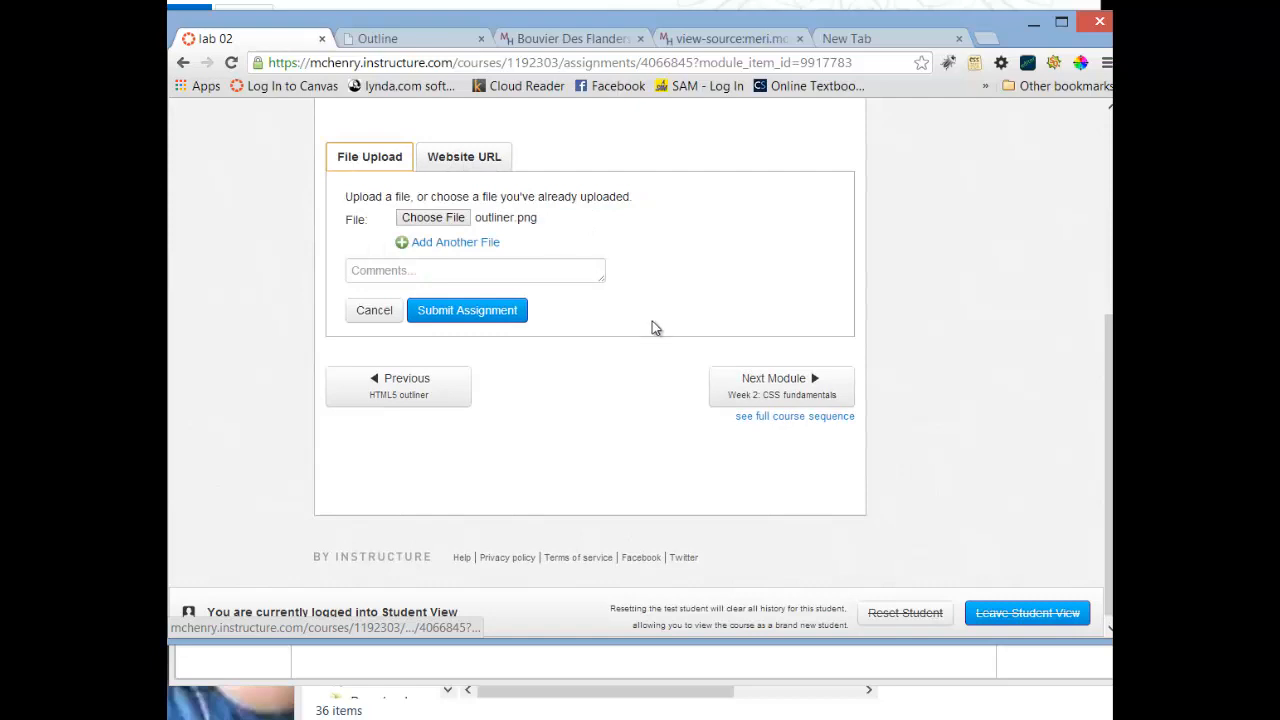
click(466, 310)
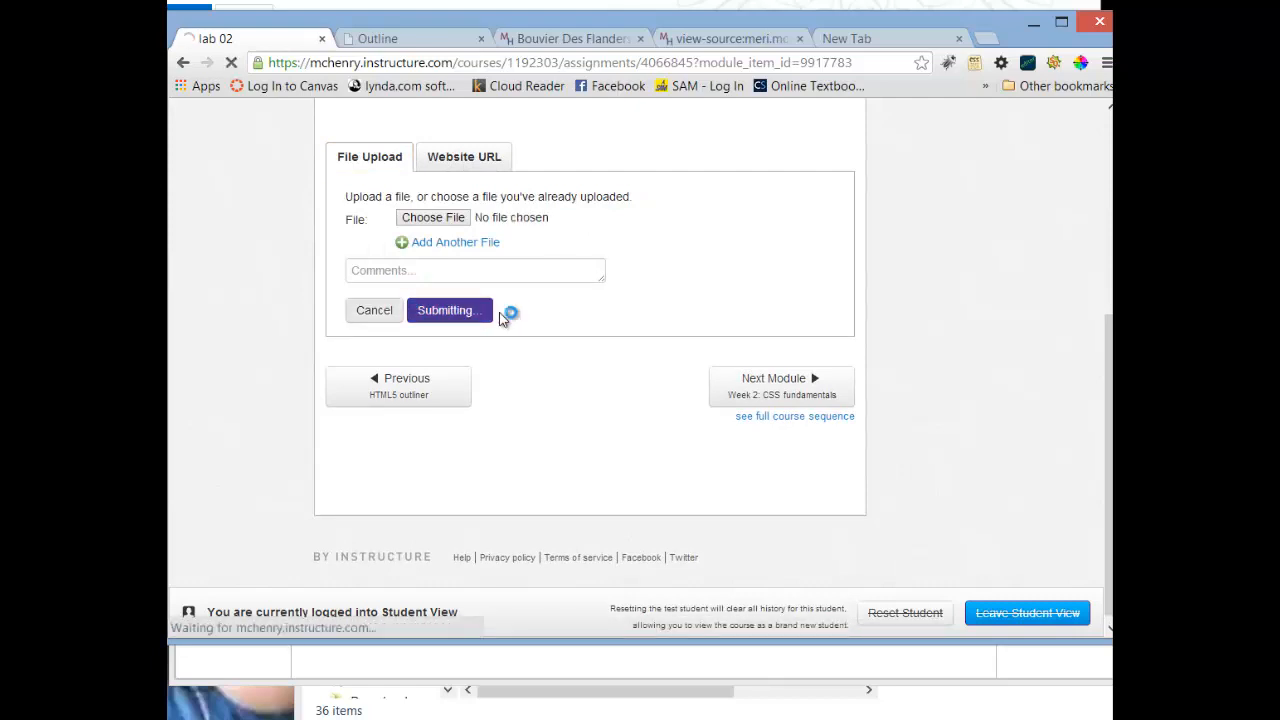
Confirm lab 02 is turned in, then leave Student View for the teacher's page
click(446, 310)
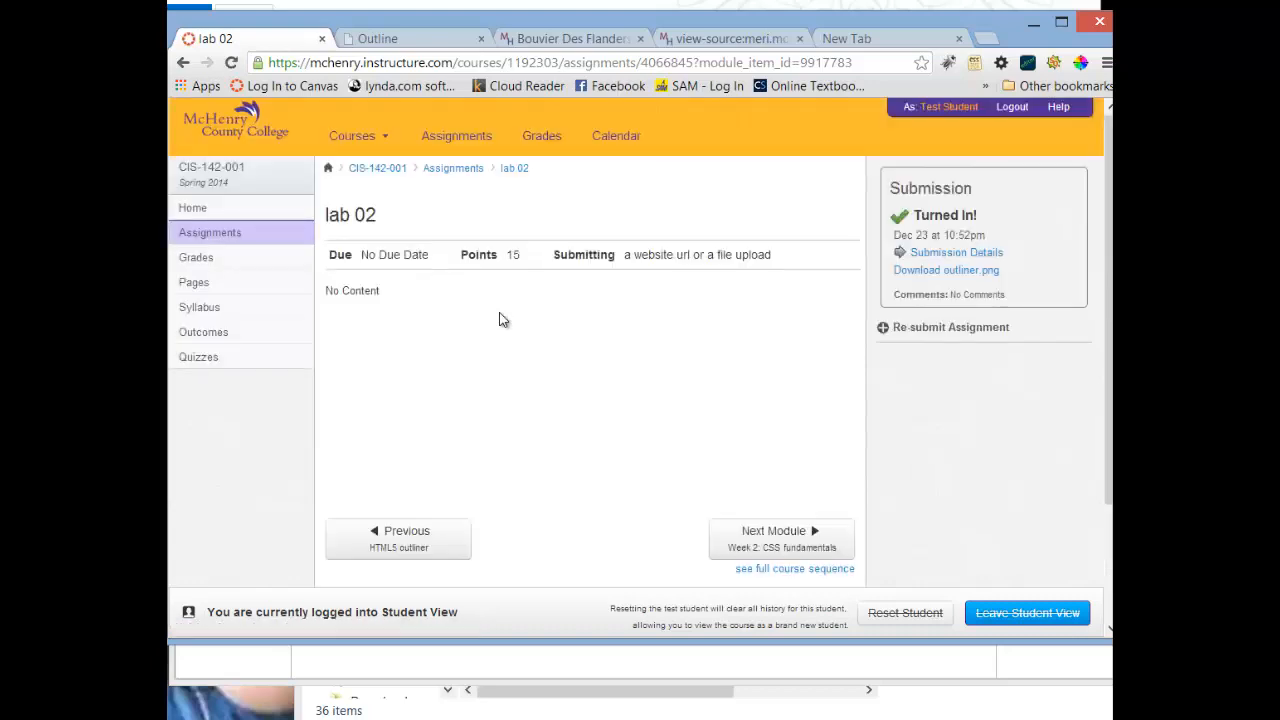
mouse_move(944, 270)
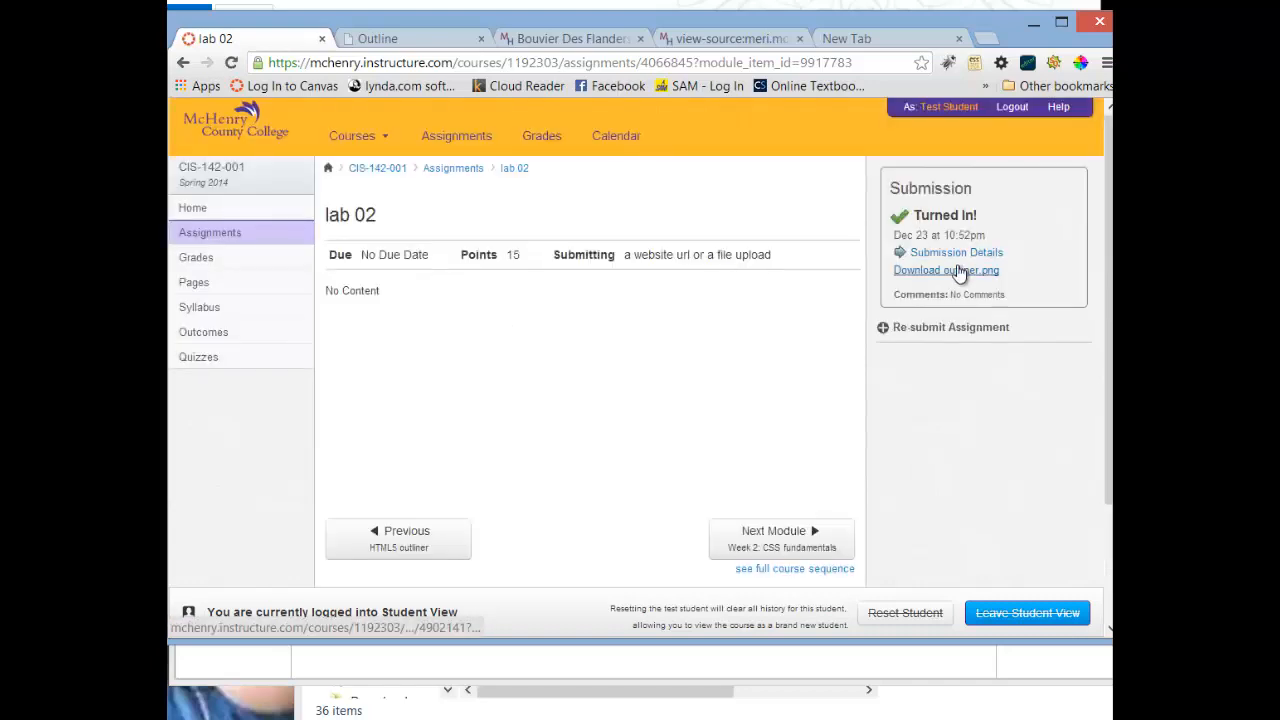
mouse_move(706, 360)
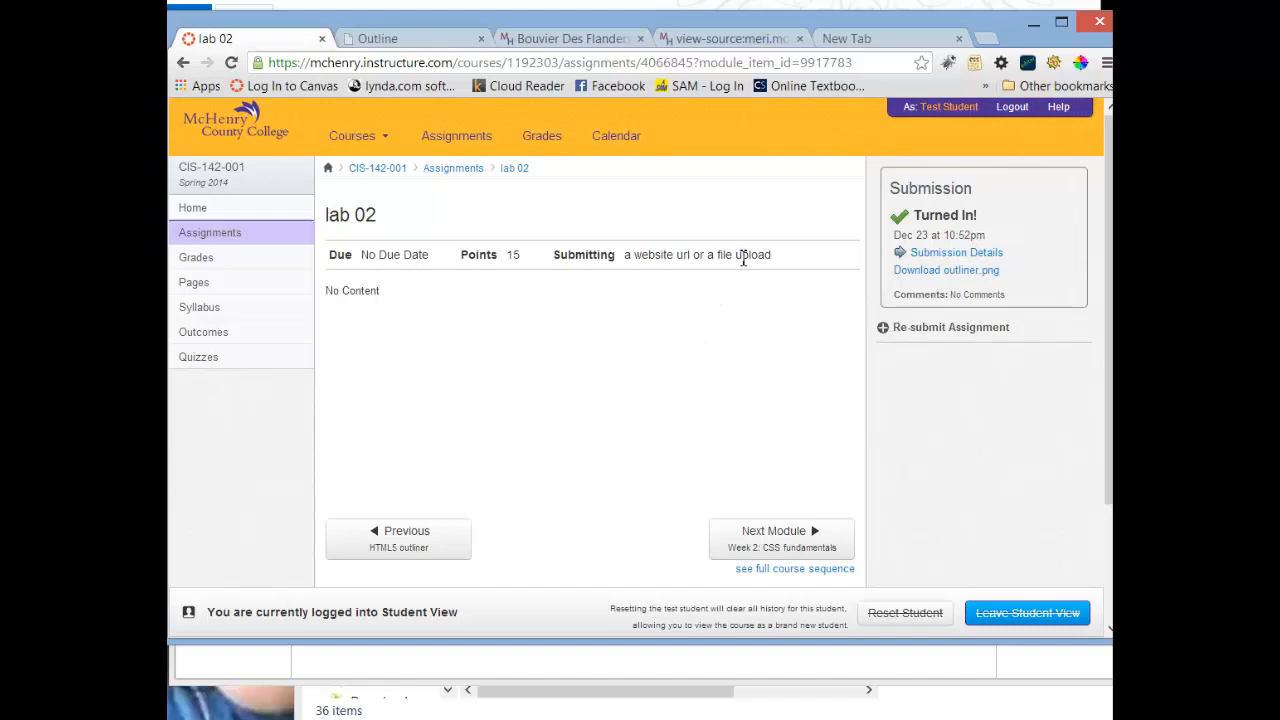
mouse_move(1004, 612)
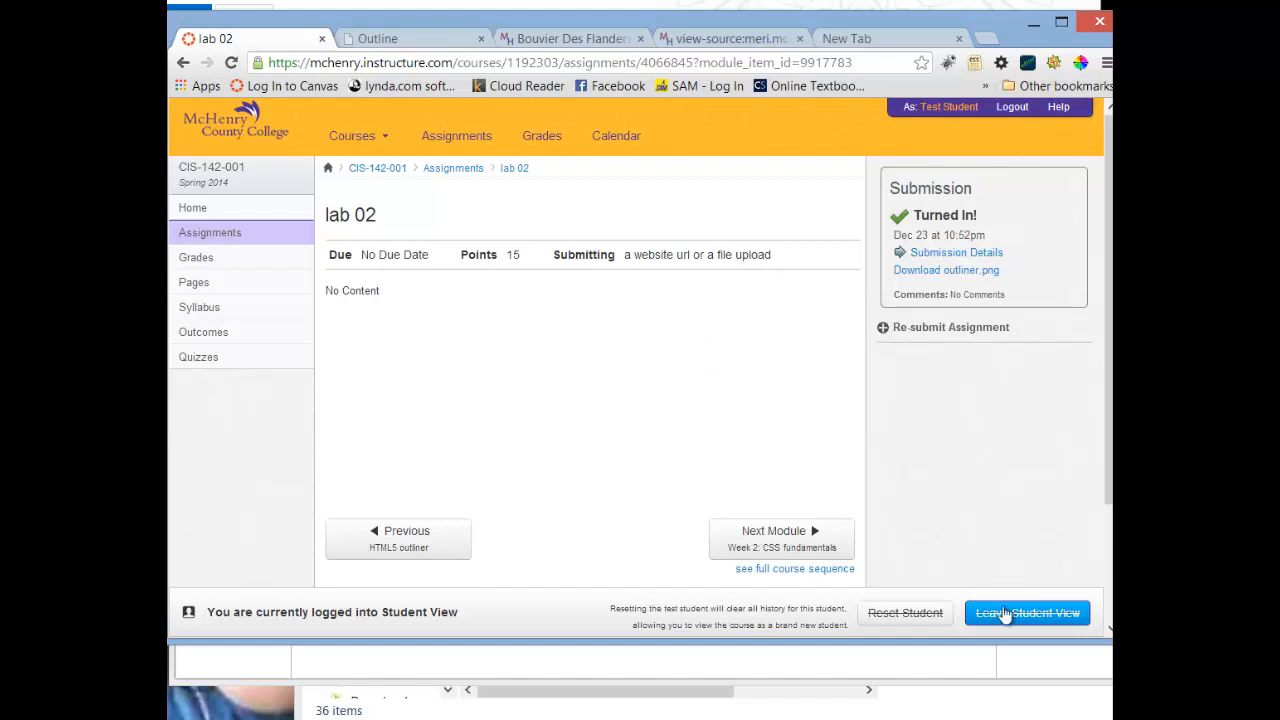
click(1026, 612)
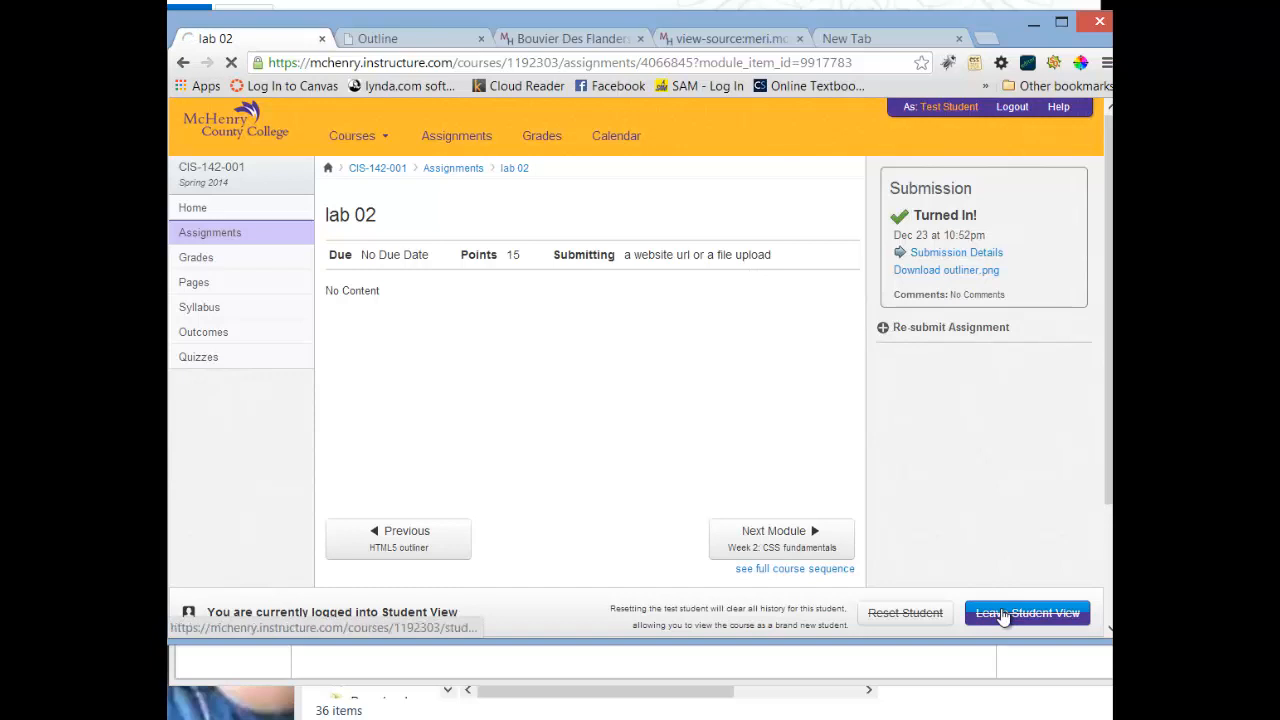
click(1028, 612)
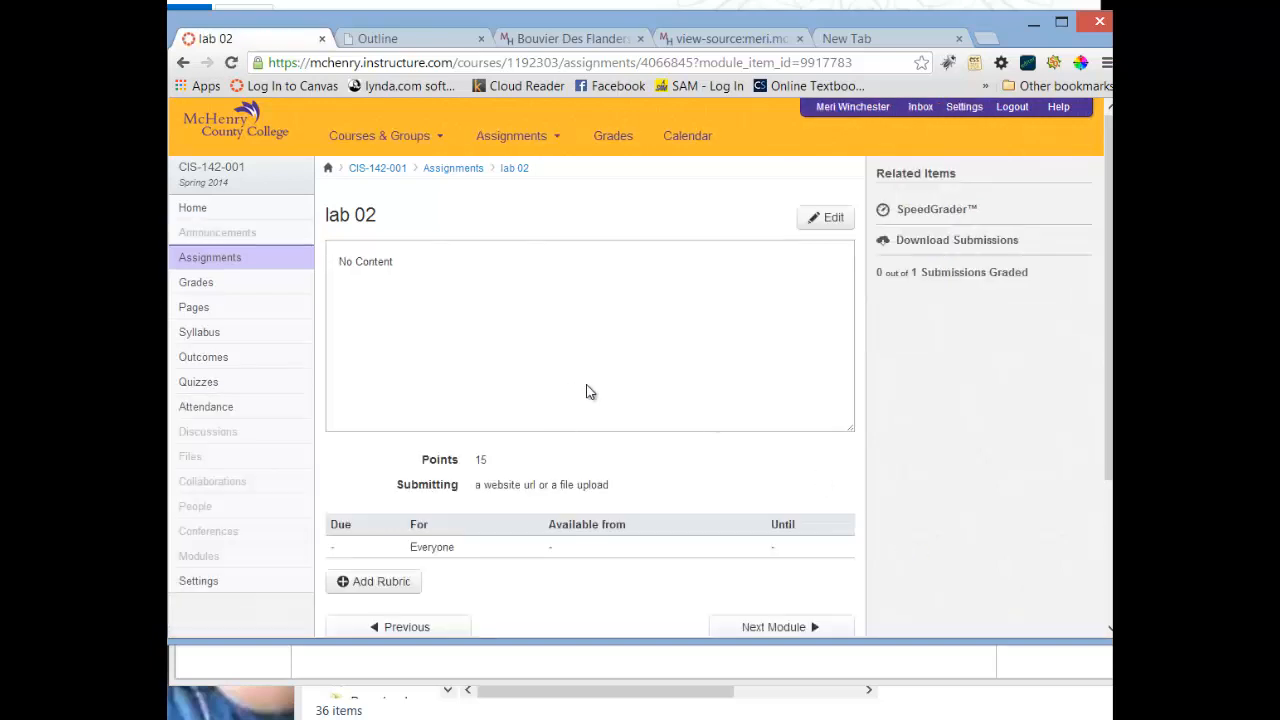